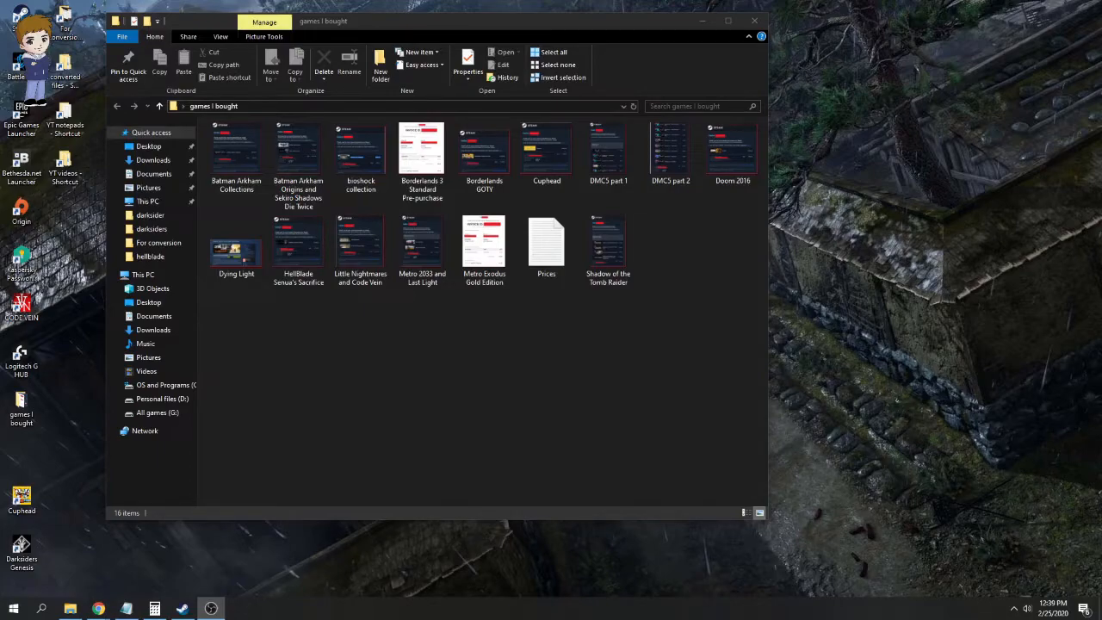
mouse_move(623, 375)
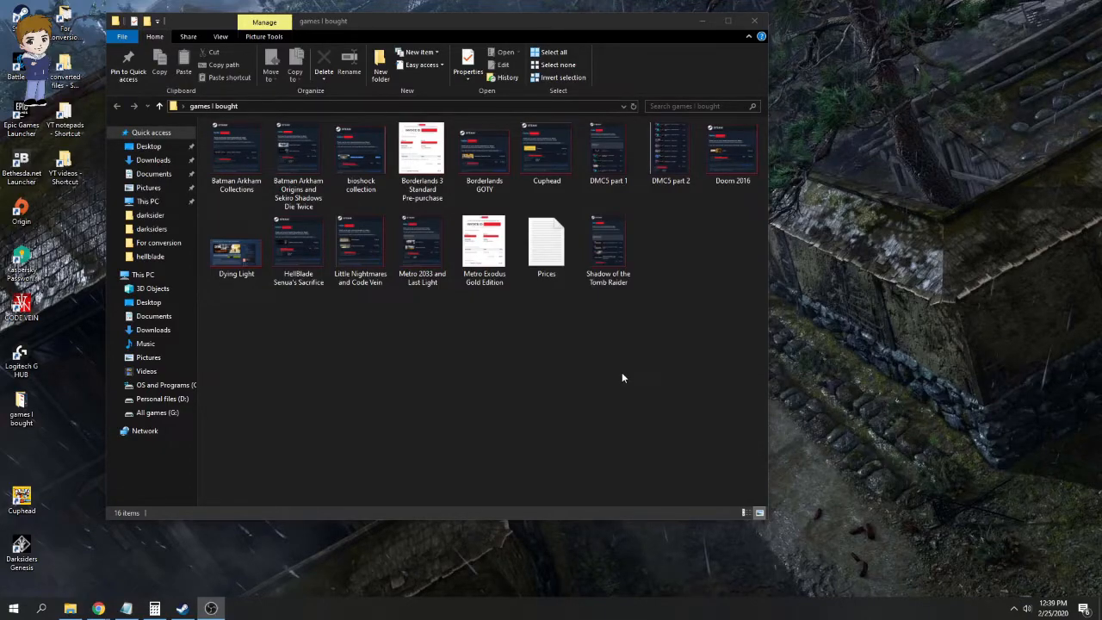
mouse_move(629, 372)
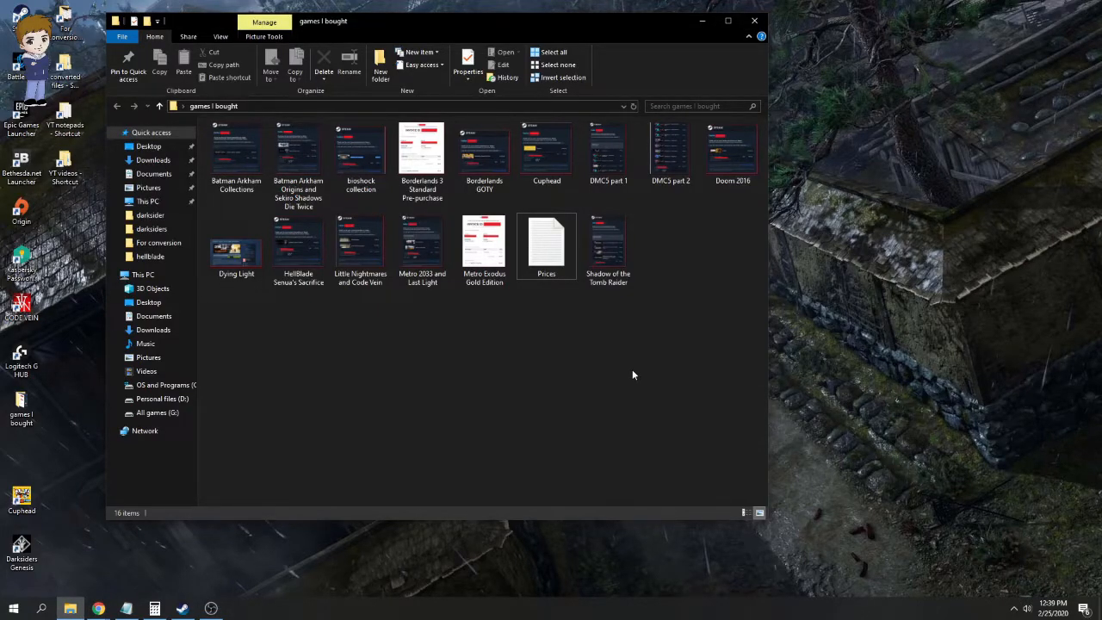
mouse_move(623, 379)
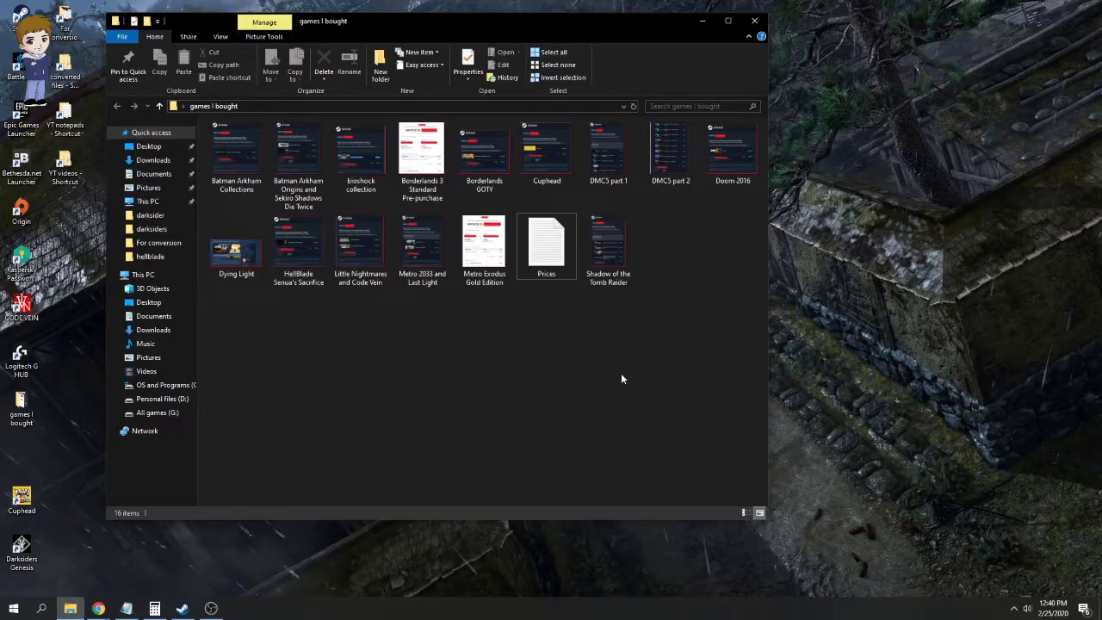
mouse_move(916, 360)
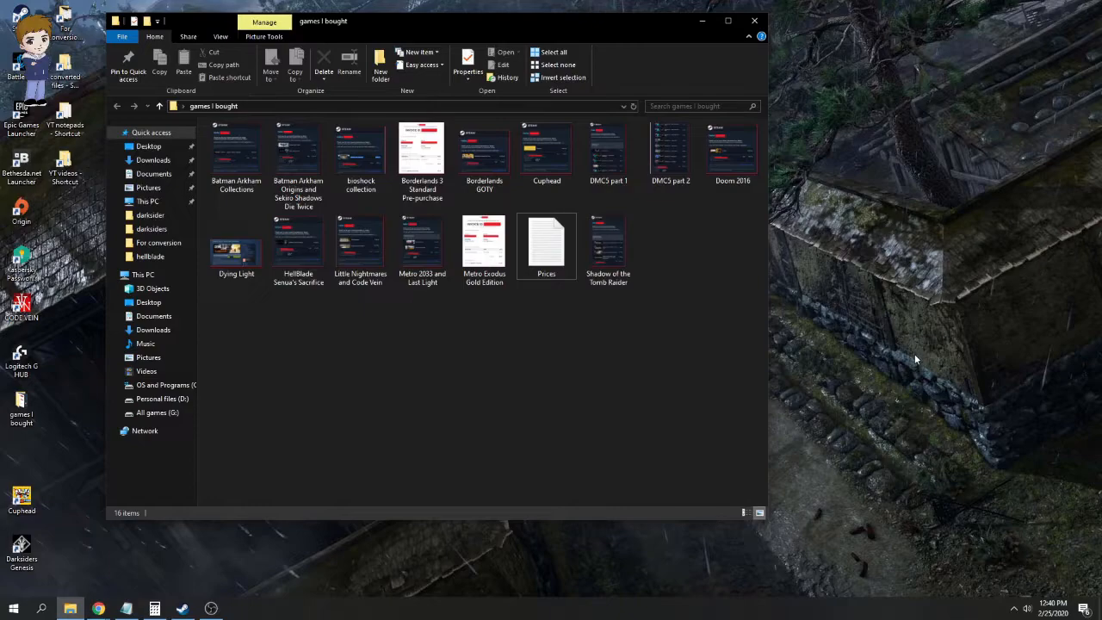
mouse_move(902, 355)
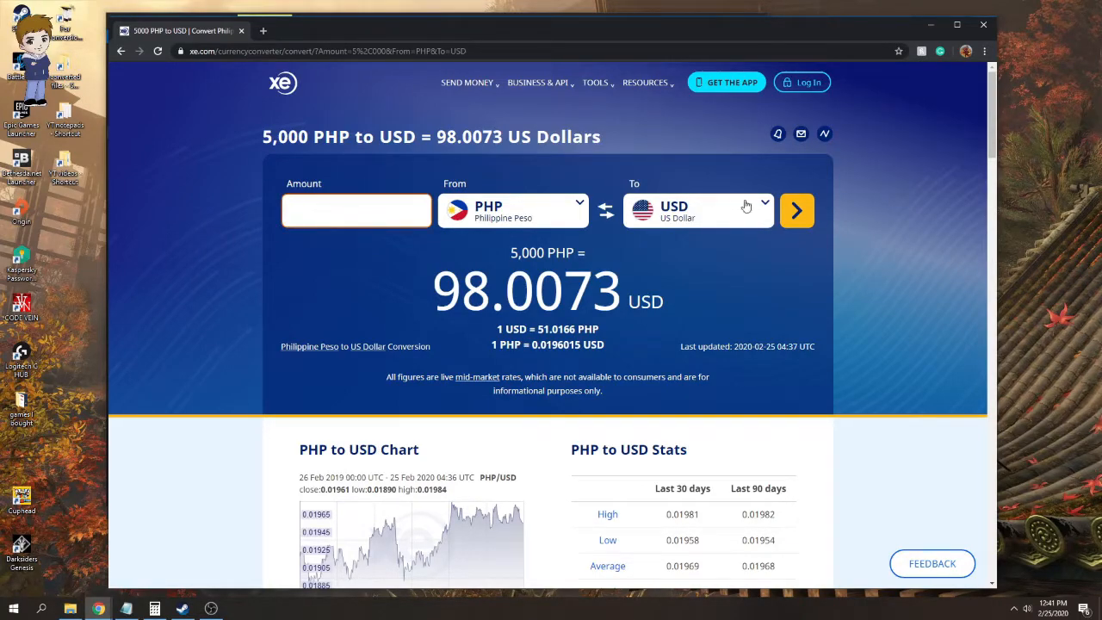
- Convert 26,010 PHP to US dollars, giving 509.896 USD
text(1)
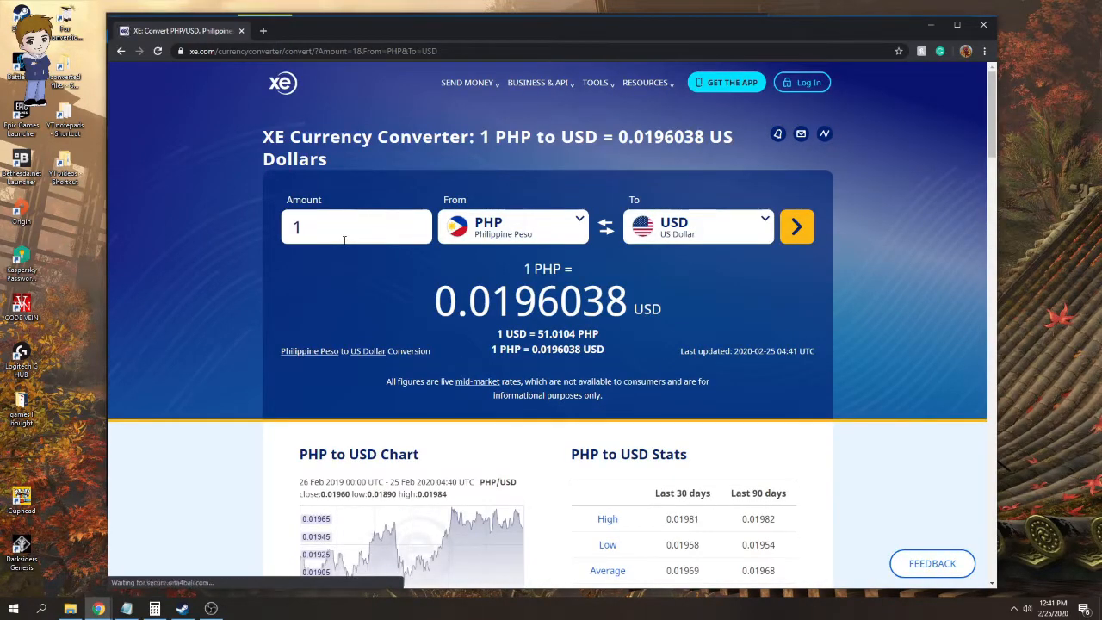
mouse_move(938, 318)
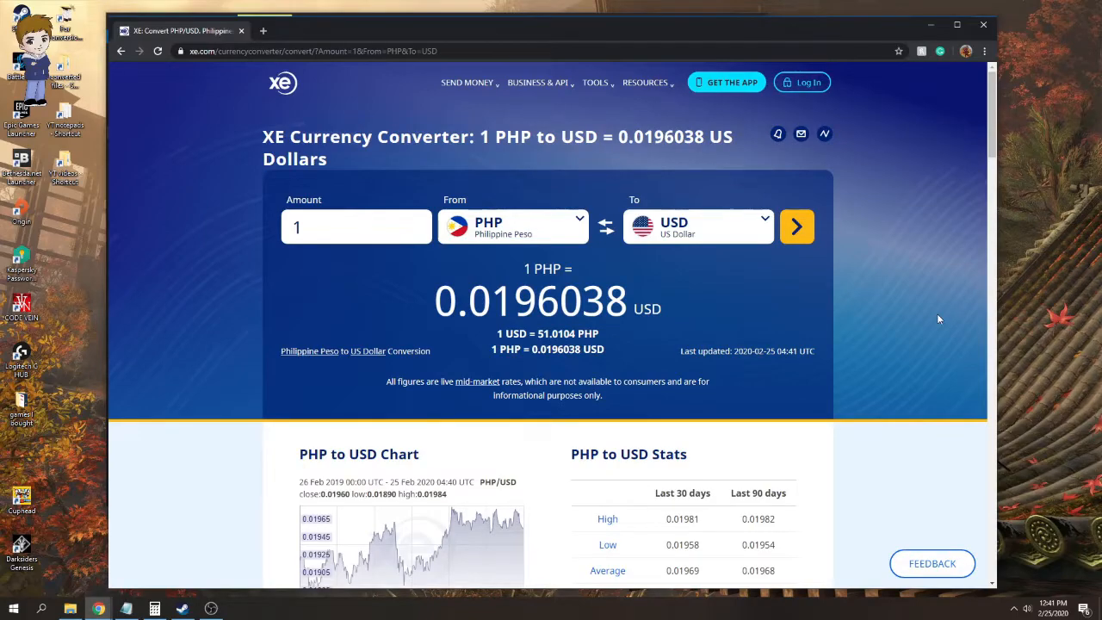
mouse_move(876, 293)
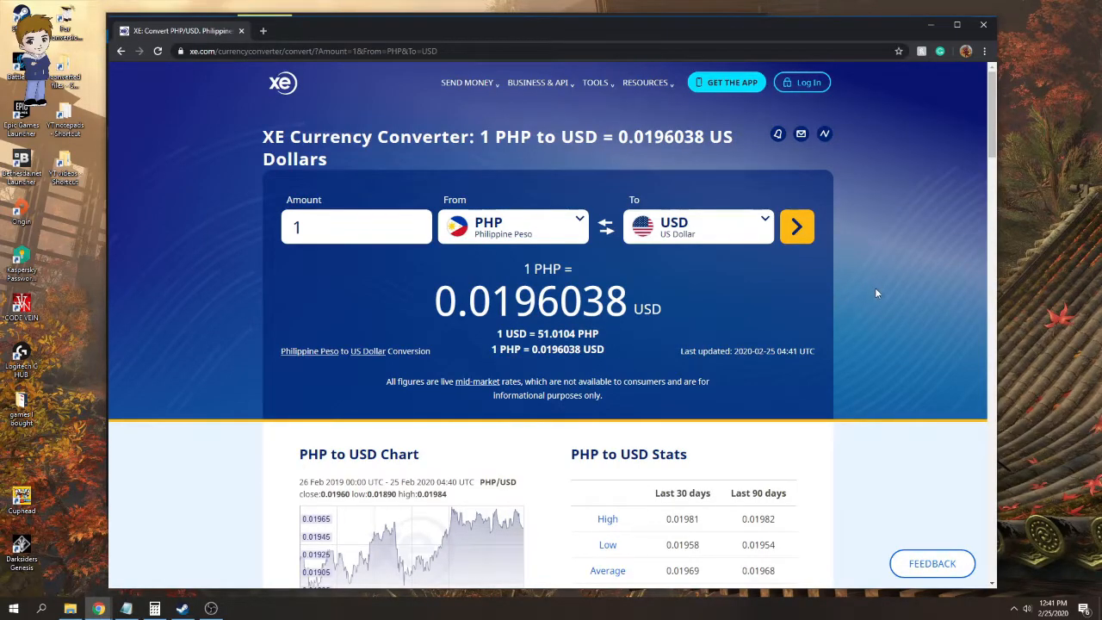
mouse_move(861, 310)
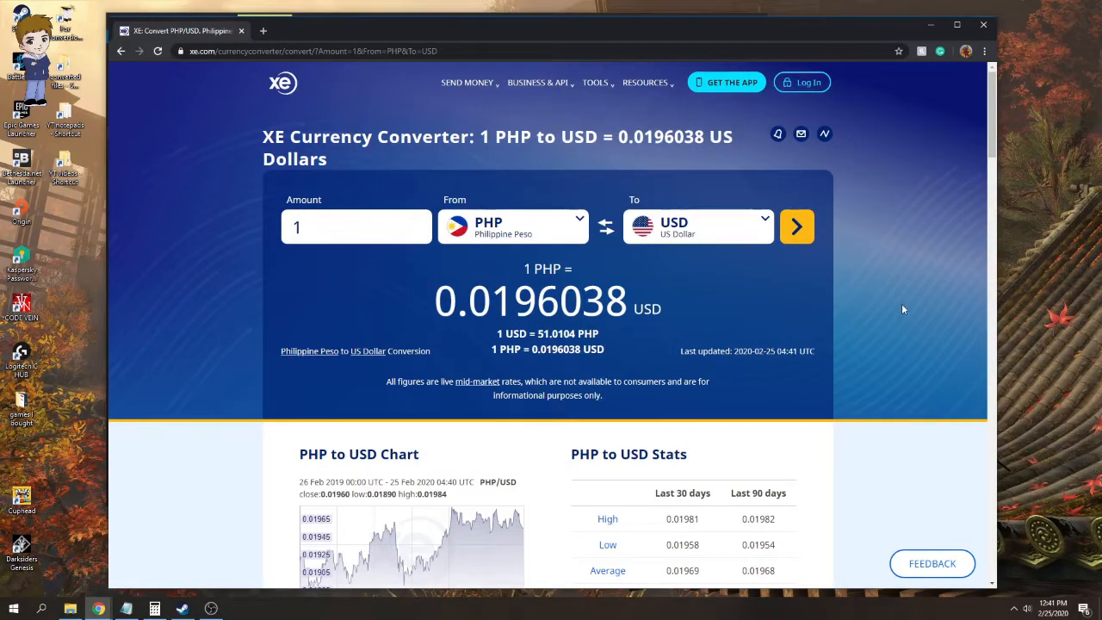
click(356, 228)
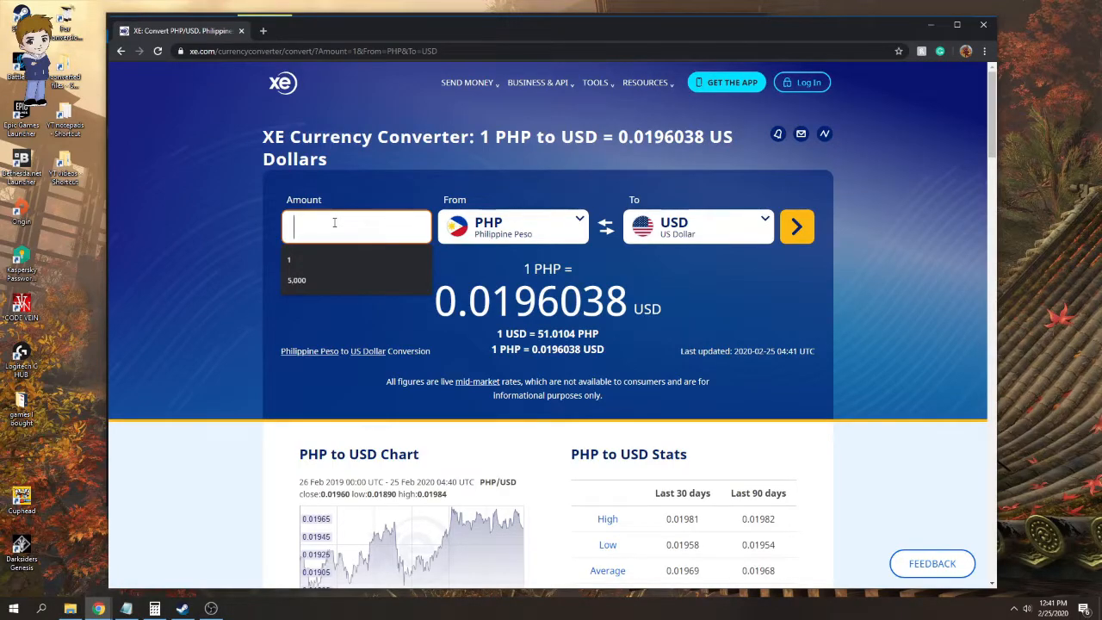
text(26010)
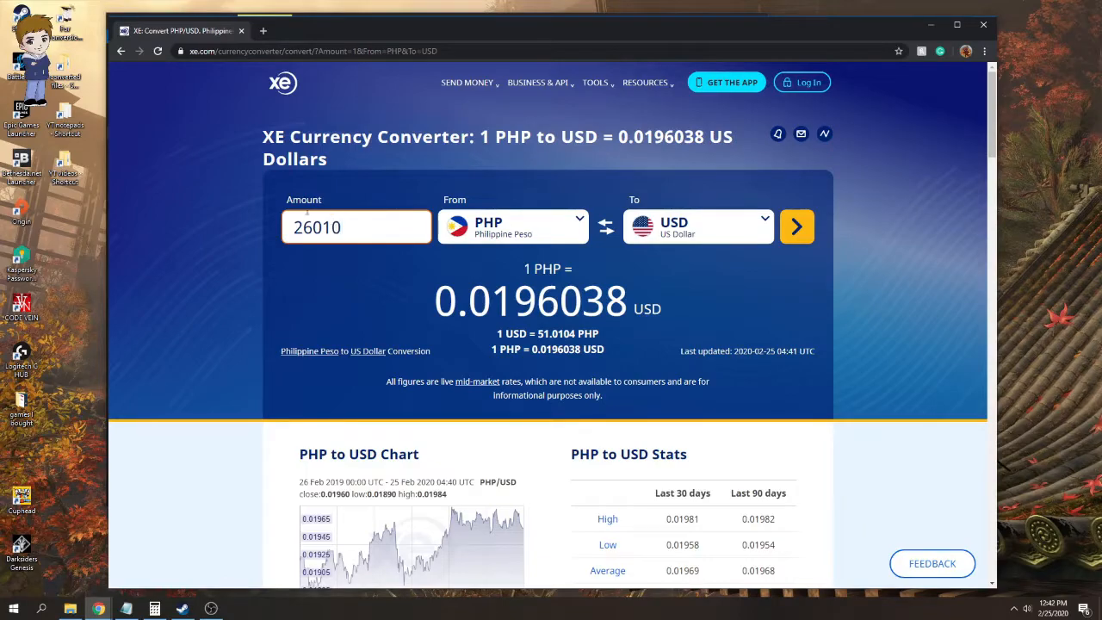
click(796, 227)
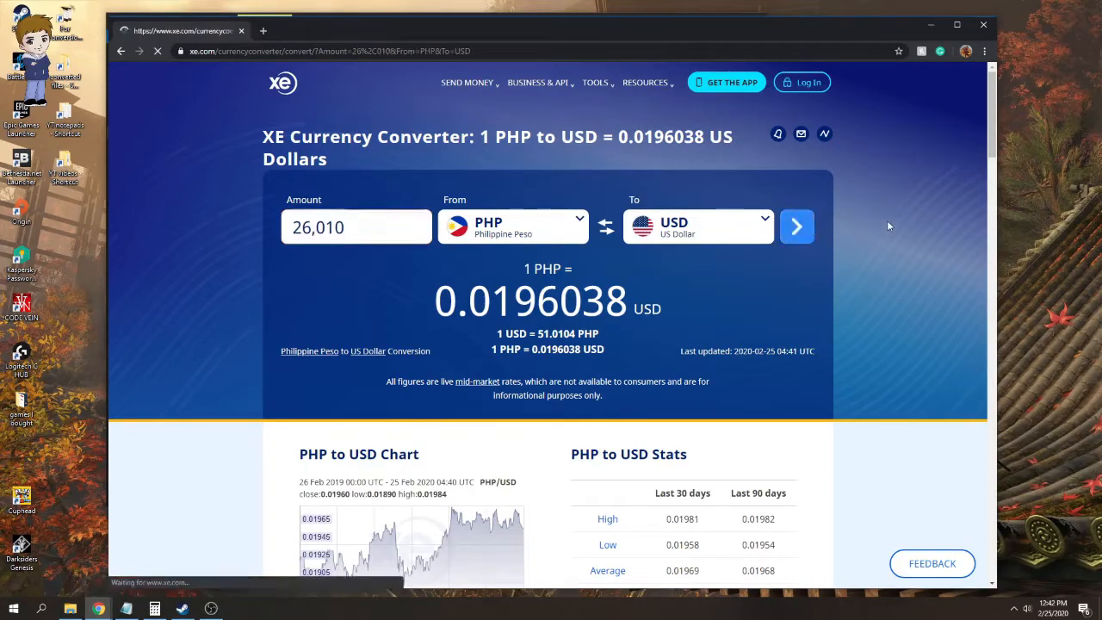
click(795, 227)
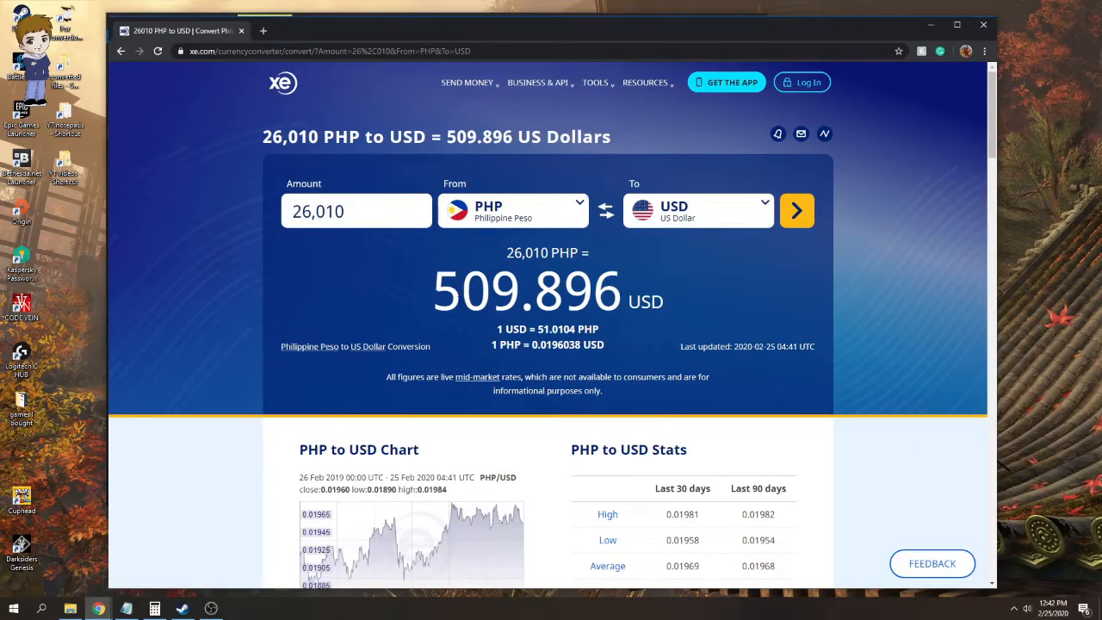
mouse_move(375, 250)
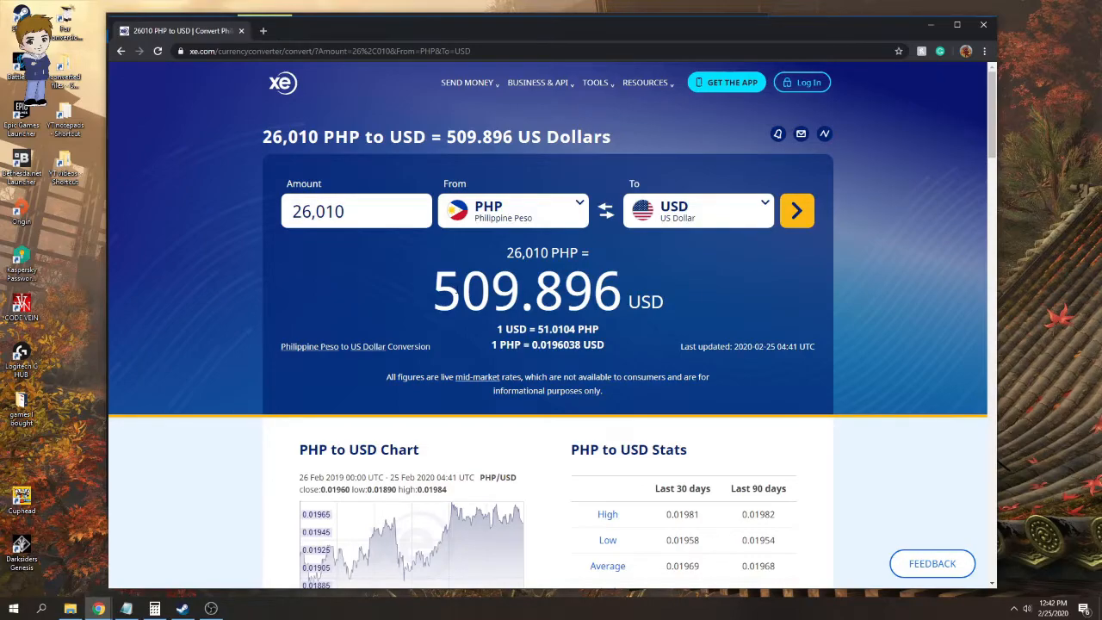
mouse_move(184, 177)
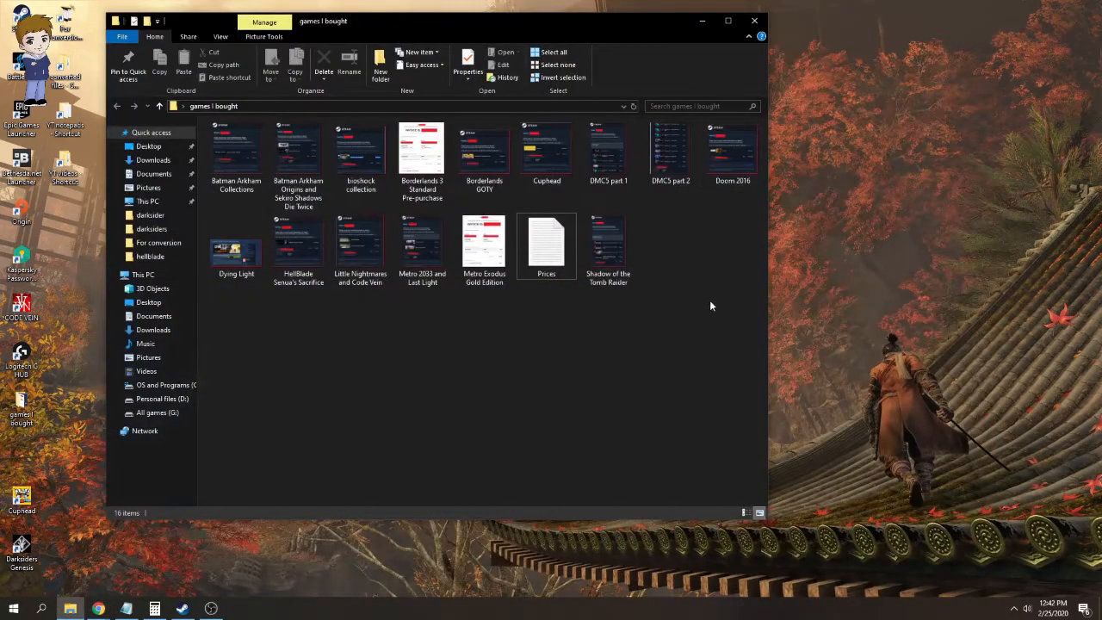
mouse_move(704, 296)
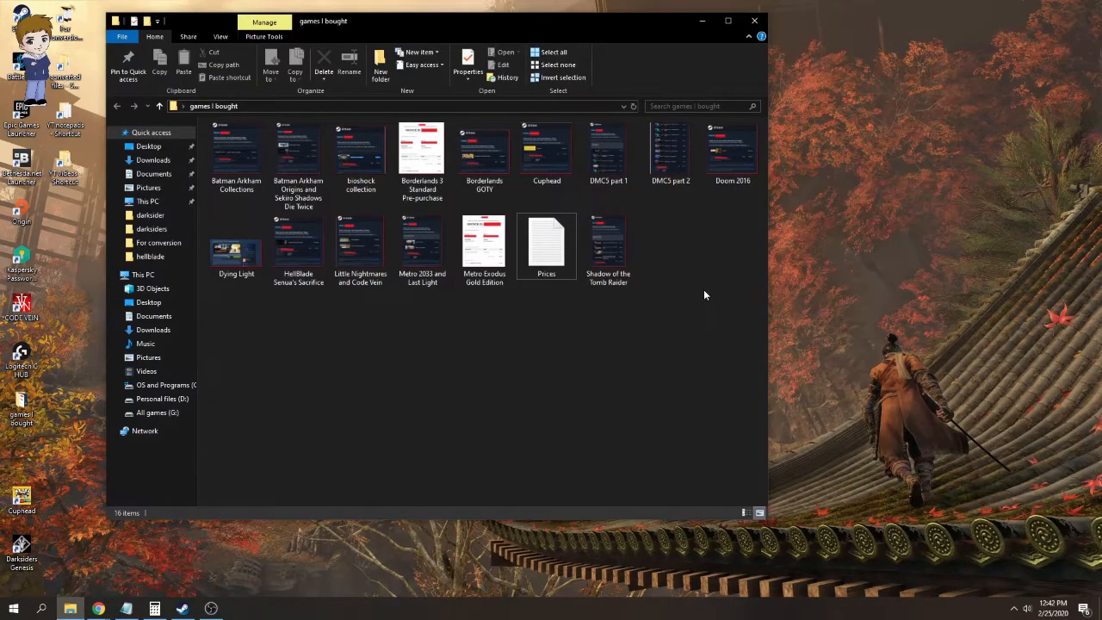
mouse_move(713, 281)
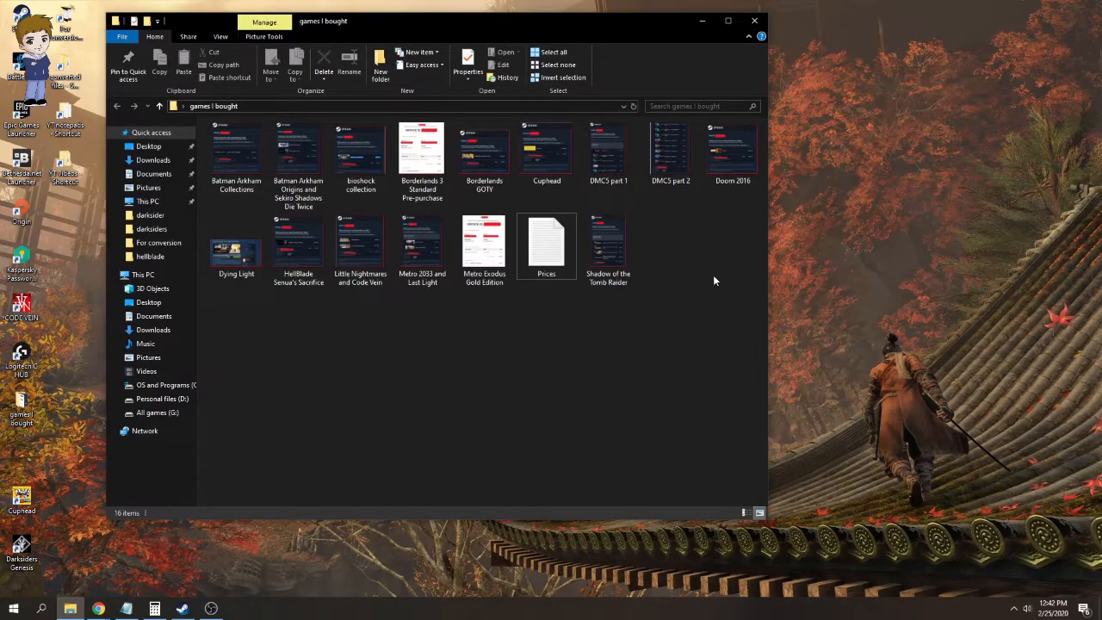
mouse_move(716, 286)
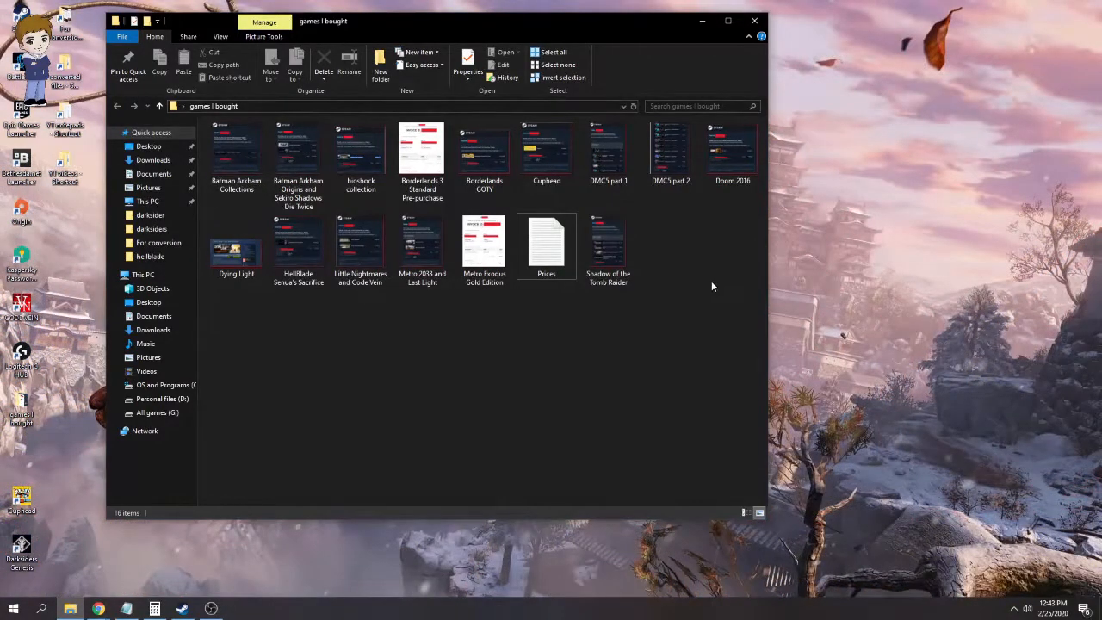
mouse_move(548, 245)
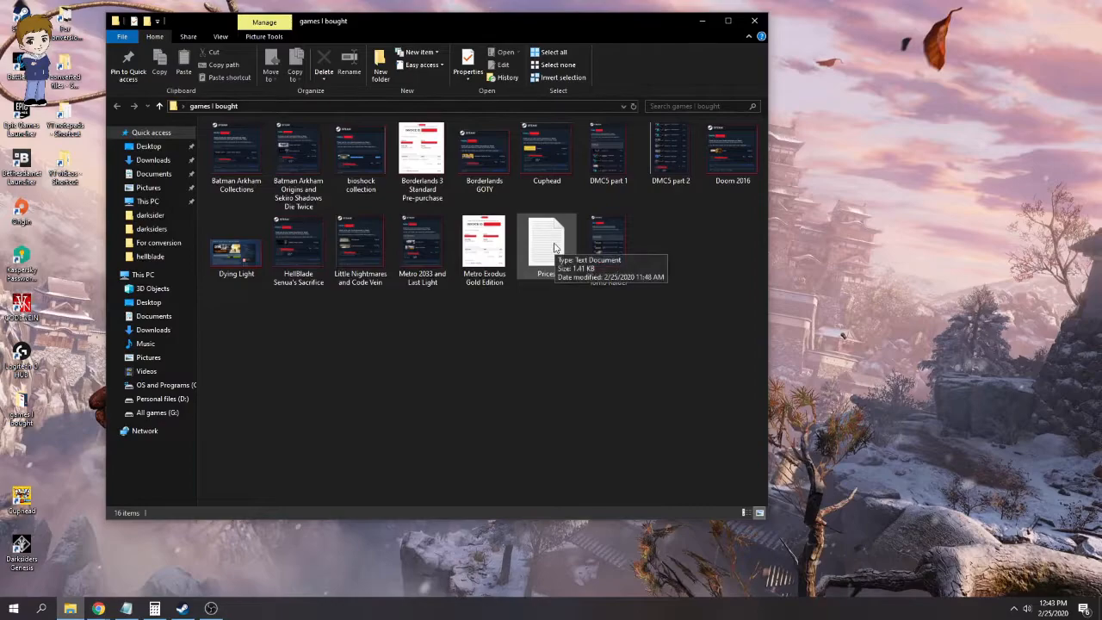
mouse_move(301, 491)
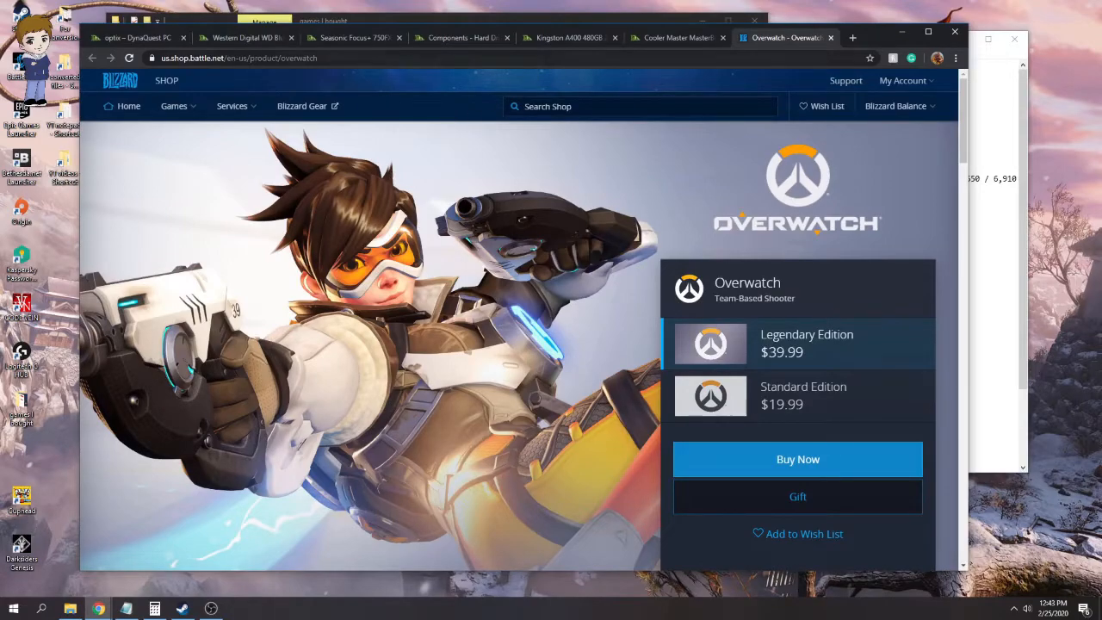
mouse_move(137, 38)
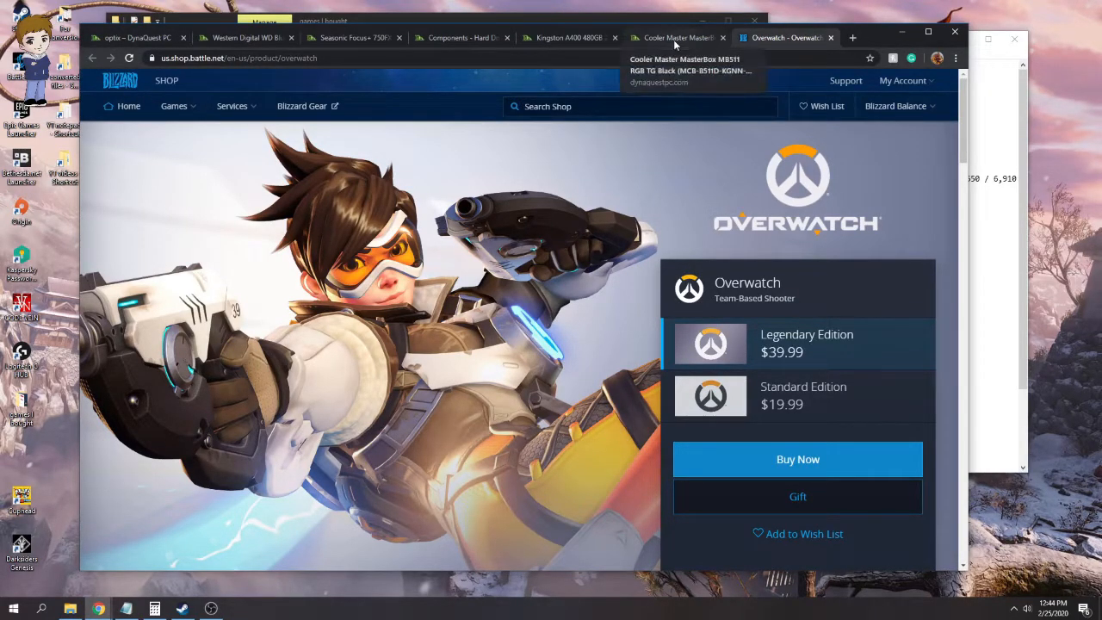
mouse_move(651, 38)
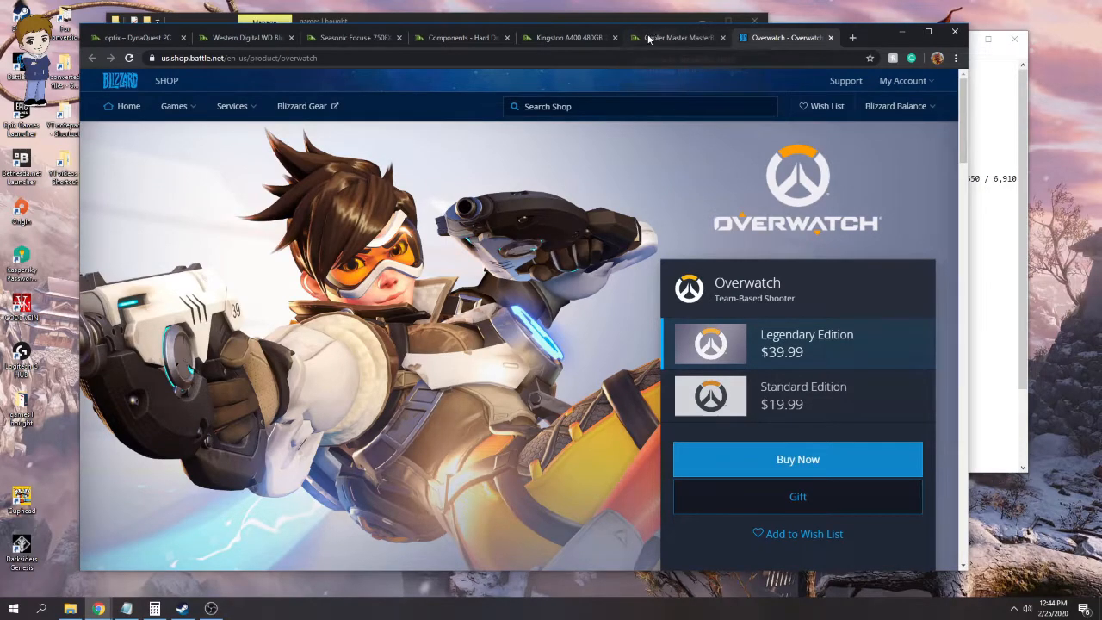
- Leave the Overwatch shop page for the Cooler Master MasterBox case page on DynaQuest PC
click(155, 610)
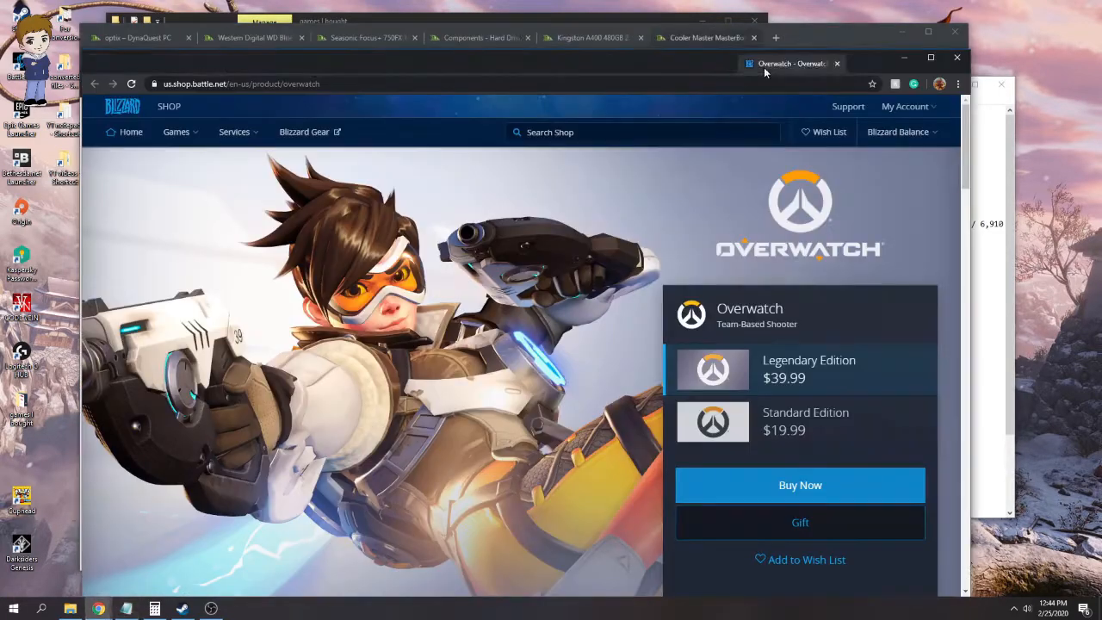
click(774, 38)
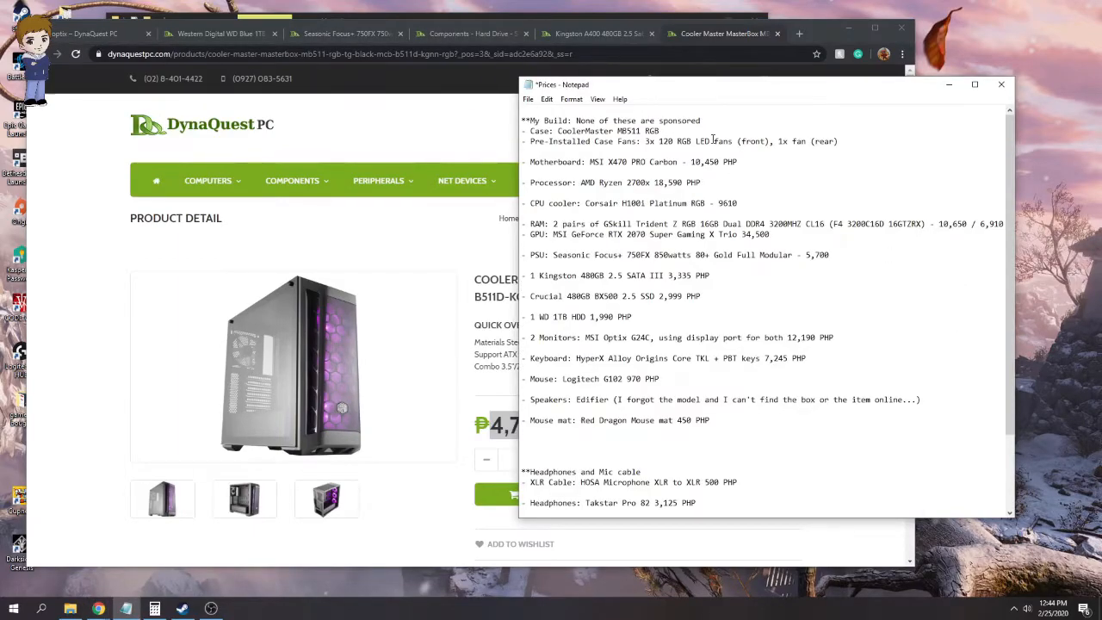
- Price the case at 4,780 PHP and add the 18,590 PHP entry in the build list
text(4780)
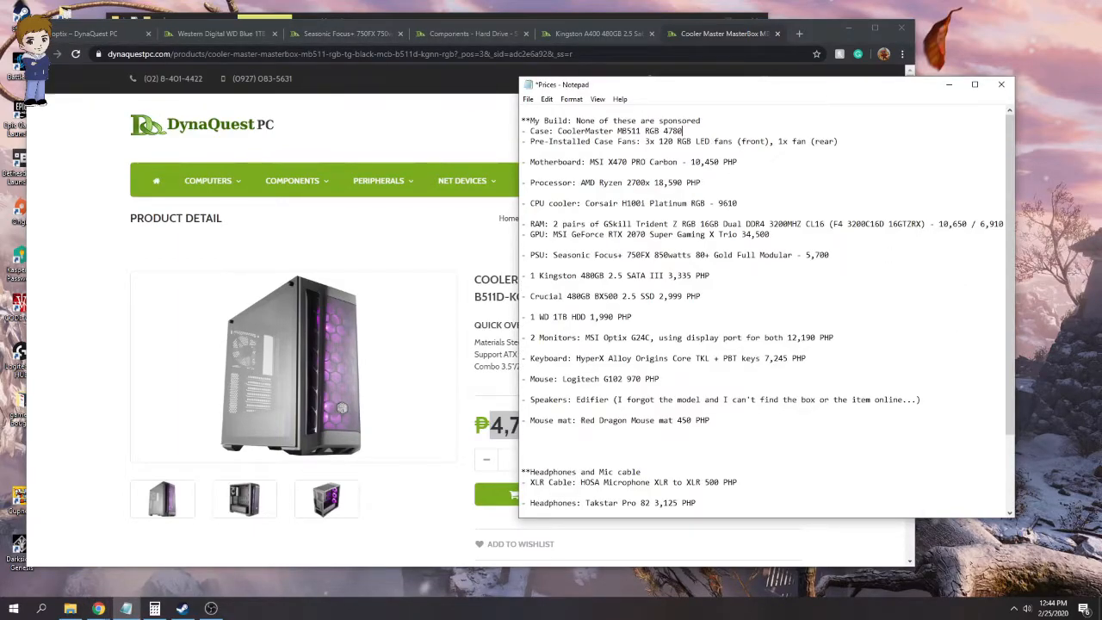
text(PHP)
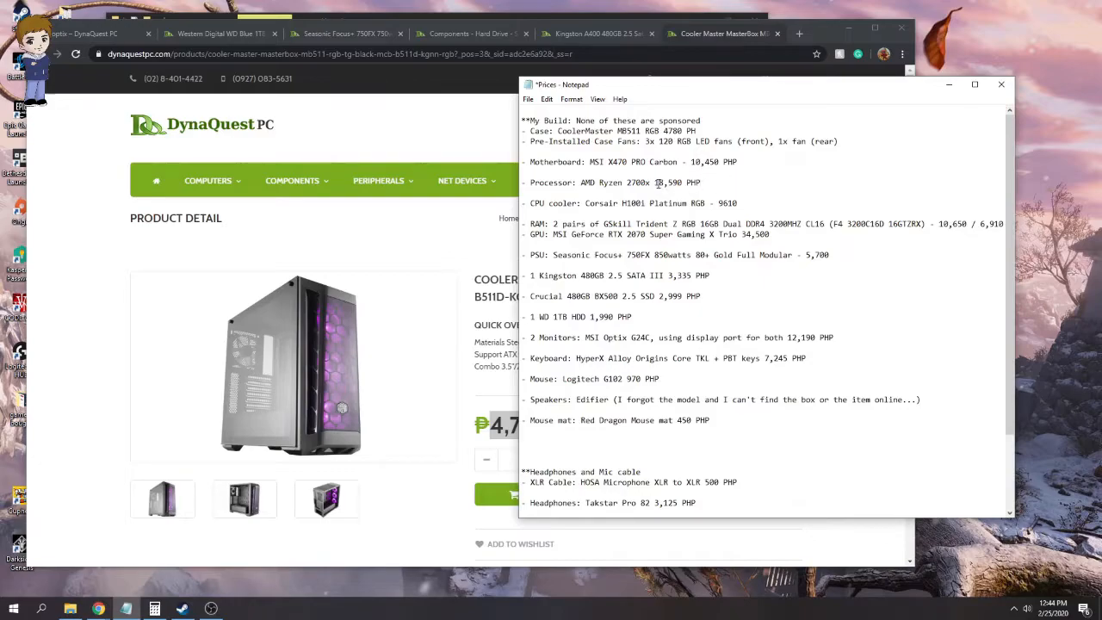
text(18,590)
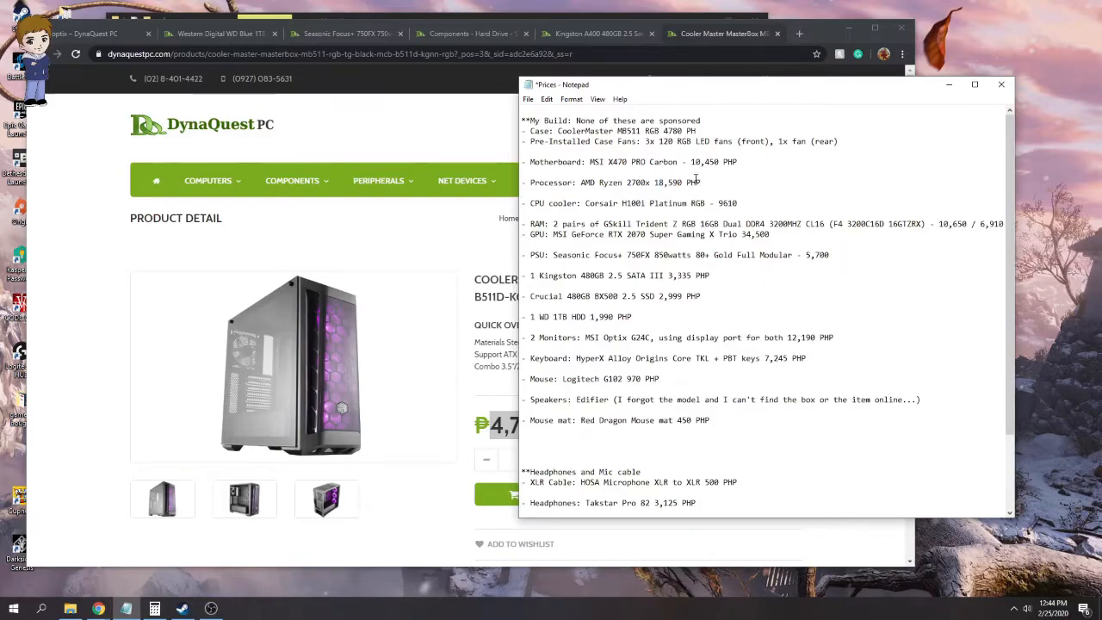
mouse_move(622, 193)
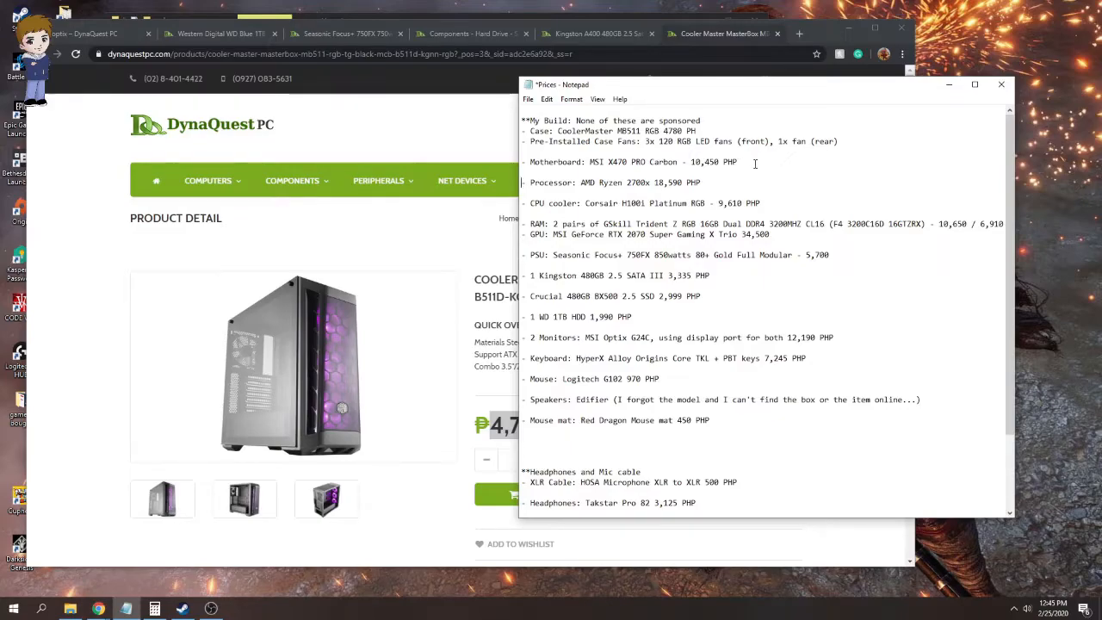
scroll(down, 3)
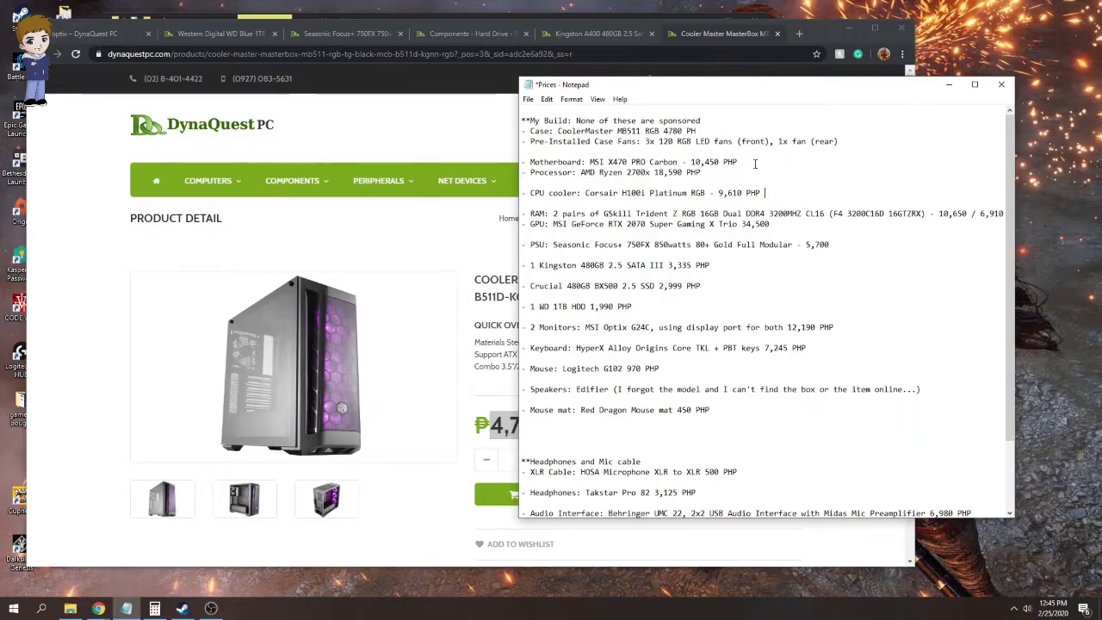
scroll(down, 3)
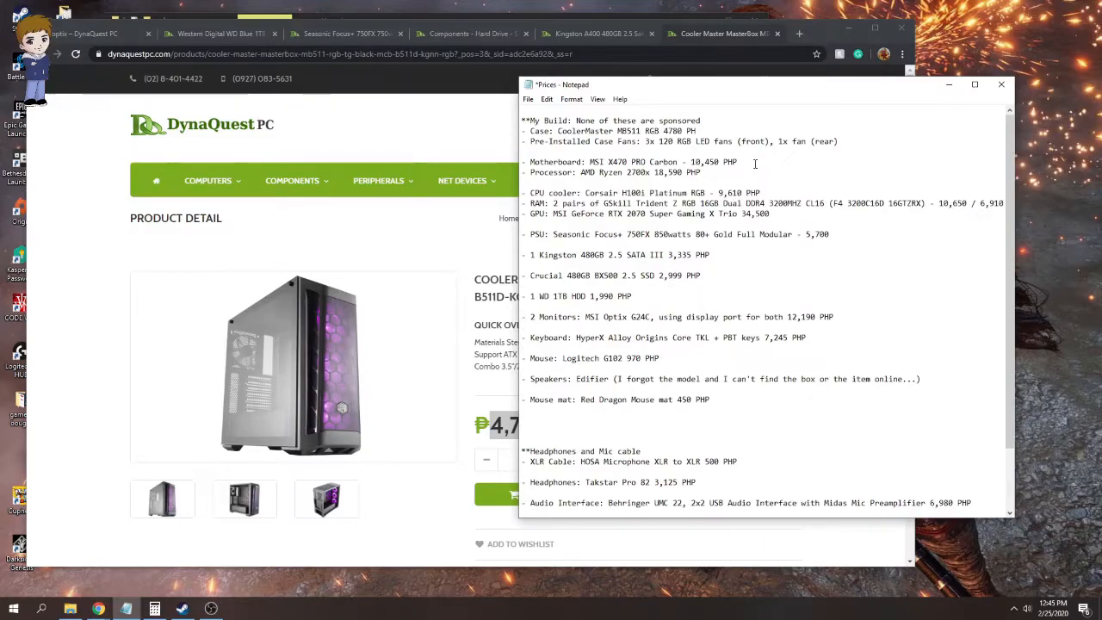
mouse_move(898, 198)
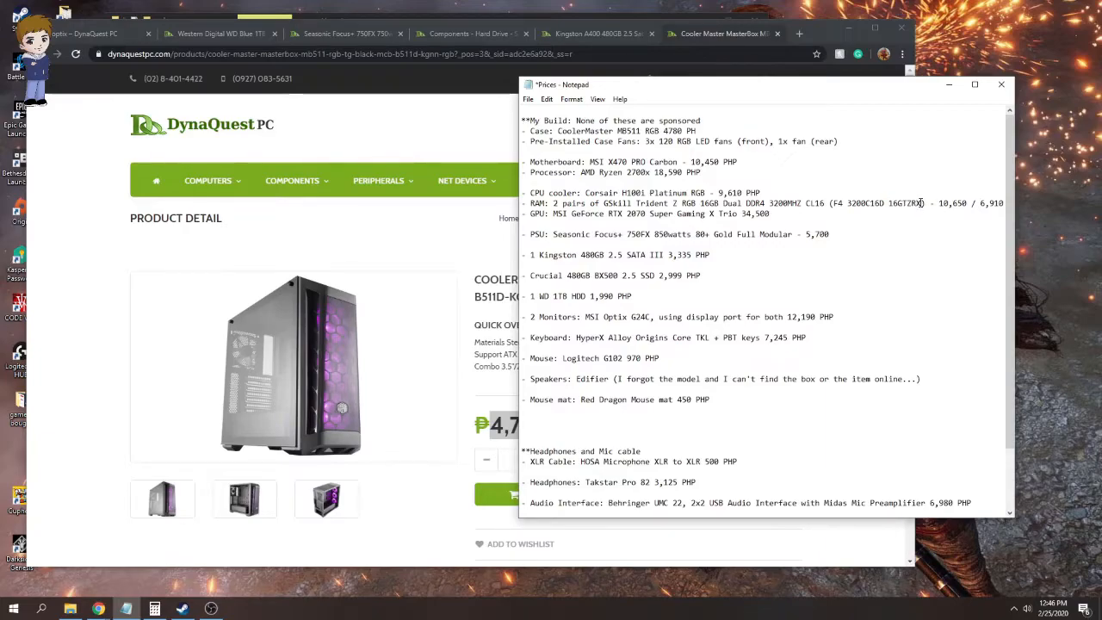
double_click(904, 203)
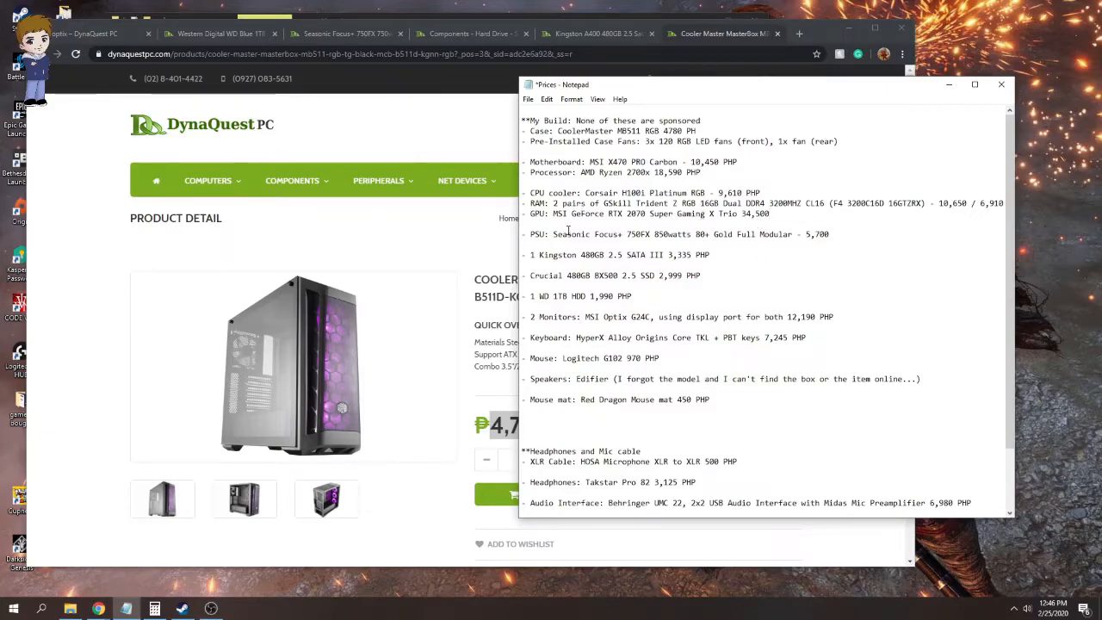
mouse_move(791, 216)
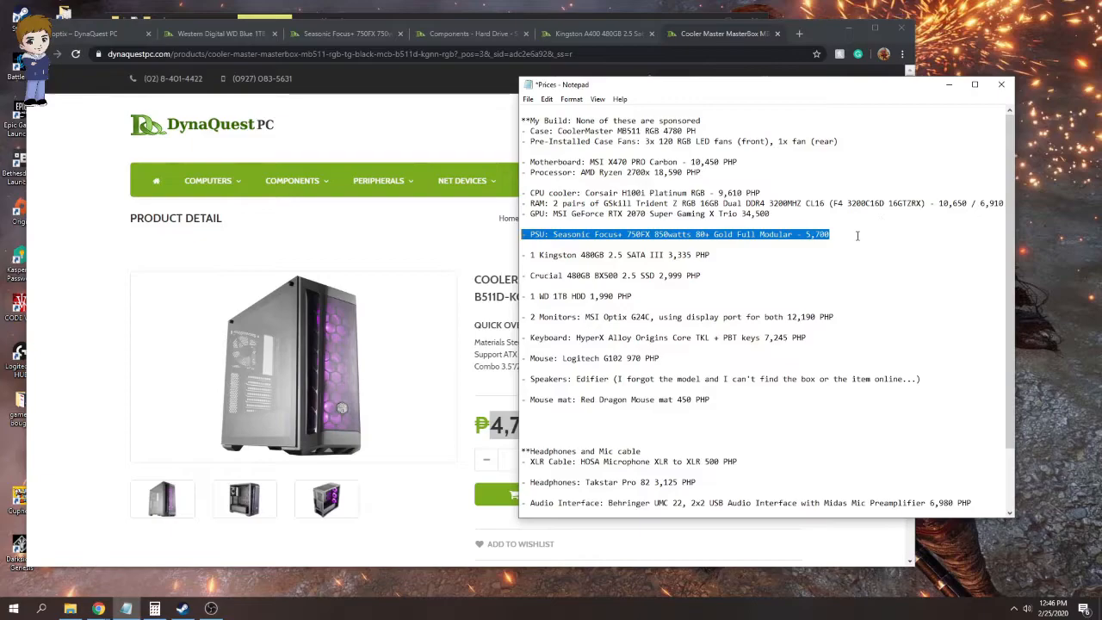
mouse_move(857, 234)
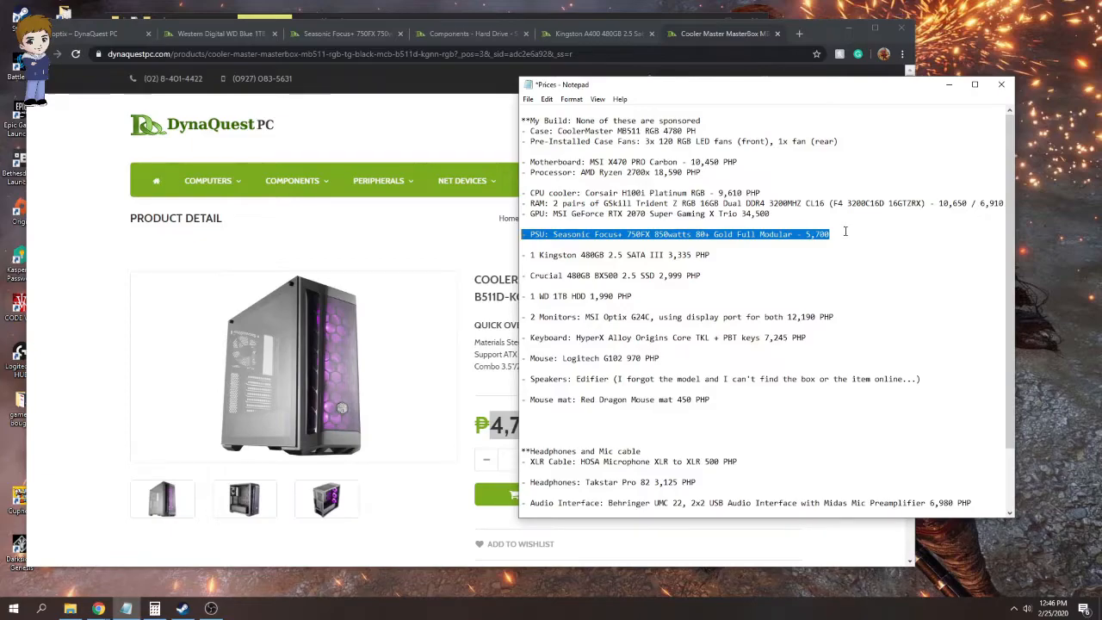
- Group the Kingston and Crucial SSD lines and check the Kingston 3,335 PHP price in Chrome
click(829, 234)
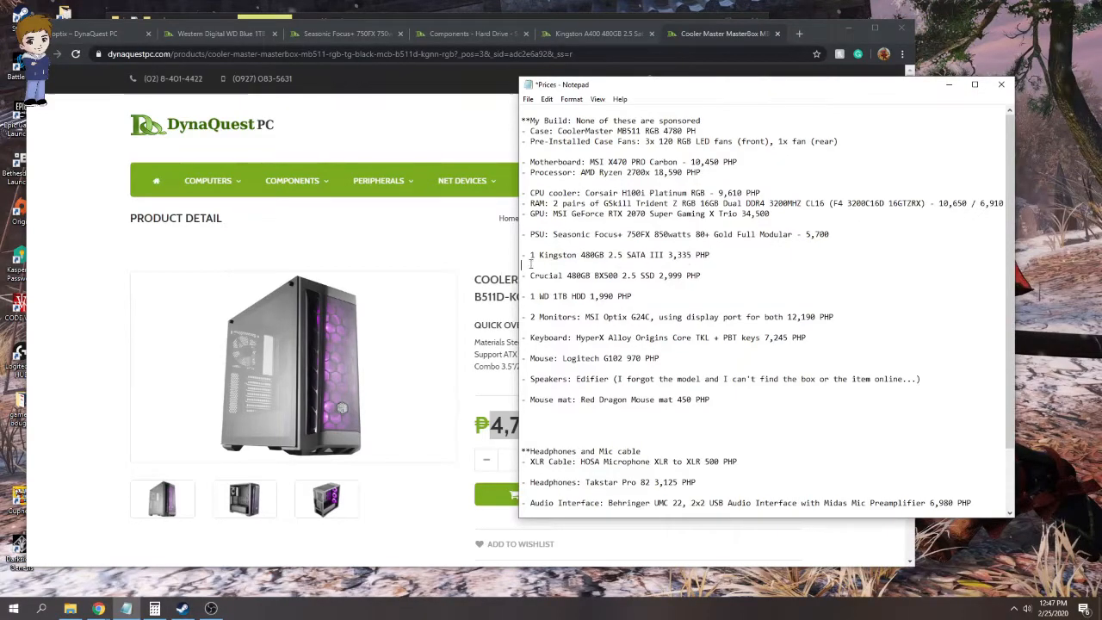
triple_click(616, 254)
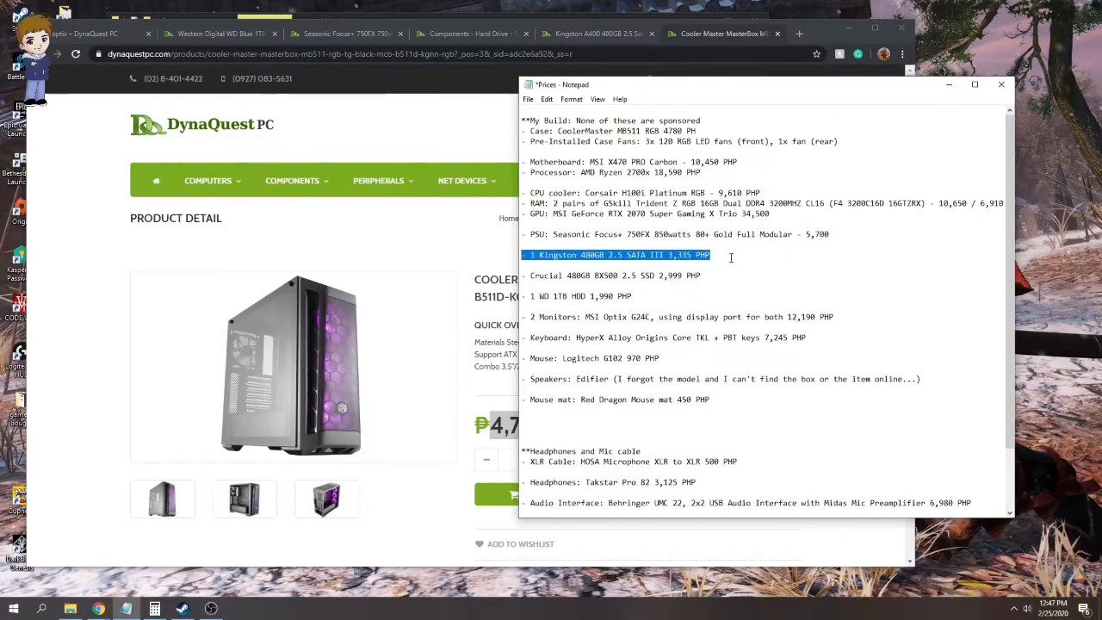
click(709, 255)
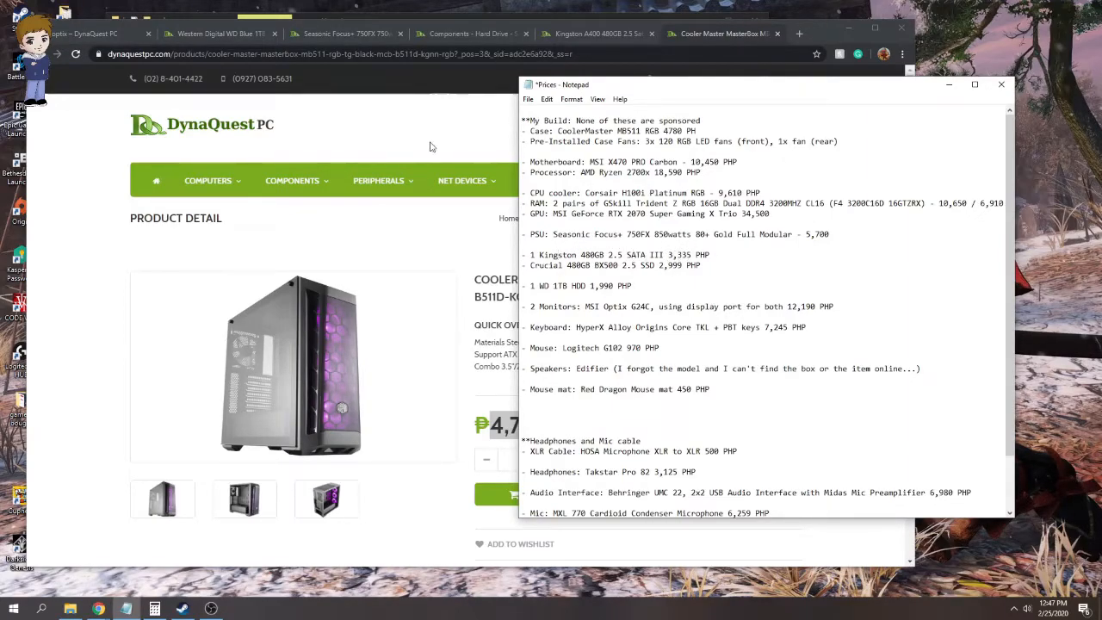
click(594, 34)
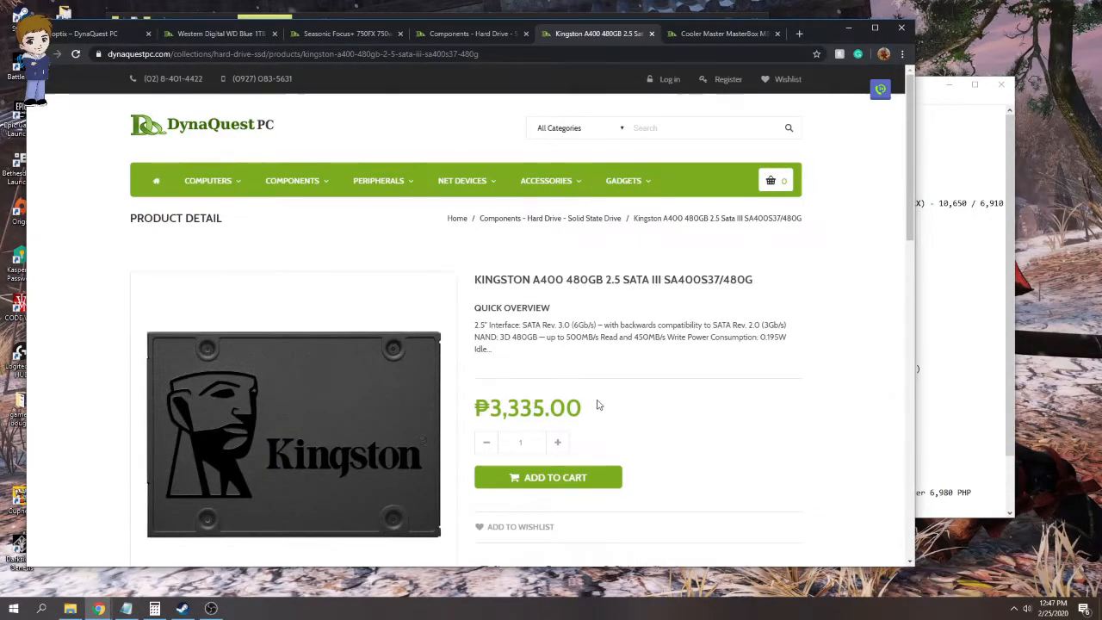
mouse_move(806, 323)
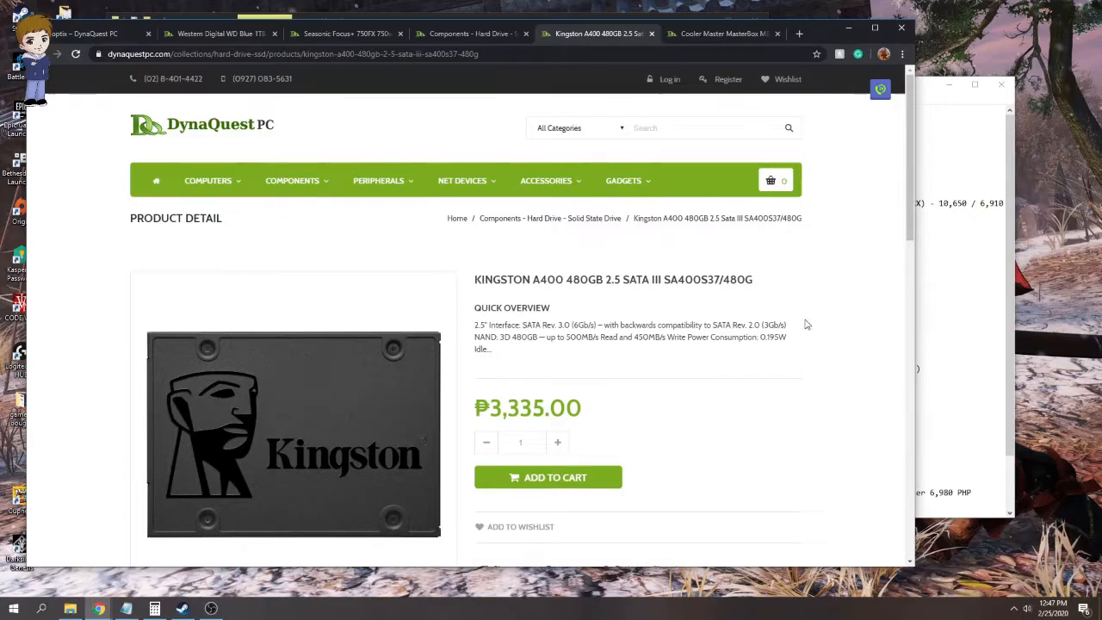
mouse_move(685, 307)
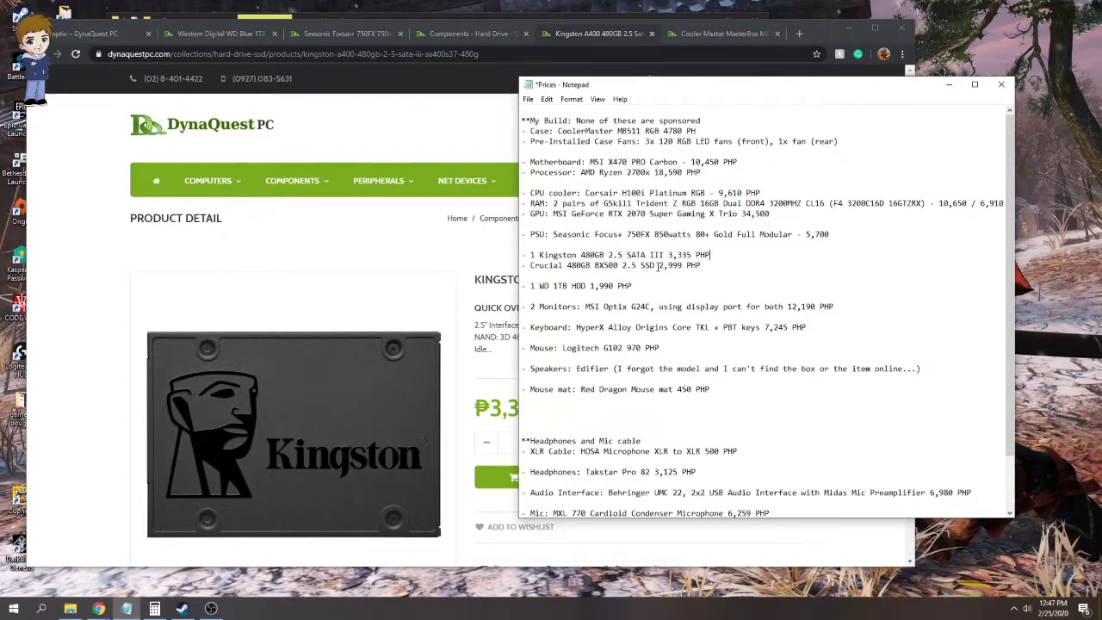
double_click(672, 265)
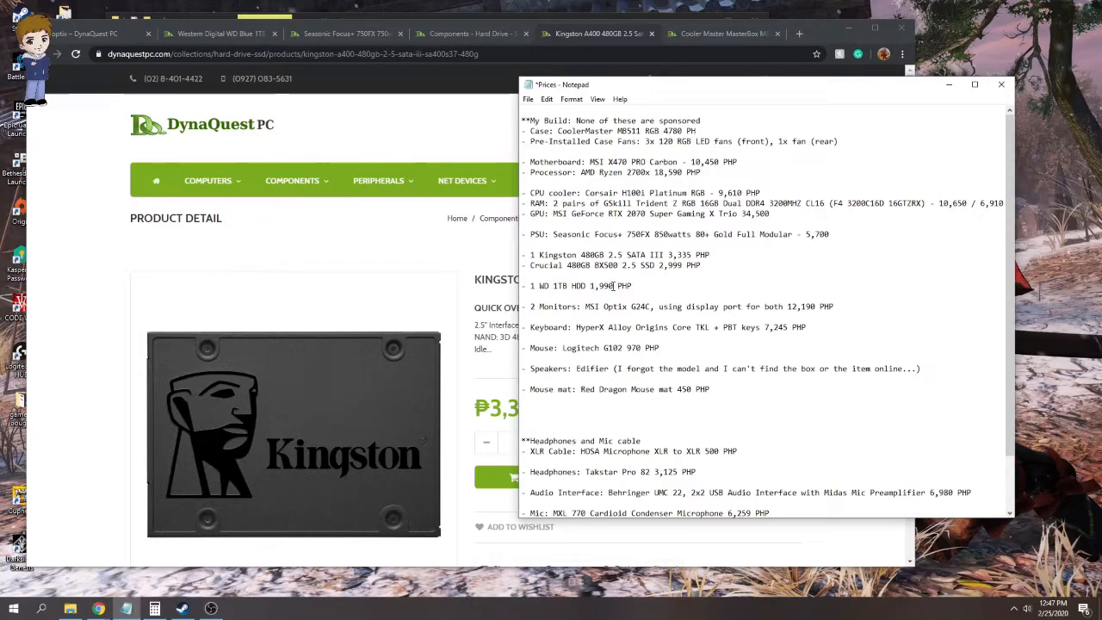
- Mark the two MSI Optix monitors' 12,190 PHP price as EACH!!!
double_click(601, 286)
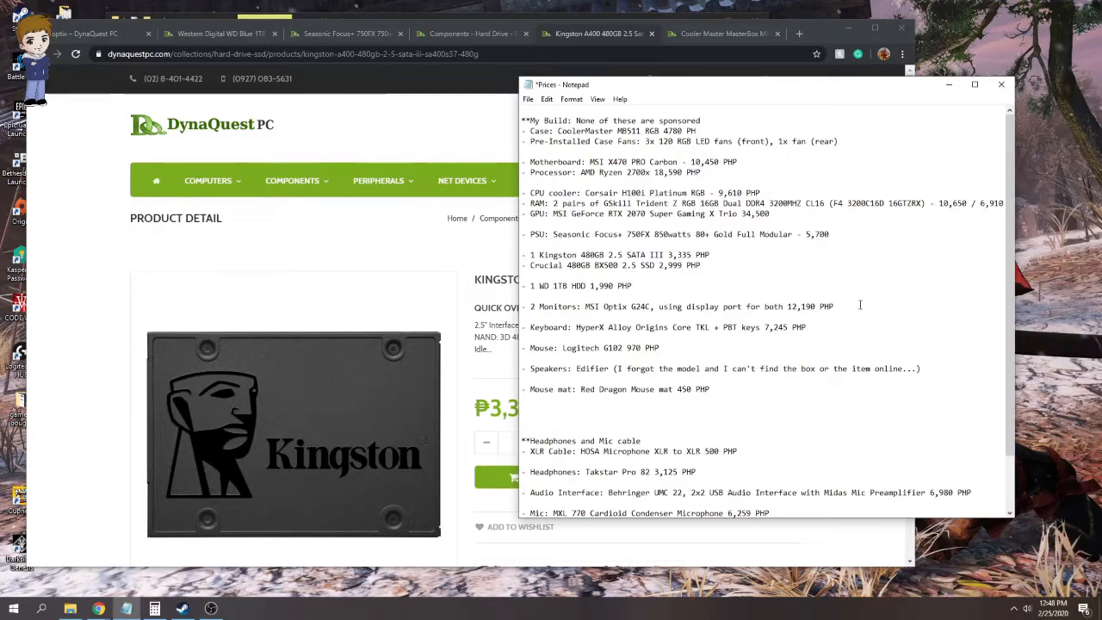
text(EACH!!!)
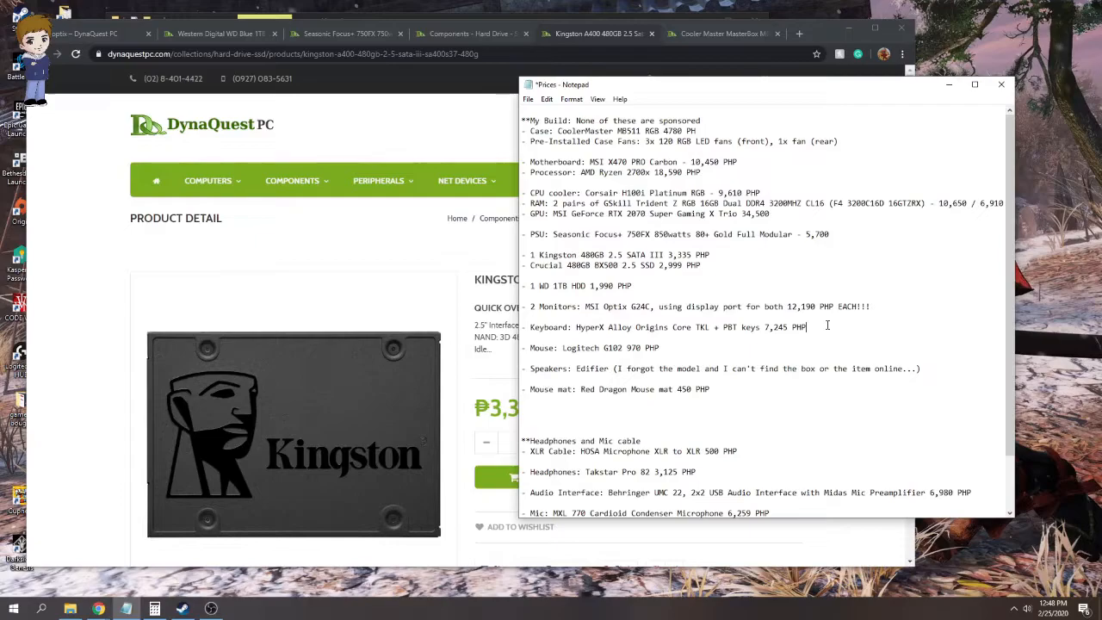
mouse_move(812, 327)
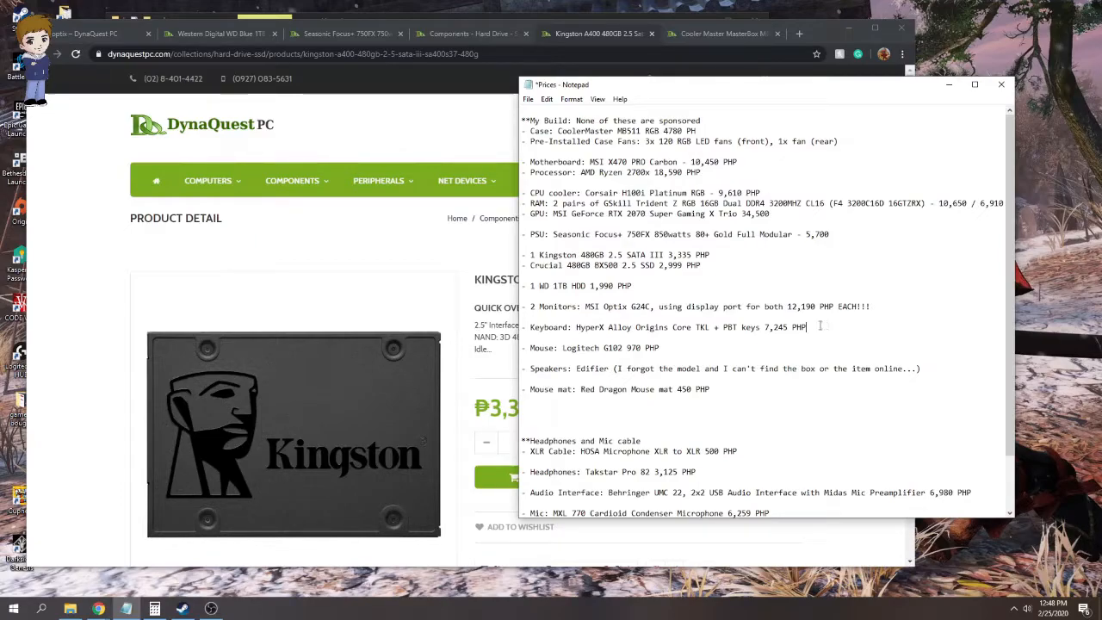
- Set the Logitech G102 mouse price to 970 PHP
drag(606, 327, 805, 327)
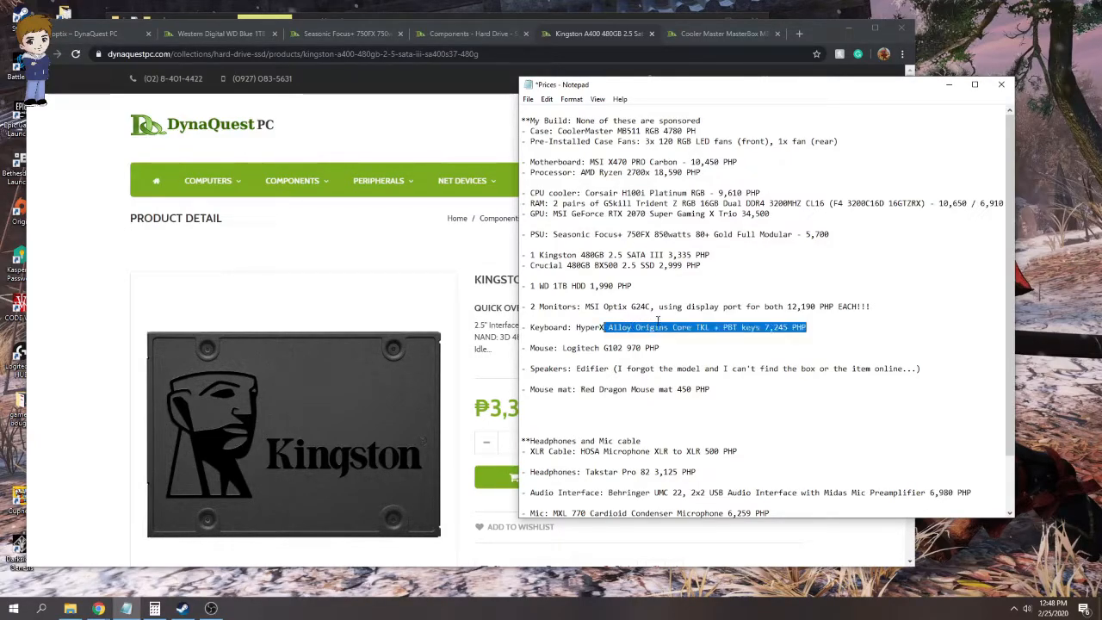
click(712, 327)
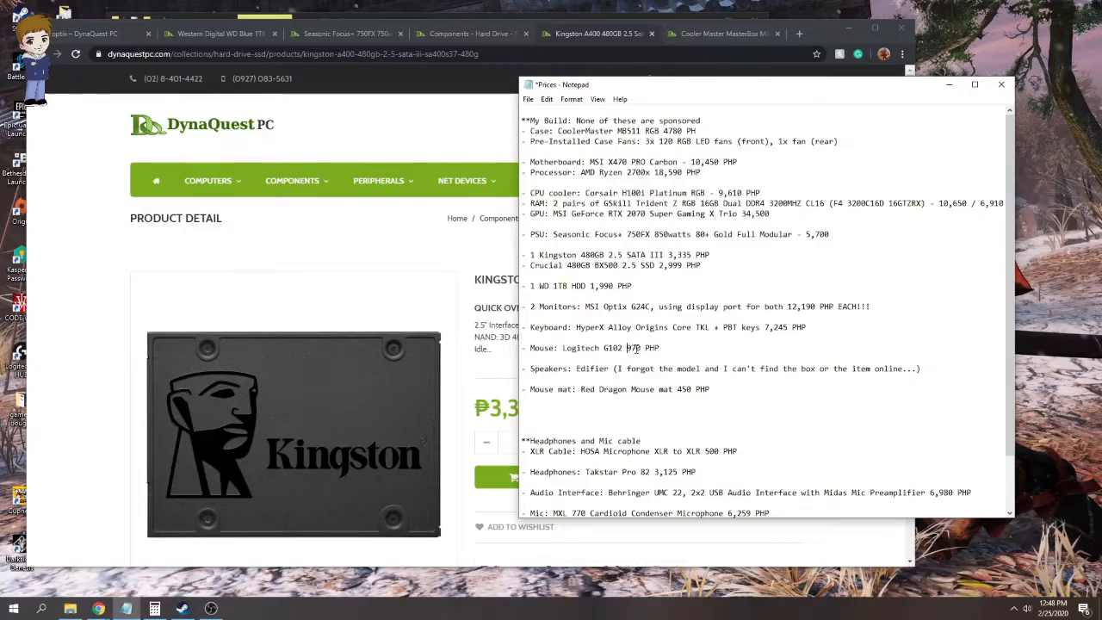
text(970)
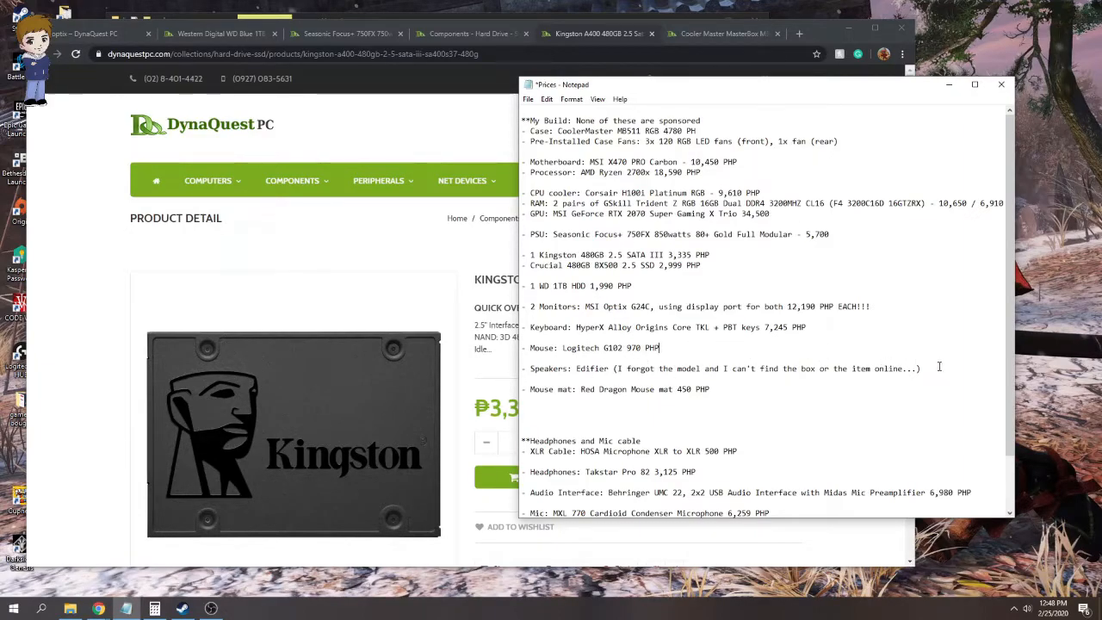
triple_click(723, 368)
text( :)
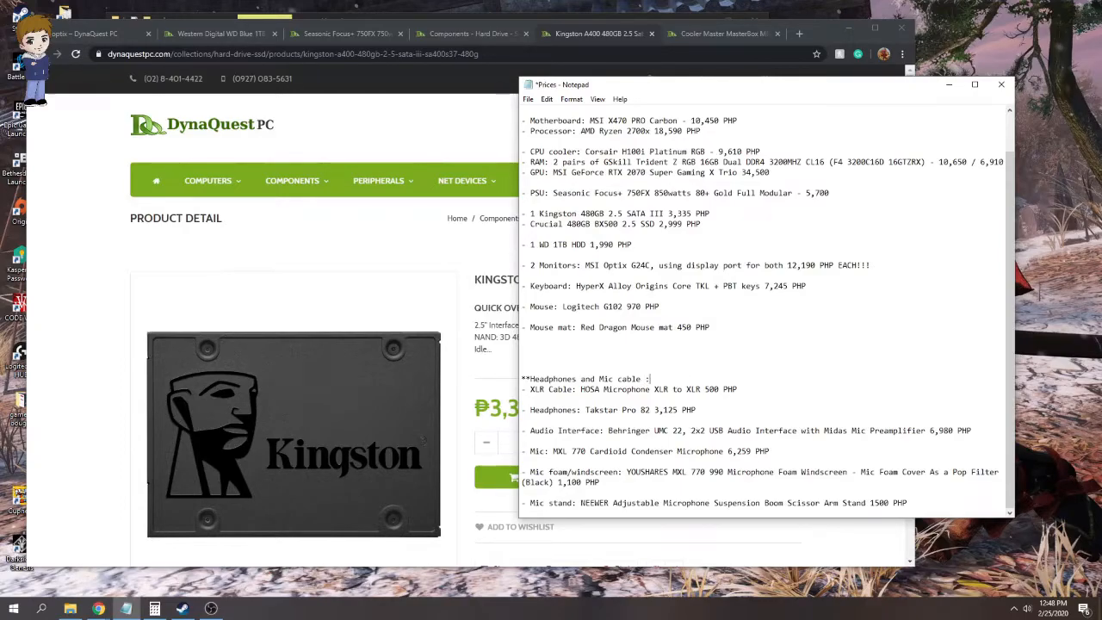
- Credit Galleon.ph in the Headphones and Mic heading and group the cable, headphones and interface lines
text(GG)
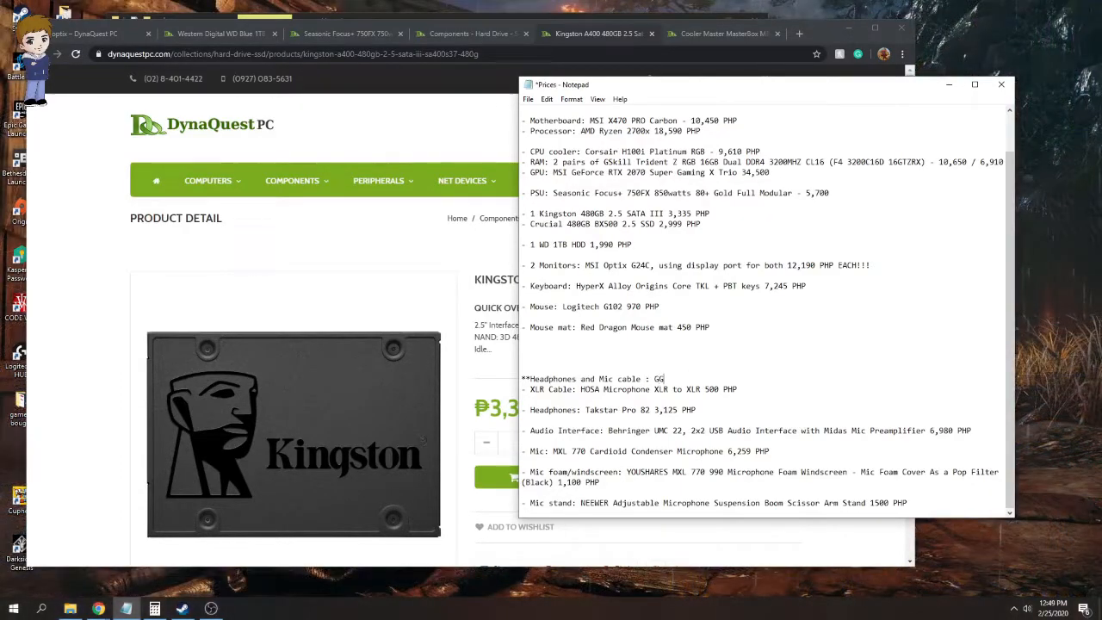
text(alle)
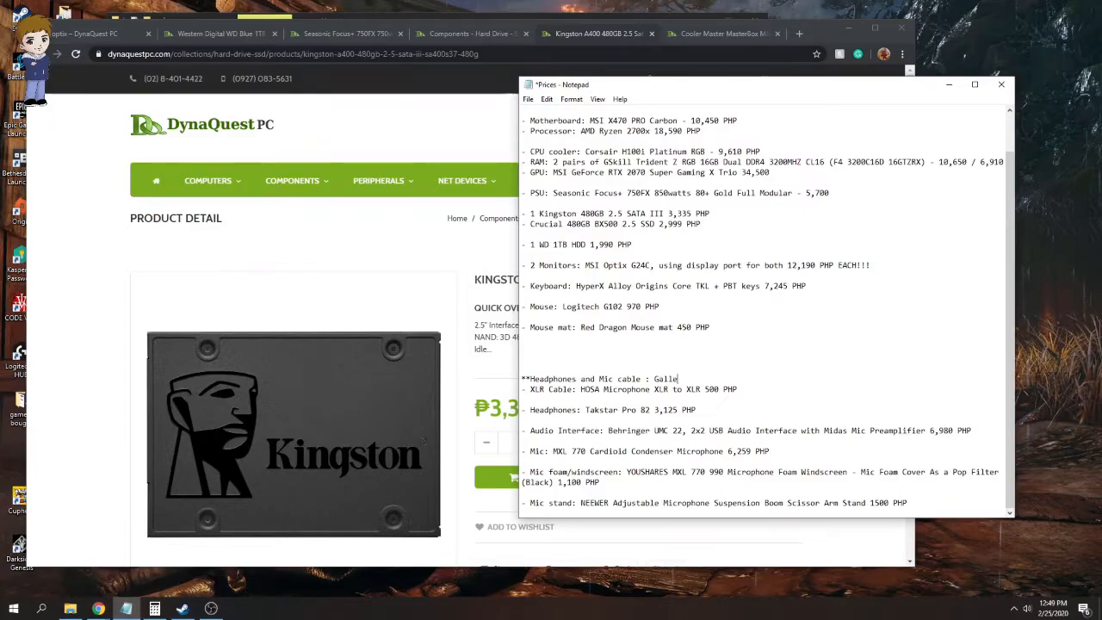
text(on.p)
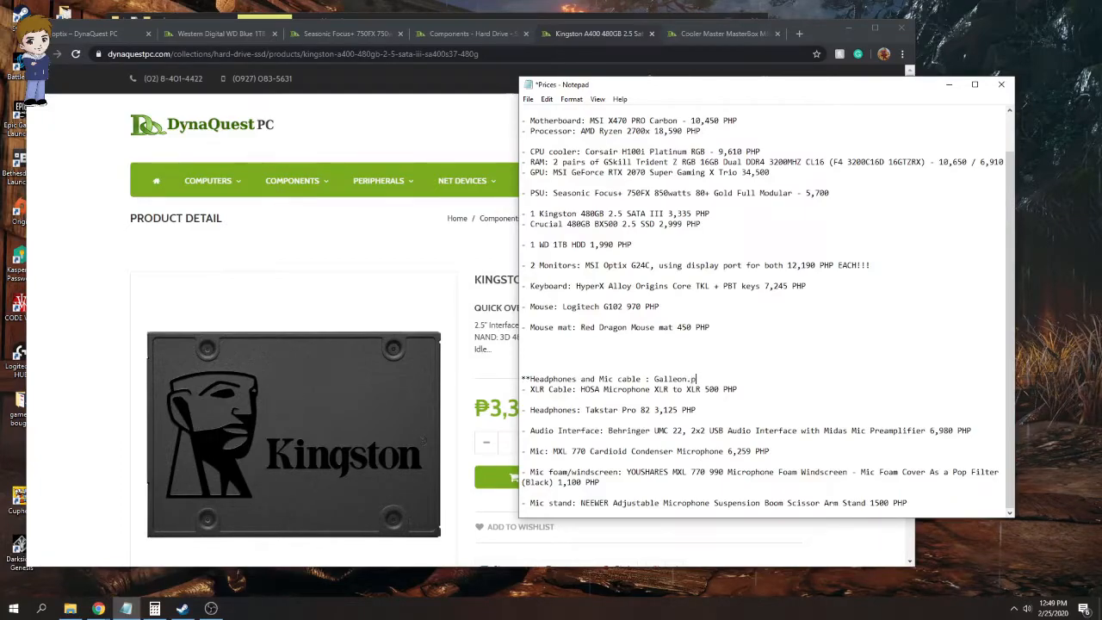
text(h)
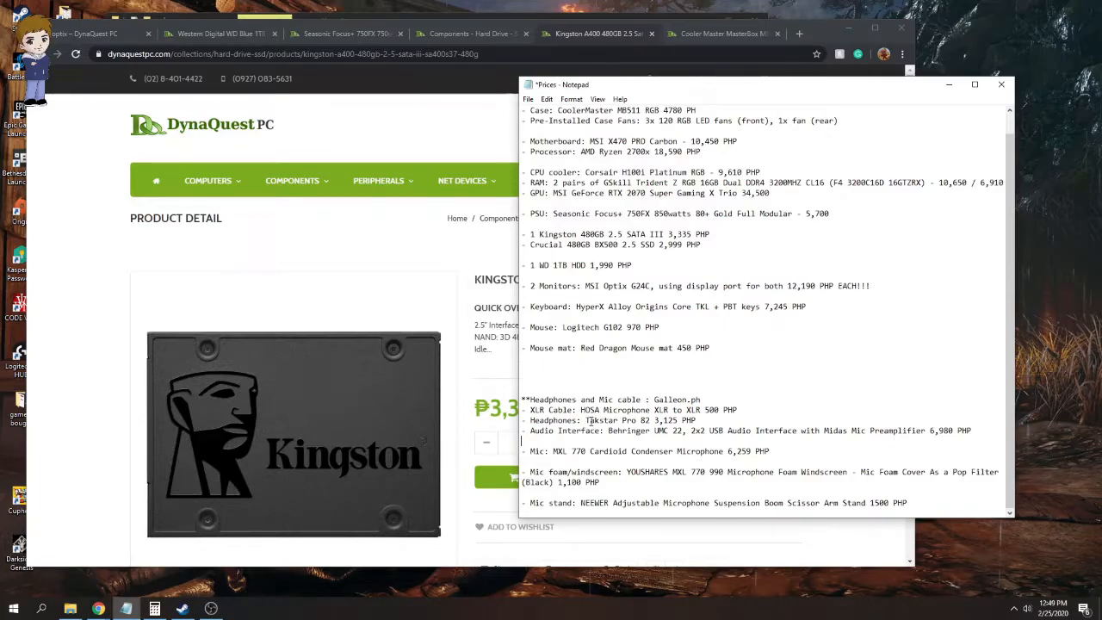
drag(636, 451, 772, 451)
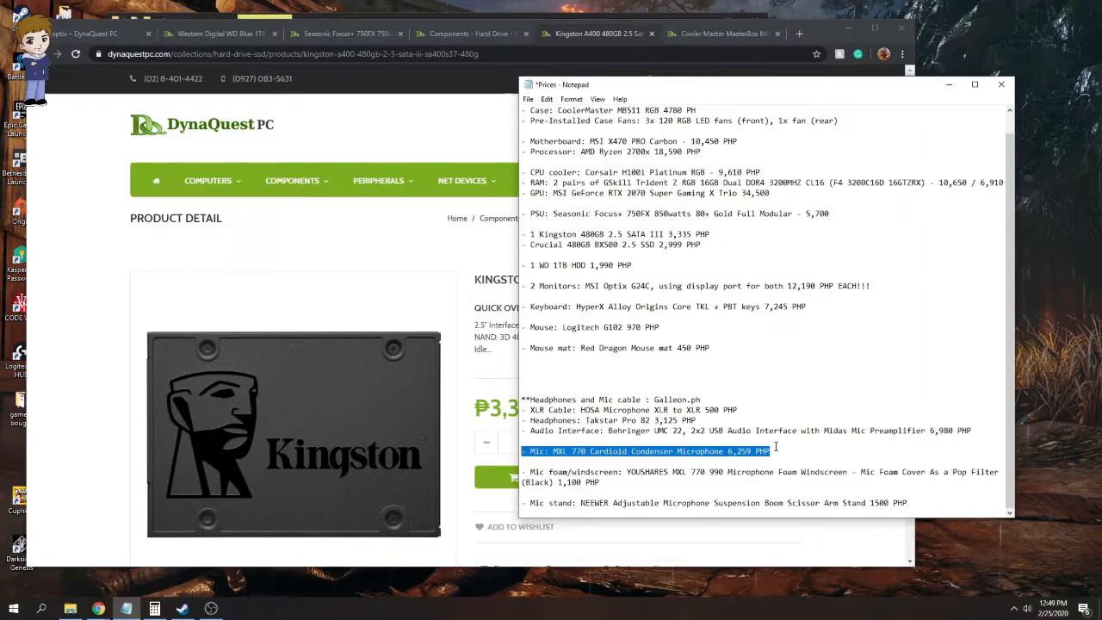
click(771, 451)
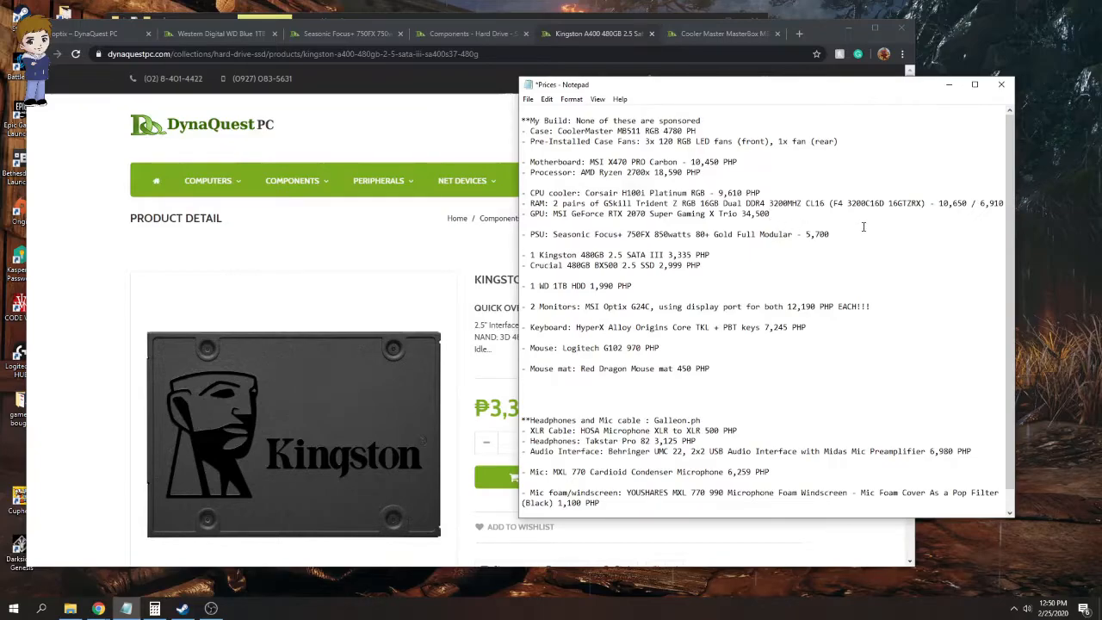
- Scroll down the price list before bringing up Calculator
scroll(down, 3)
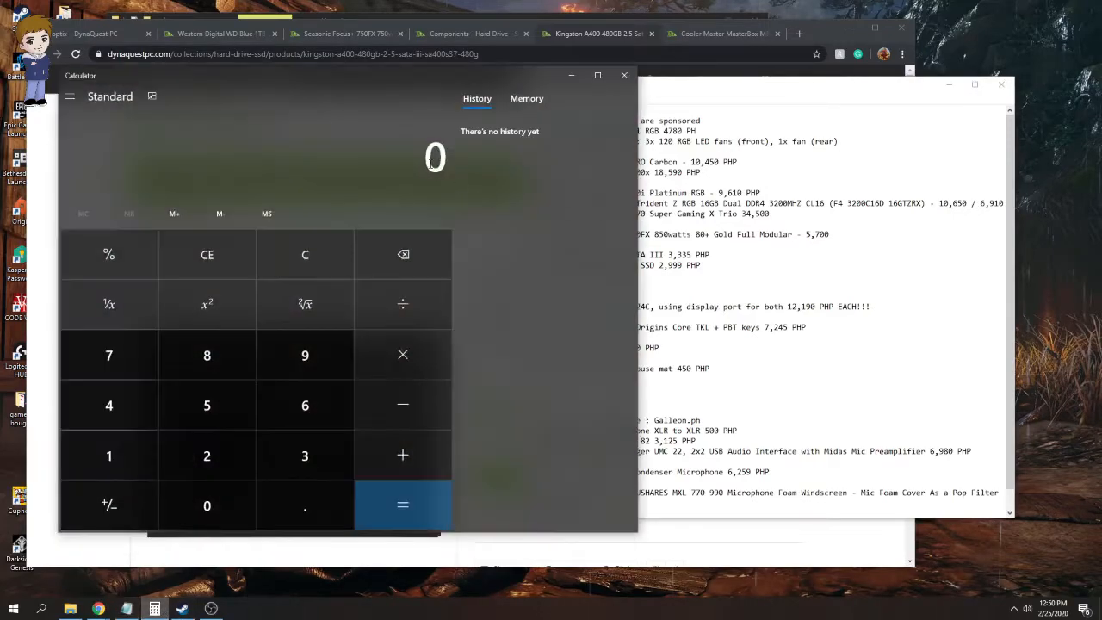
- Move Calculator beside the price list and enter the 4,780 case price as the first term
drag(79, 76, 358, 54)
text( (Black) 1,100 PHP)
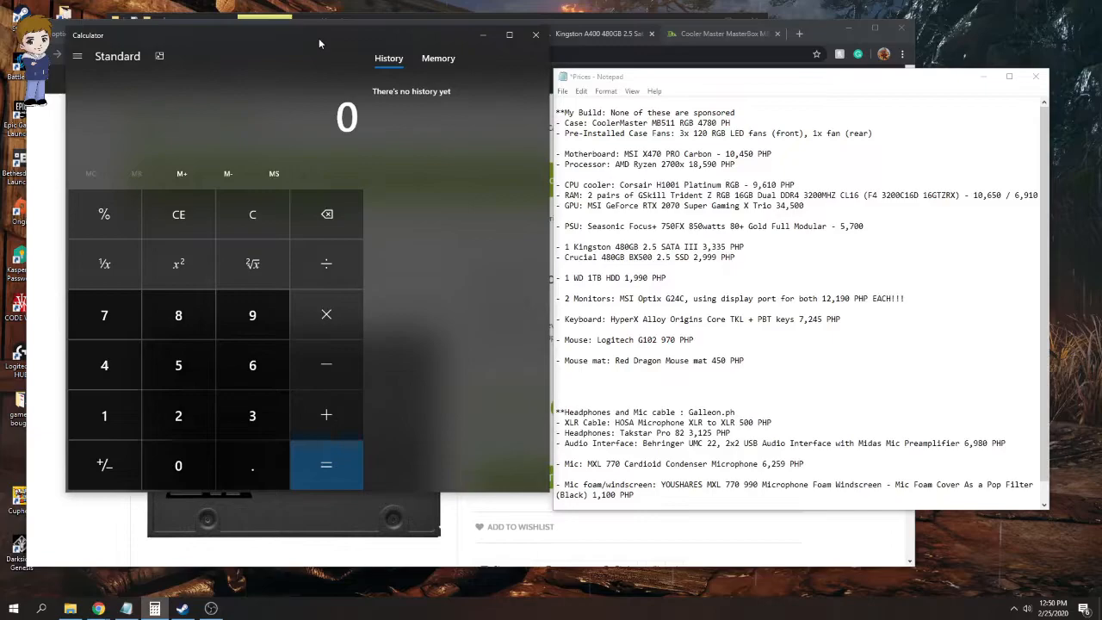
click(103, 365)
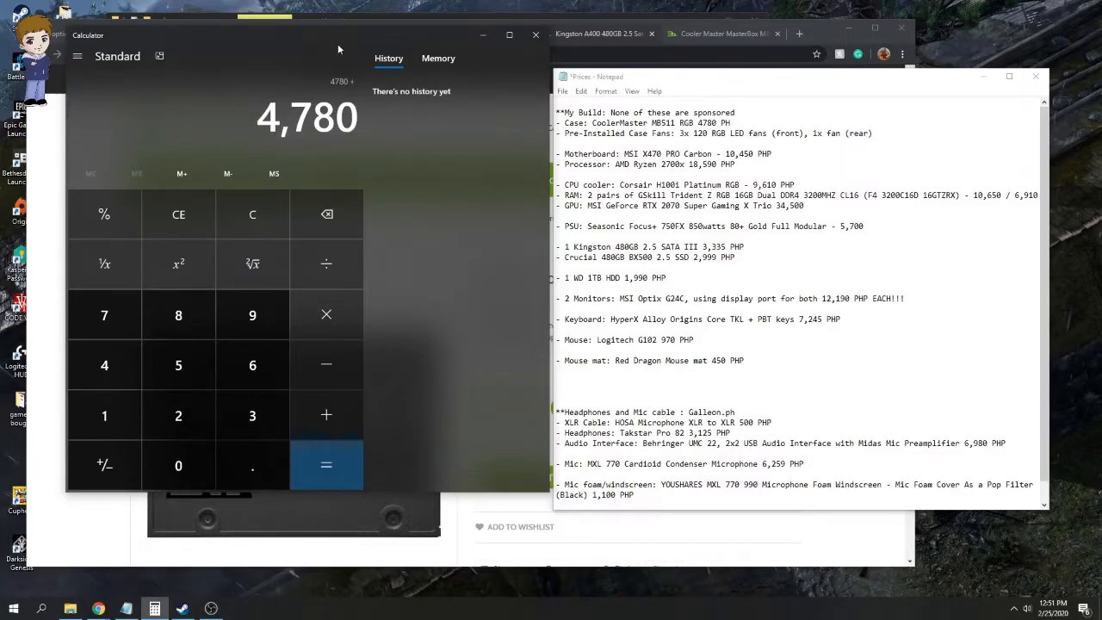
mouse_move(276, 55)
text(10,450)
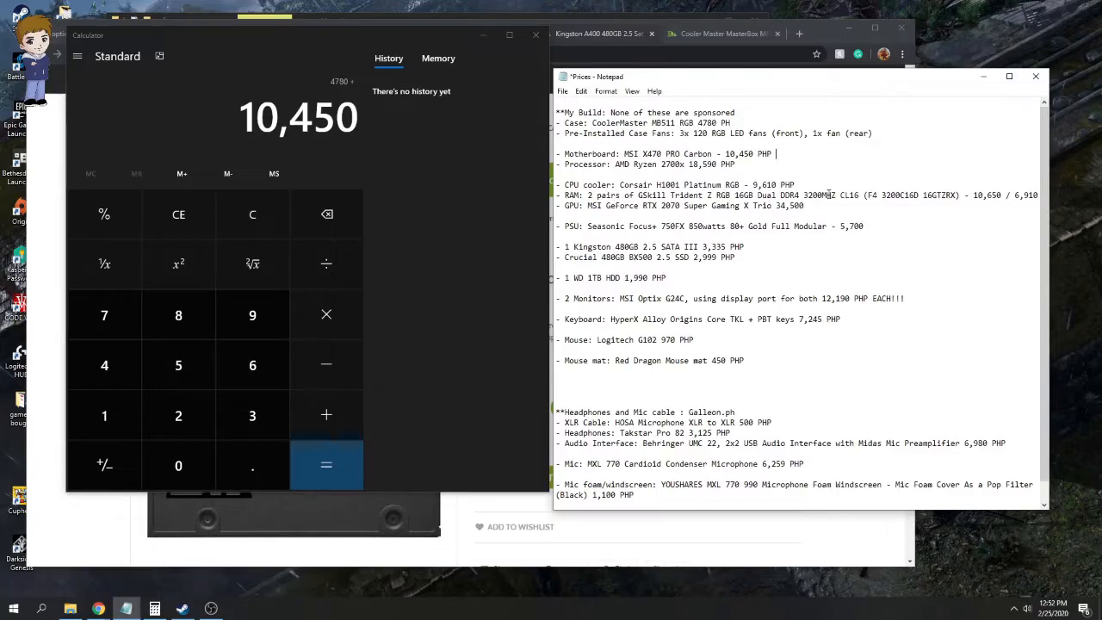
mouse_move(633, 173)
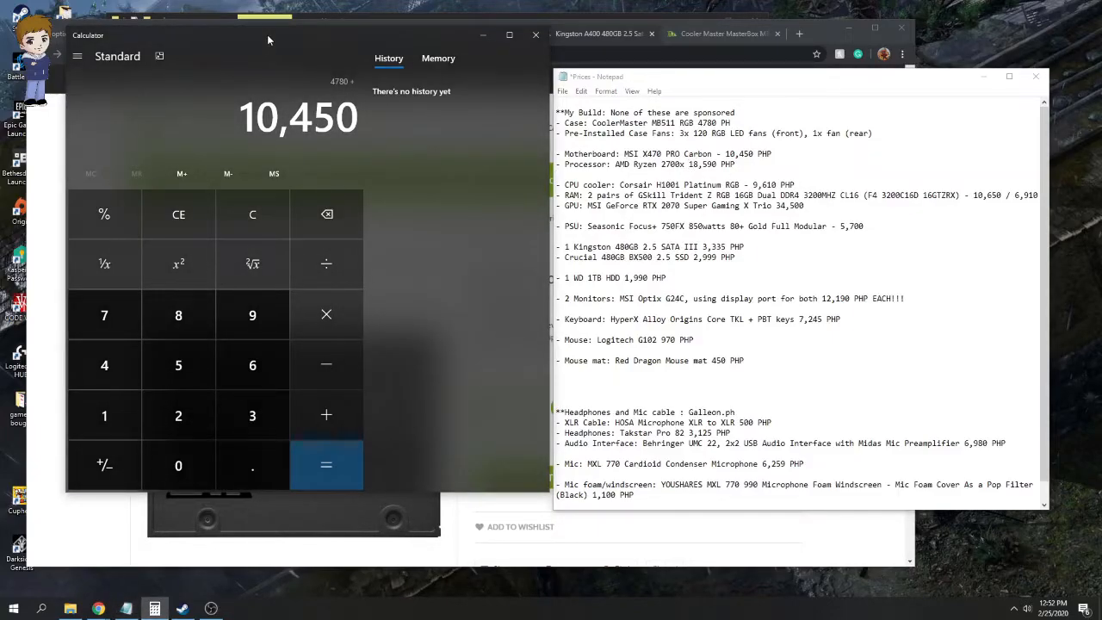
- Add the processor, CPU cooler, two RAM kits and graphics card prices to the running total
click(325, 465)
text(18)
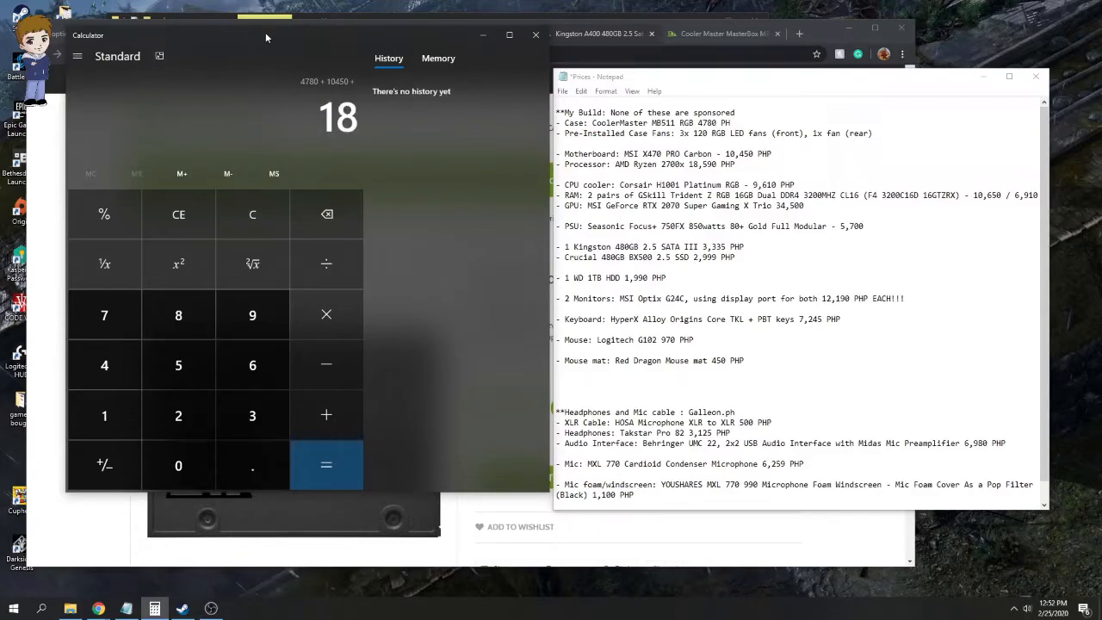
click(325, 464)
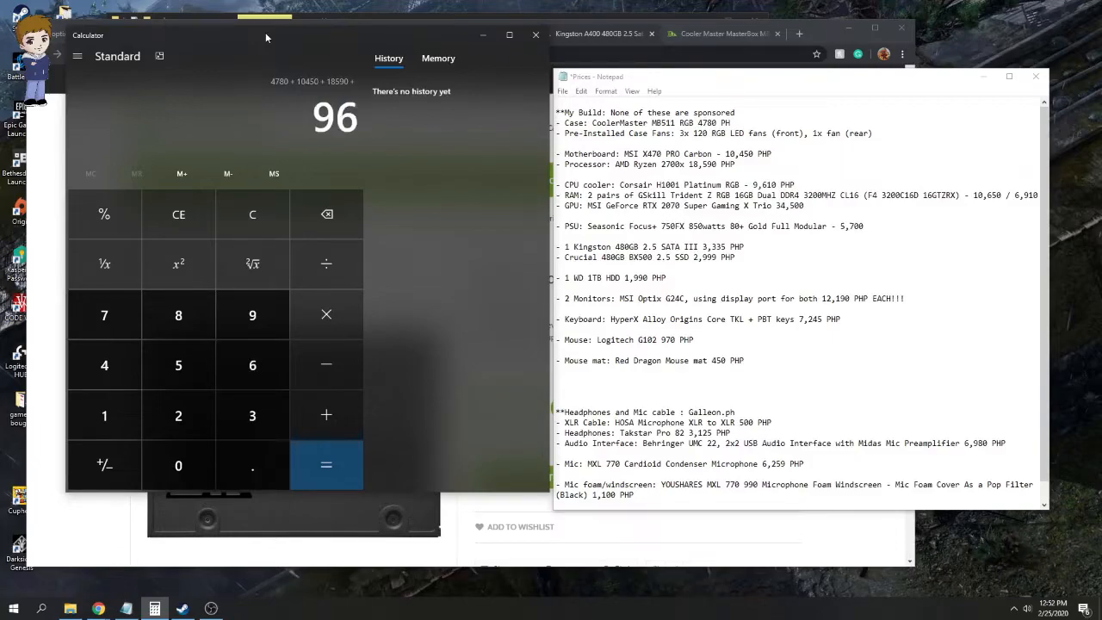
click(179, 465)
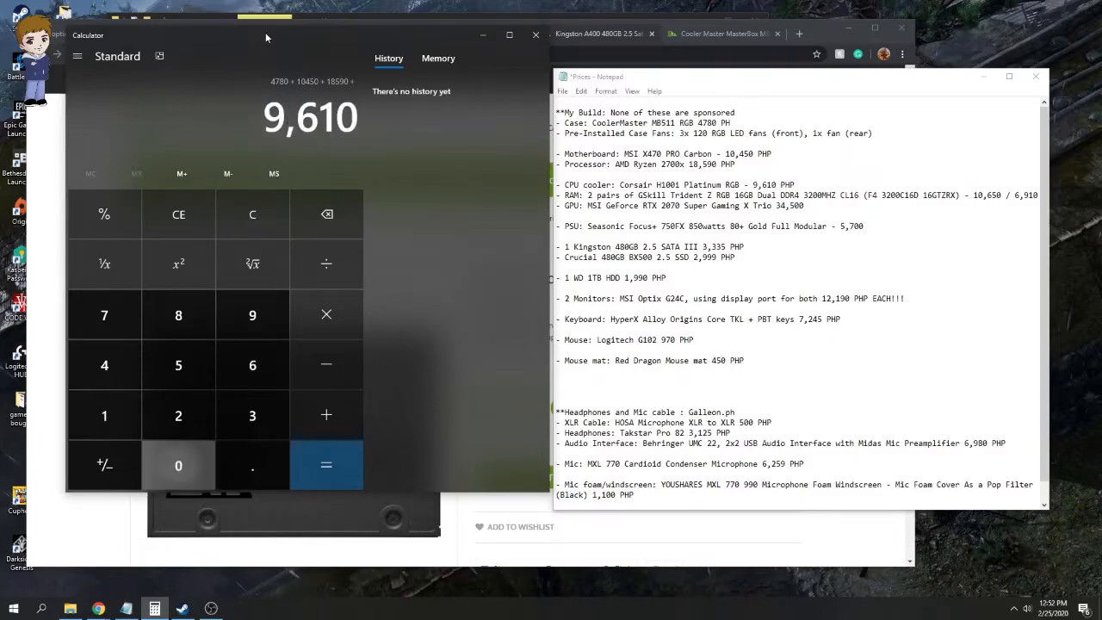
click(325, 465)
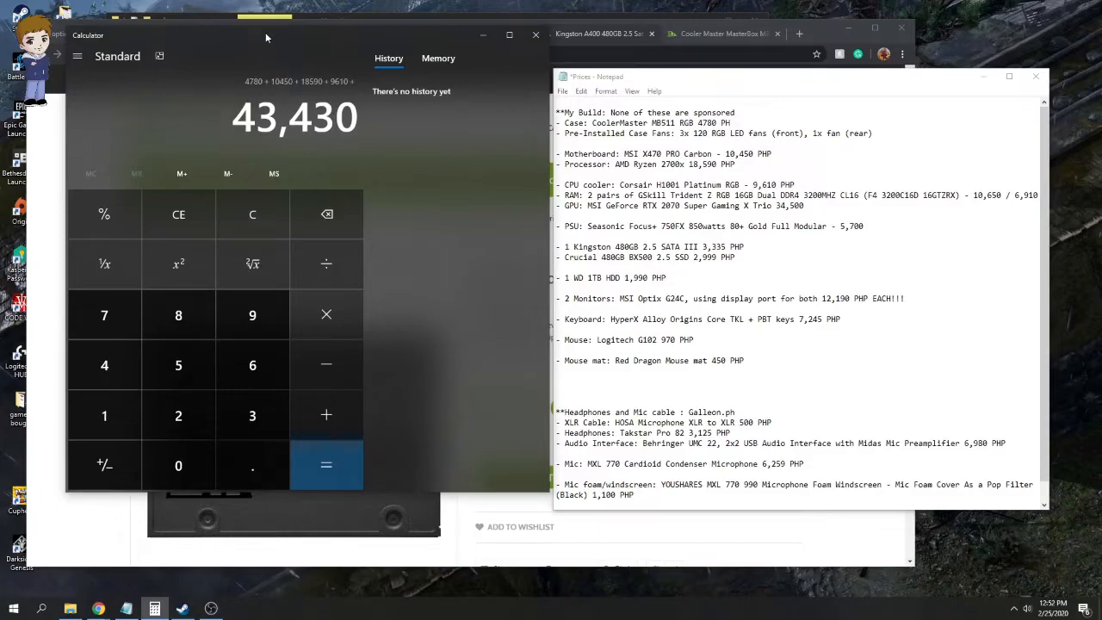
click(104, 415)
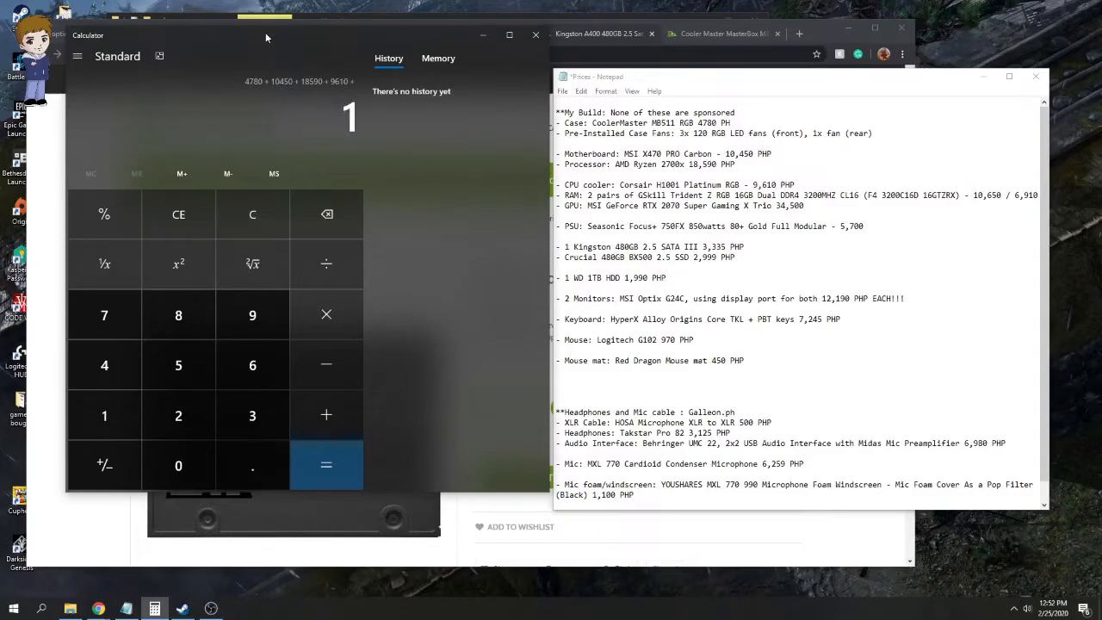
click(326, 465)
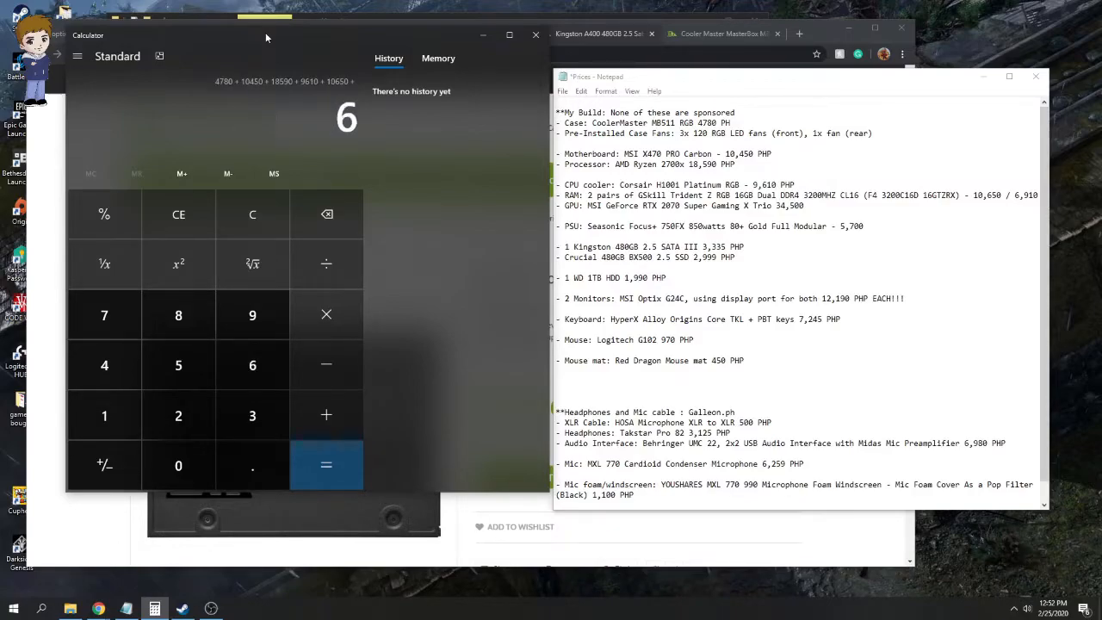
click(325, 465)
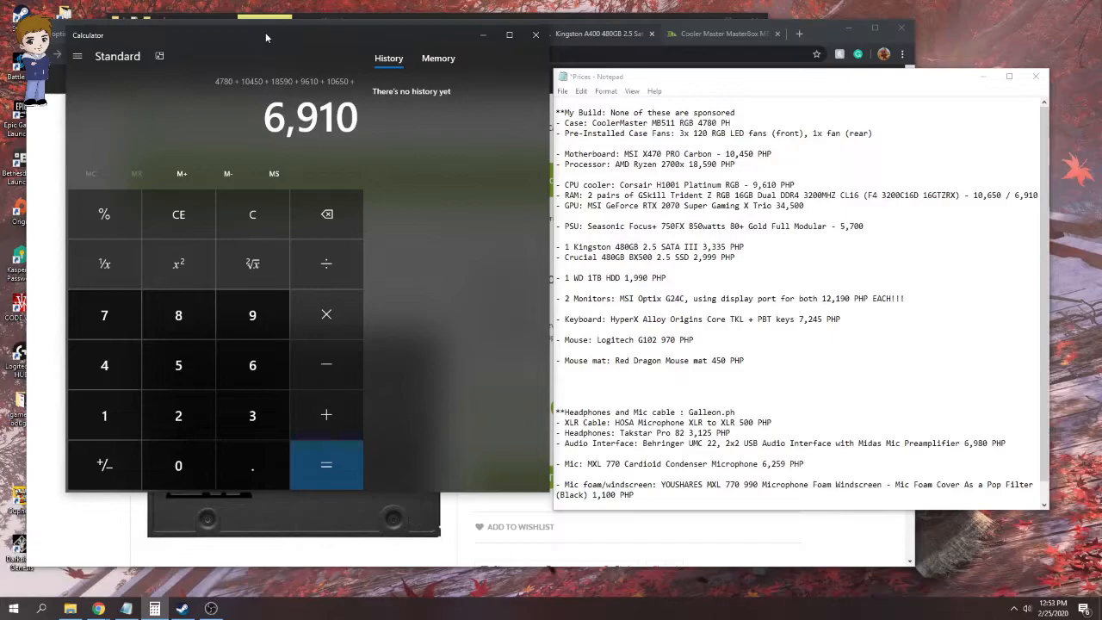
click(326, 465)
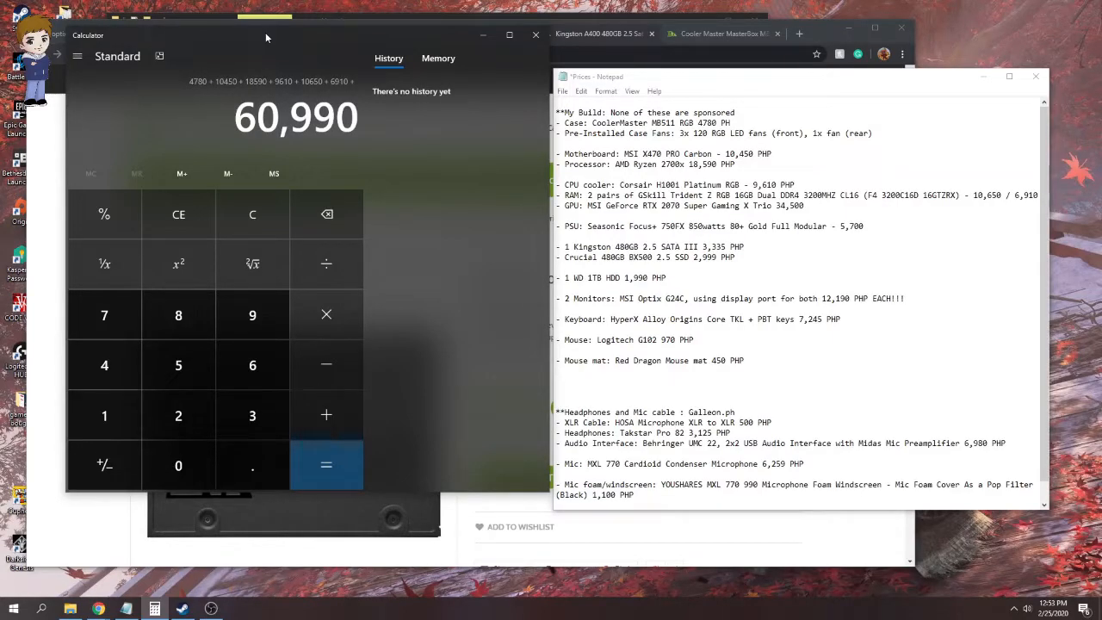
click(103, 364)
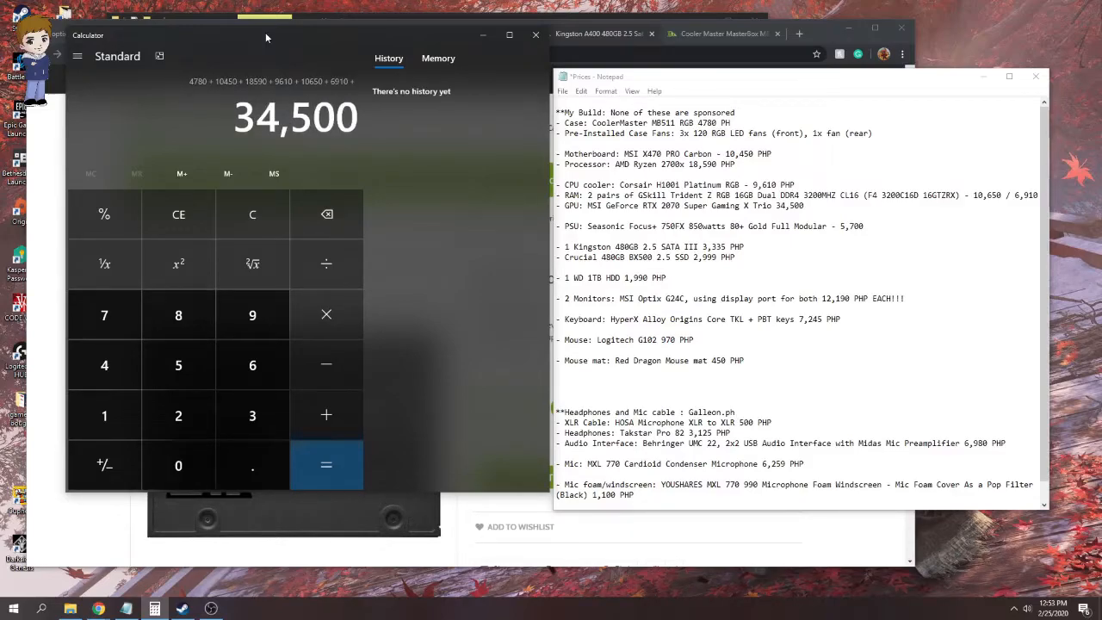
click(325, 465)
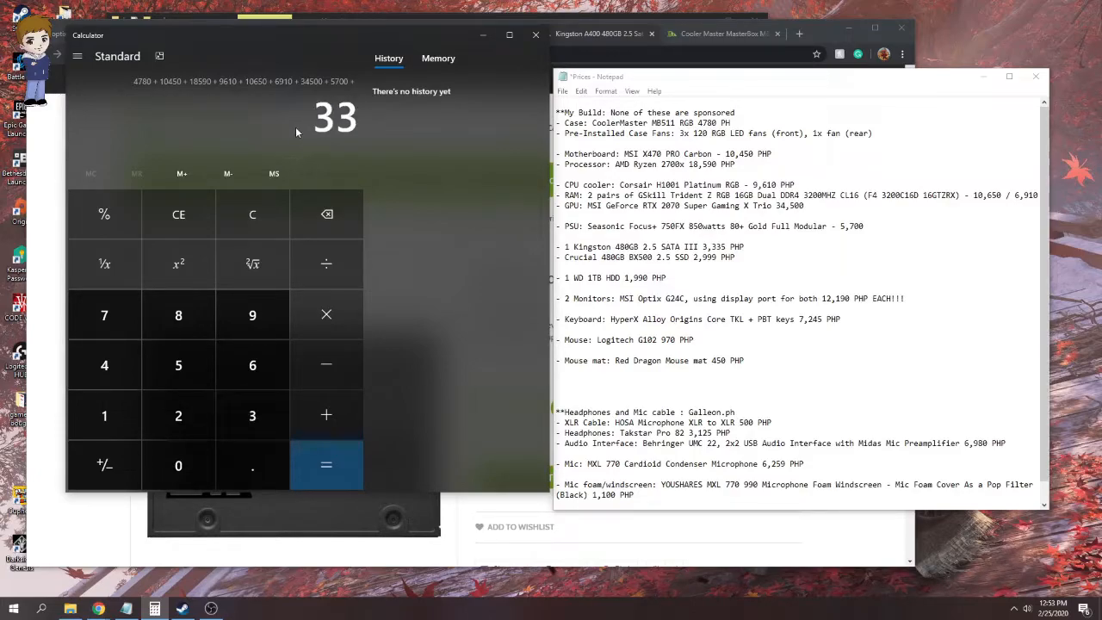
- Add the two SSDs, hard drive and monitors prices, reaching 133,894
click(326, 465)
text(299)
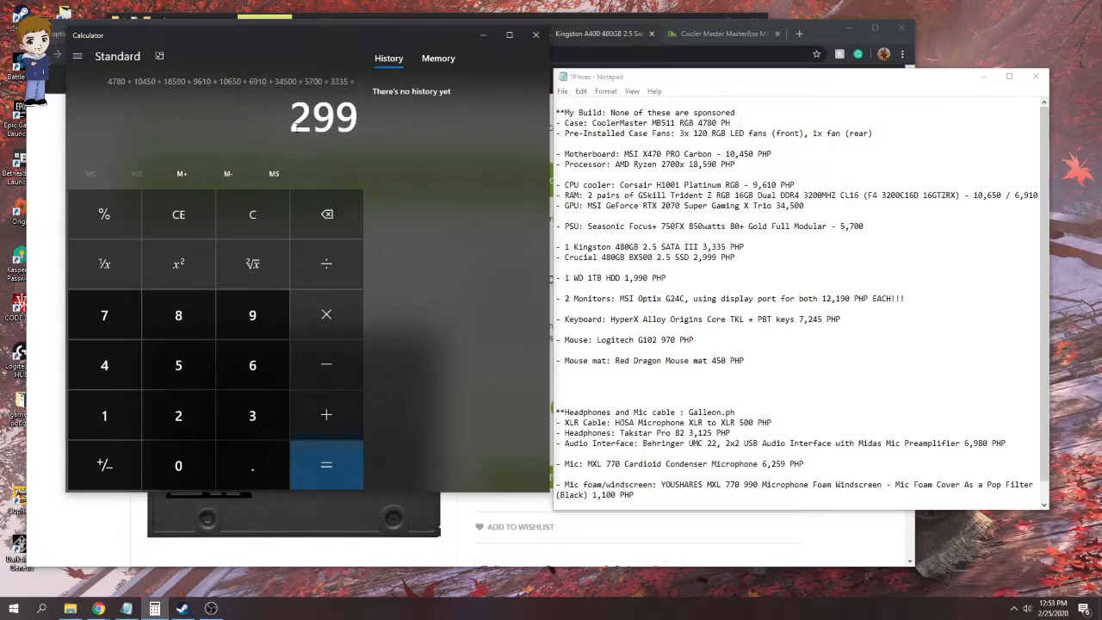
click(325, 465)
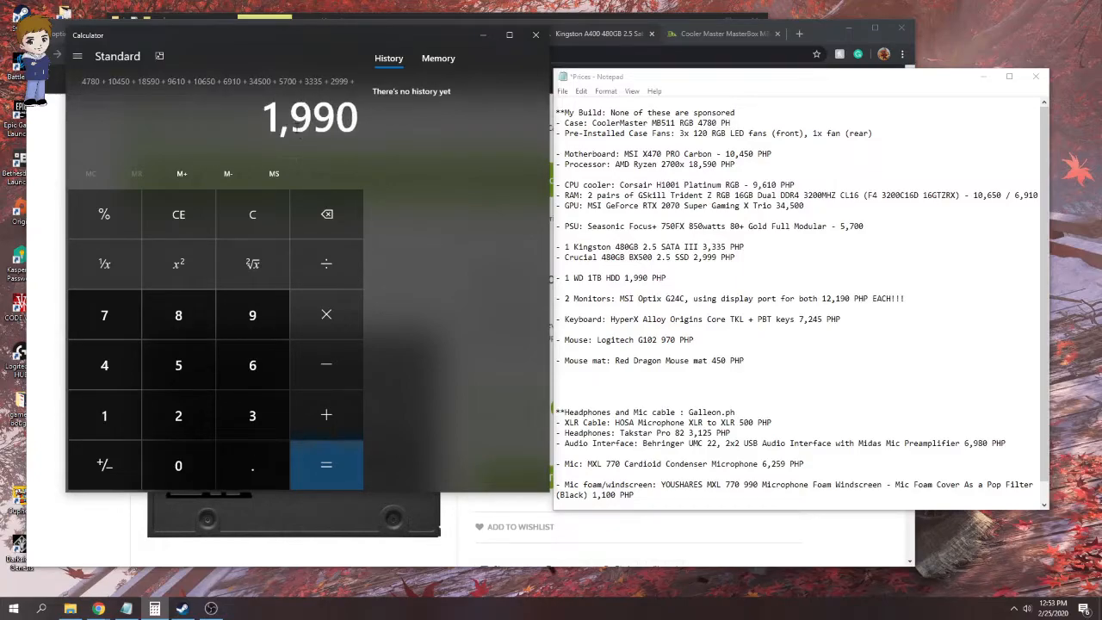
click(325, 465)
text(12)
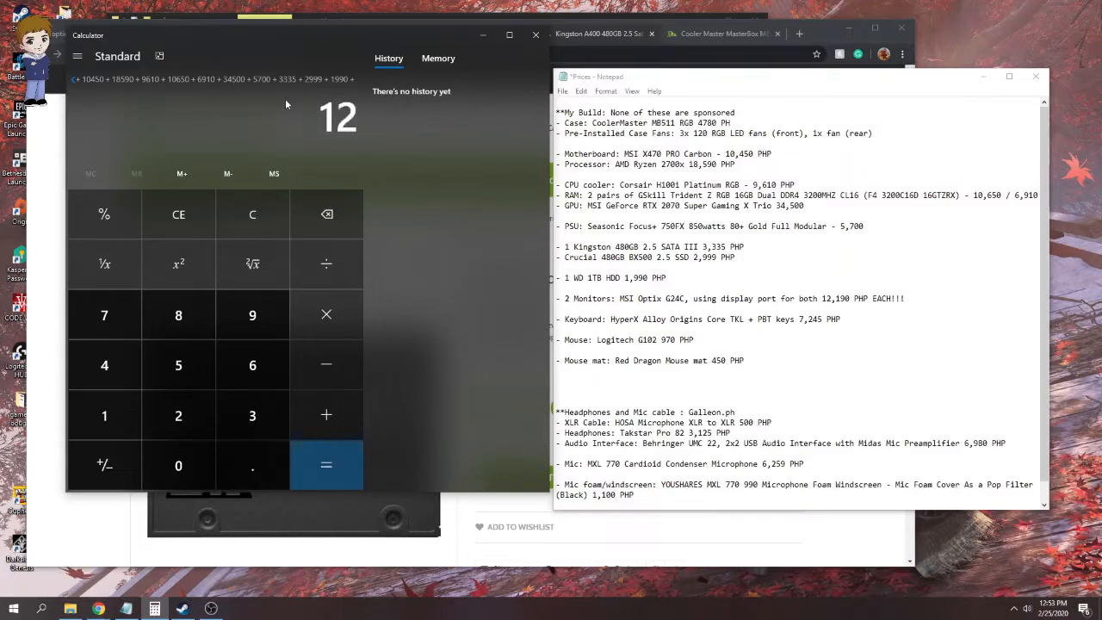
click(325, 464)
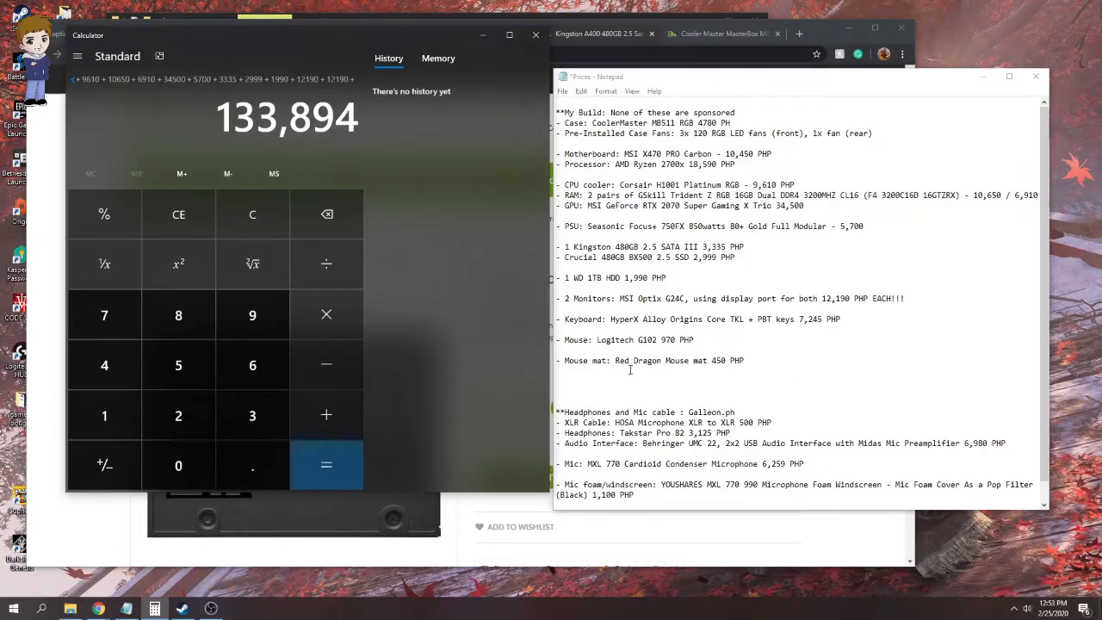
- Note the 133,894 subtotal, then add the keyboard, mouse and mouse mat prices in Calculator
text(133894)
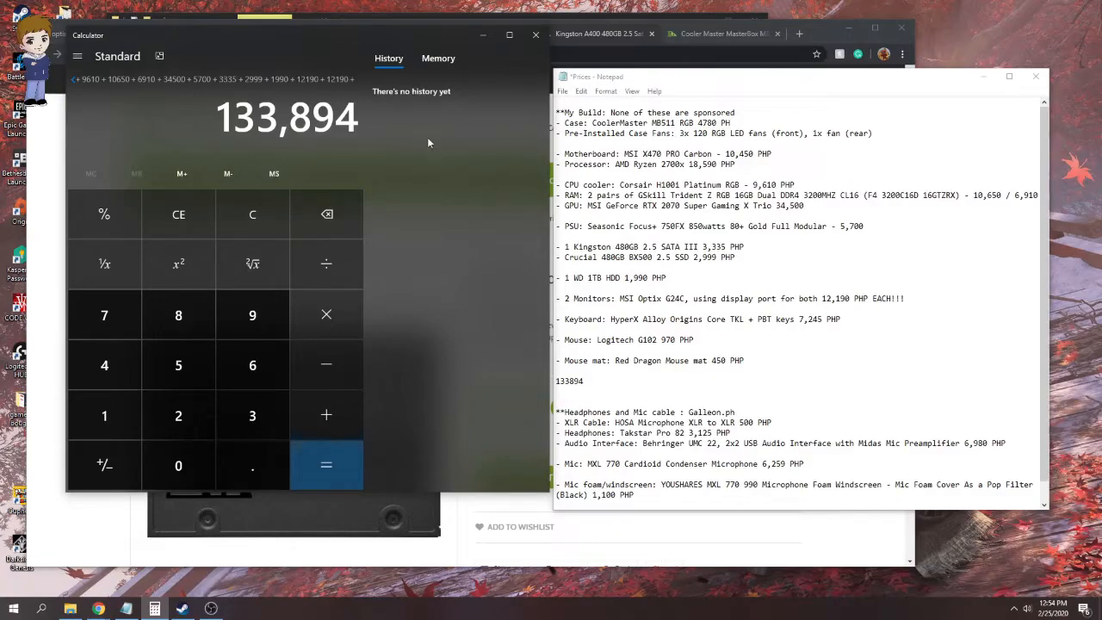
mouse_move(464, 193)
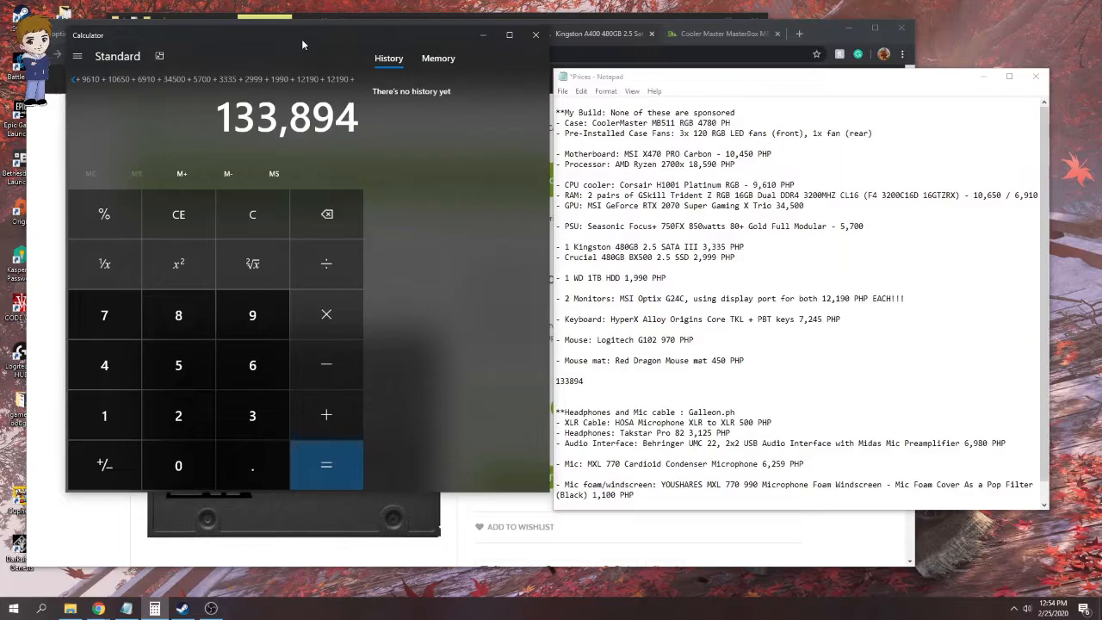
click(179, 415)
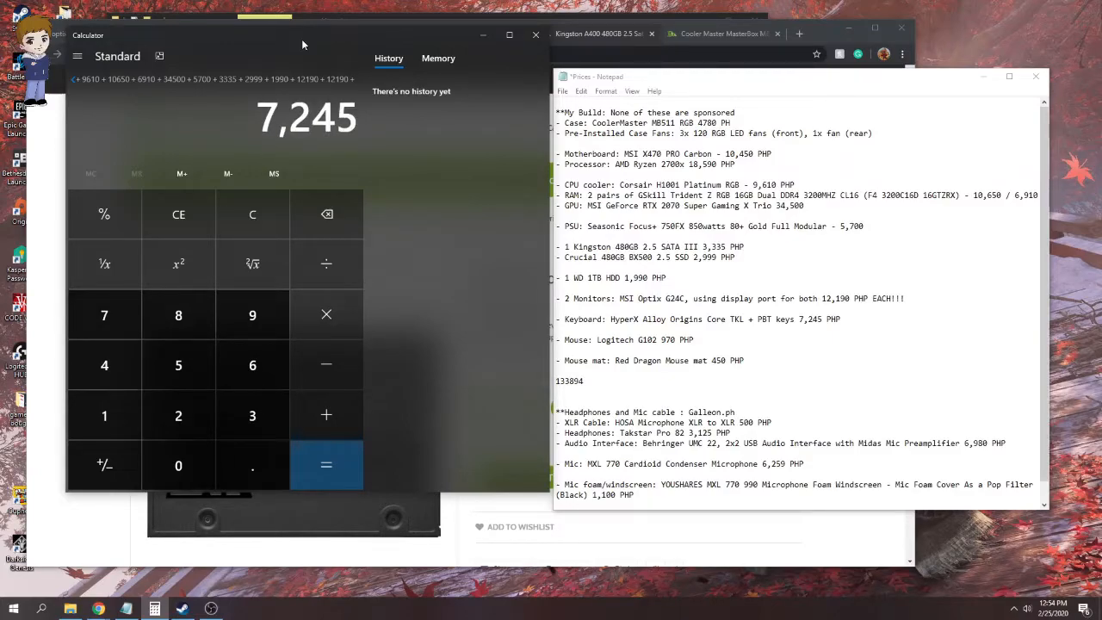
click(325, 464)
text(970)
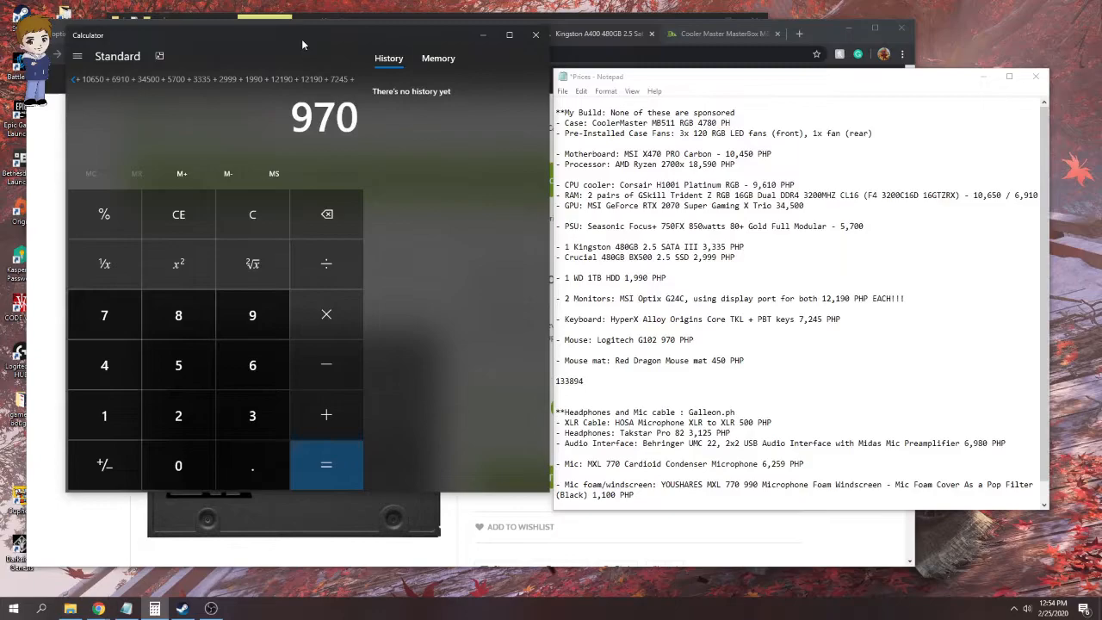
click(325, 464)
text(450)
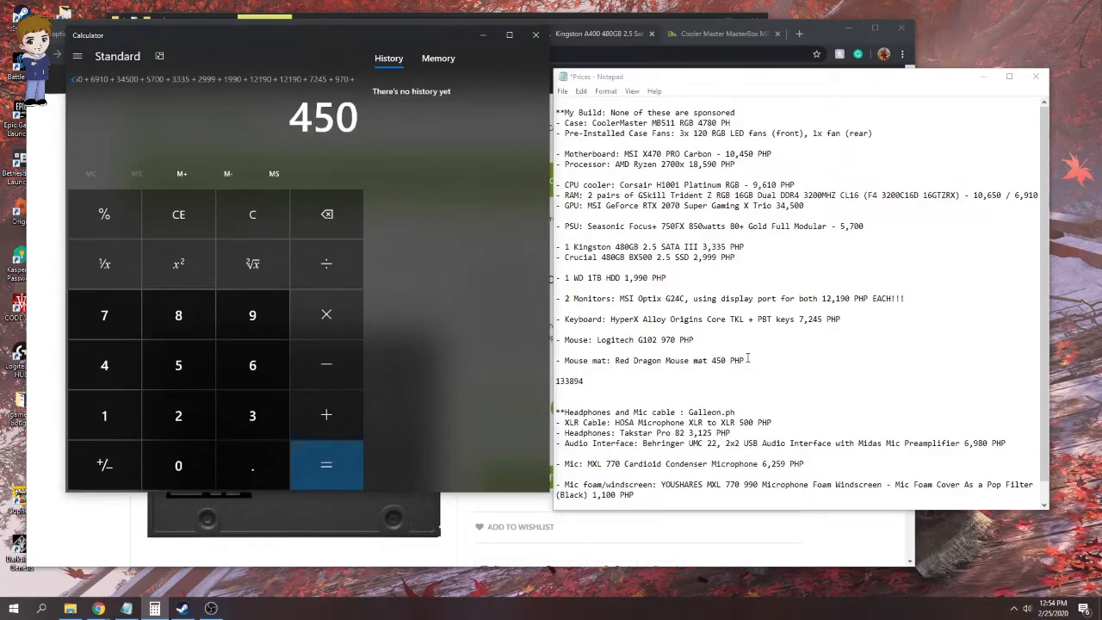
click(325, 465)
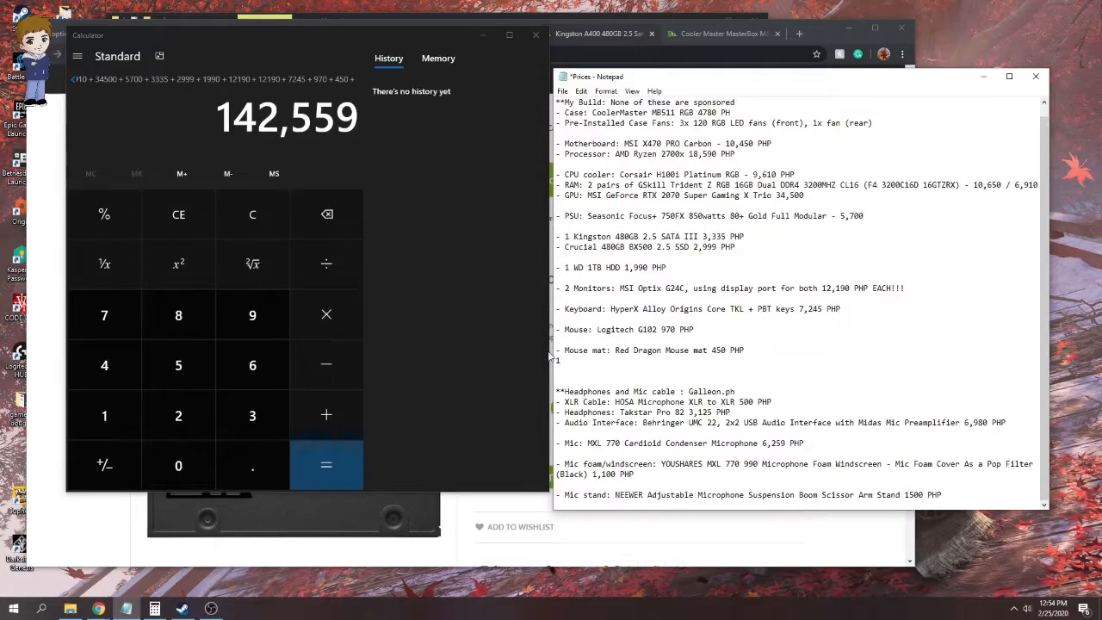
- Record 142,559 Total PC and peripherals below the mouse mat entry
text(425)
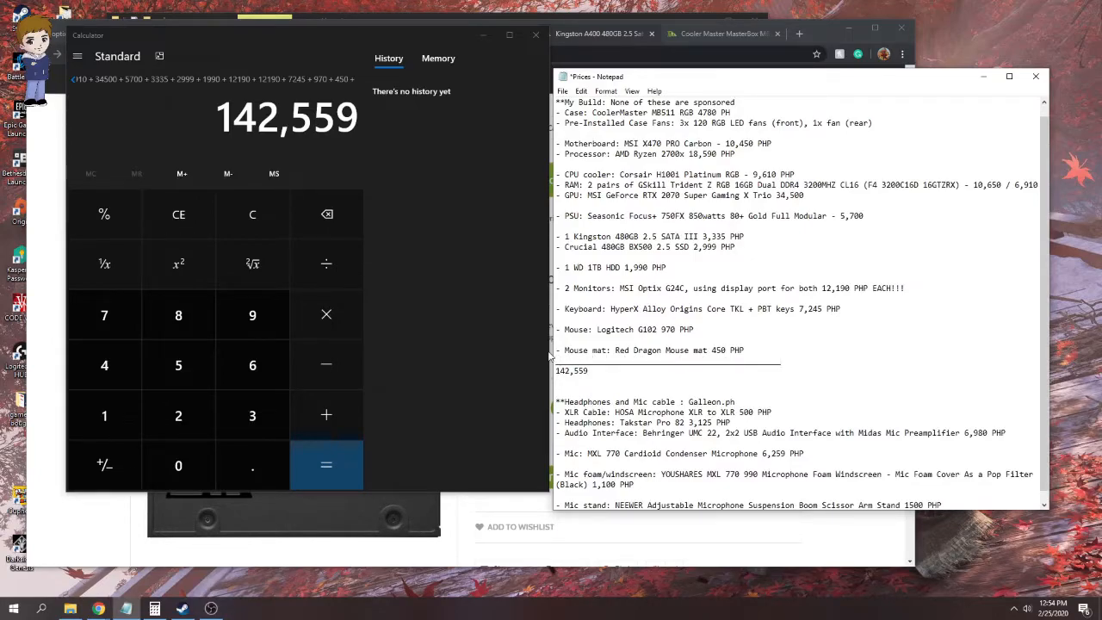
text(Total PC and peripherals)
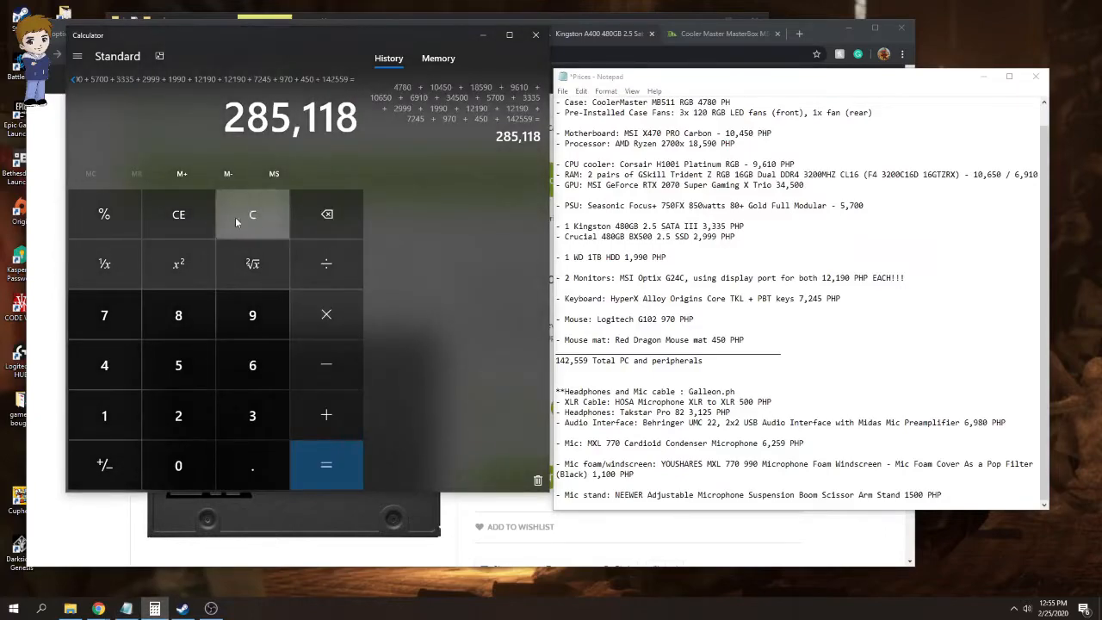
- Clear the calculator and note 'Headphones: Takstar Pro 82 3,125 PHP' below the PC total
click(251, 213)
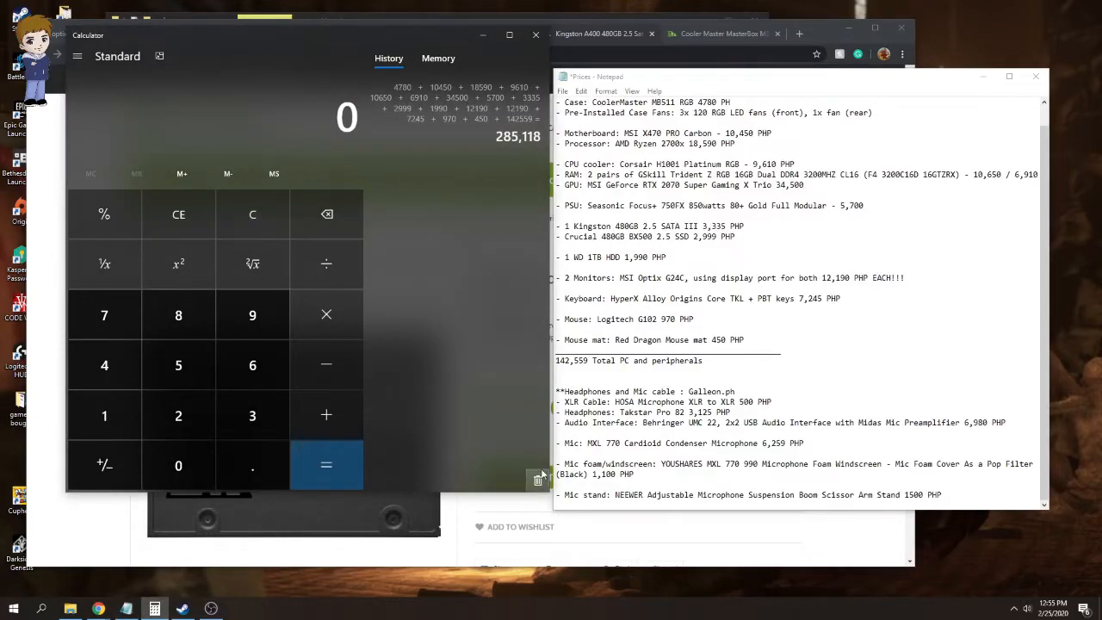
click(537, 479)
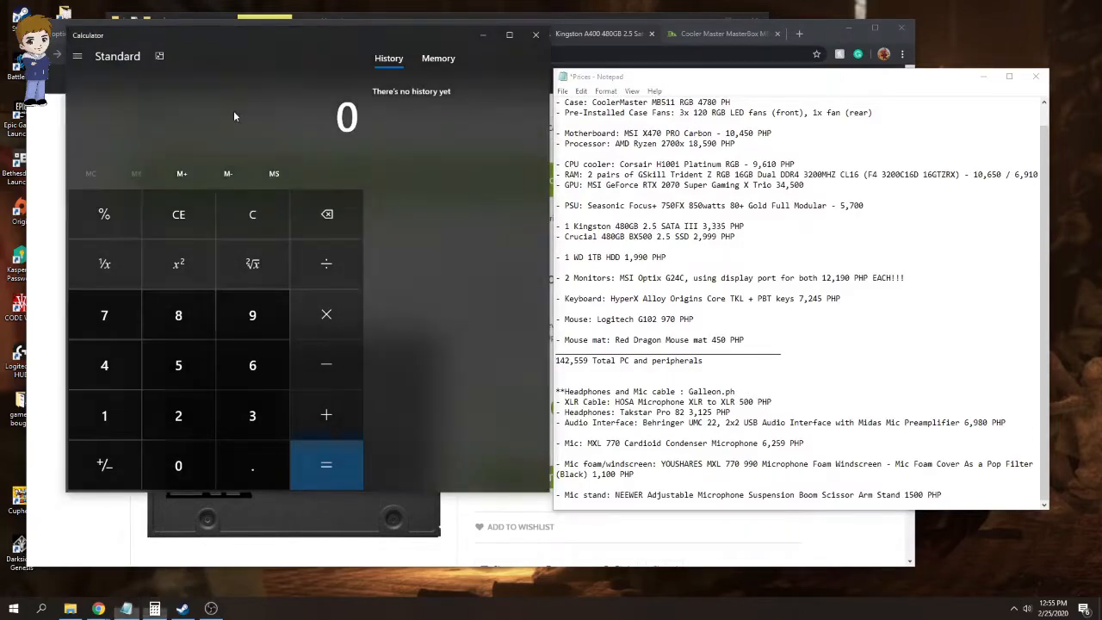
click(731, 413)
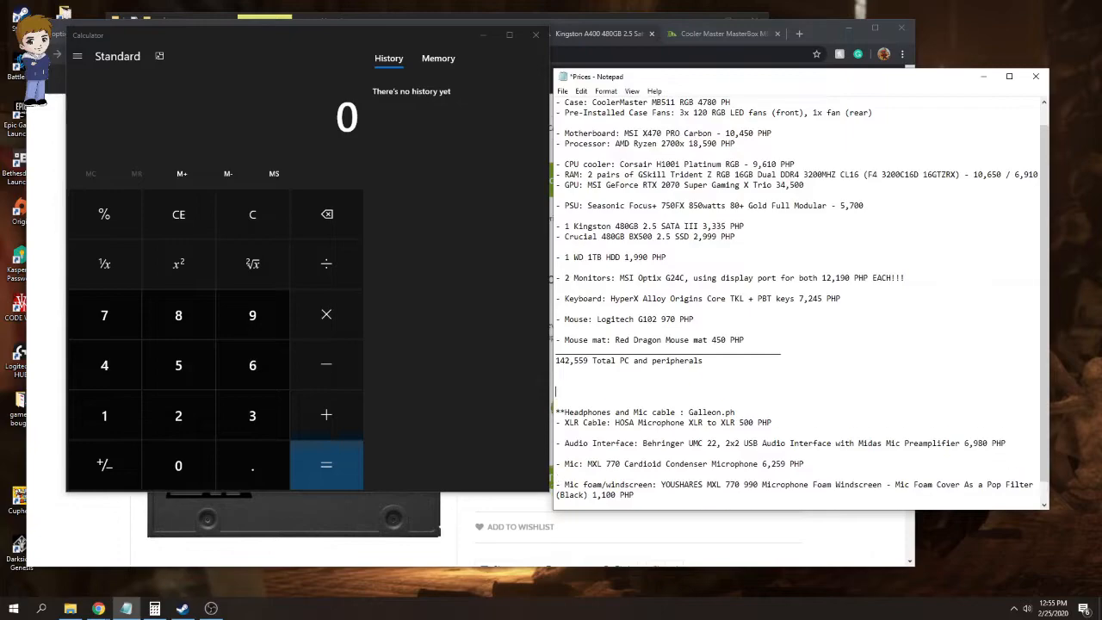
text(Headphones: Takstar Pro 82 3,125 PHP)
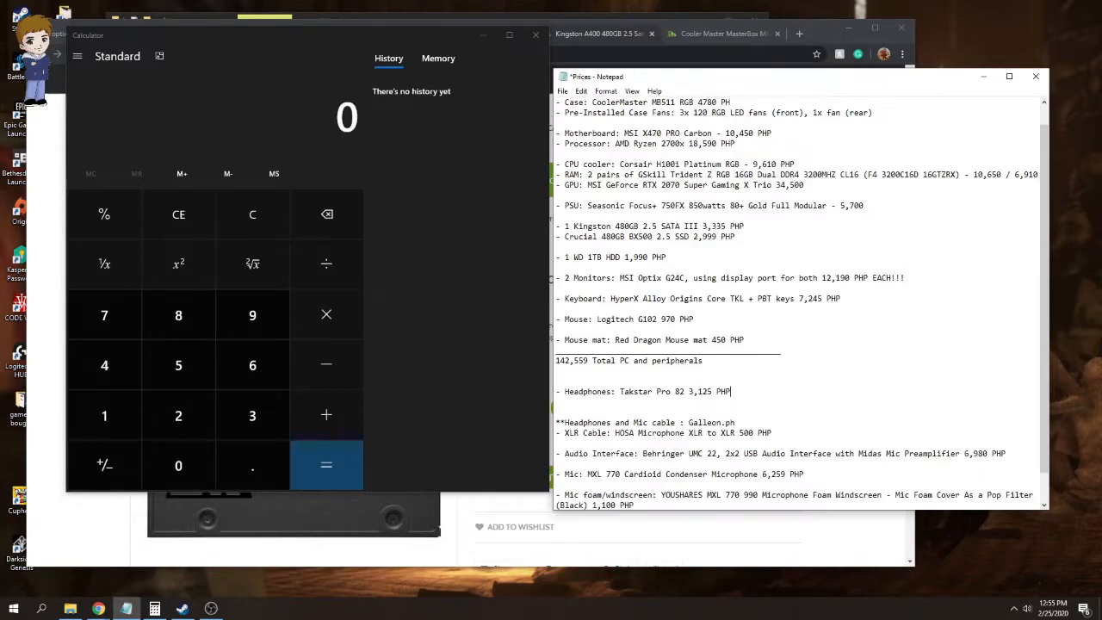
mouse_move(743, 373)
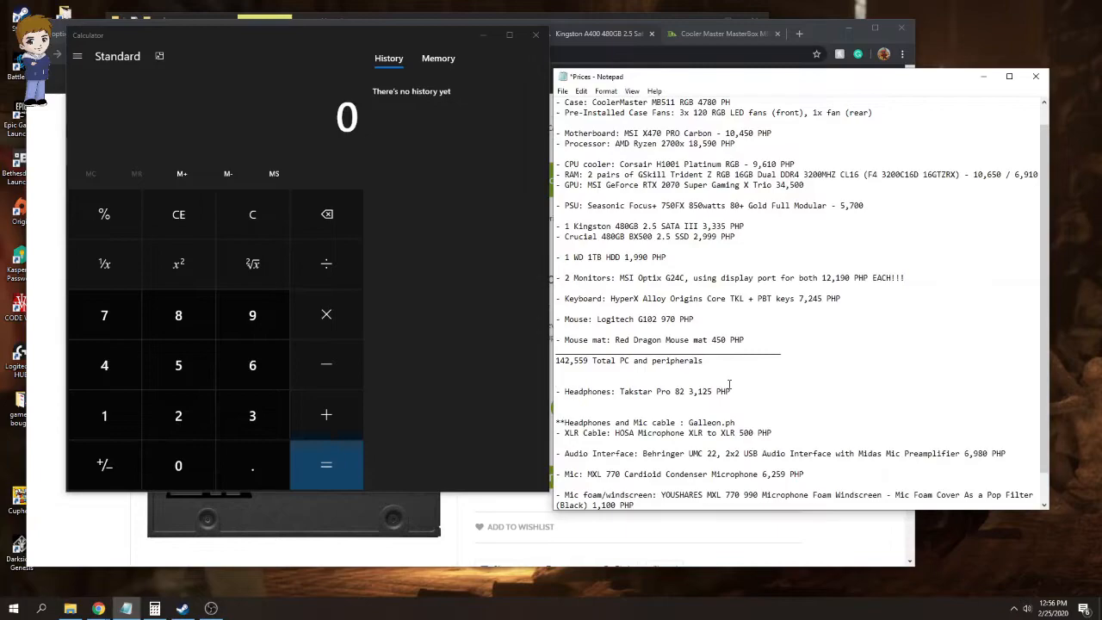
scroll(down, 3)
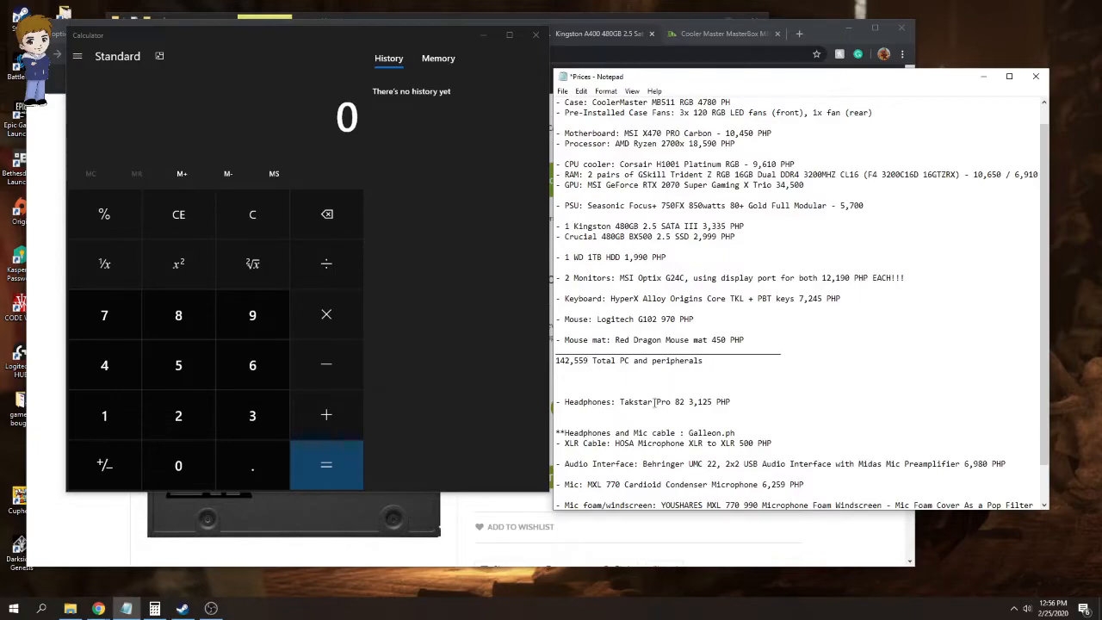
scroll(down, 3)
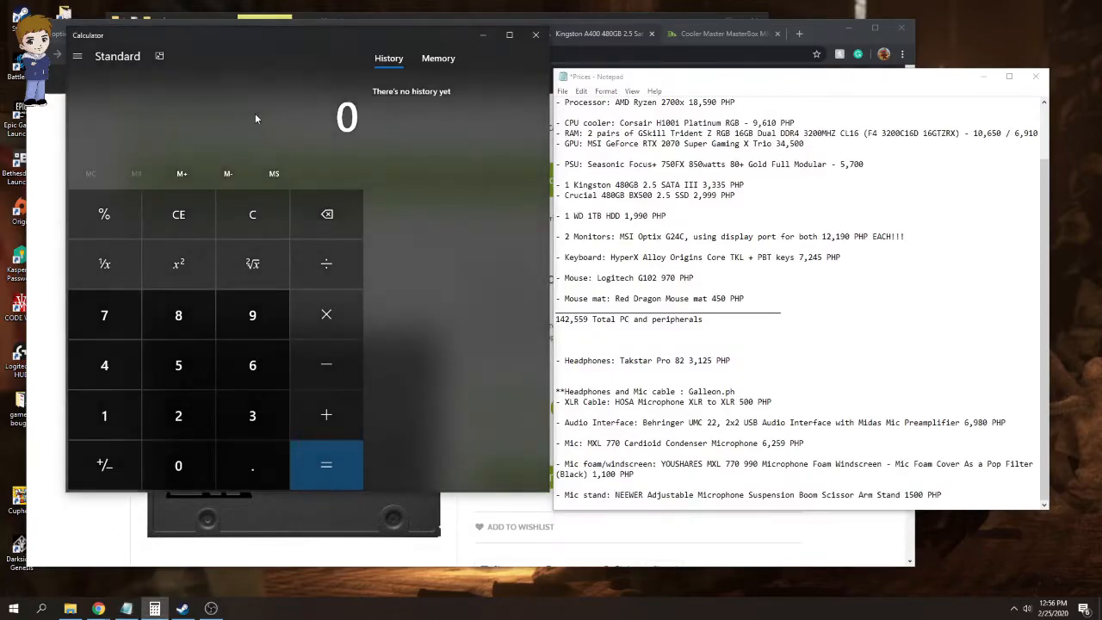
mouse_move(198, 117)
text(3,125)
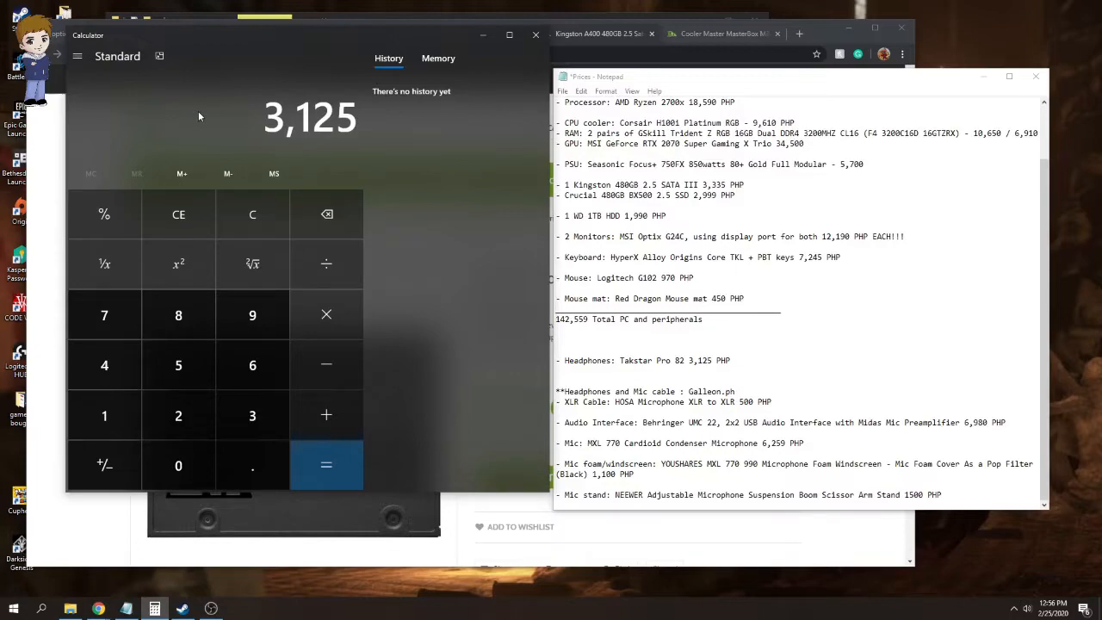
- Sum 3125 + 500 + 6980 + 6259 + 1100 + 1500 in Calculator to reach 19,464
click(326, 465)
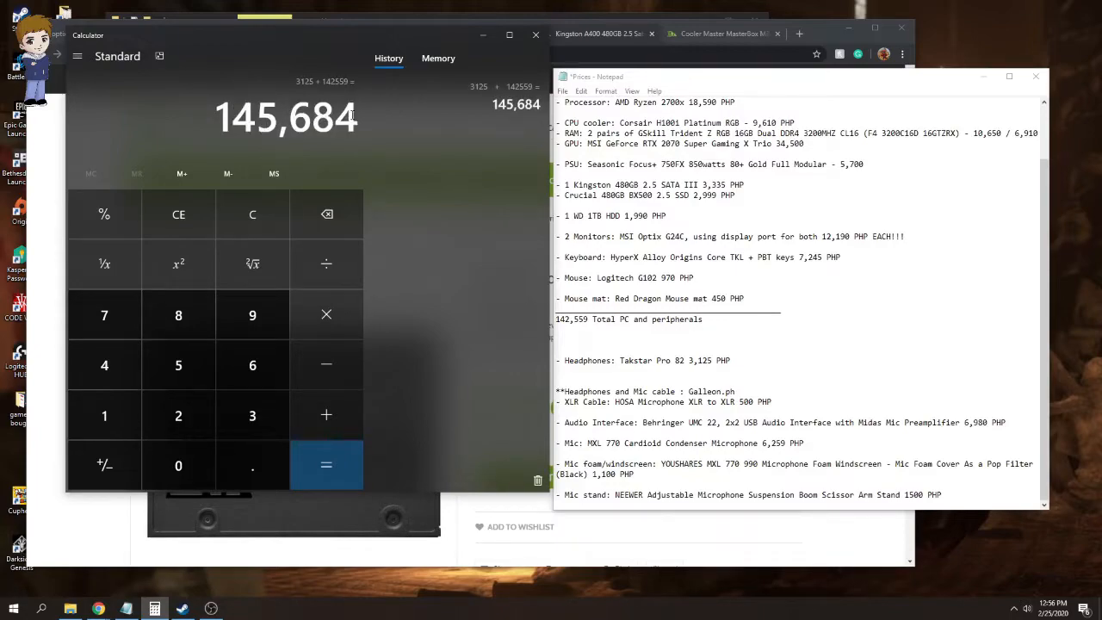
click(179, 213)
text(3,125)
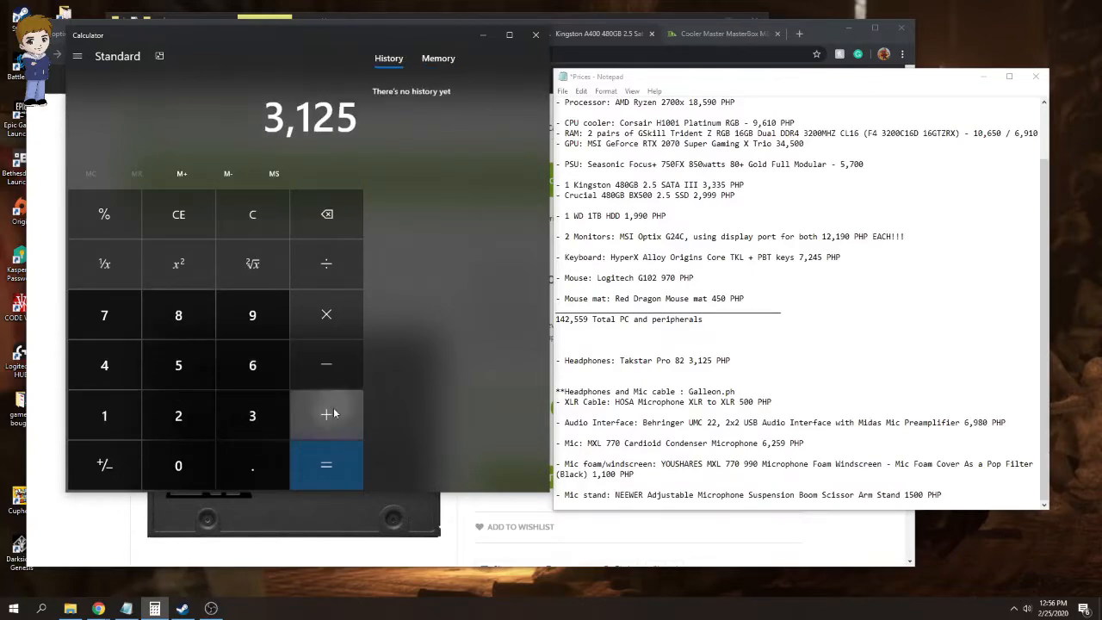
click(325, 414)
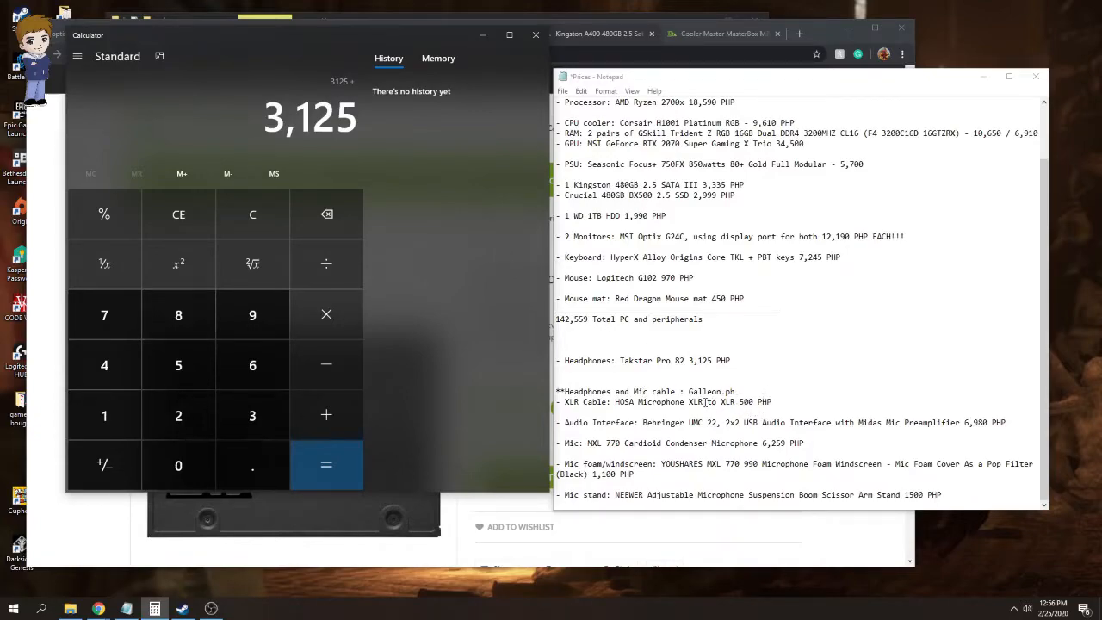
click(179, 465)
text(500)
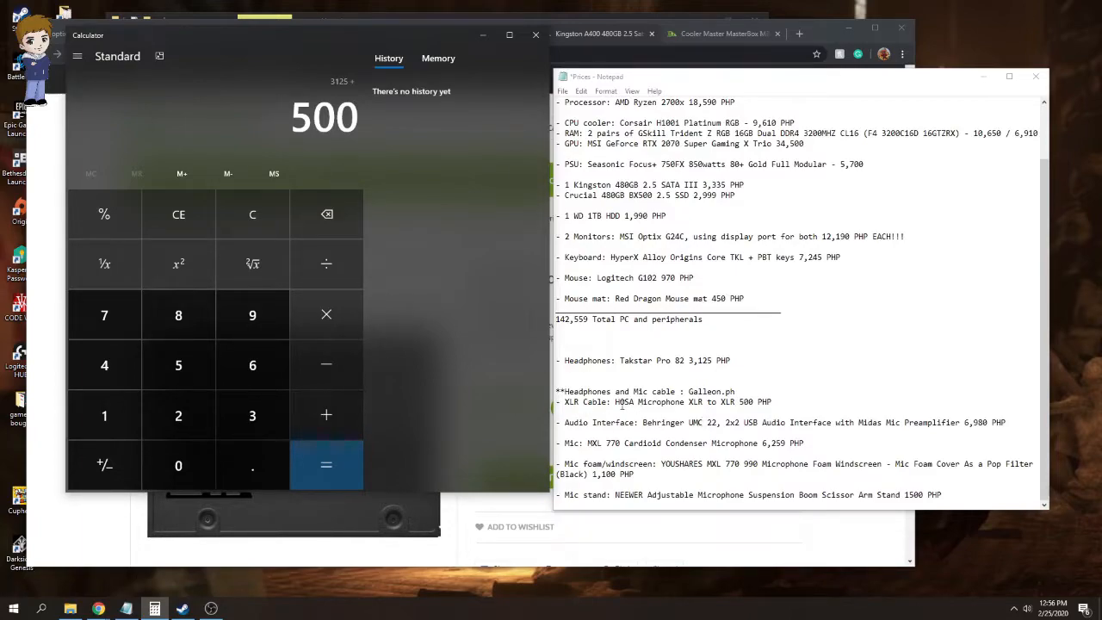
click(325, 415)
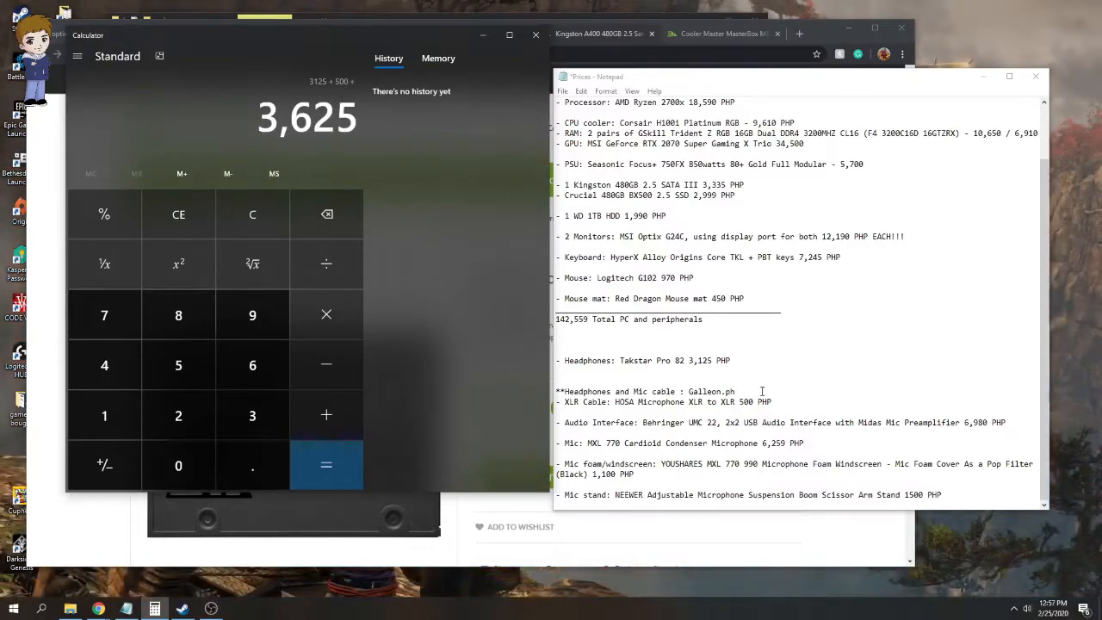
mouse_move(975, 423)
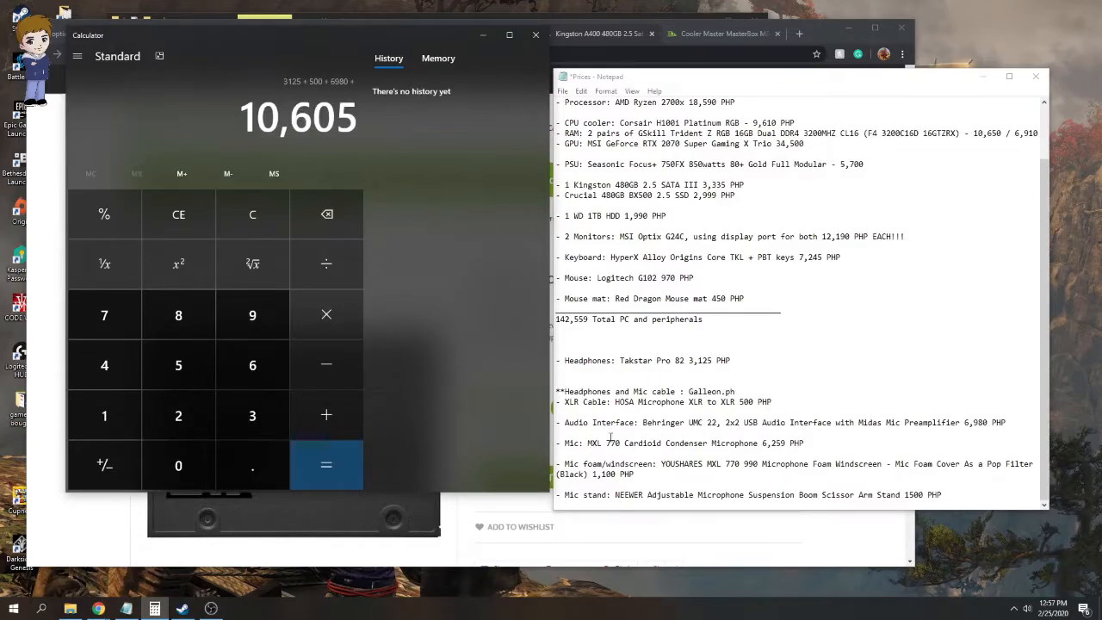
mouse_move(251, 365)
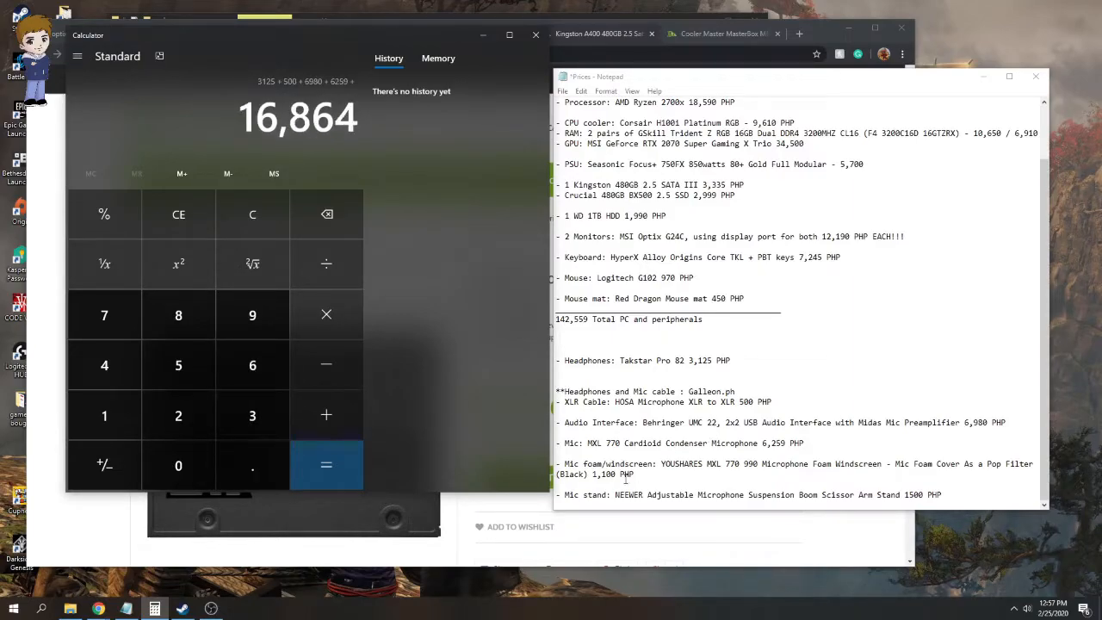
click(179, 465)
text( 1100 =)
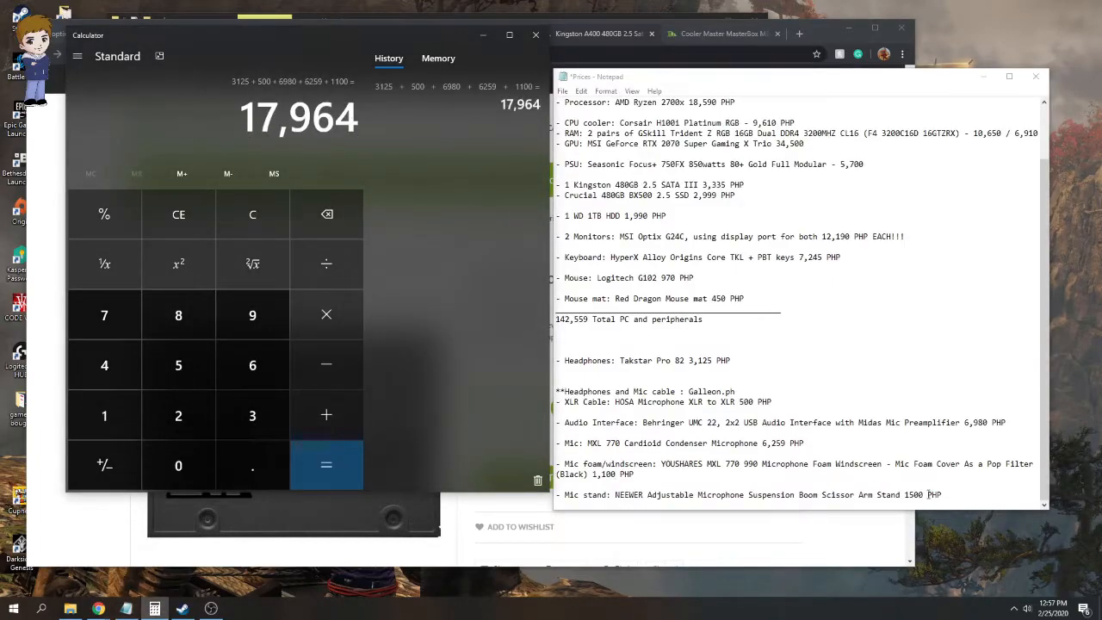
click(326, 415)
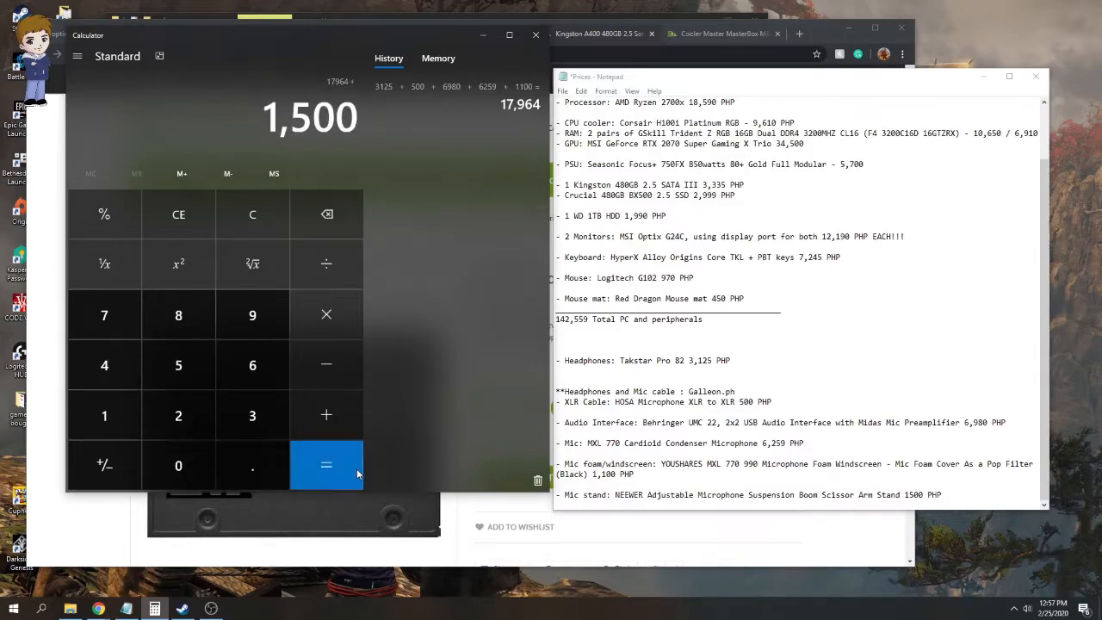
click(325, 464)
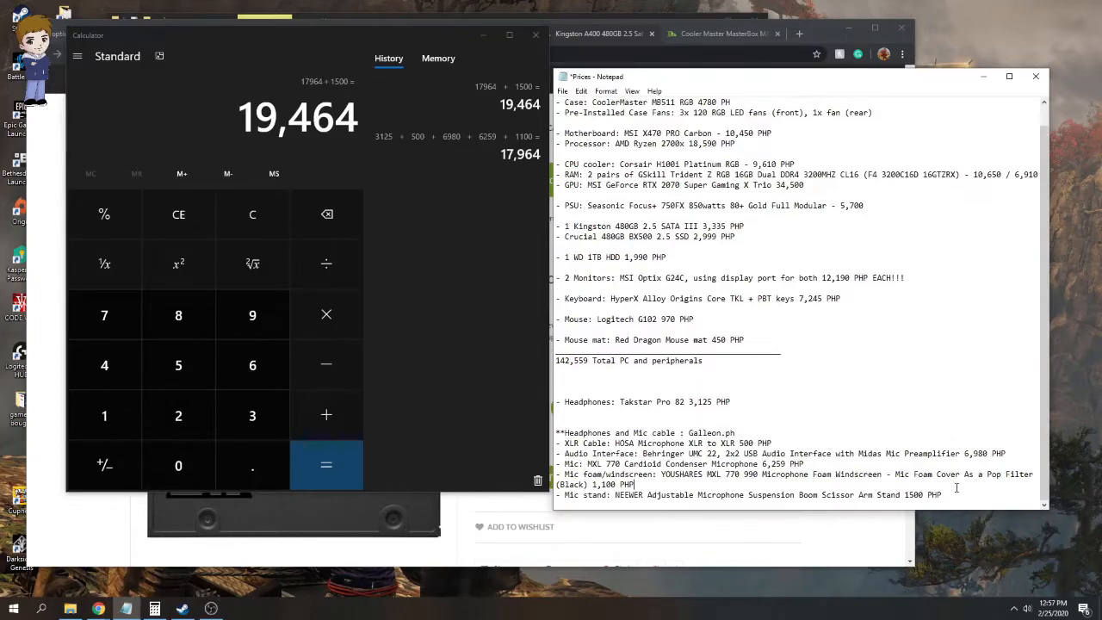
- Write the 19464 Total Audio line and add 19464 to 142559 in Calculator
scroll(down, 3)
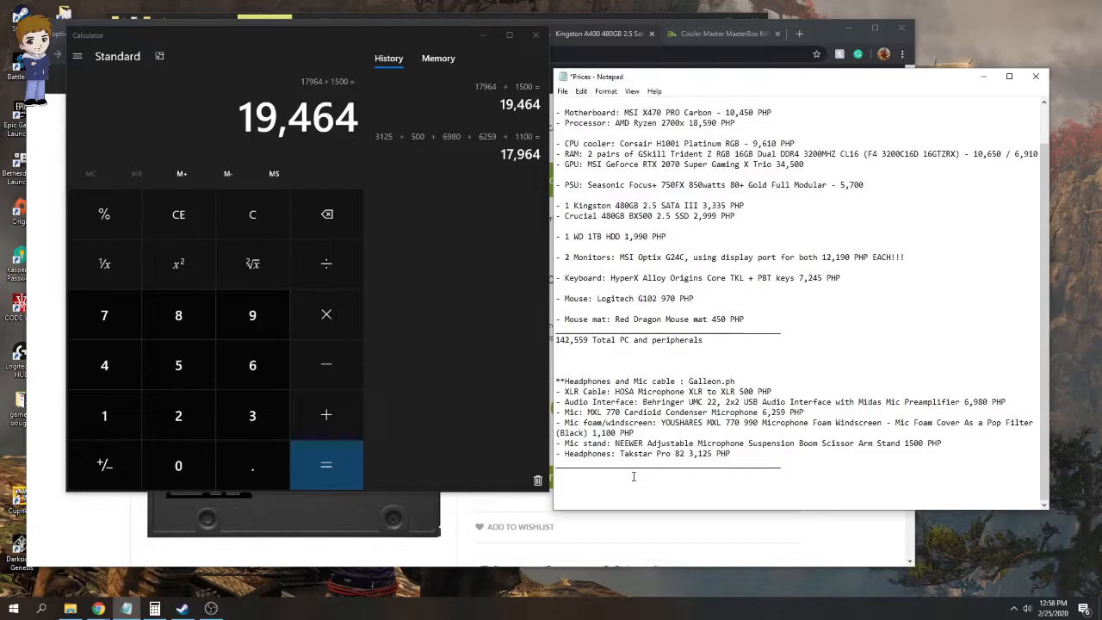
text(19)
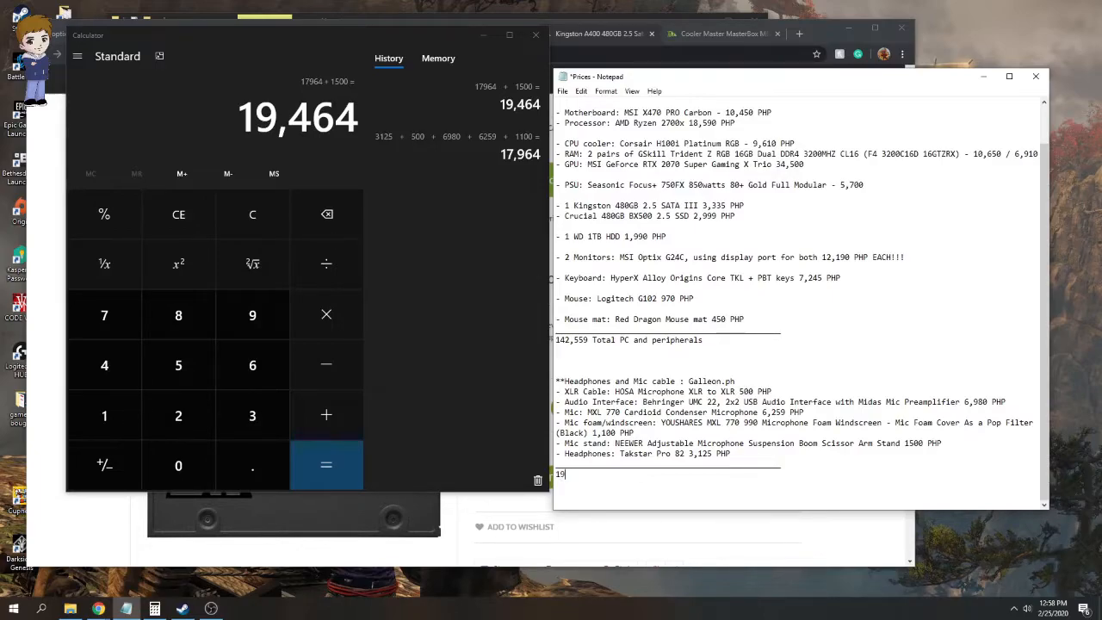
text(464 Total Audio)
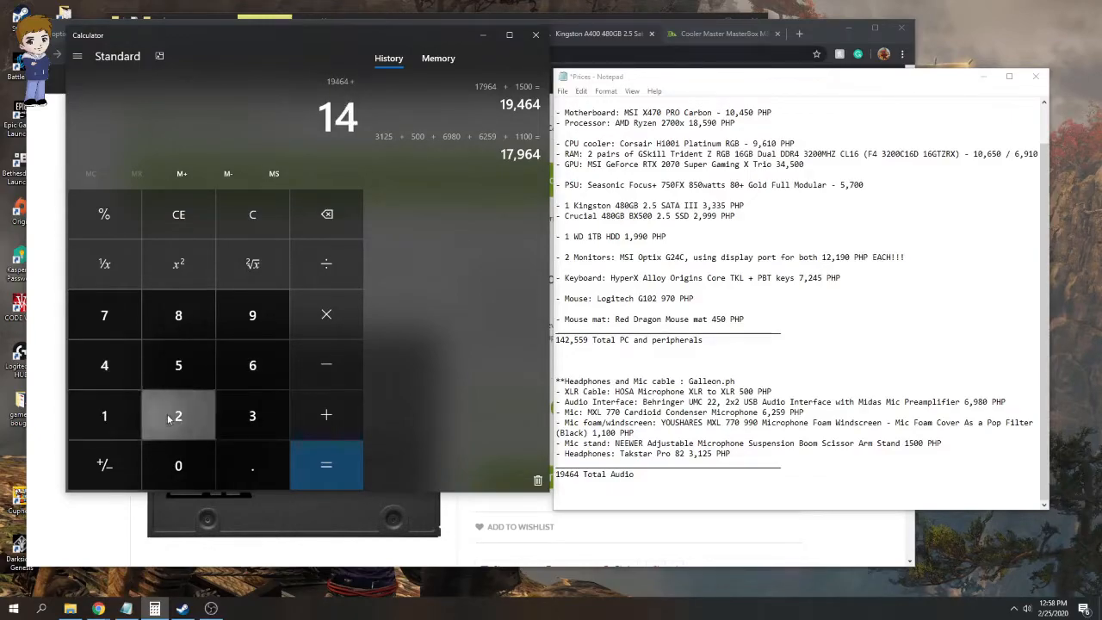
click(325, 465)
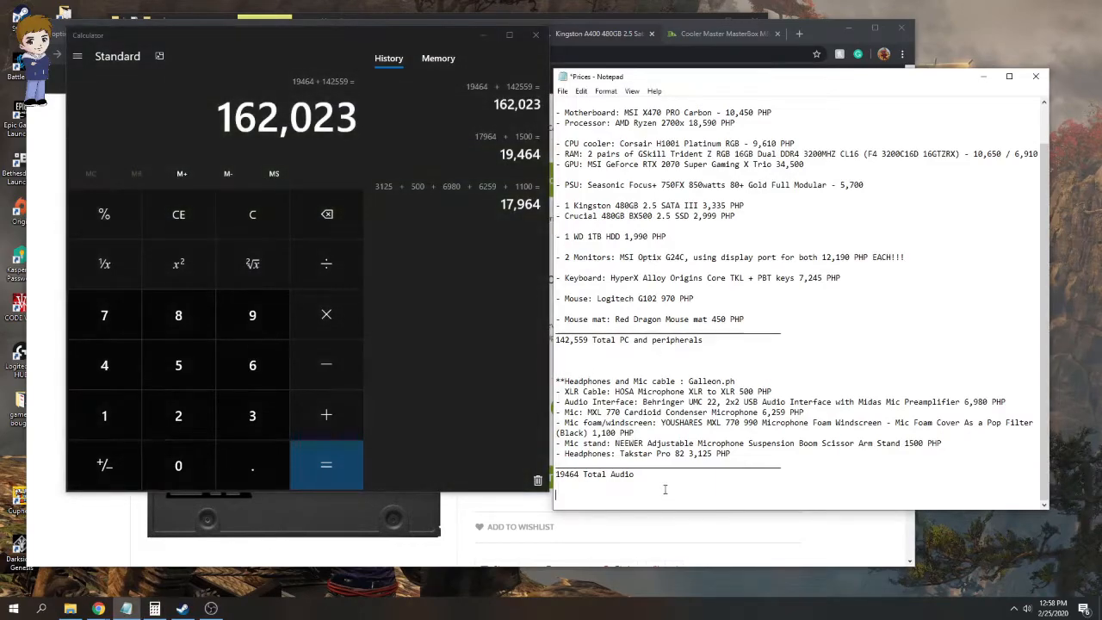
- Begin the Overall Total line with the 162,023 sum
text(Overal)
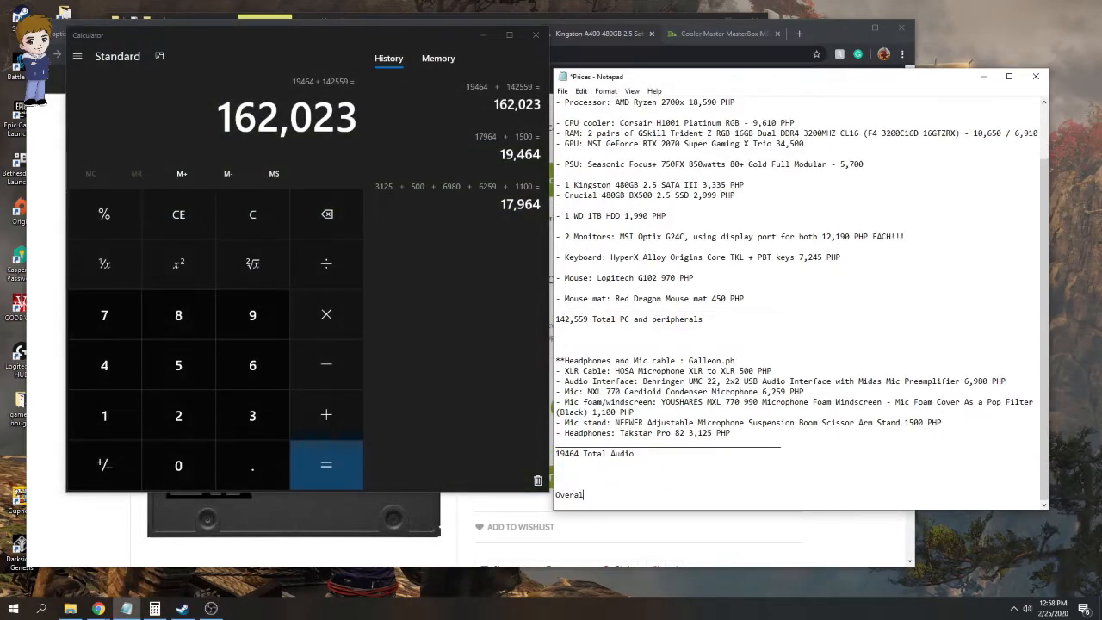
text(Total)
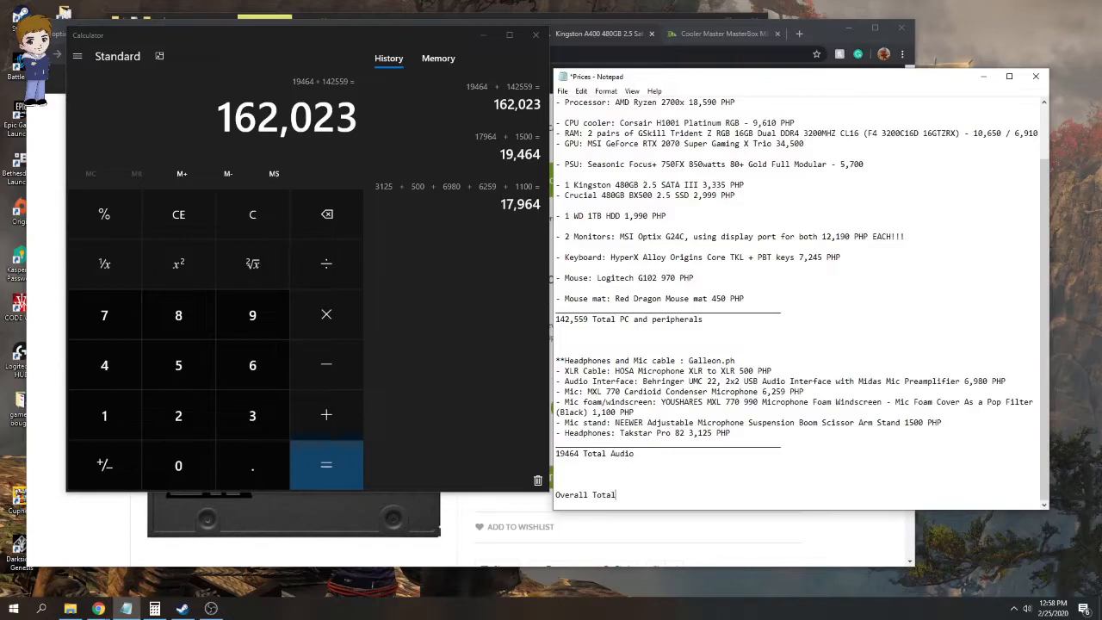
text(162)
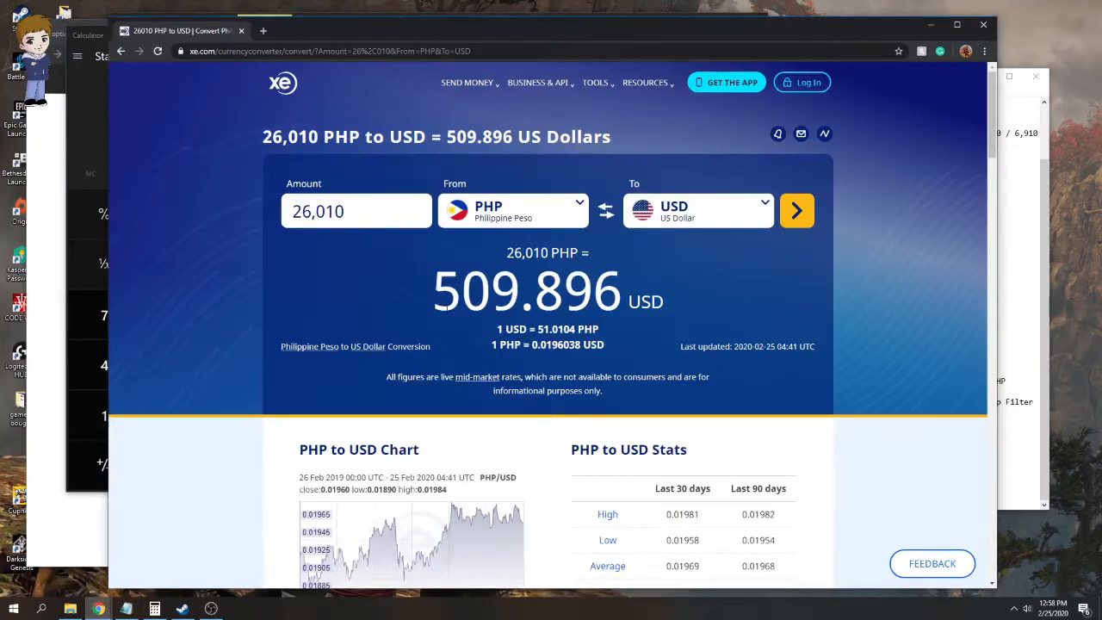
mouse_move(382, 251)
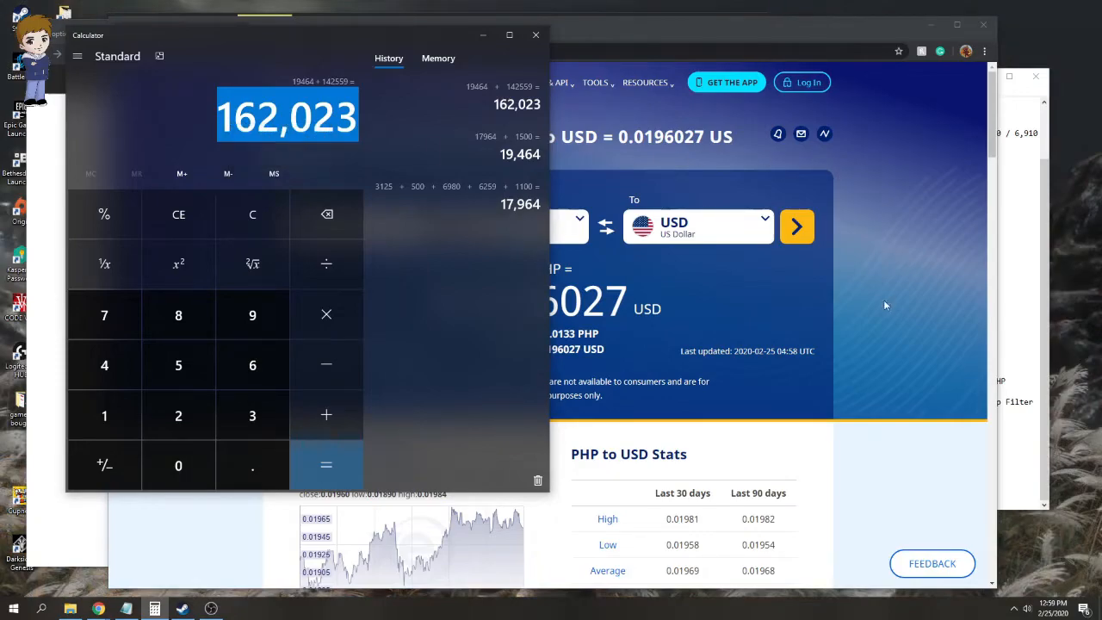
- Convert the copied 162,023 PHP to 3,176.09 USD on XE and write '162,023 Overall Total'
right_click(356, 227)
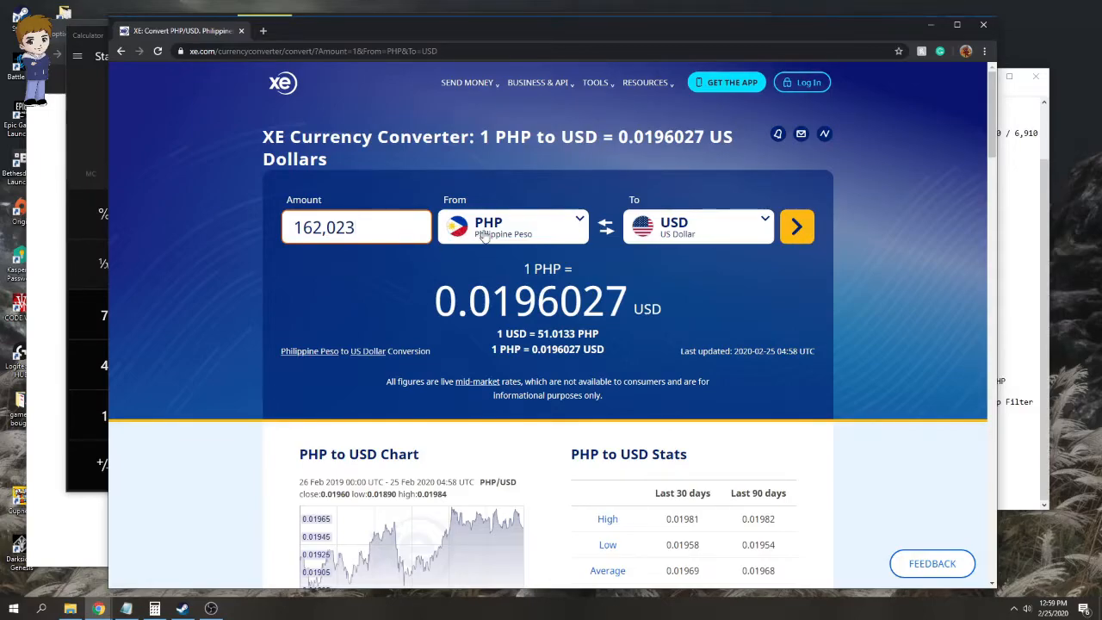
click(795, 227)
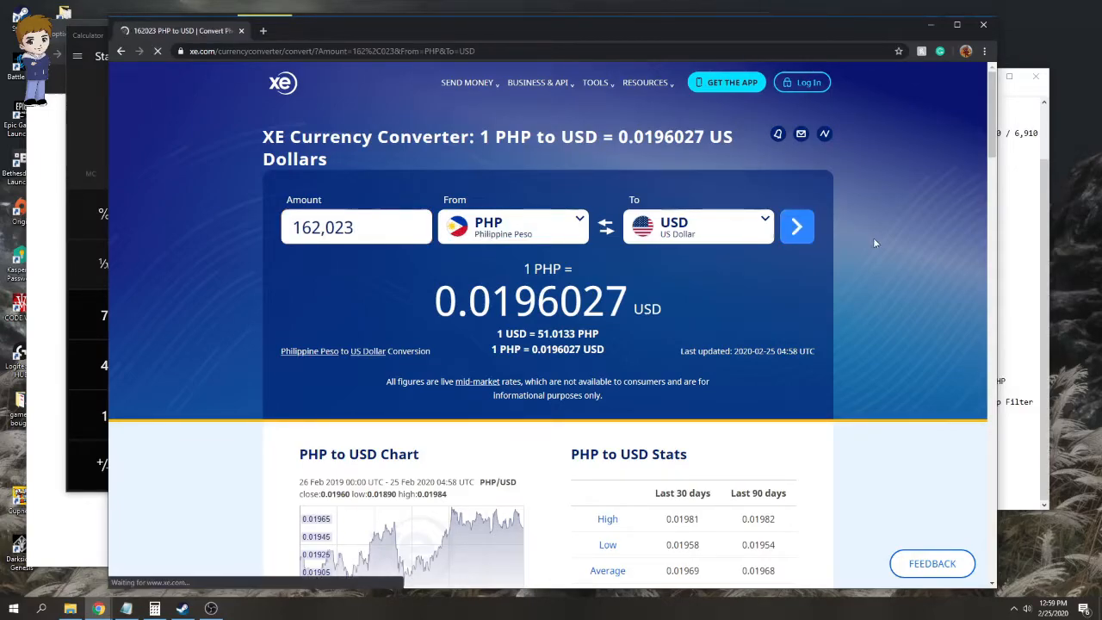
click(795, 227)
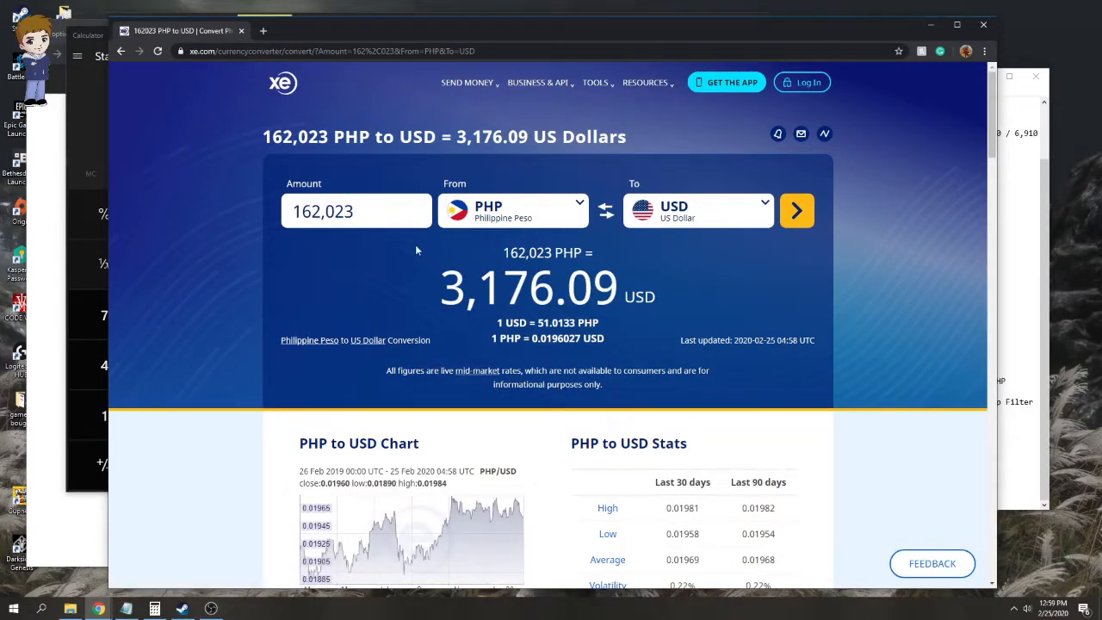
mouse_move(475, 279)
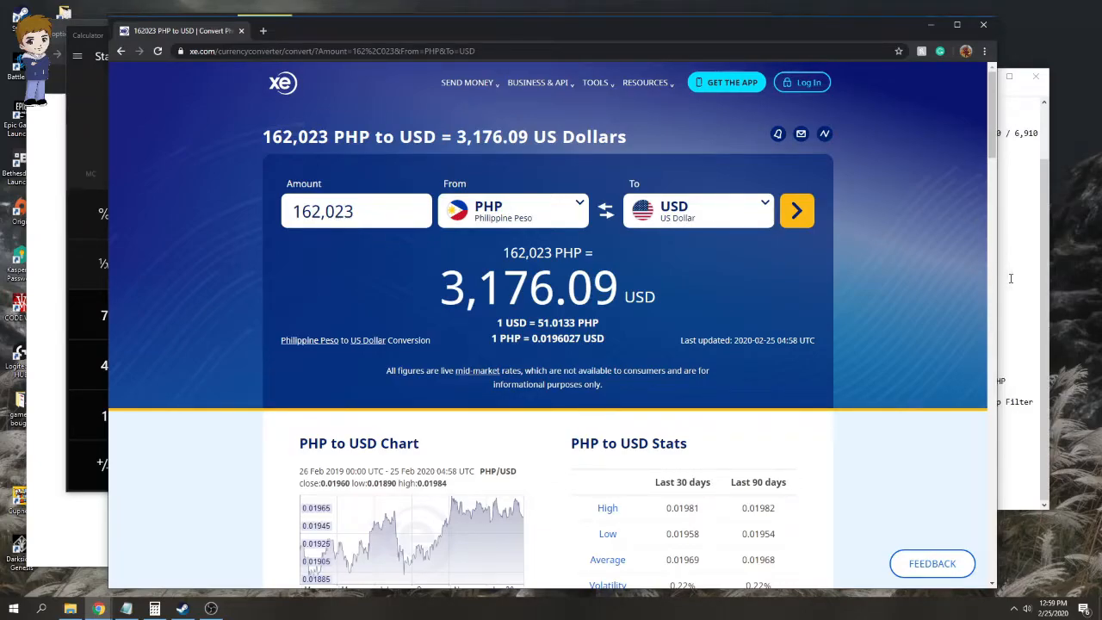
text(162,023 Overall Total --->)
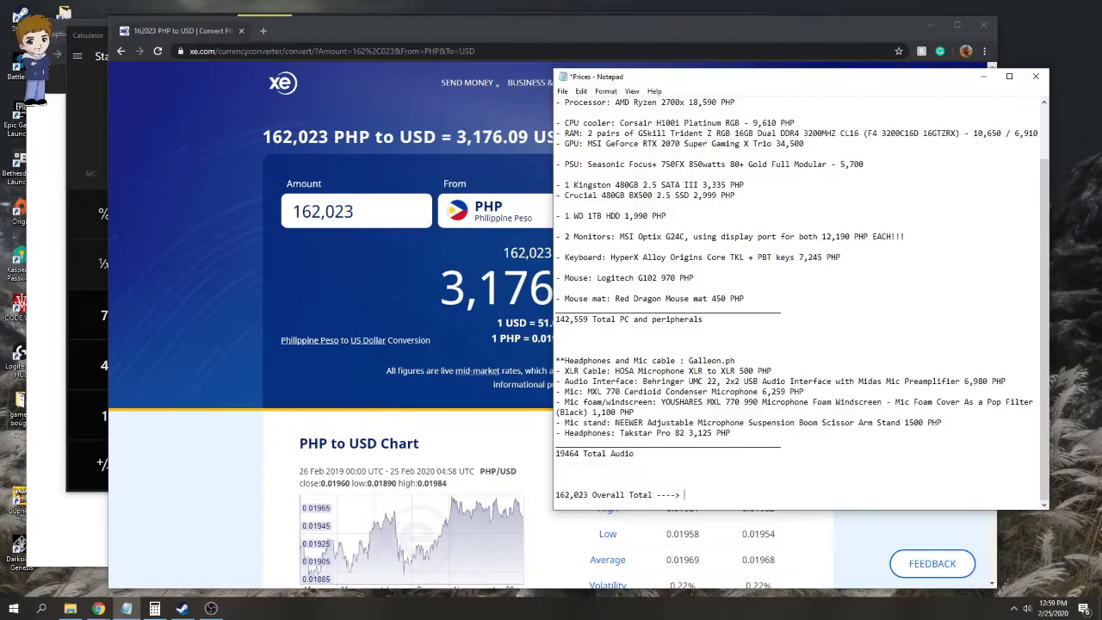
- Append '3176.09 USD' to the Overall Total line
text(3176)
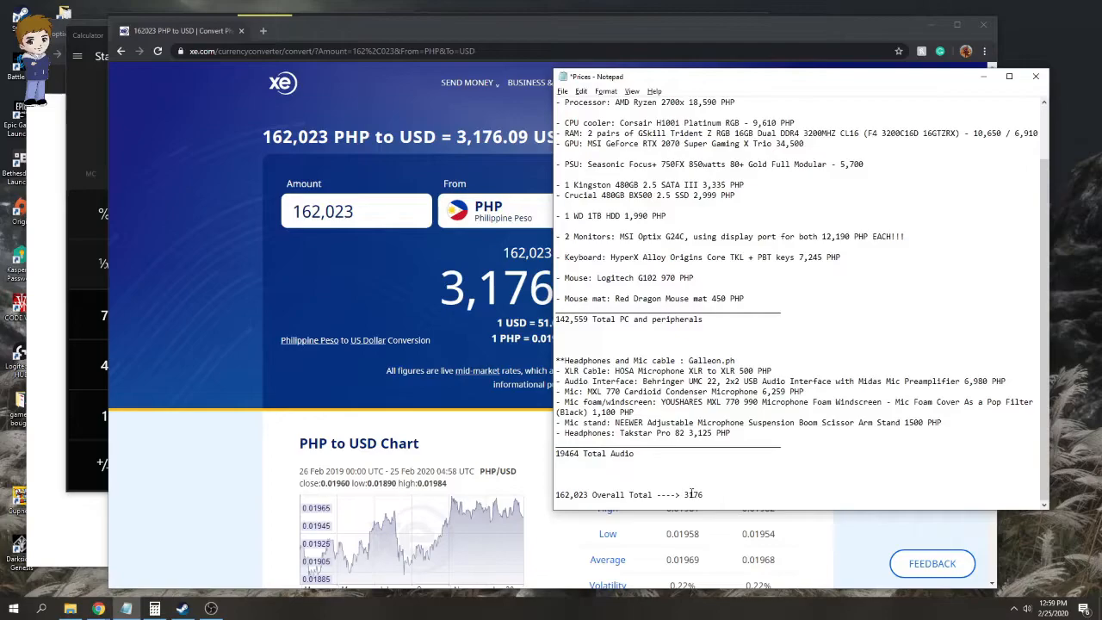
text(3176.0)
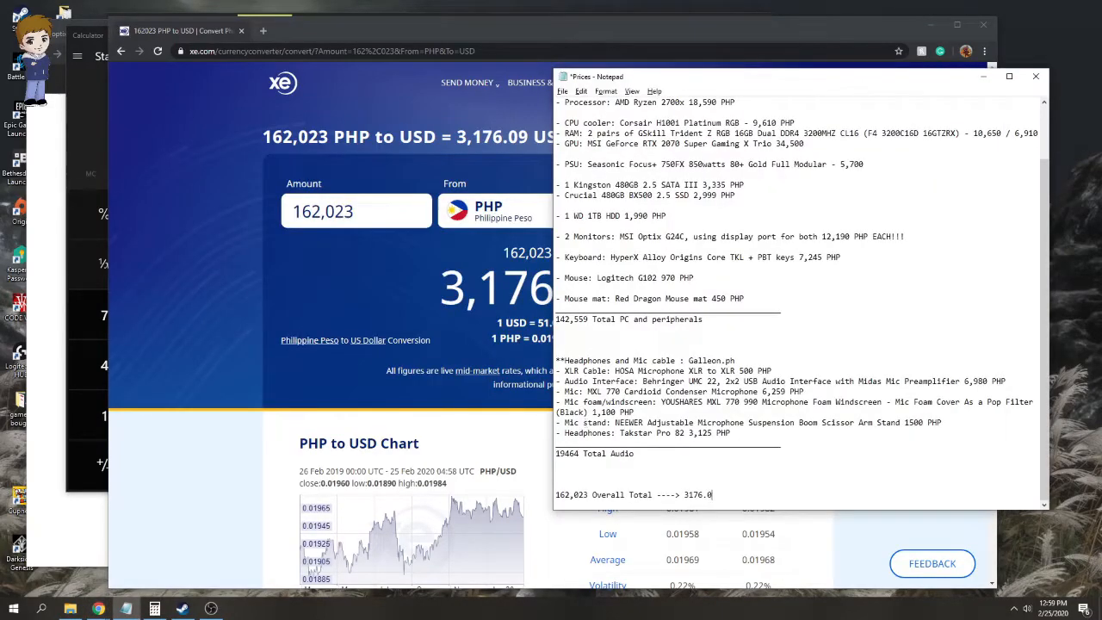
text(9 USD |)
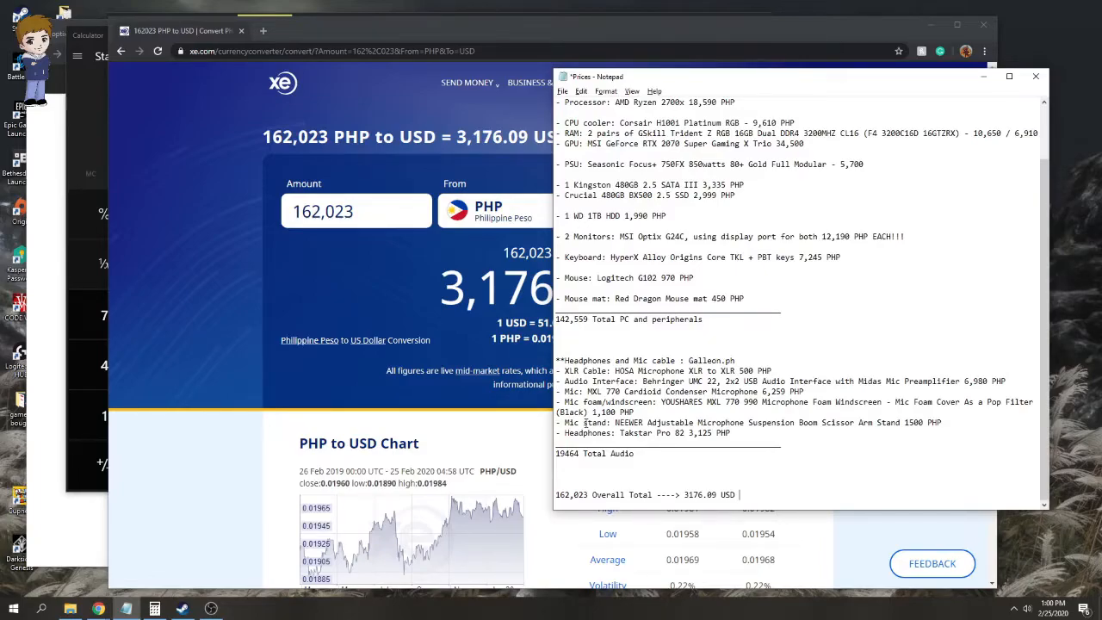
mouse_move(69, 344)
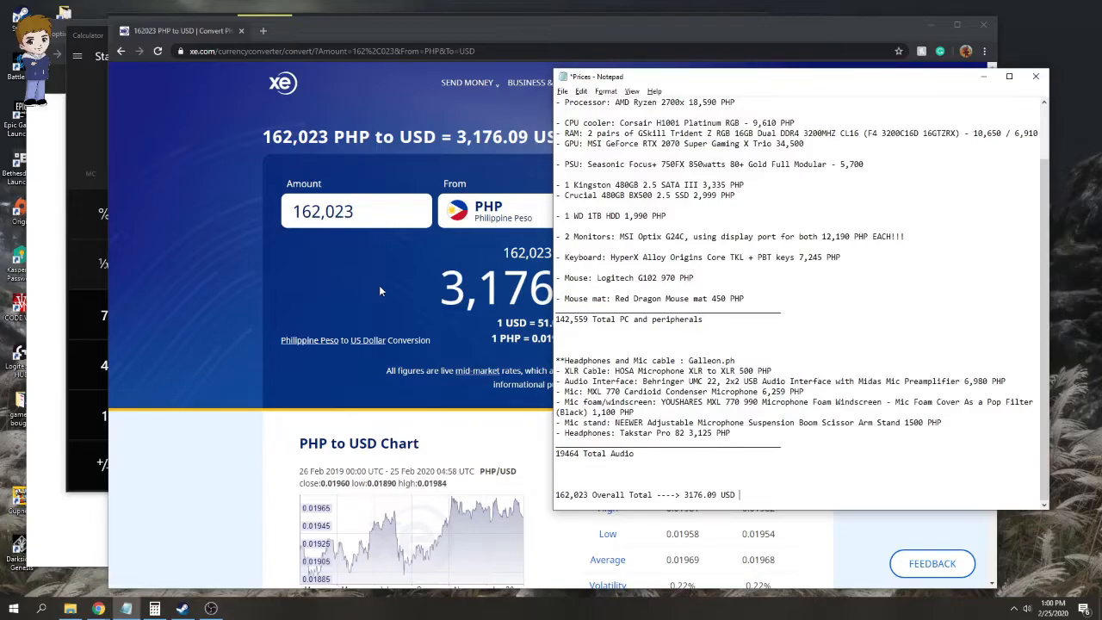
mouse_move(382, 273)
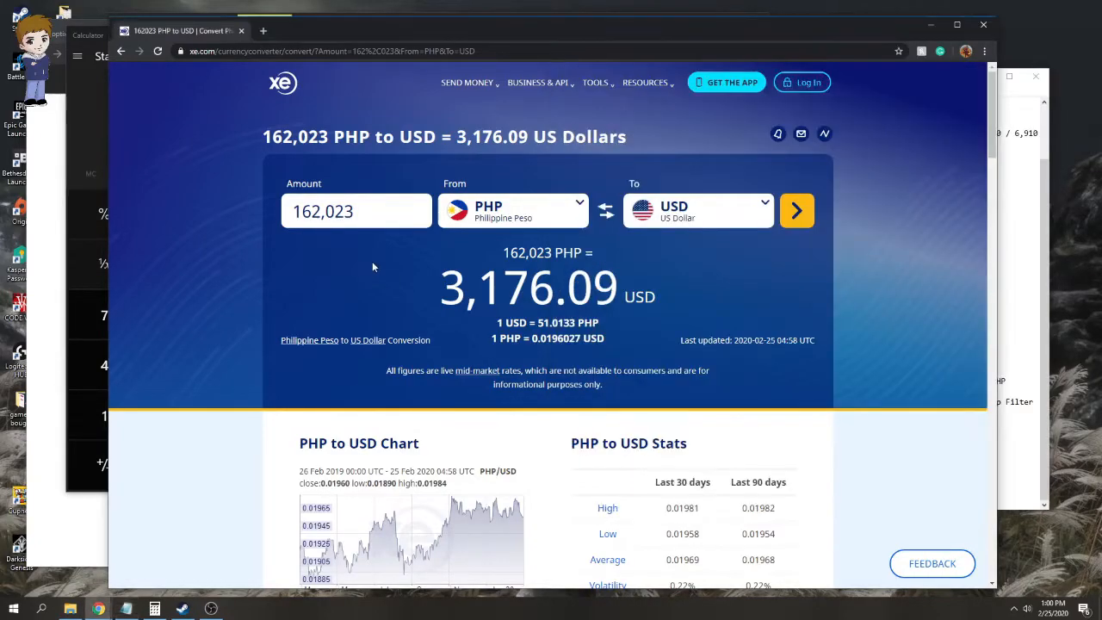
mouse_move(868, 336)
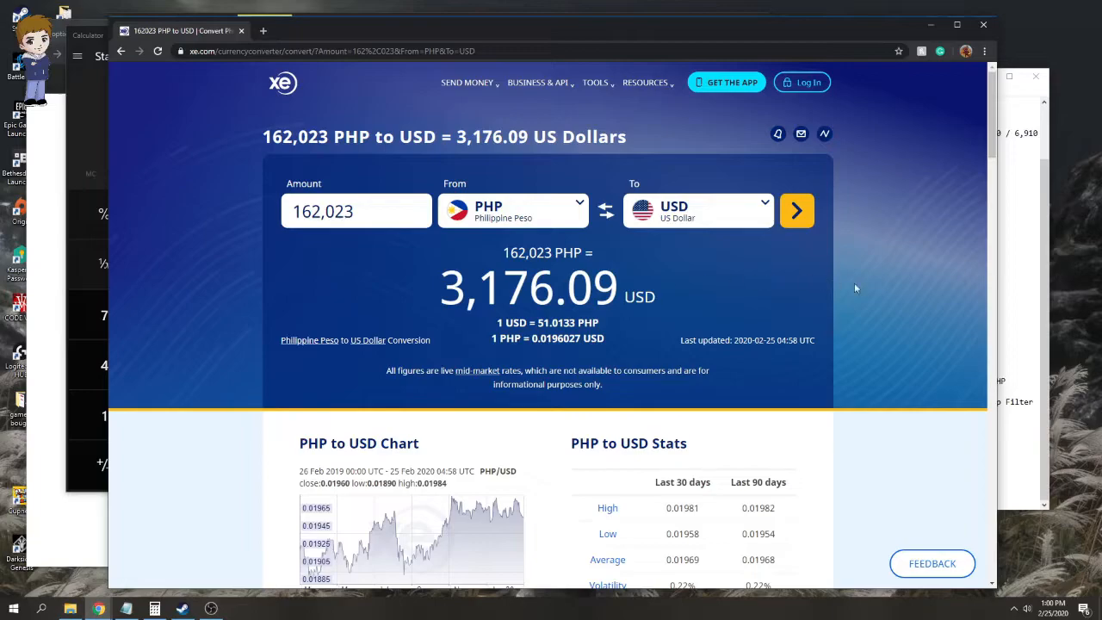
mouse_move(1019, 279)
text(142,559)
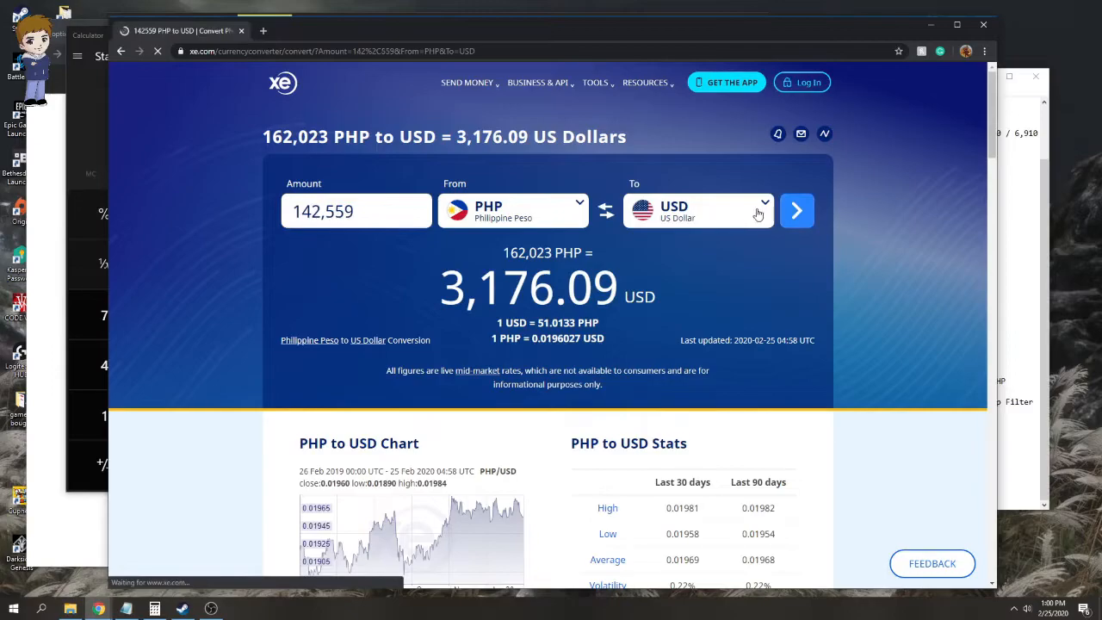
- Convert 142,559 PHP to 2,794.69 USD and record it with 'USD' on the PC total line
click(796, 210)
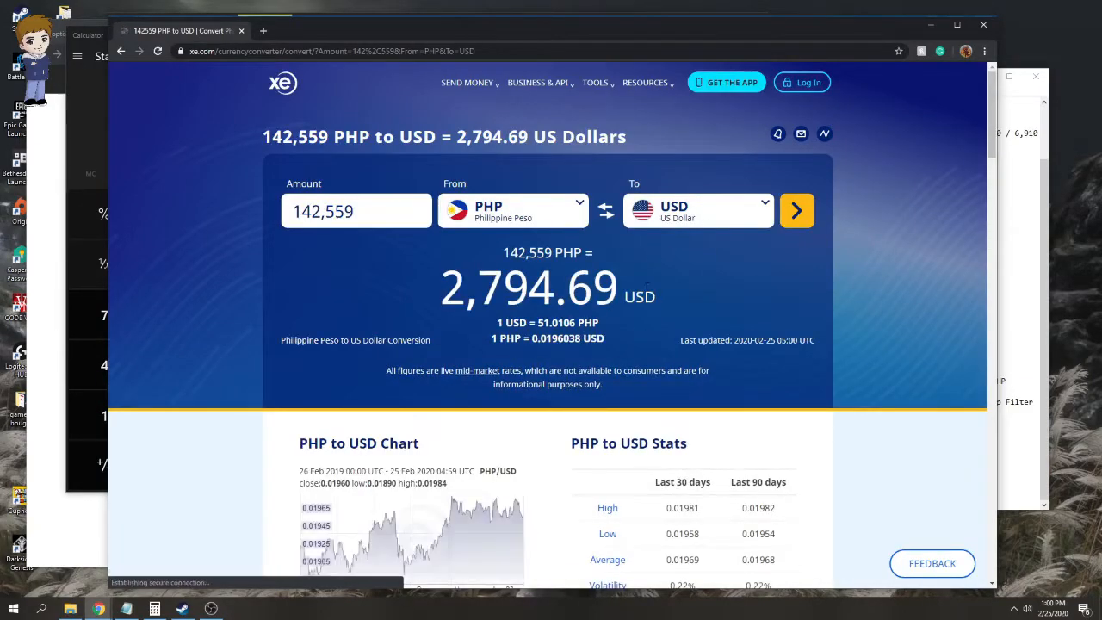
double_click(529, 287)
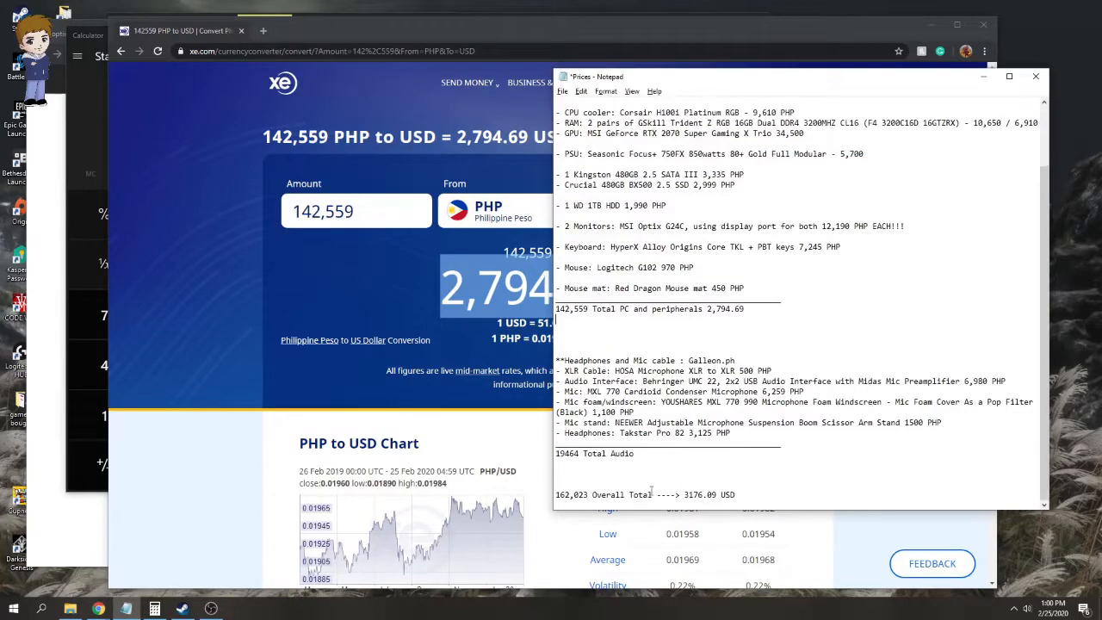
double_click(668, 494)
text(----> )
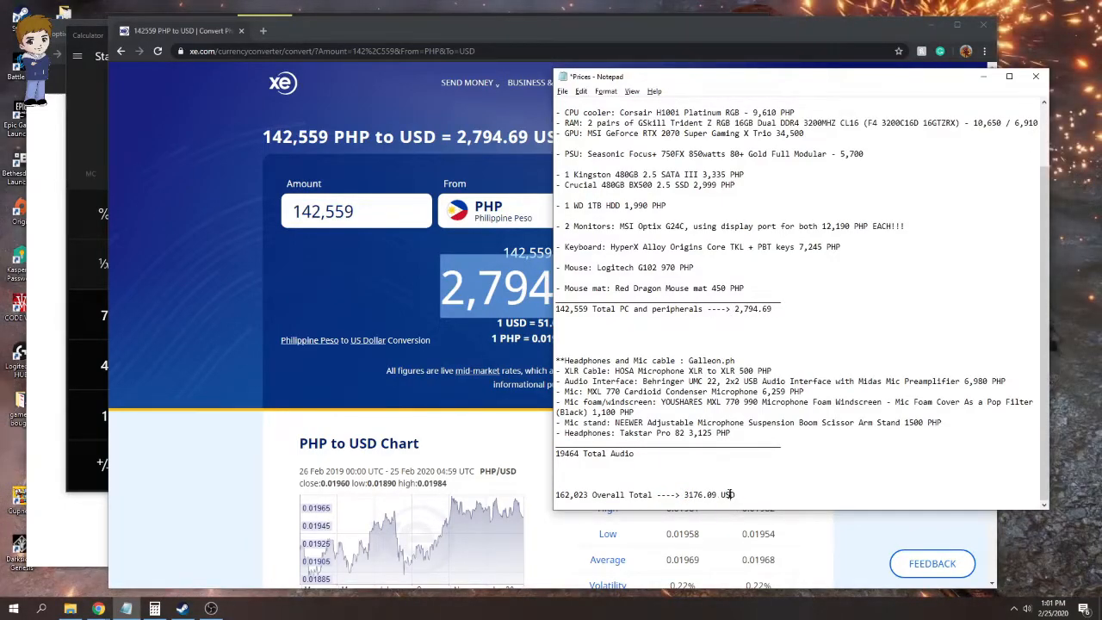
click(773, 309)
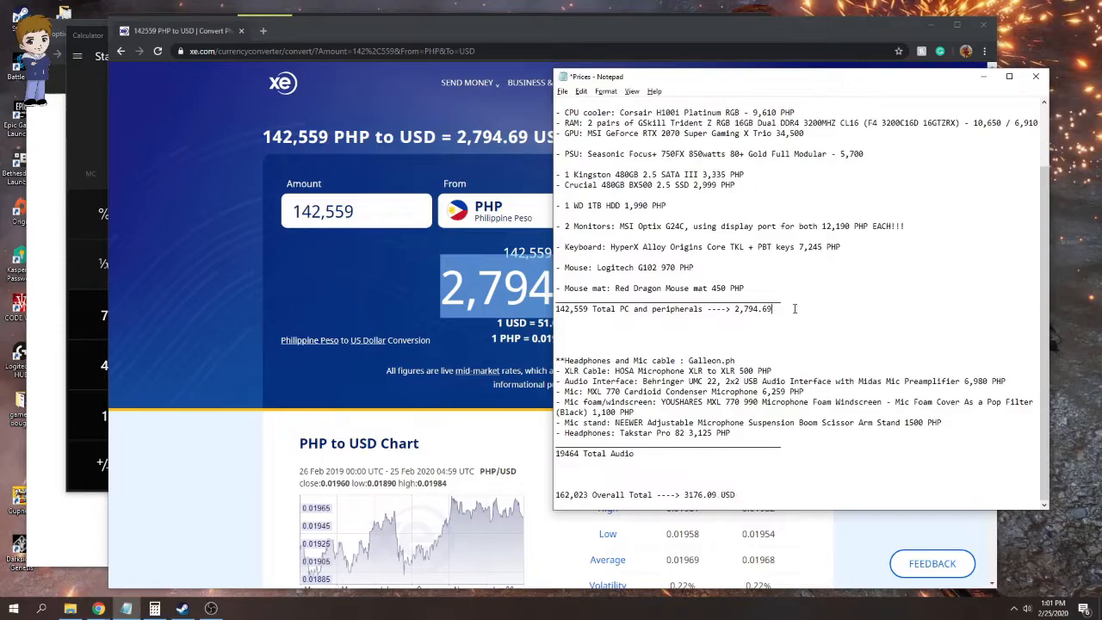
text(USD)
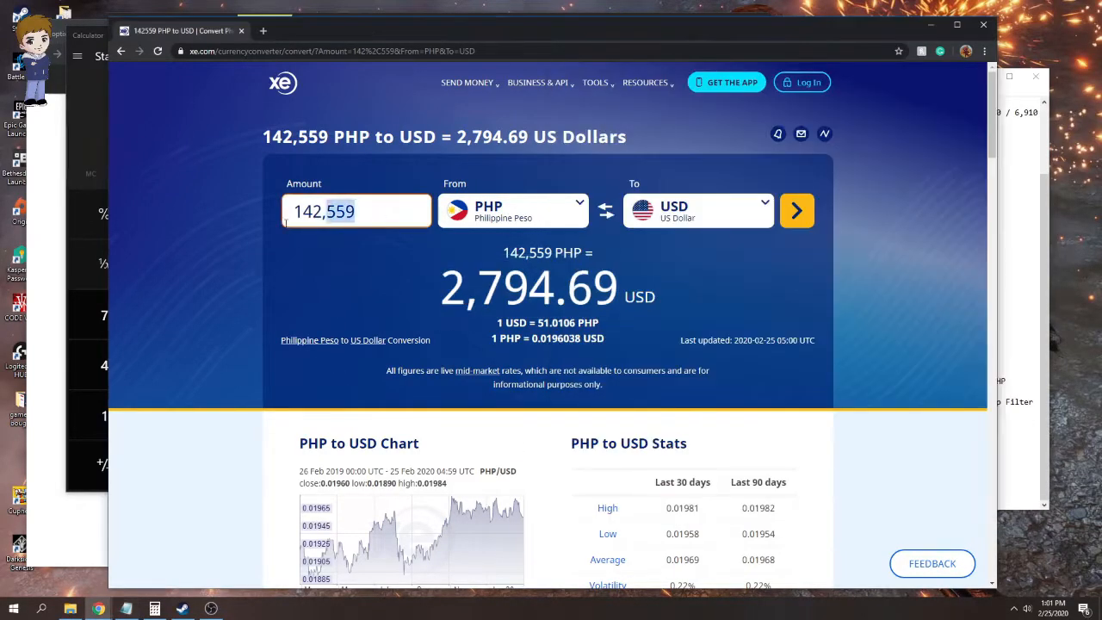
- Convert 19464 PHP to dollars and note 381.568 after Total Audio
text(19464)
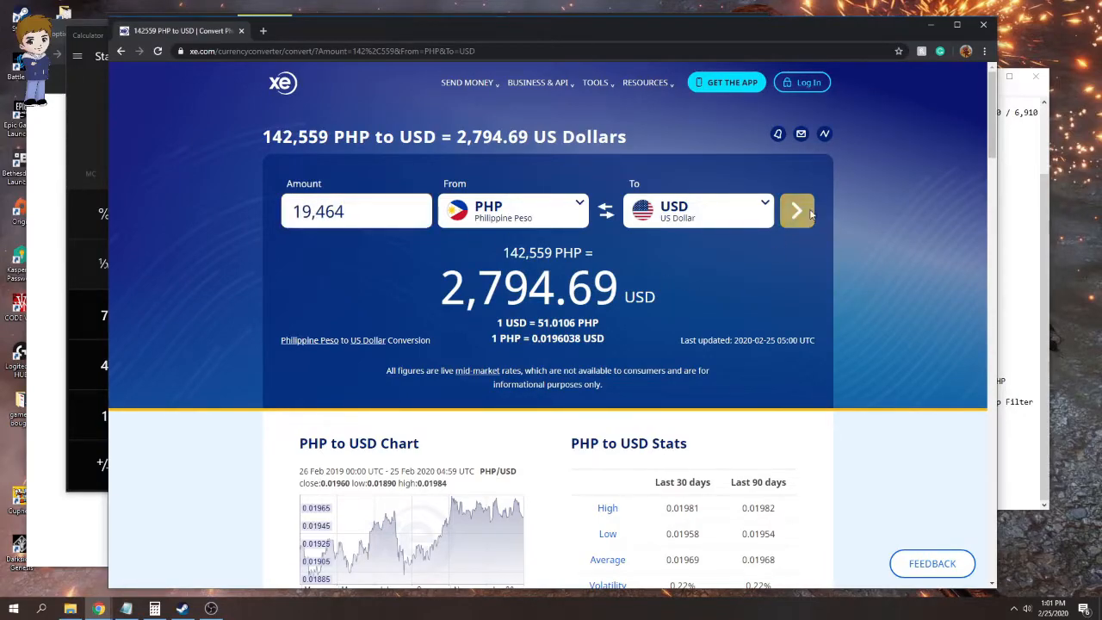
click(795, 210)
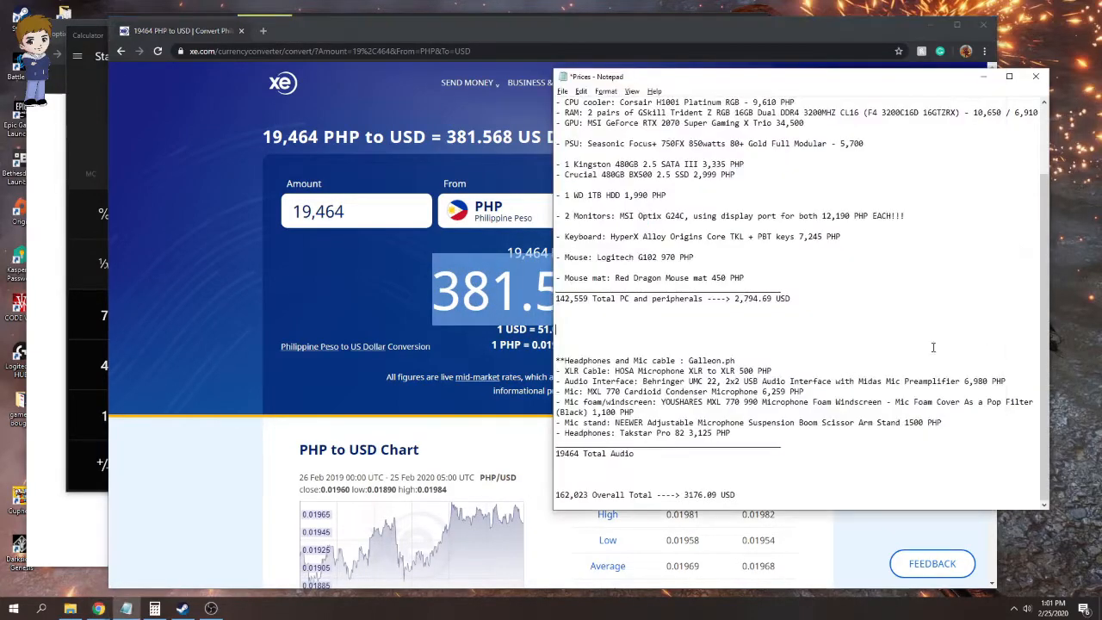
text(381.568)
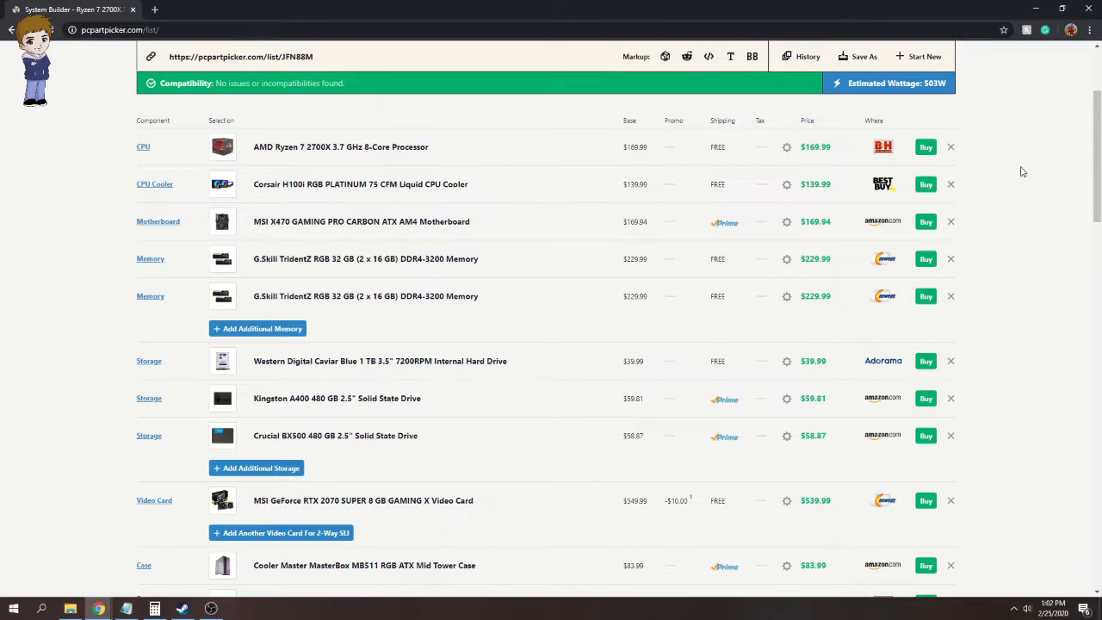
mouse_move(341, 147)
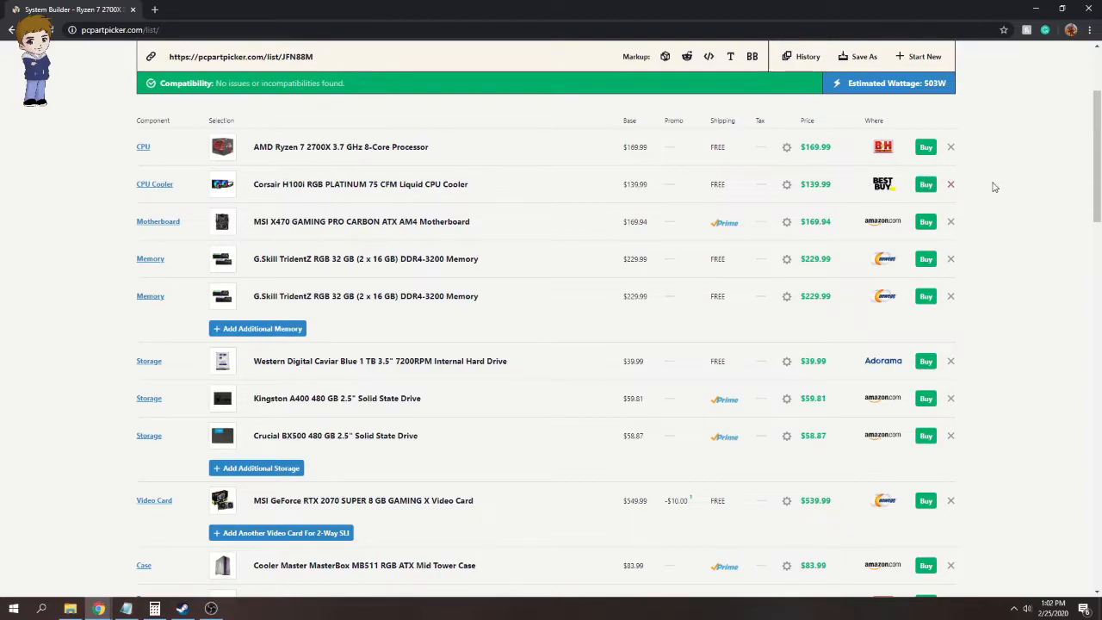
mouse_move(1002, 186)
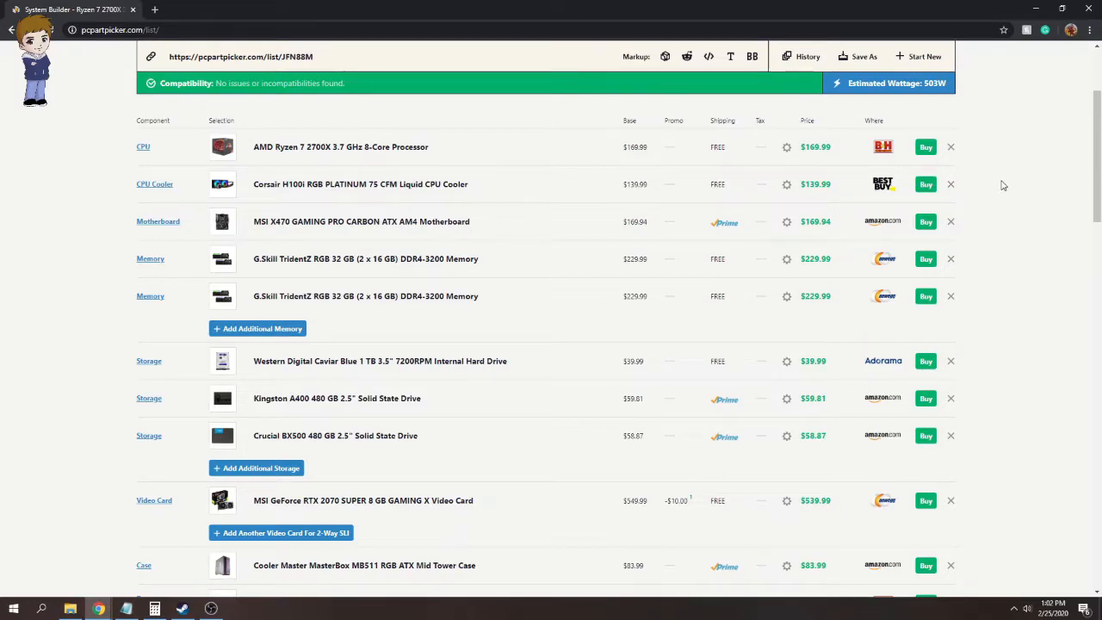
mouse_move(1020, 186)
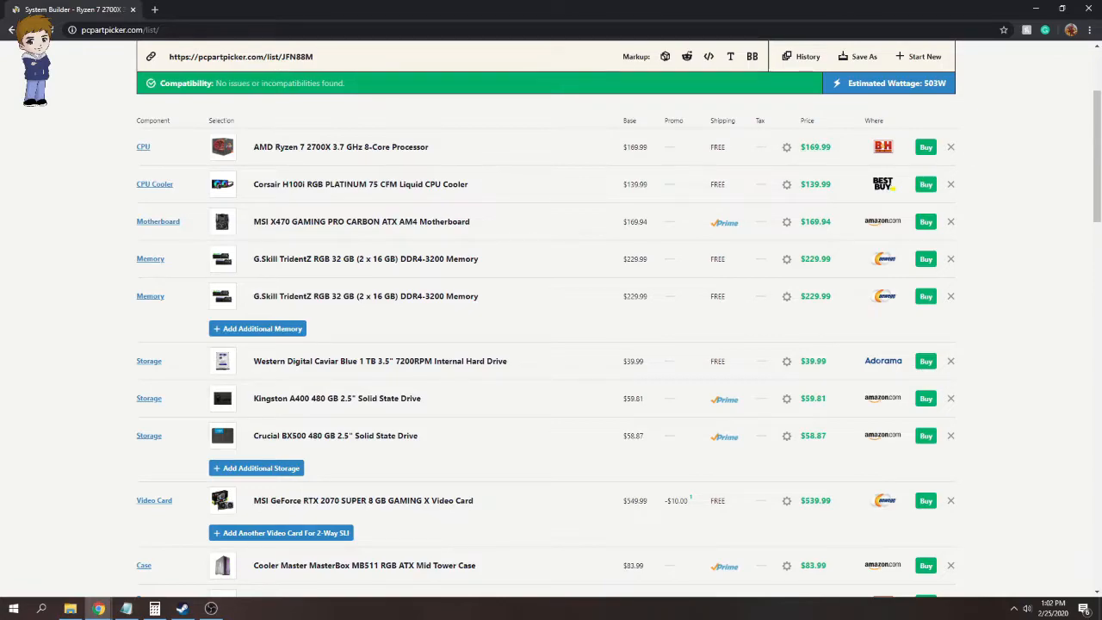
mouse_move(1019, 161)
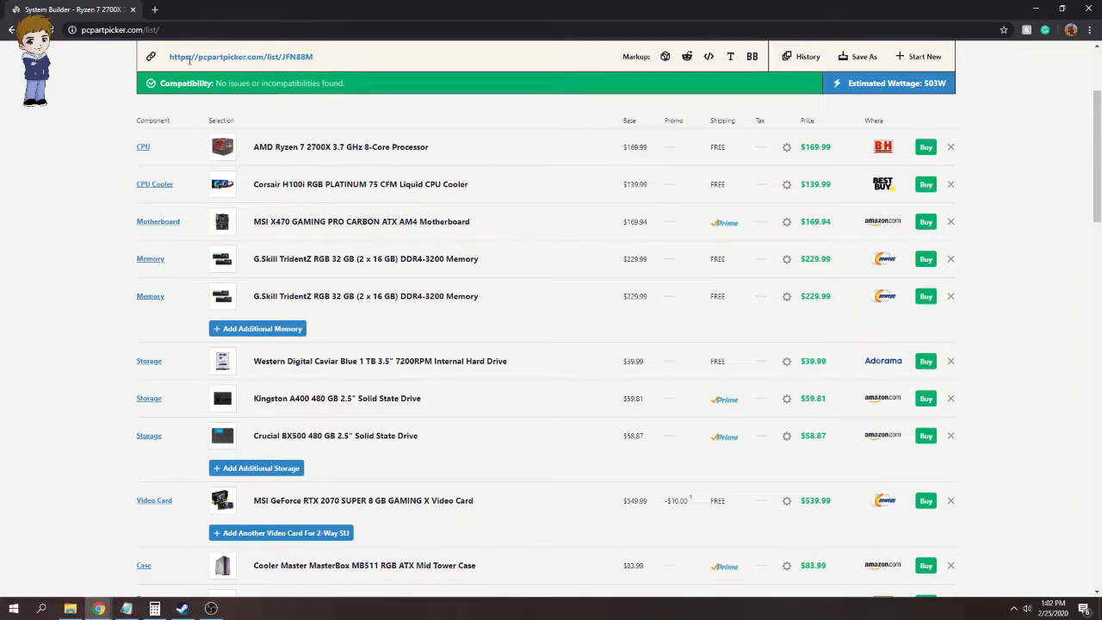
- Scroll through the Ryzen 7 2700X System Builder parts list down to monitors and peripherals
scroll(down, 3)
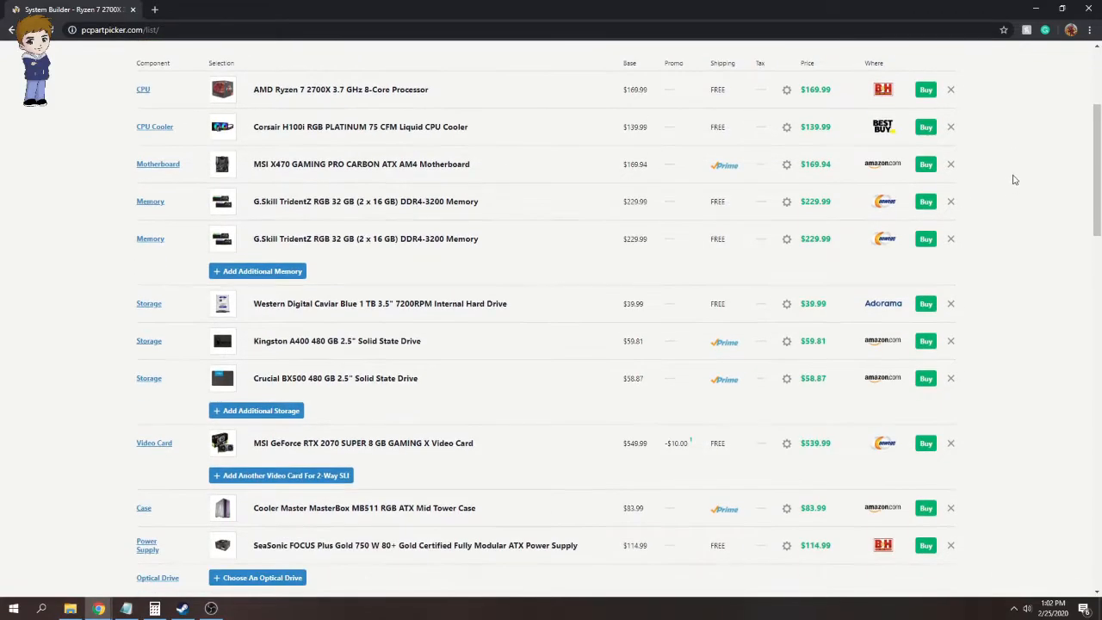
mouse_move(960, 160)
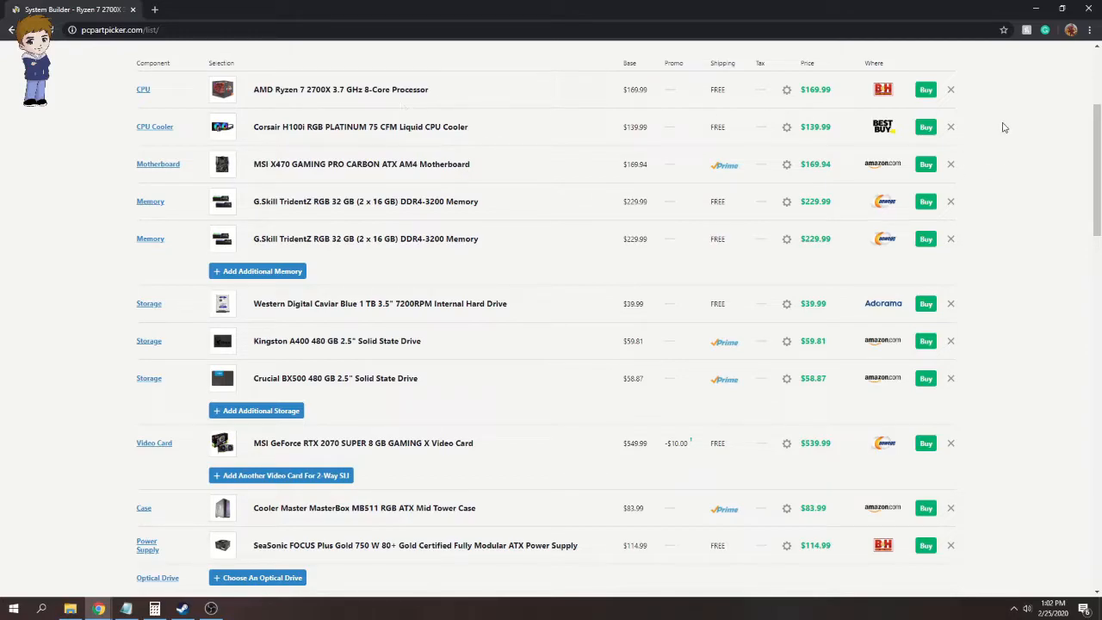
scroll(down, 3)
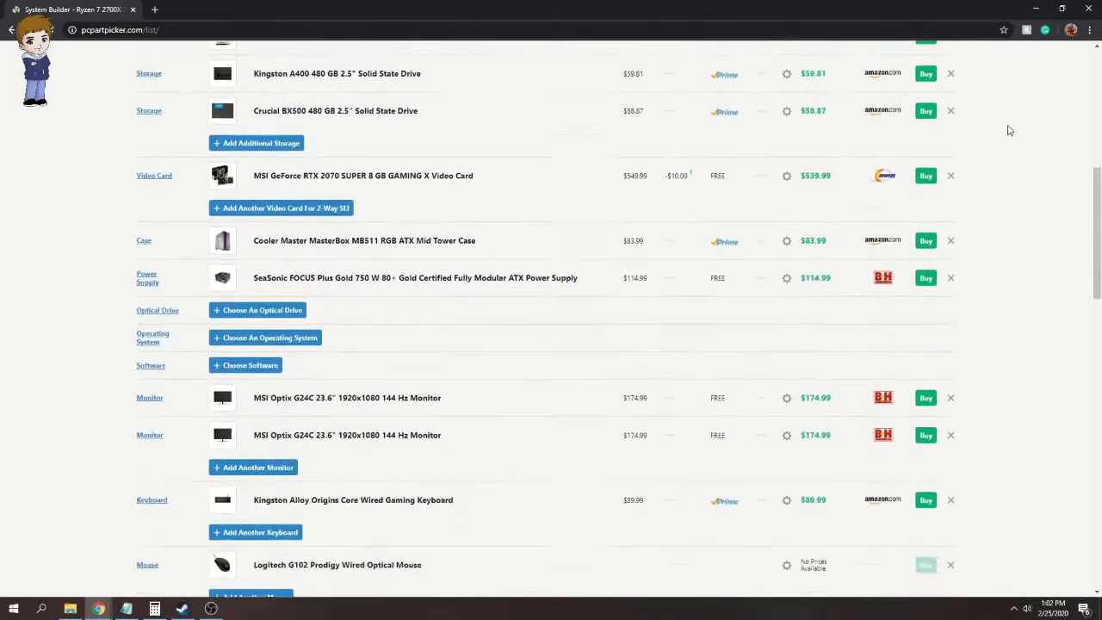
scroll(down, 3)
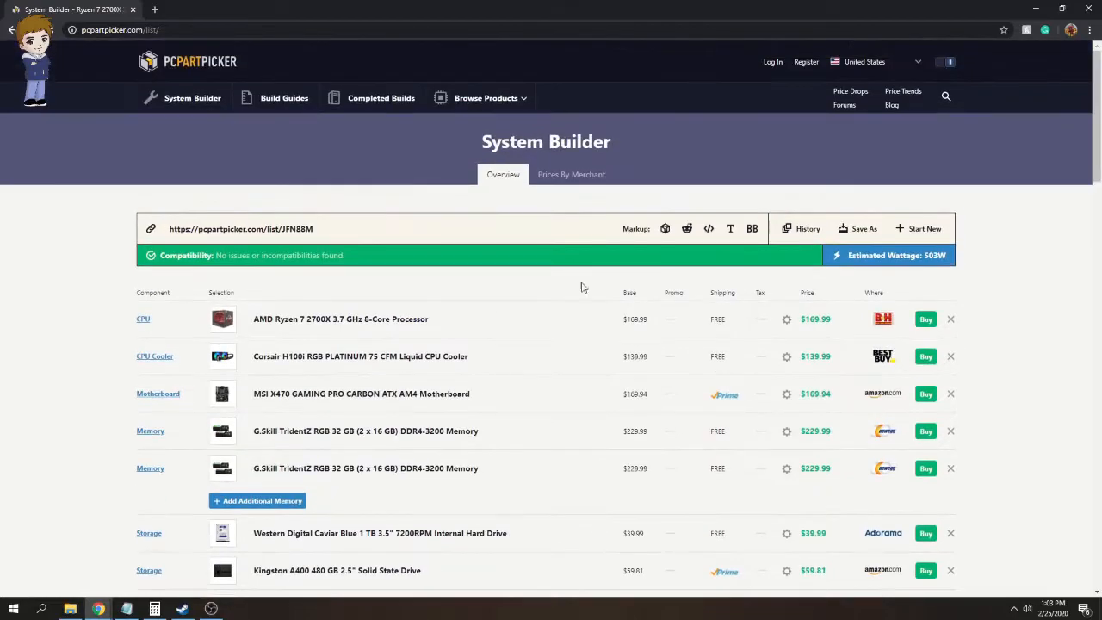
mouse_move(1002, 255)
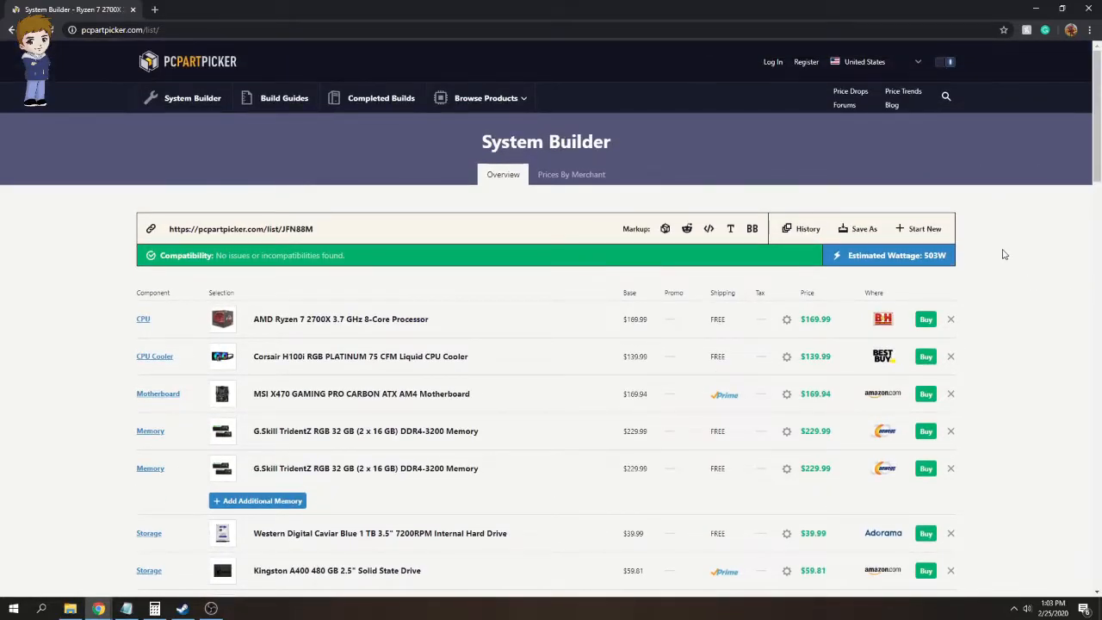
mouse_move(1015, 274)
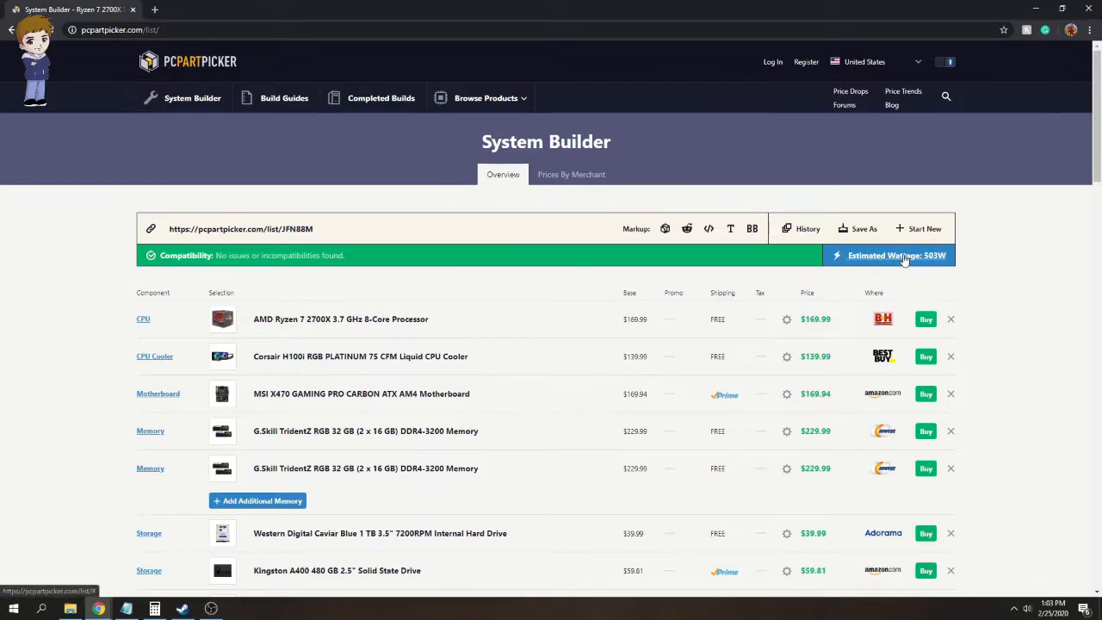
mouse_move(1033, 260)
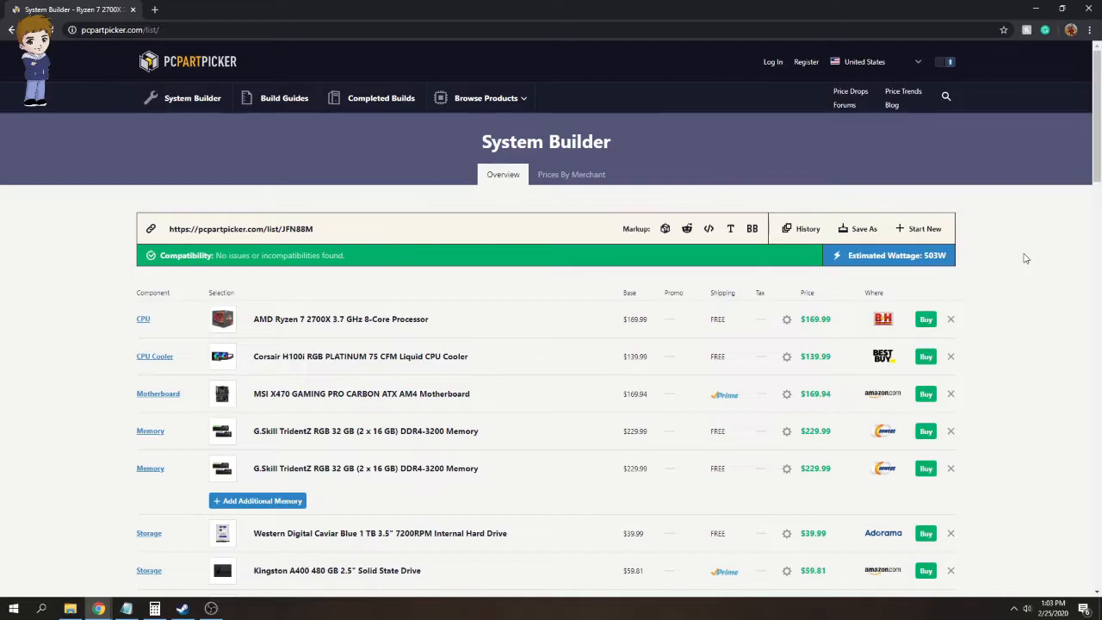
scroll(down, 3)
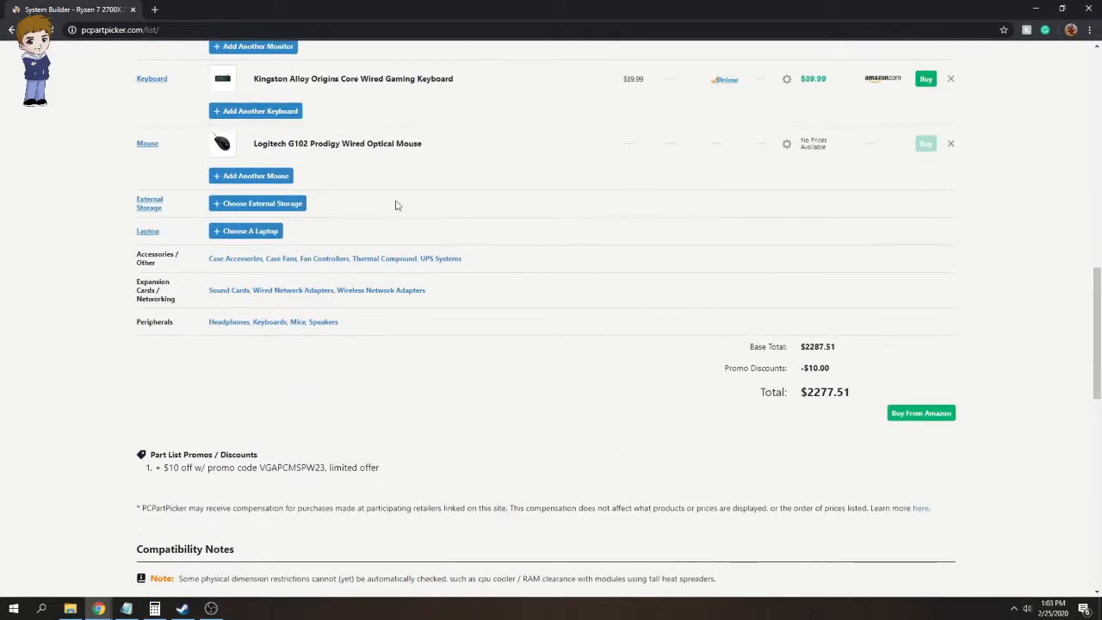
mouse_move(790, 396)
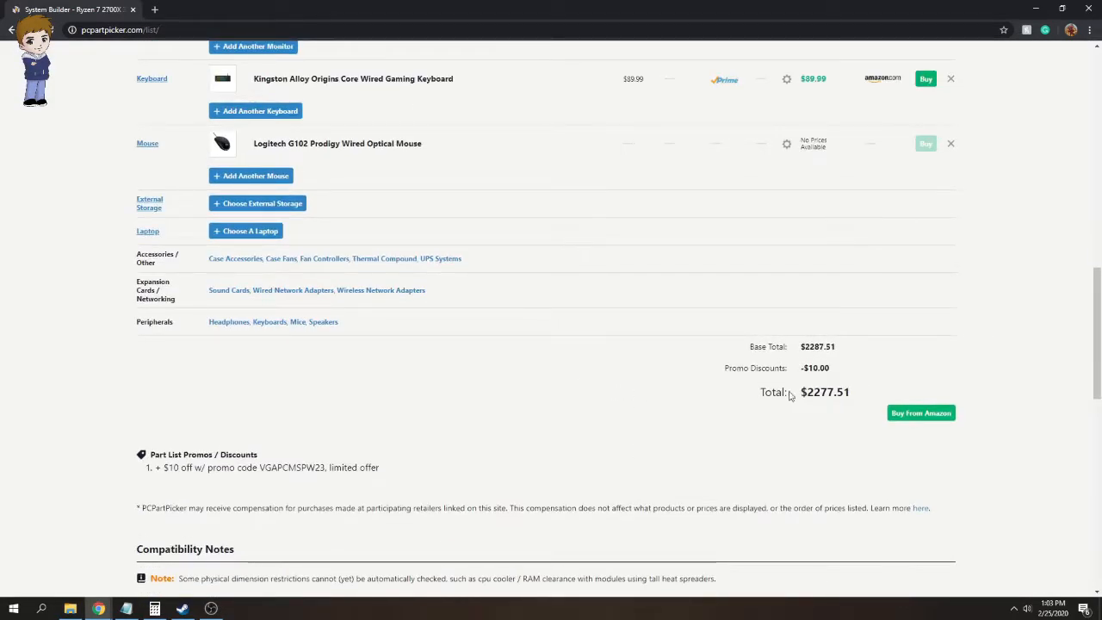
click(126, 609)
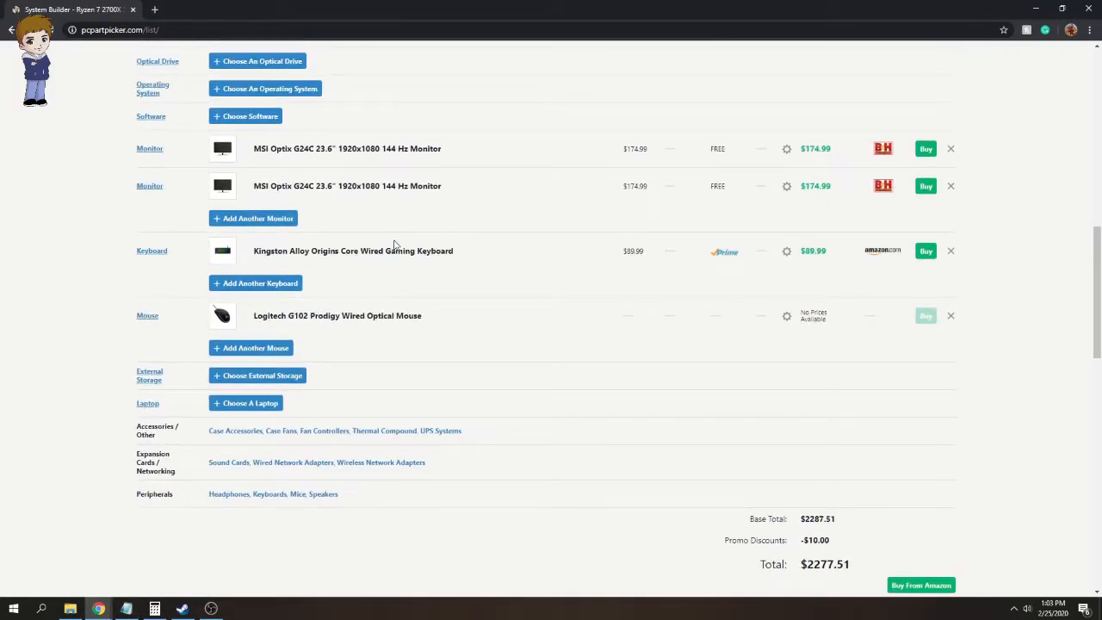
scroll(down, 3)
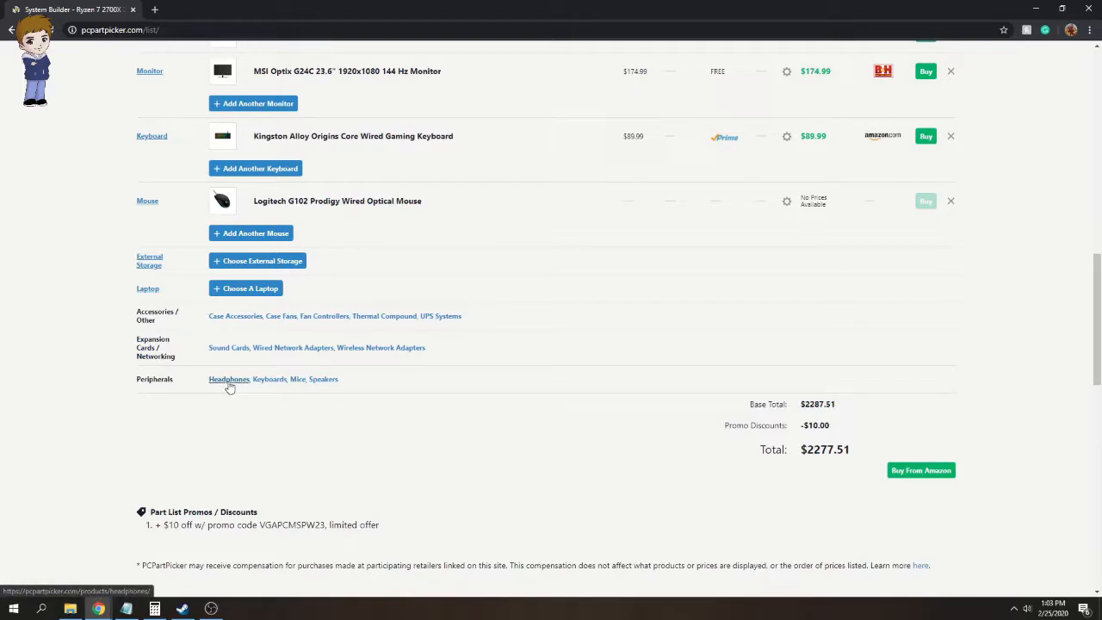
scroll(up, 3)
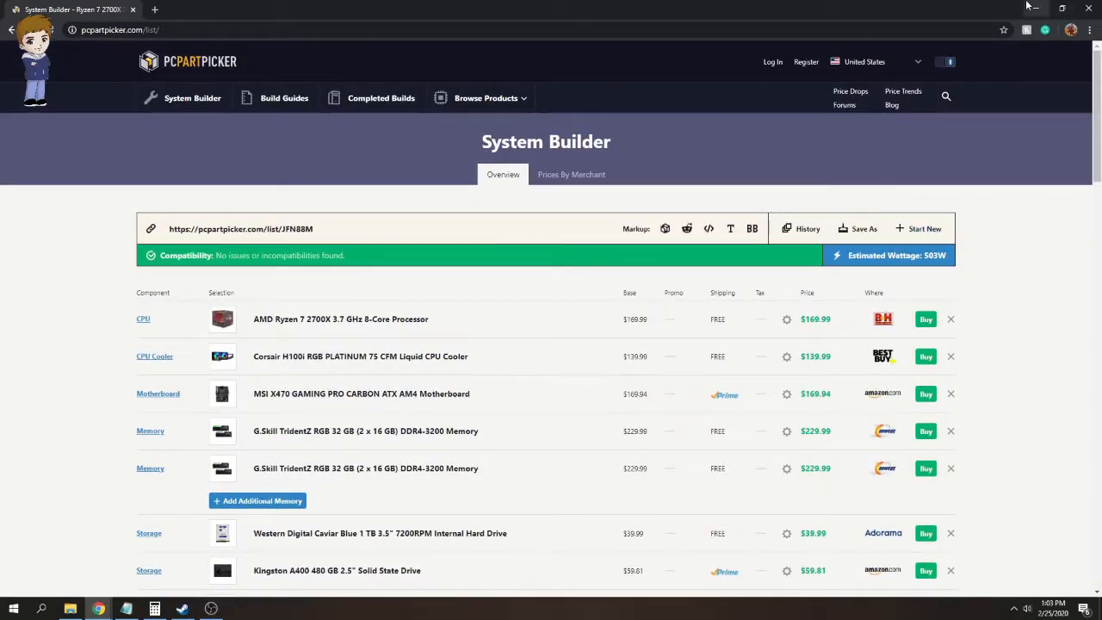
mouse_move(1043, 317)
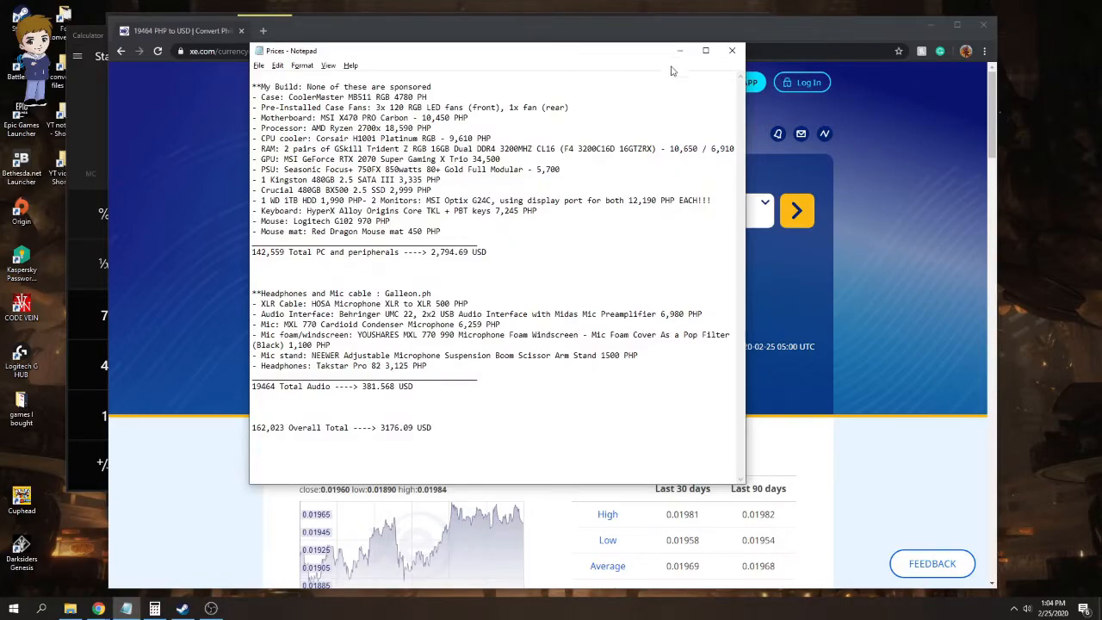
mouse_move(678, 52)
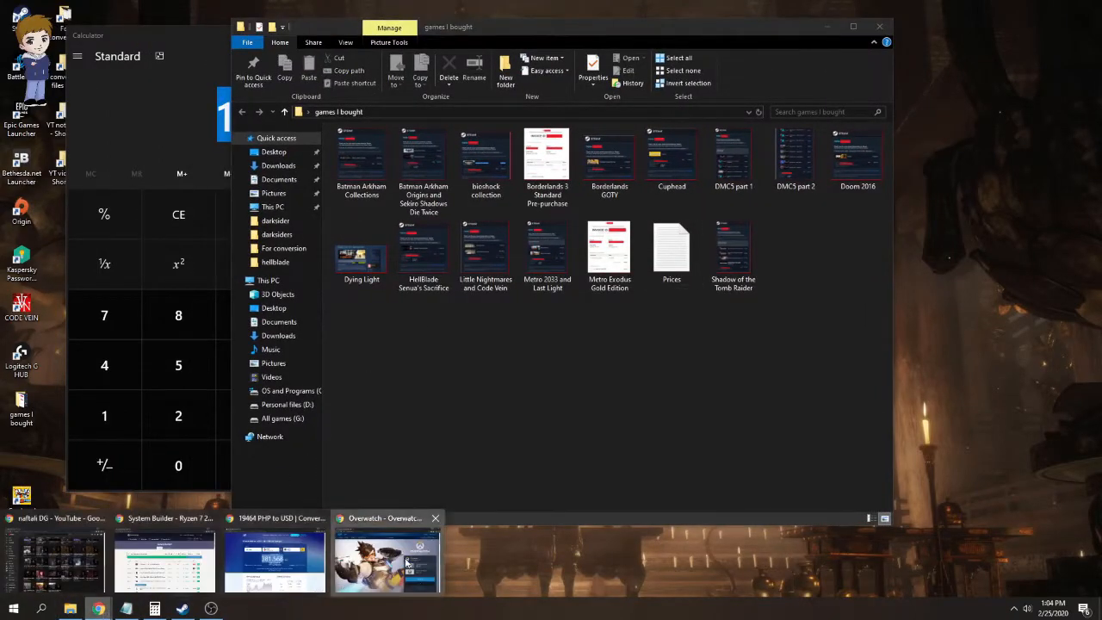
- Switch to the Overwatch Battle.net shop page and view the $19.99 and $39.99 editions
click(385, 563)
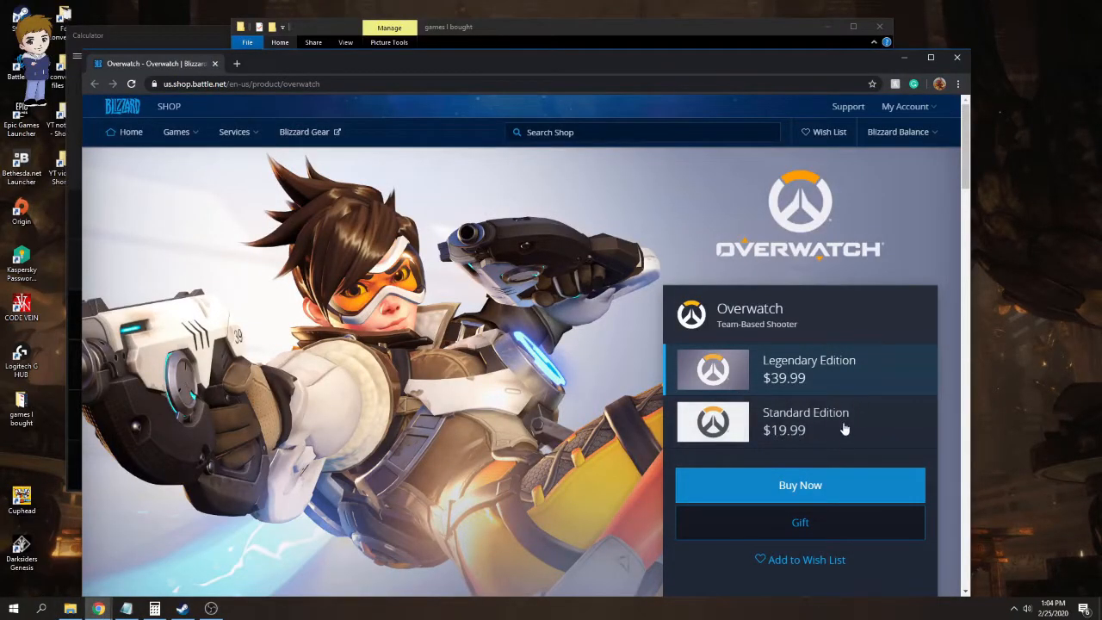
scroll(down, 3)
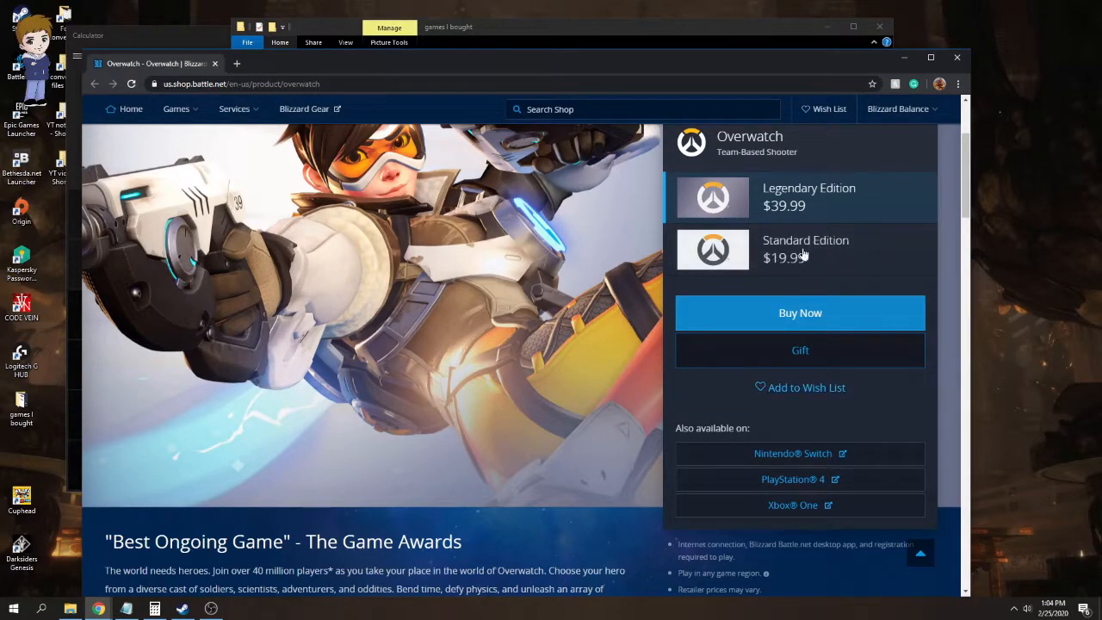
mouse_move(788, 260)
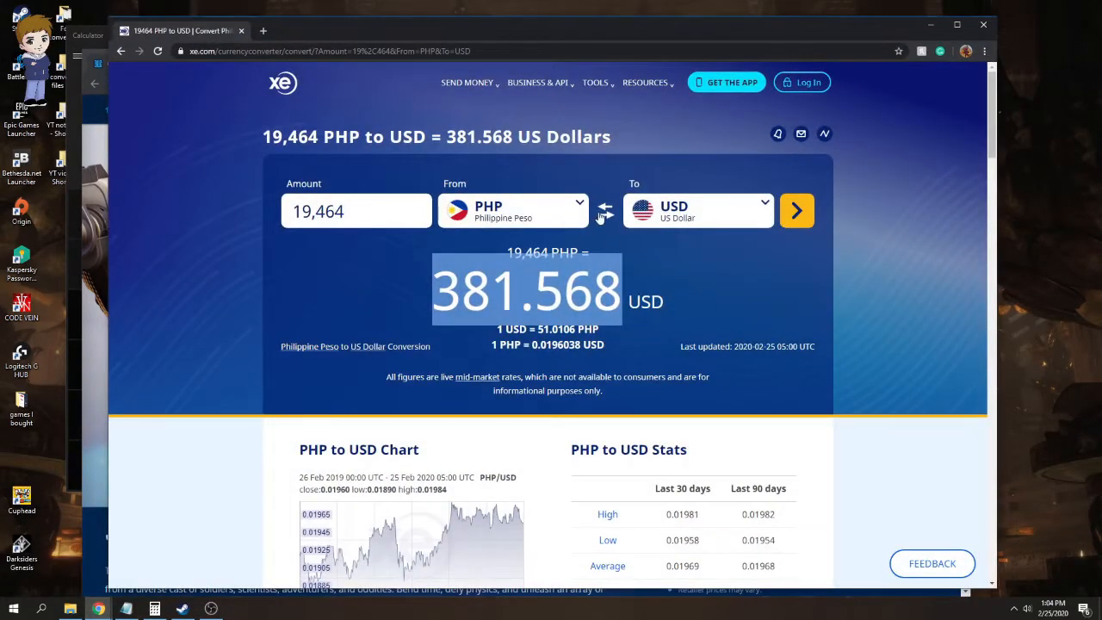
- Reverse to USD→PHP and convert 19.99 USD to 1,019.97 PHP
click(606, 210)
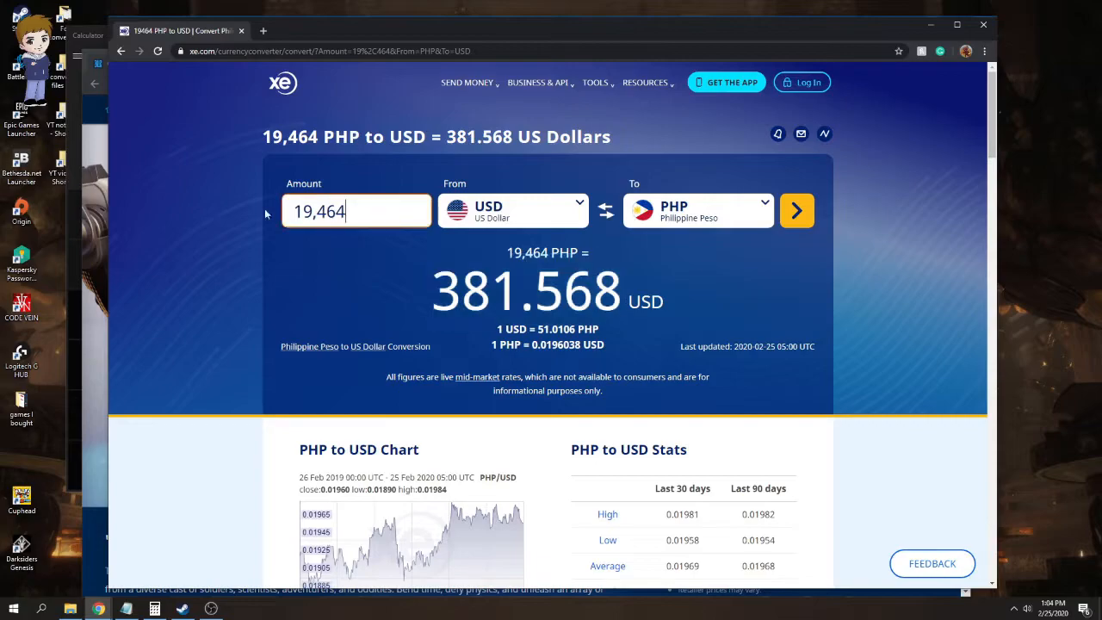
click(606, 210)
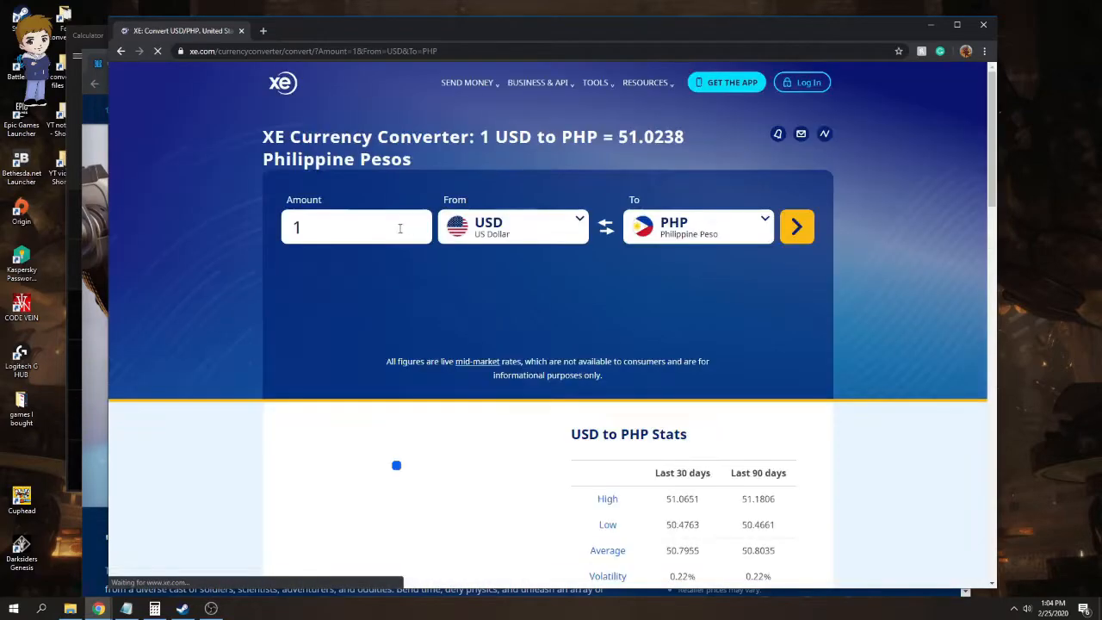
text(9.99)
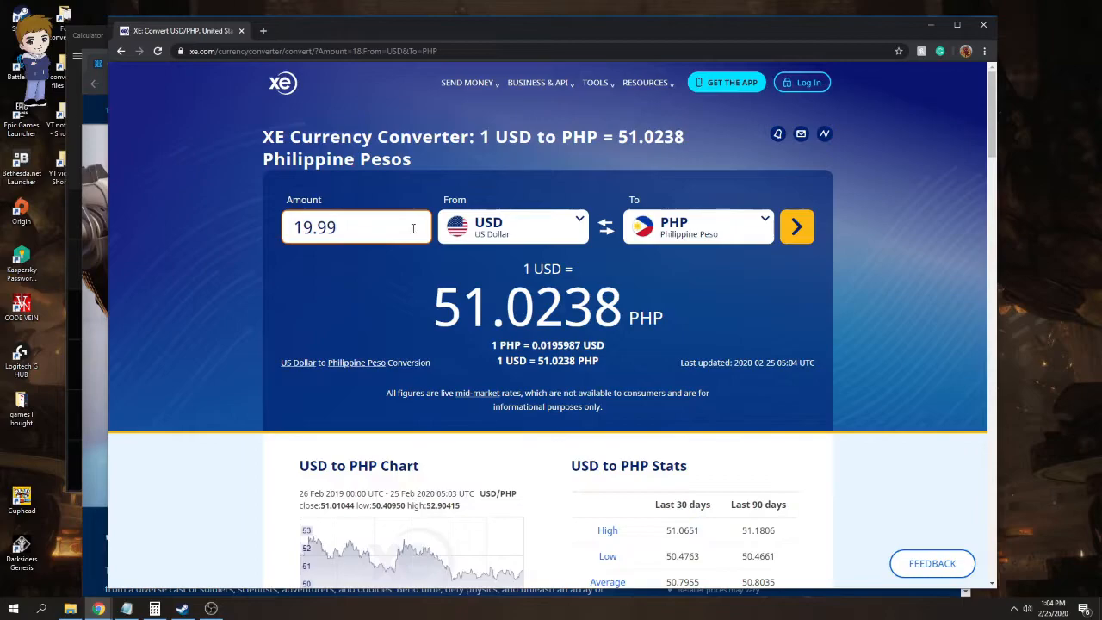
click(795, 228)
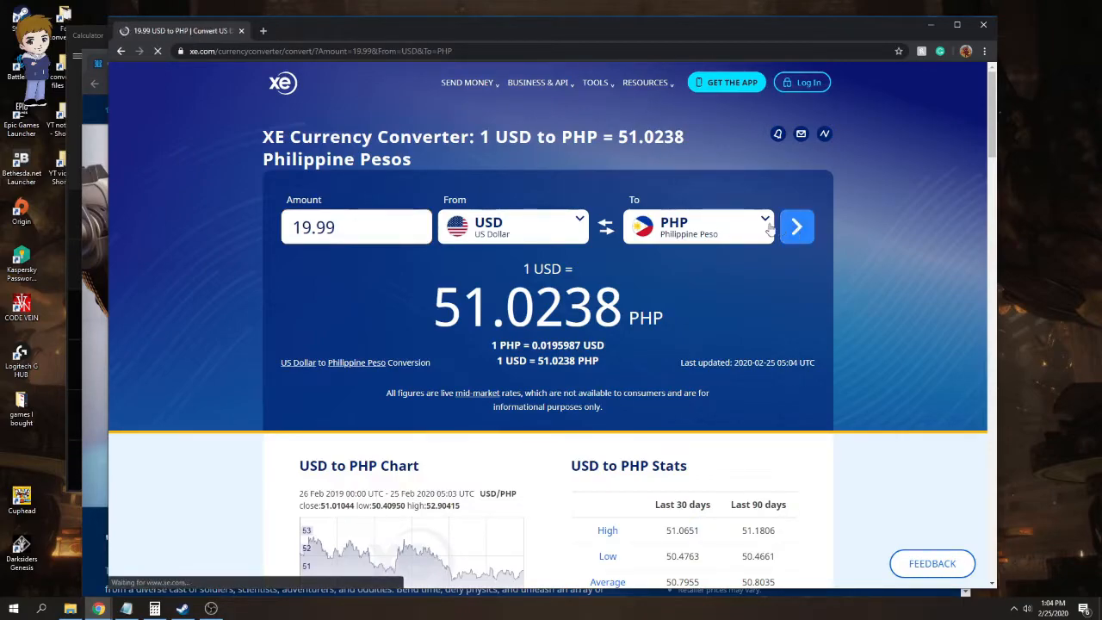
click(795, 228)
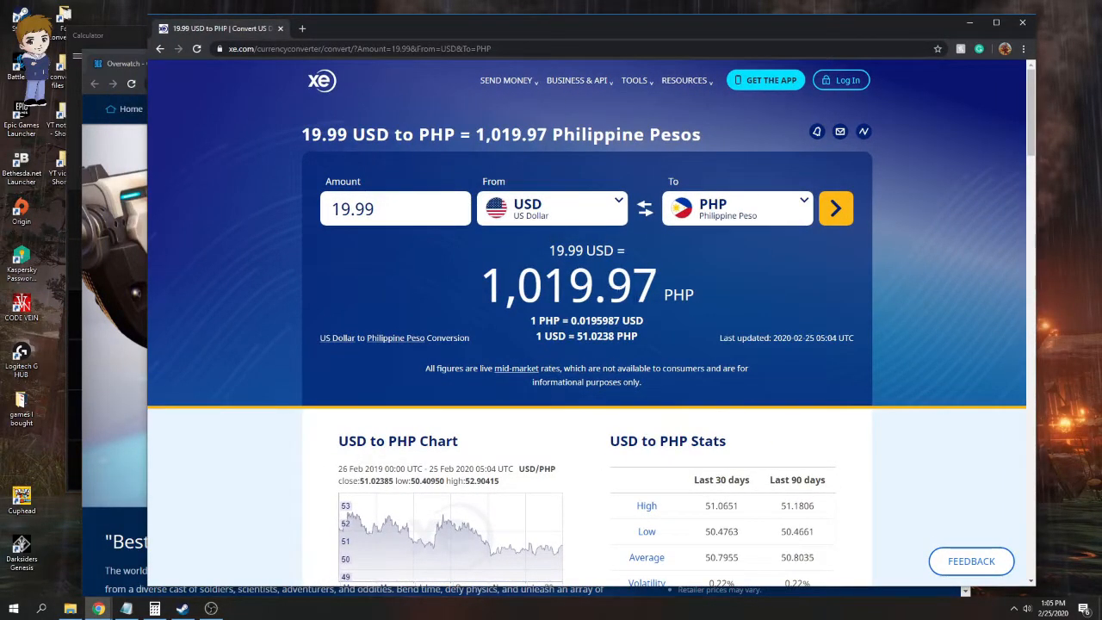
mouse_move(903, 103)
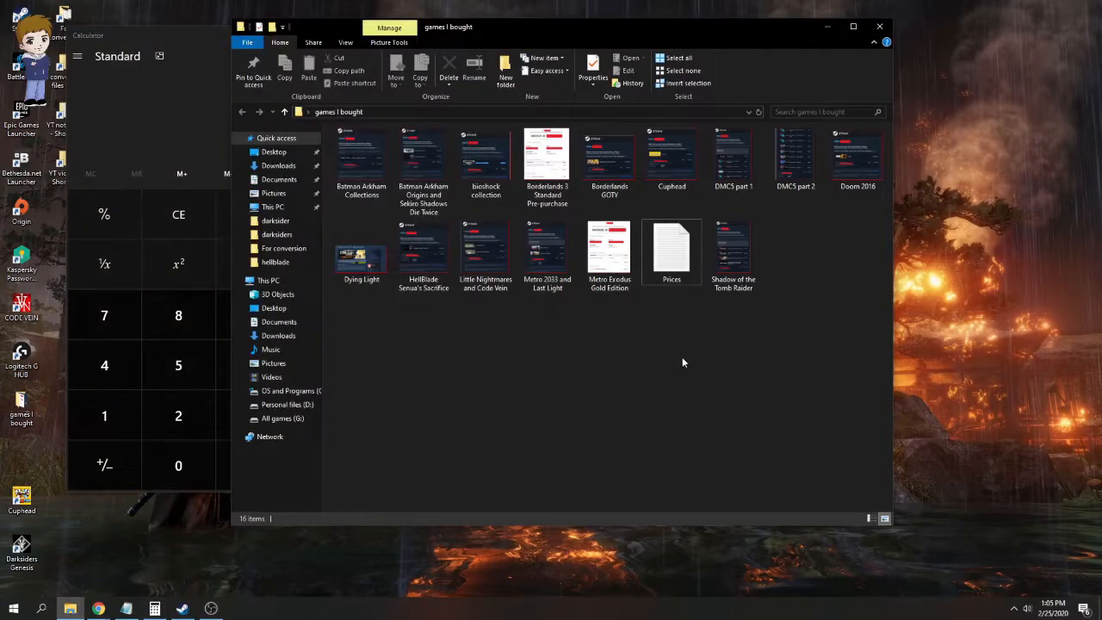
mouse_move(688, 360)
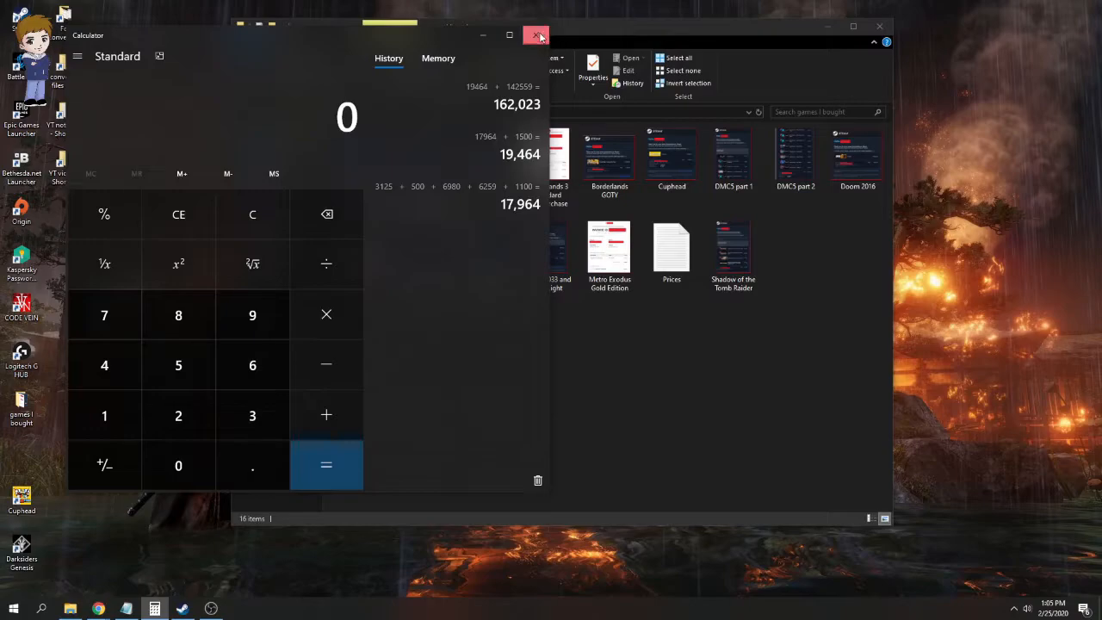
- Close the Calculator, leaving the 'games I bought' receipt folder open in File Explorer
click(536, 34)
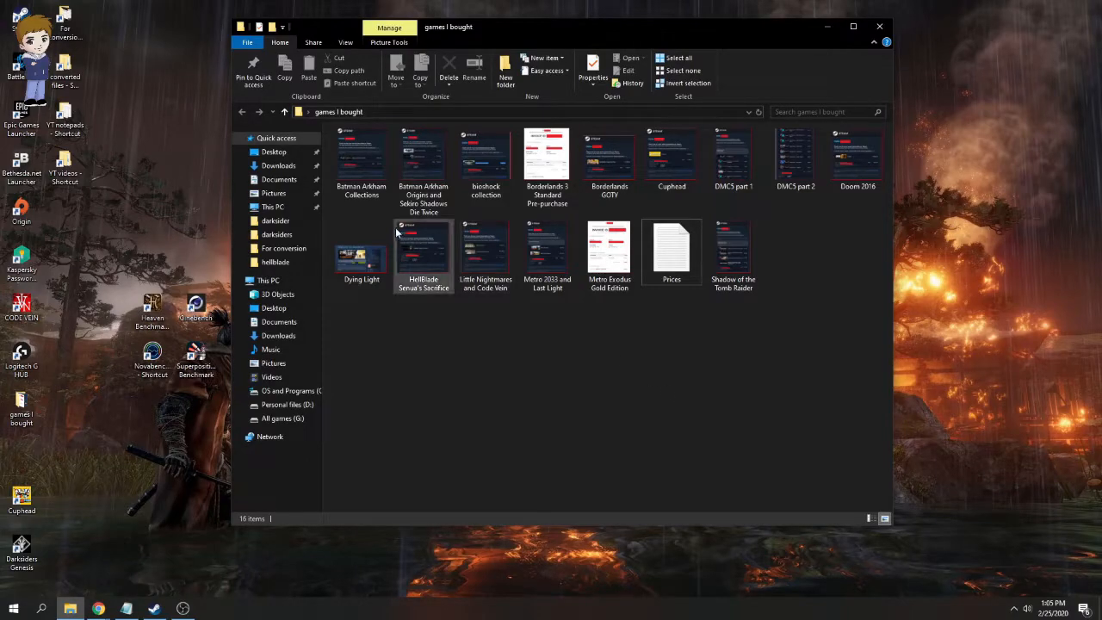
mouse_move(423, 250)
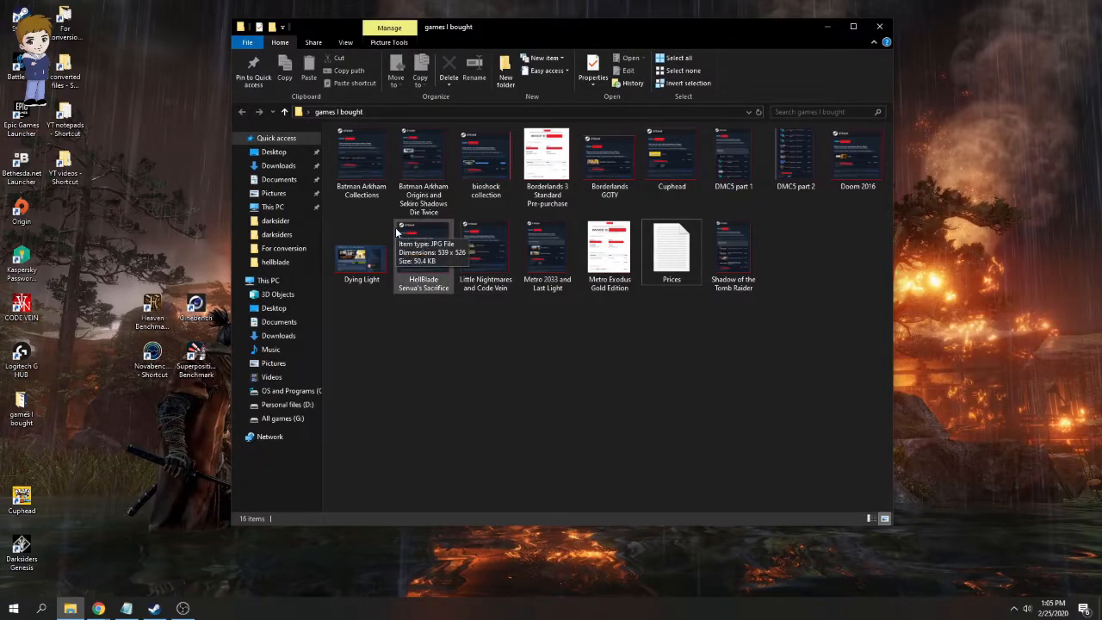
mouse_move(534, 382)
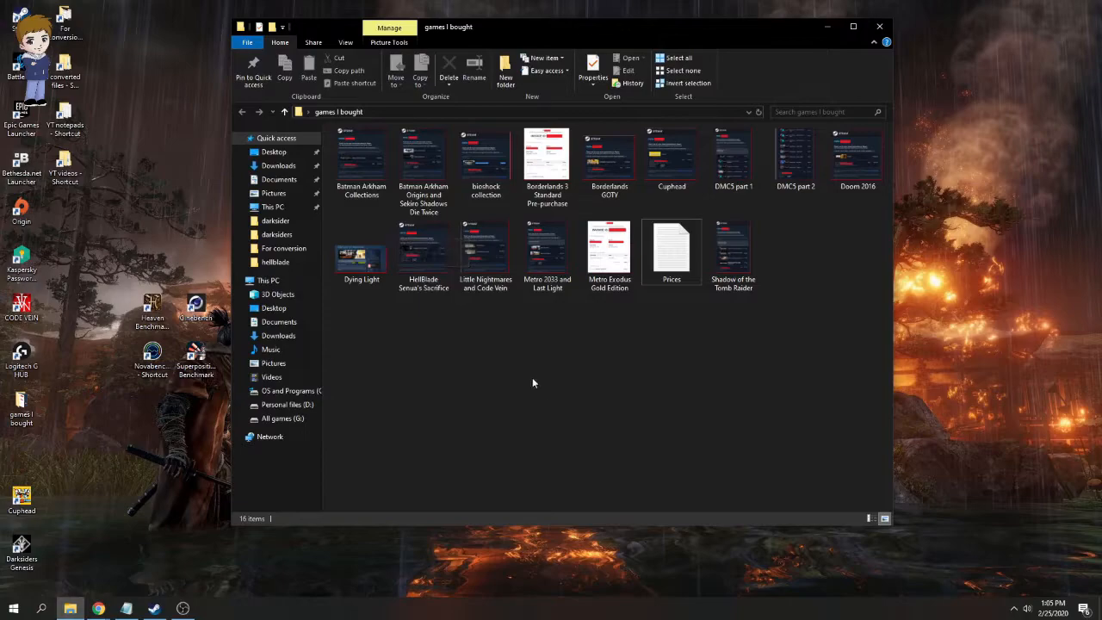
mouse_move(360, 153)
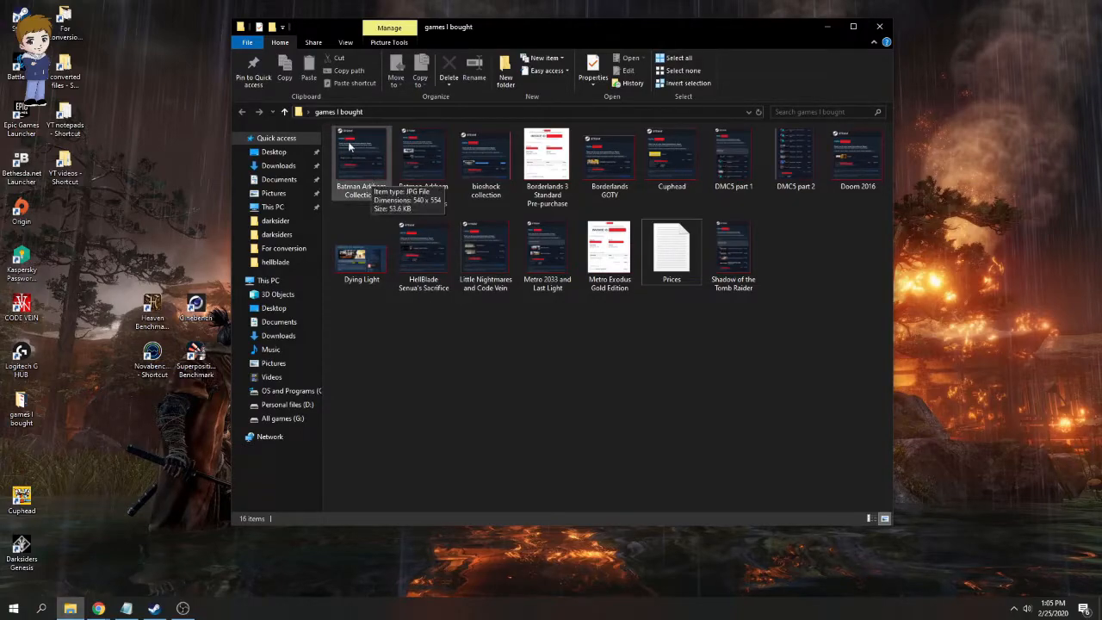
- View the Batman Arkham Collection Steam receipt (P525.00) in Photos
double_click(362, 155)
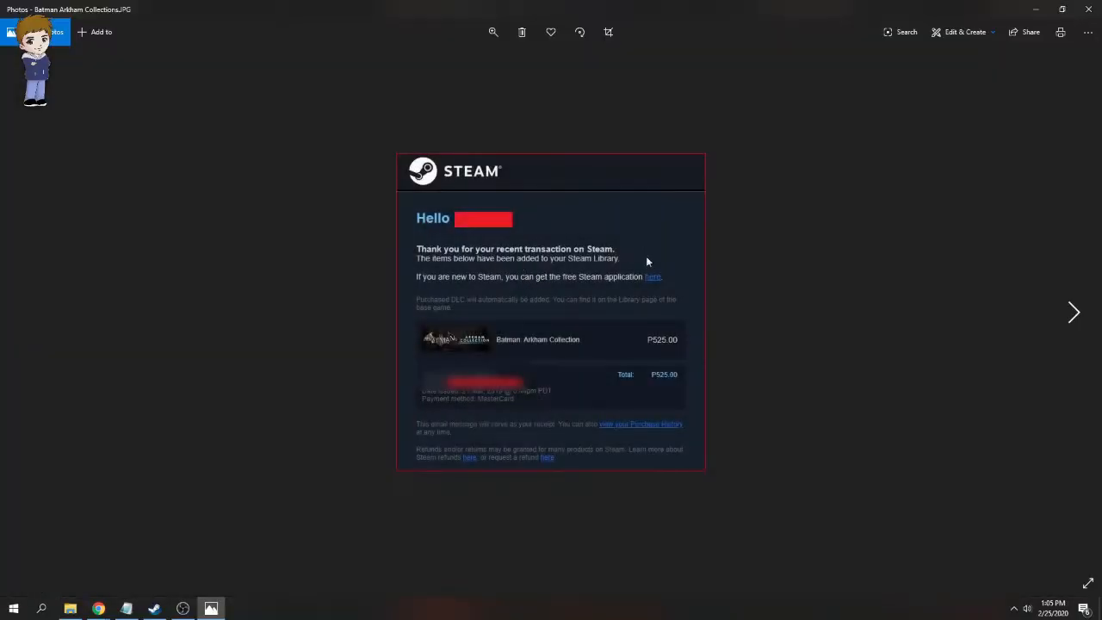
mouse_move(451, 392)
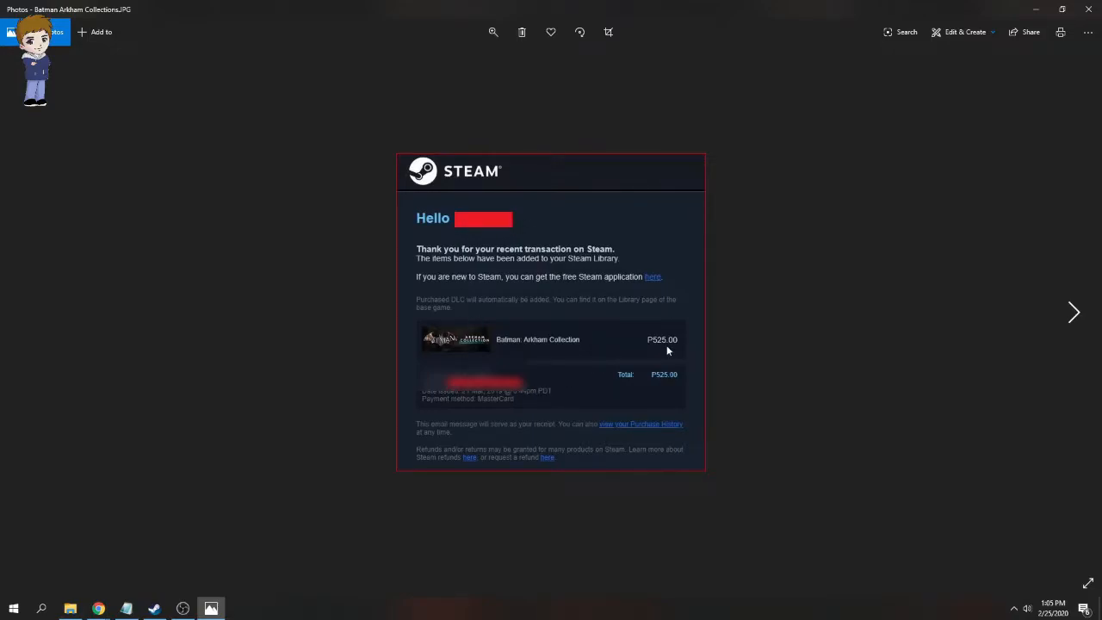
mouse_move(564, 355)
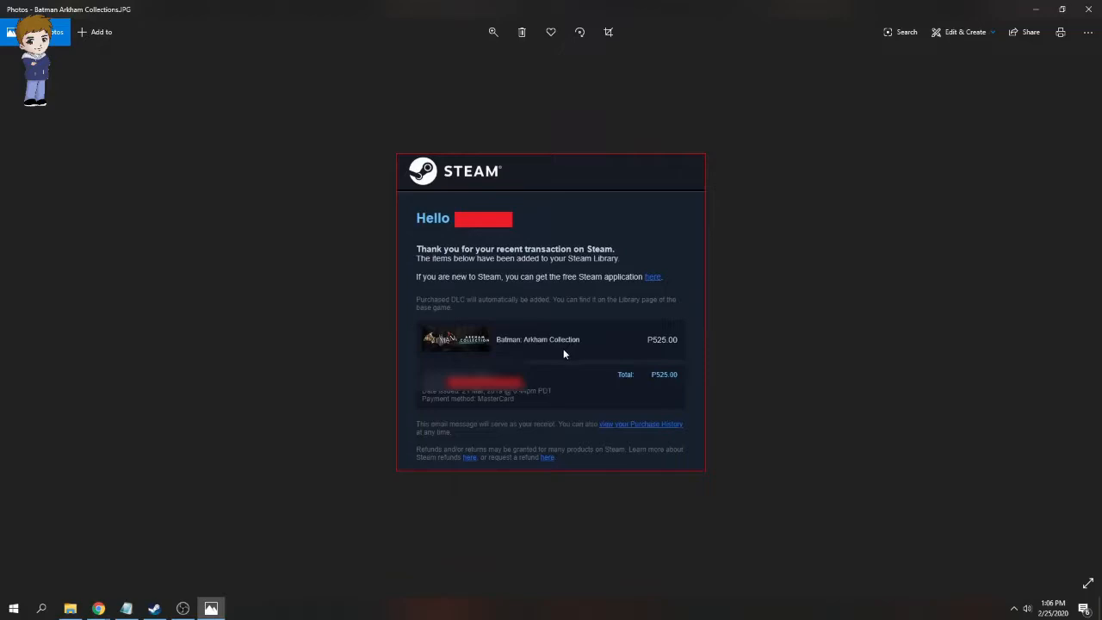
mouse_move(816, 330)
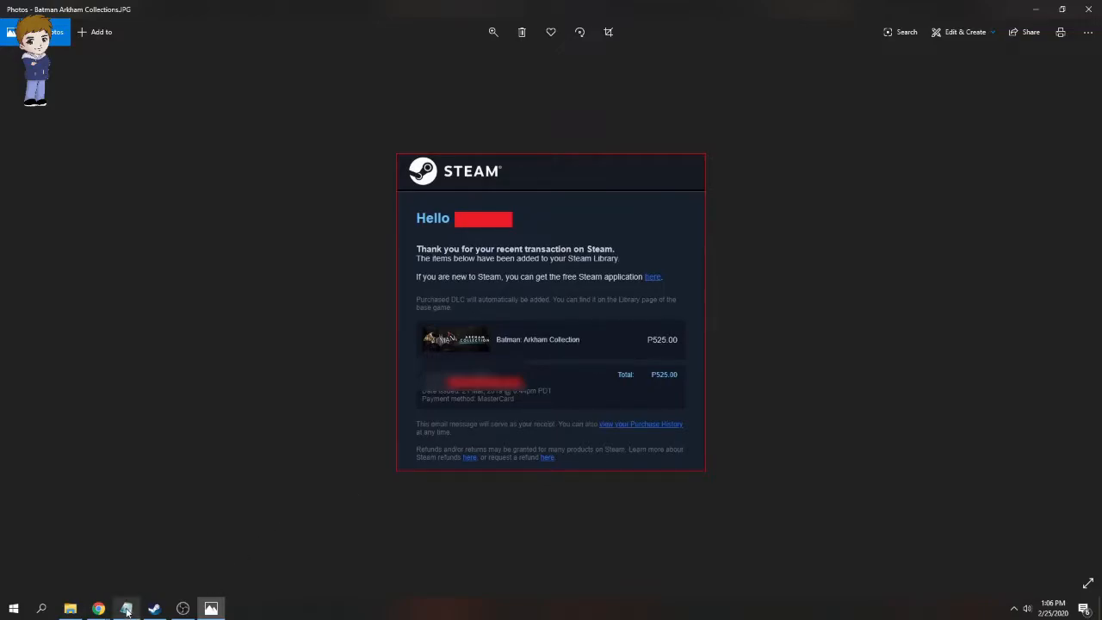
mouse_move(128, 607)
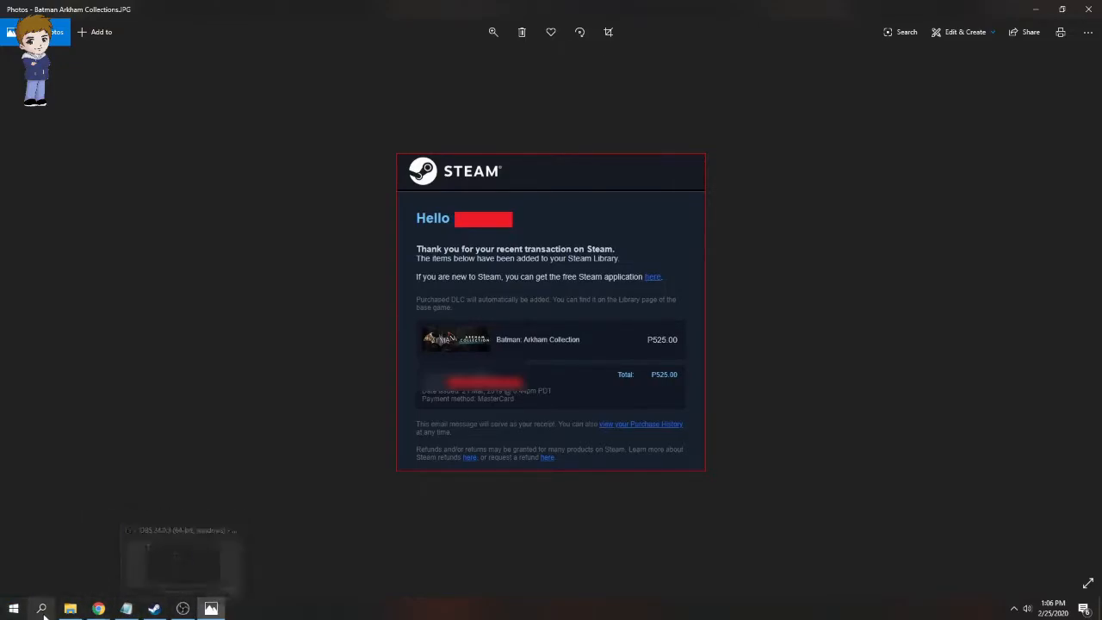
- Launch Calculator from Start search and advance to the Arkham Origins / Sekiro receipt
text(calculator)
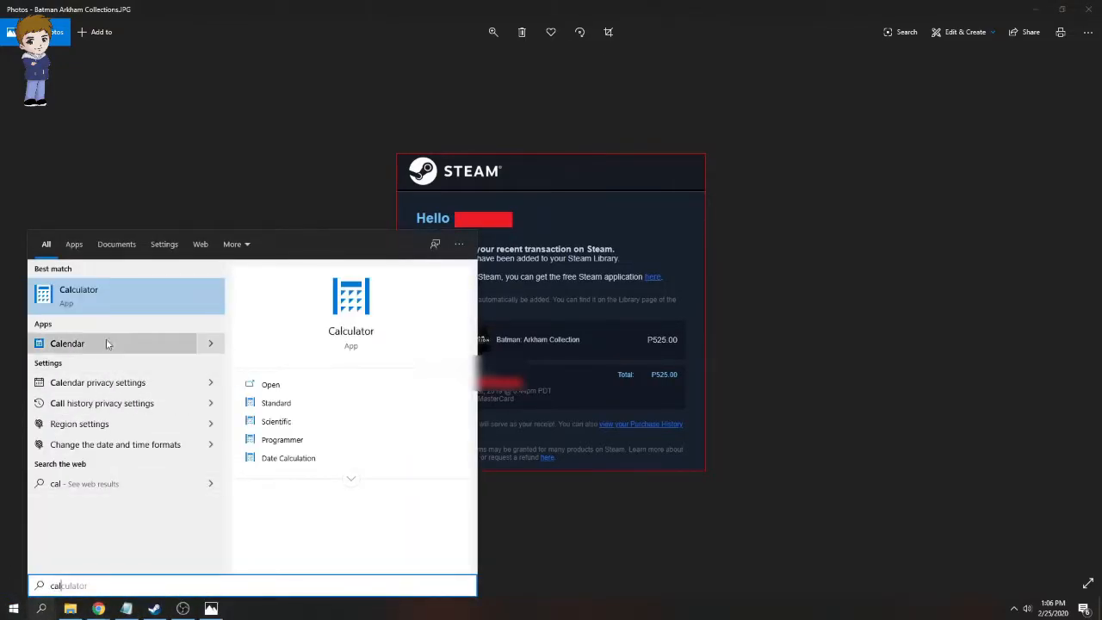
click(79, 296)
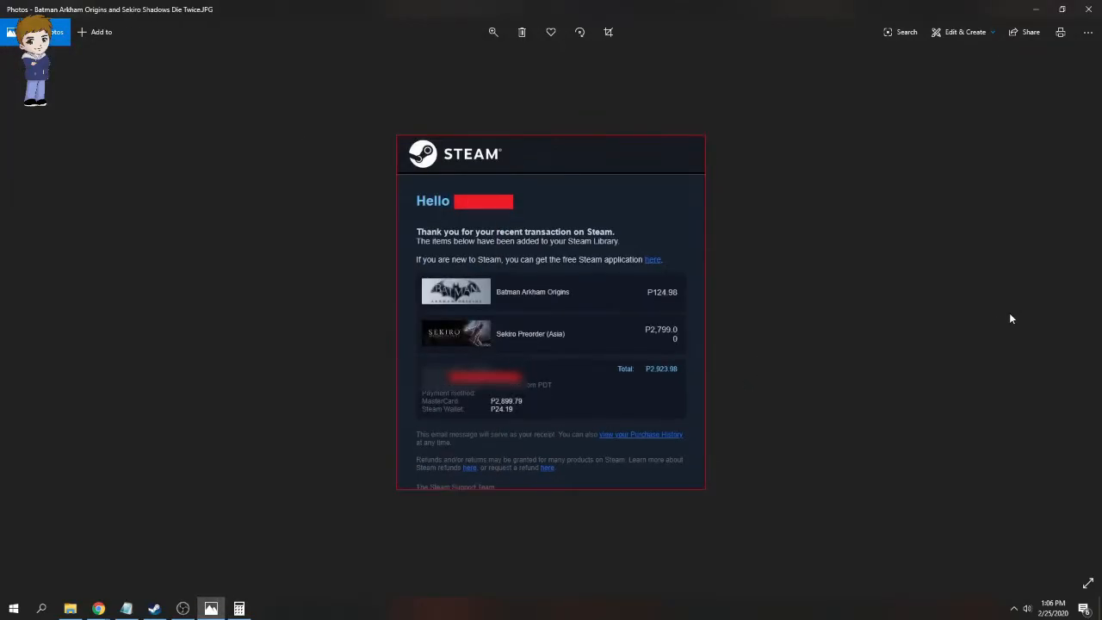
mouse_move(557, 296)
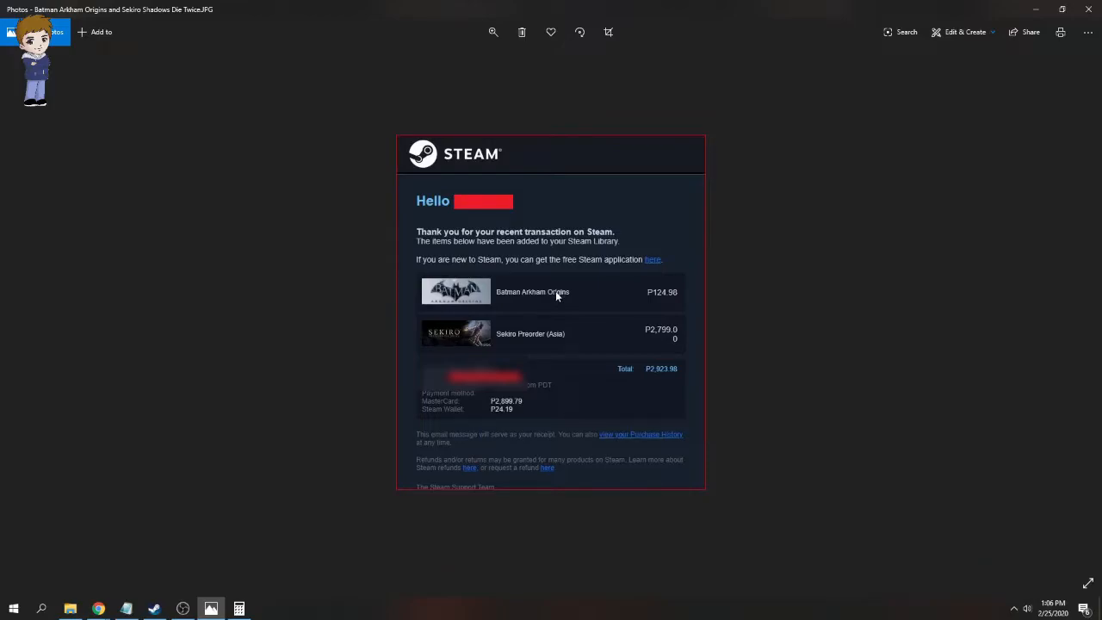
mouse_move(577, 348)
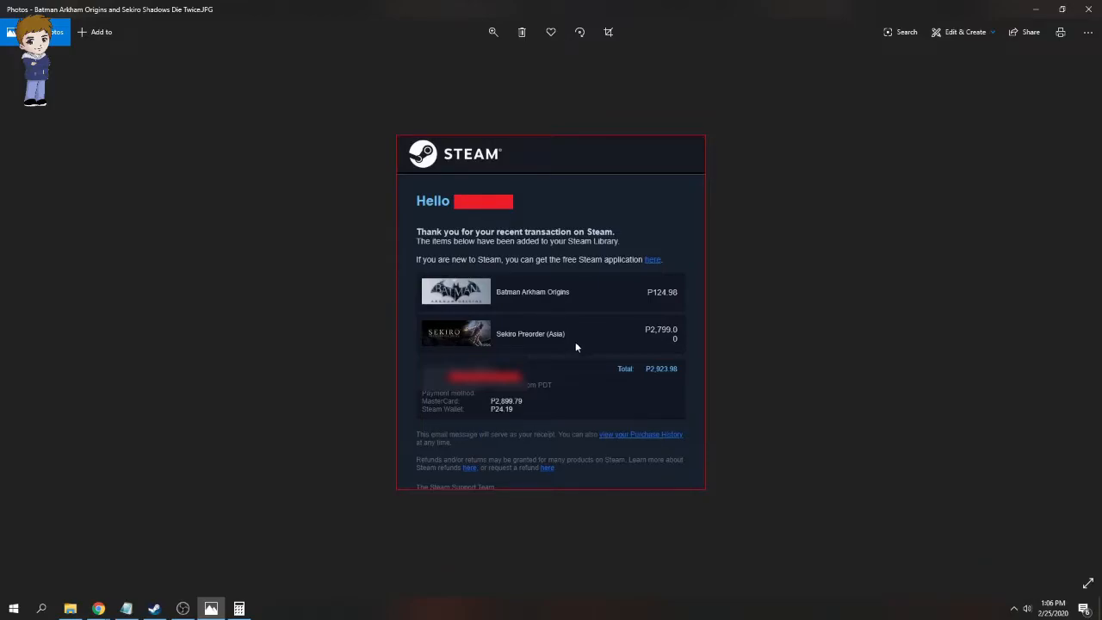
mouse_move(238, 610)
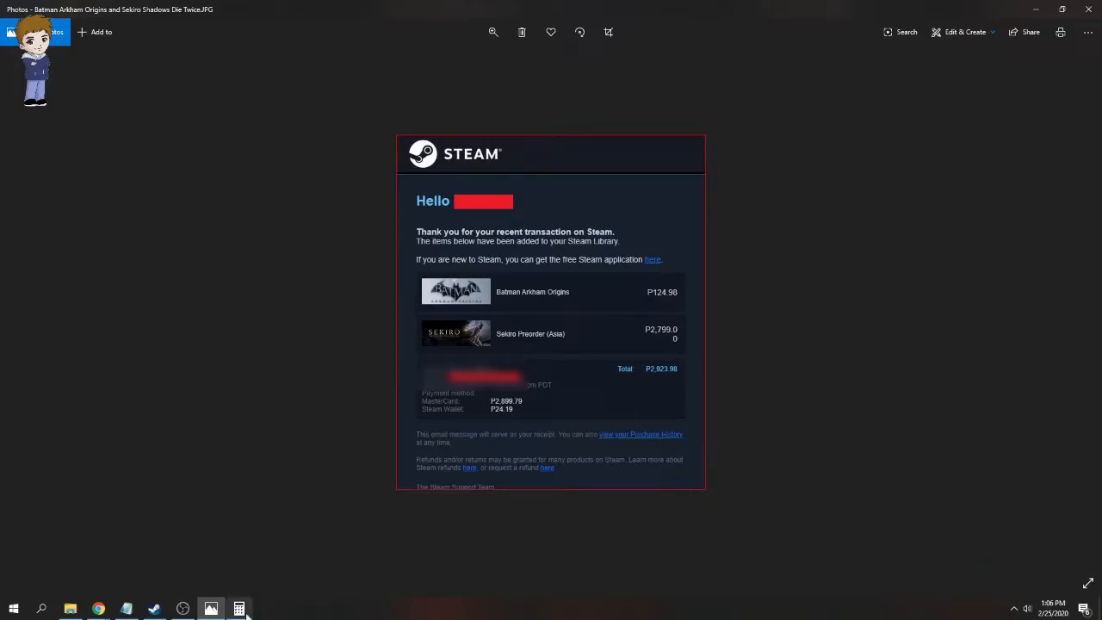
- Add 525 + 124.98 for a 649.98 subtotal, then begin adding 2,799 for Sekiro
click(237, 610)
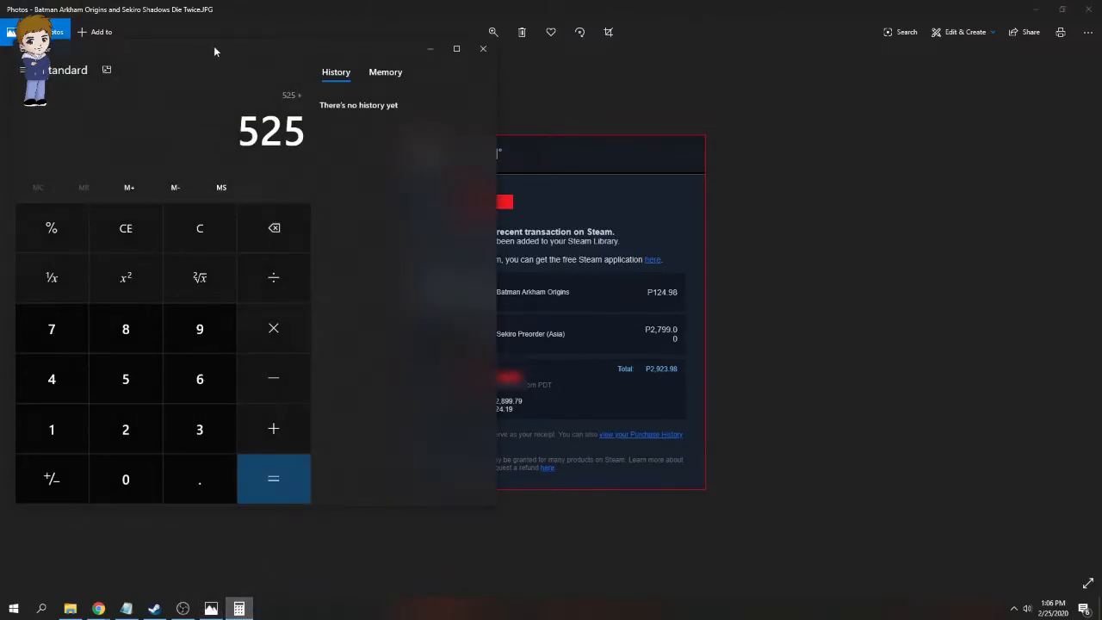
click(126, 429)
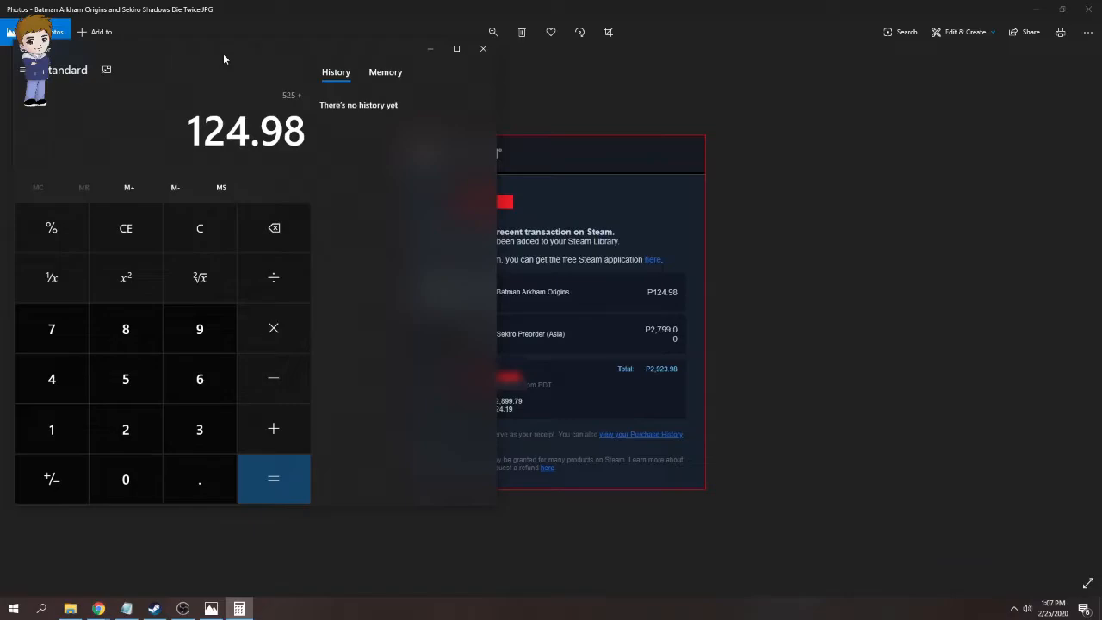
mouse_move(685, 5)
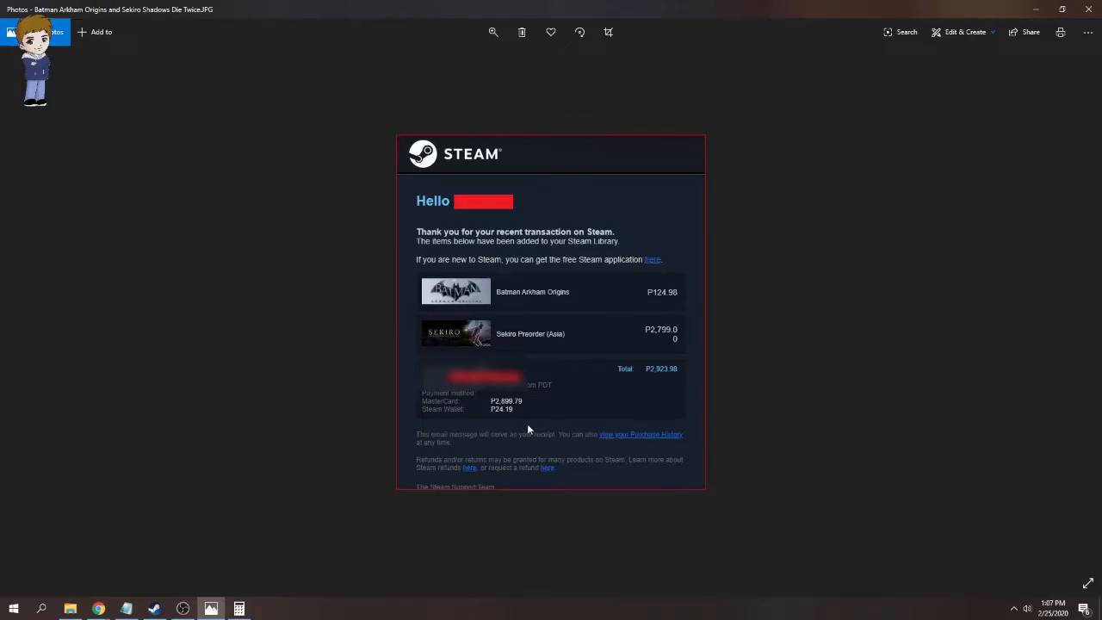
mouse_move(506, 410)
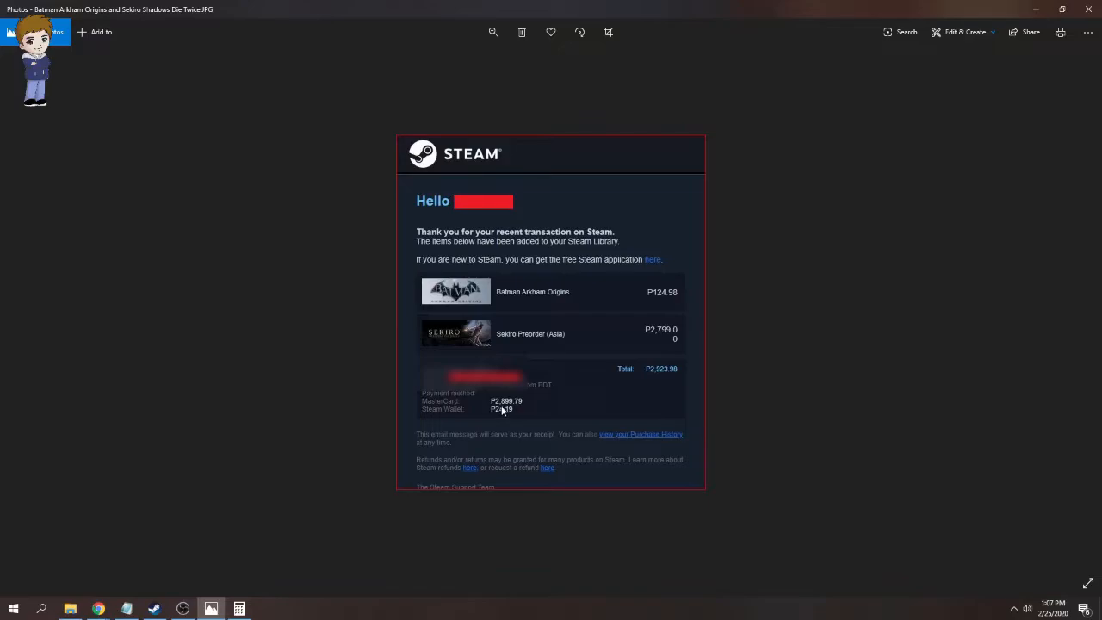
mouse_move(369, 375)
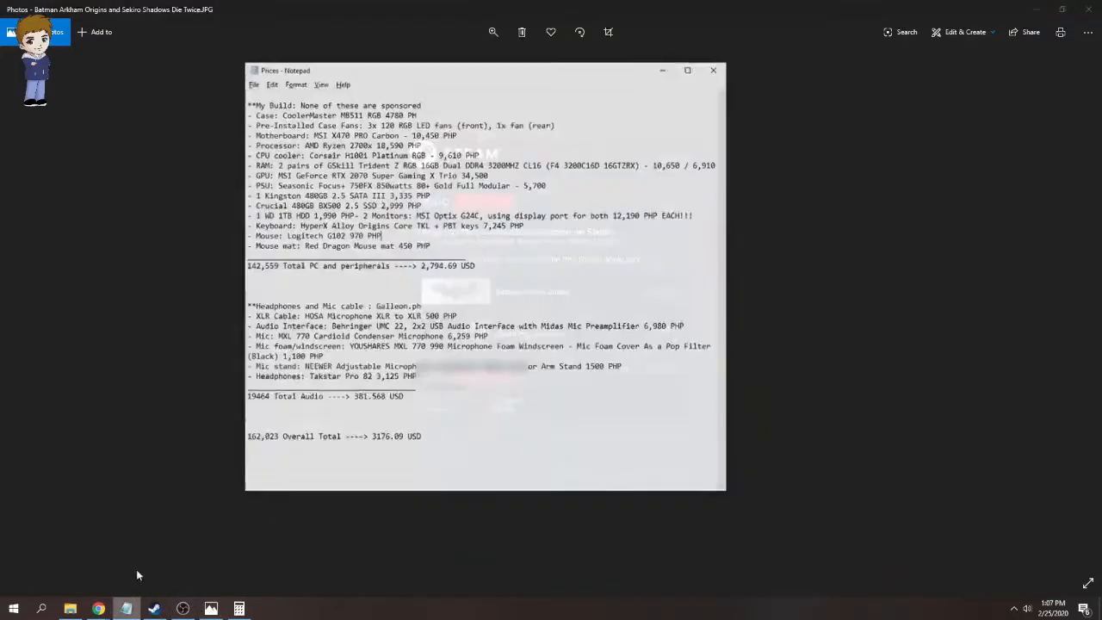
click(238, 609)
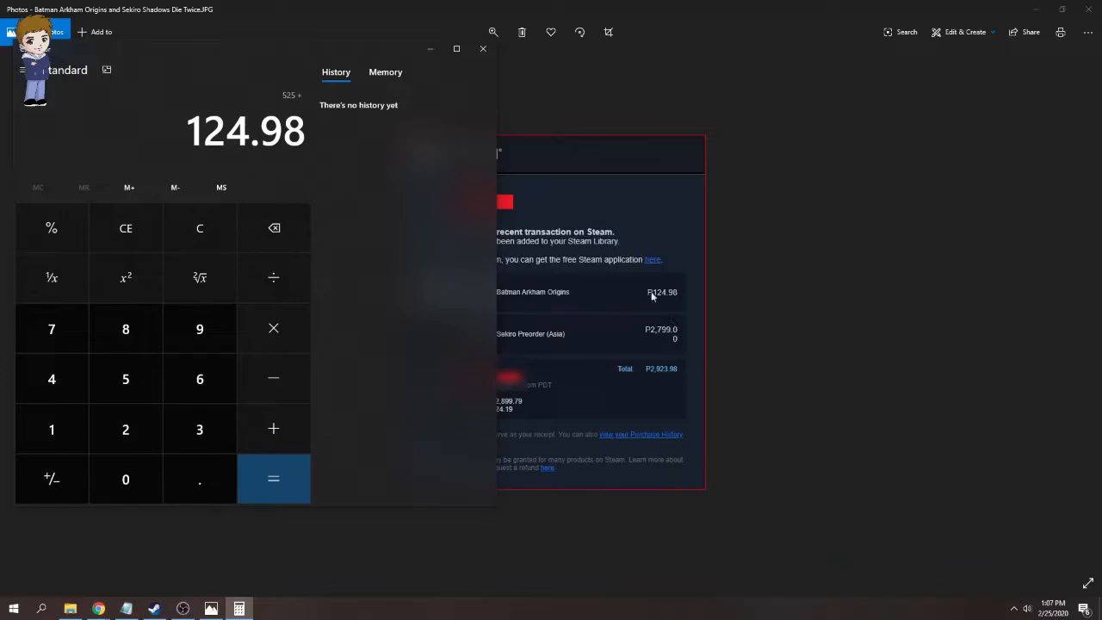
mouse_move(205, 67)
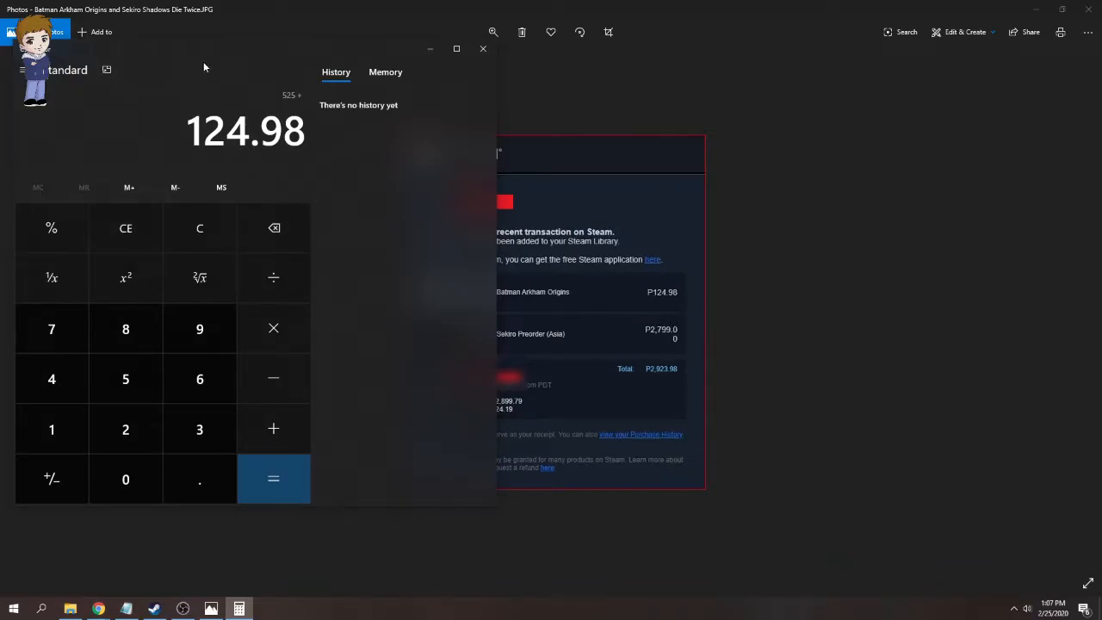
click(272, 479)
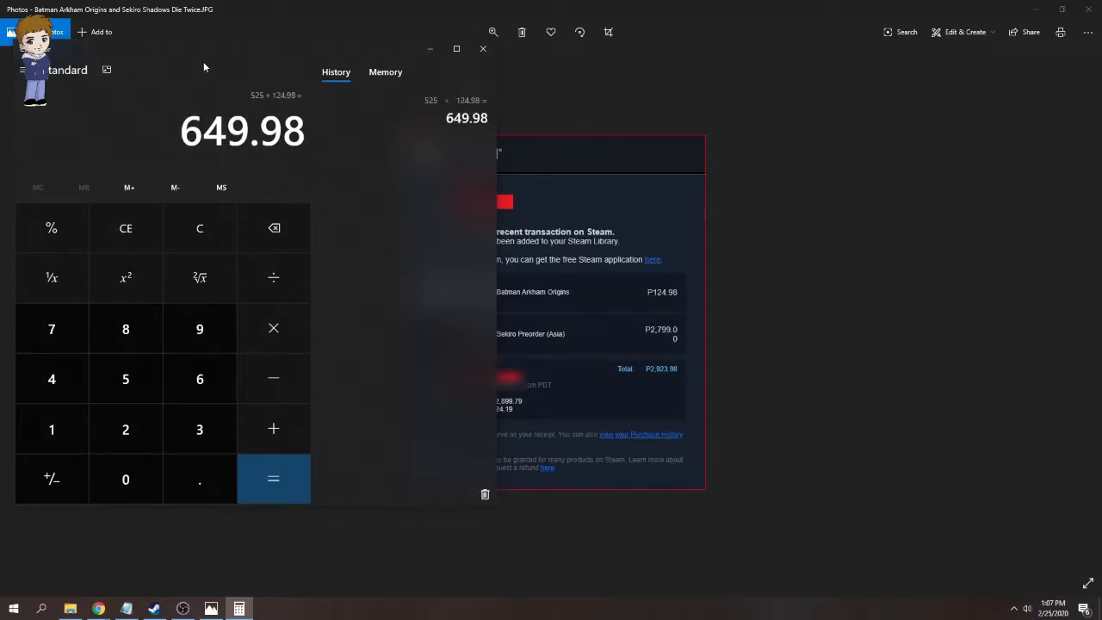
click(272, 479)
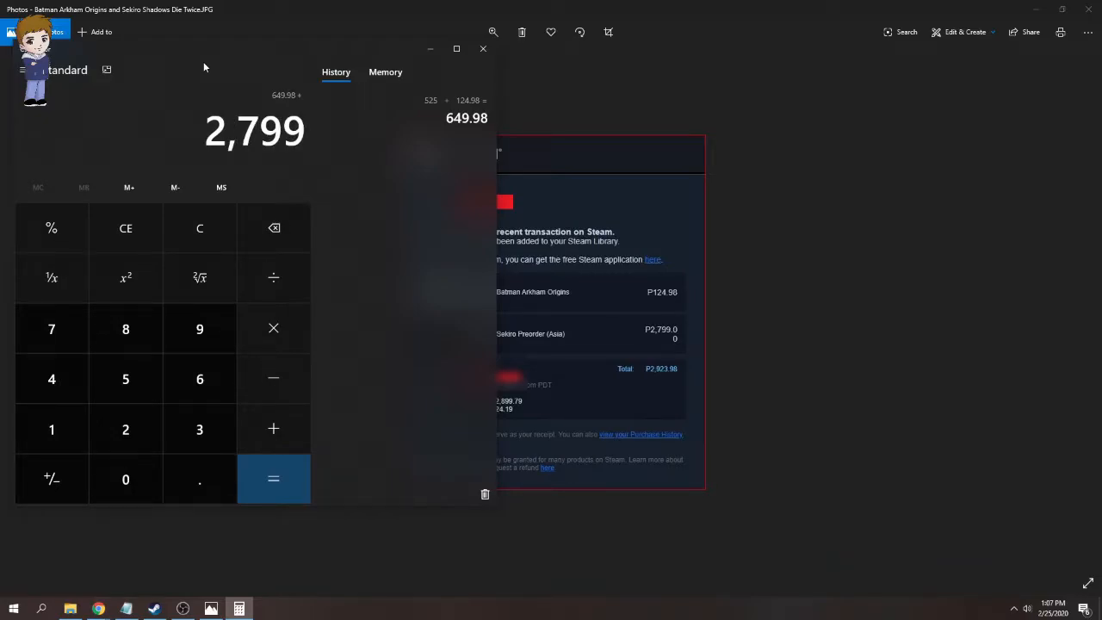
click(272, 479)
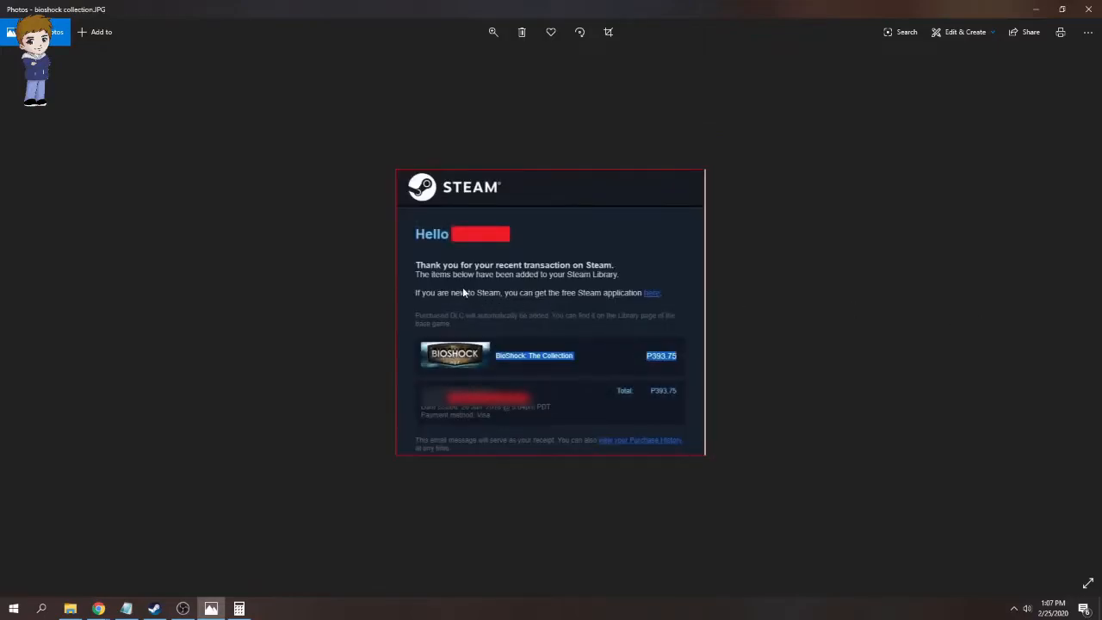
mouse_move(644, 360)
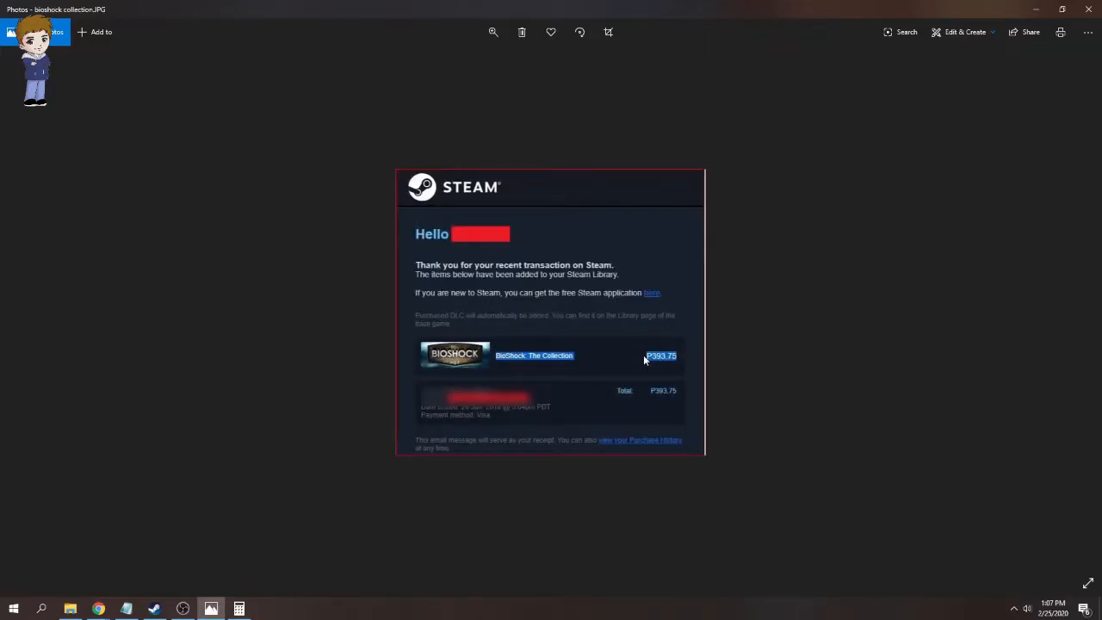
mouse_move(542, 345)
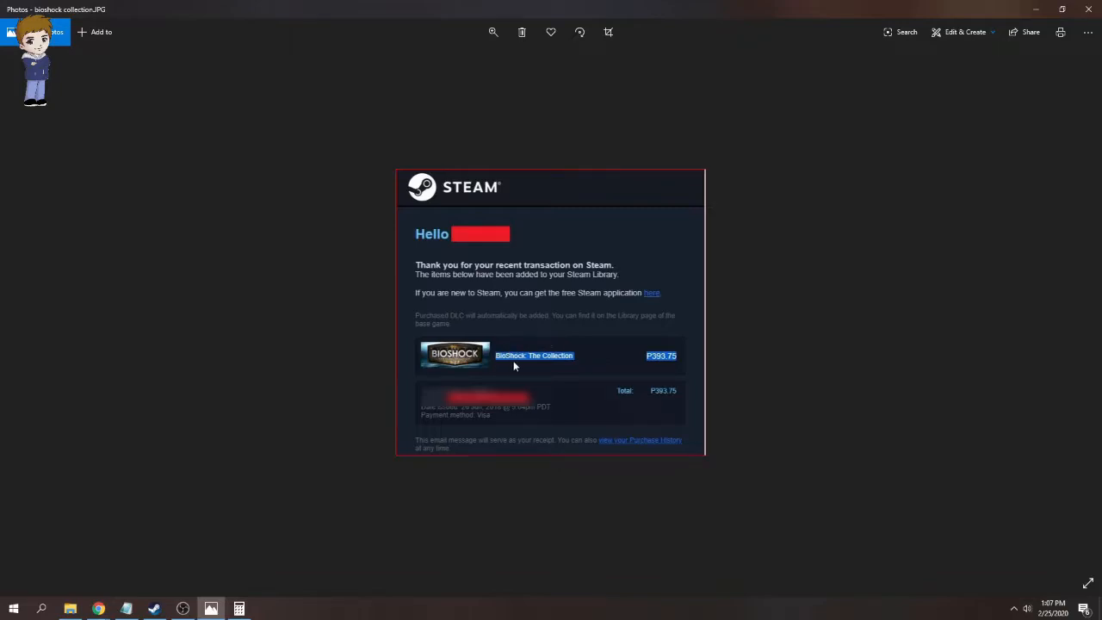
mouse_move(544, 363)
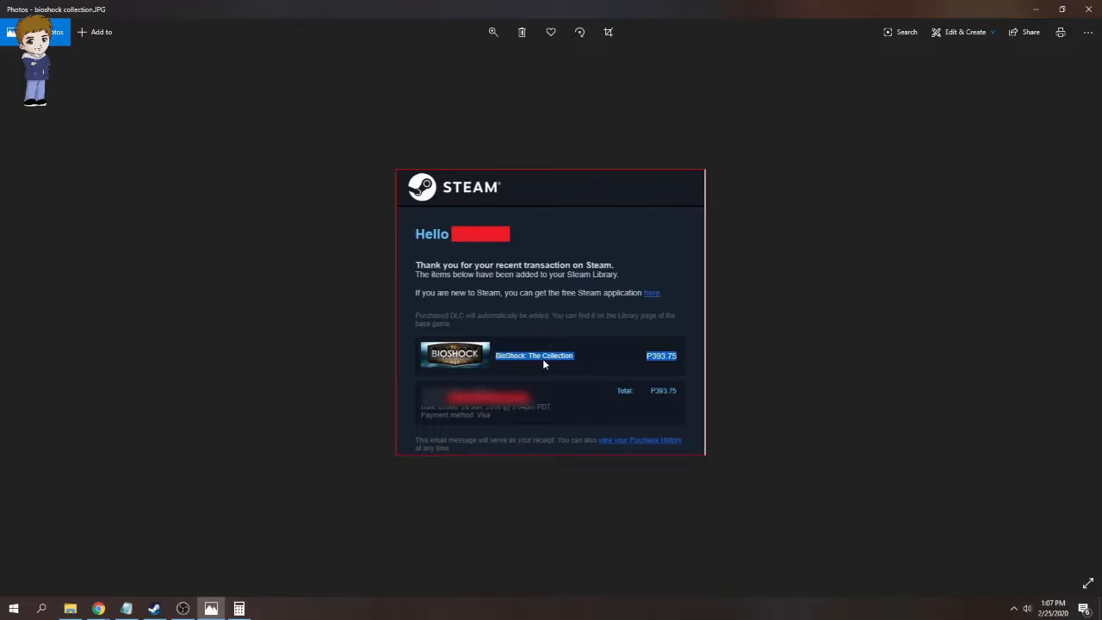
mouse_move(553, 365)
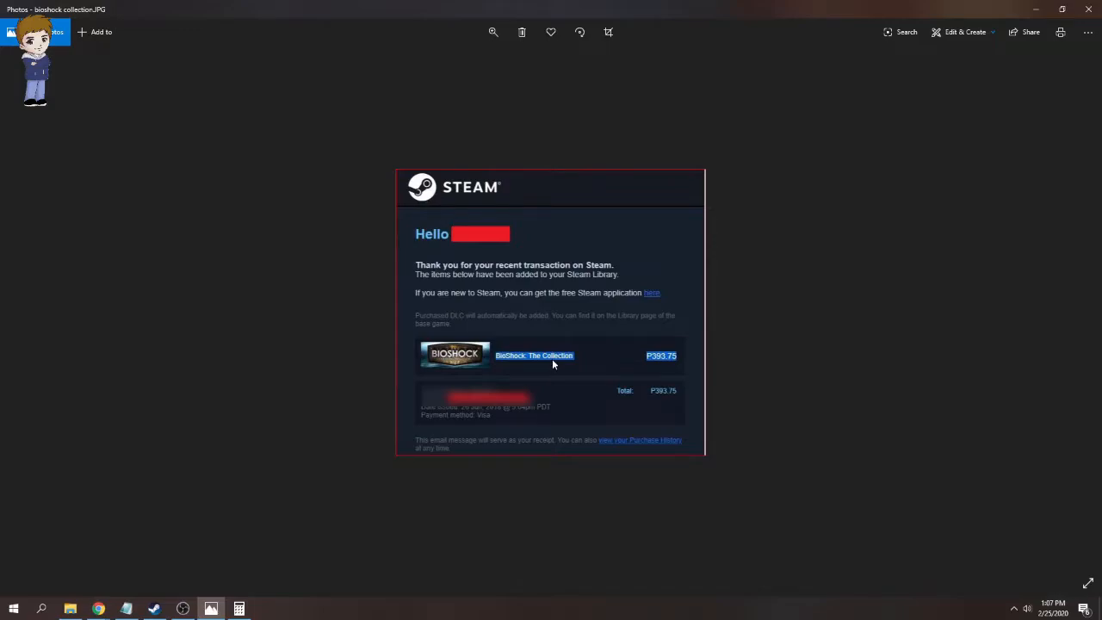
mouse_move(629, 389)
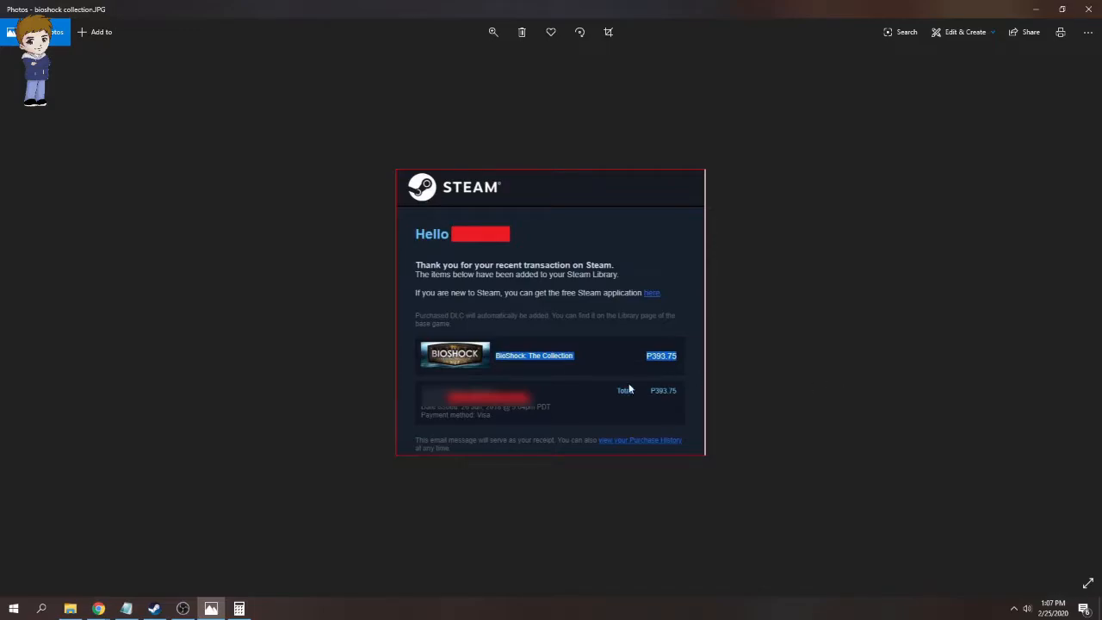
- Add BioShock: The Collection's ₱393.75 for a running total of 3,842.73, then return to the receipts
click(237, 610)
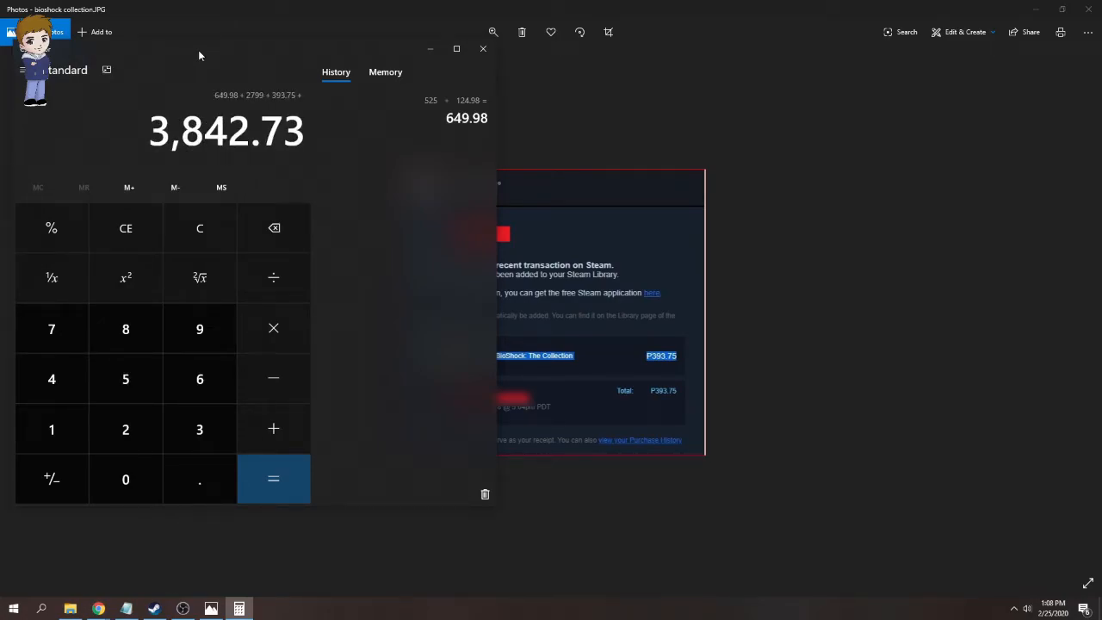
mouse_move(768, 134)
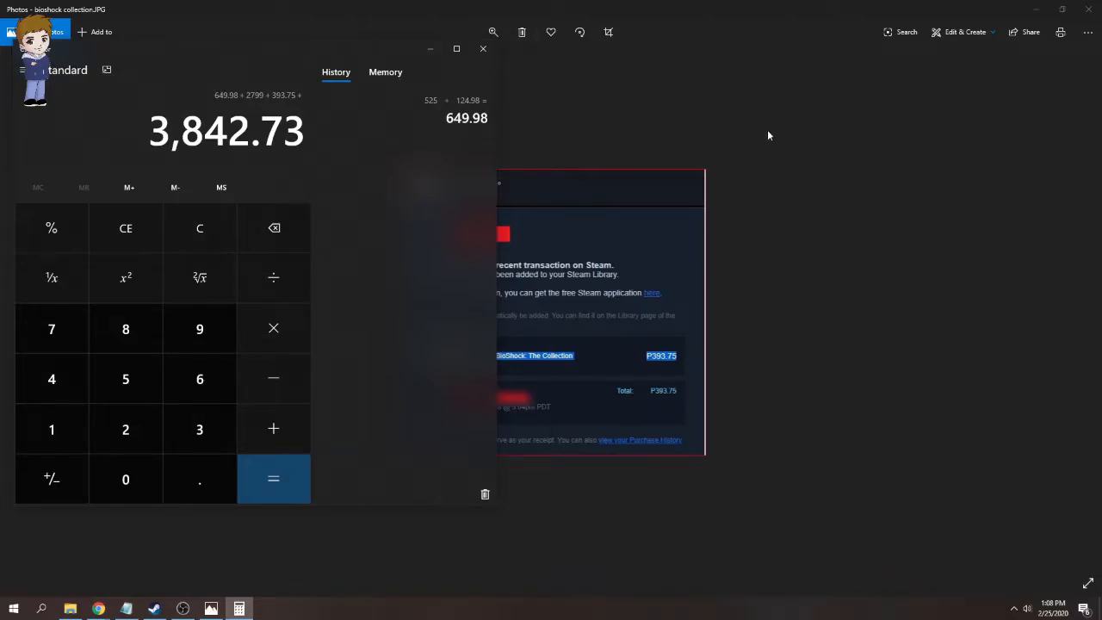
click(482, 48)
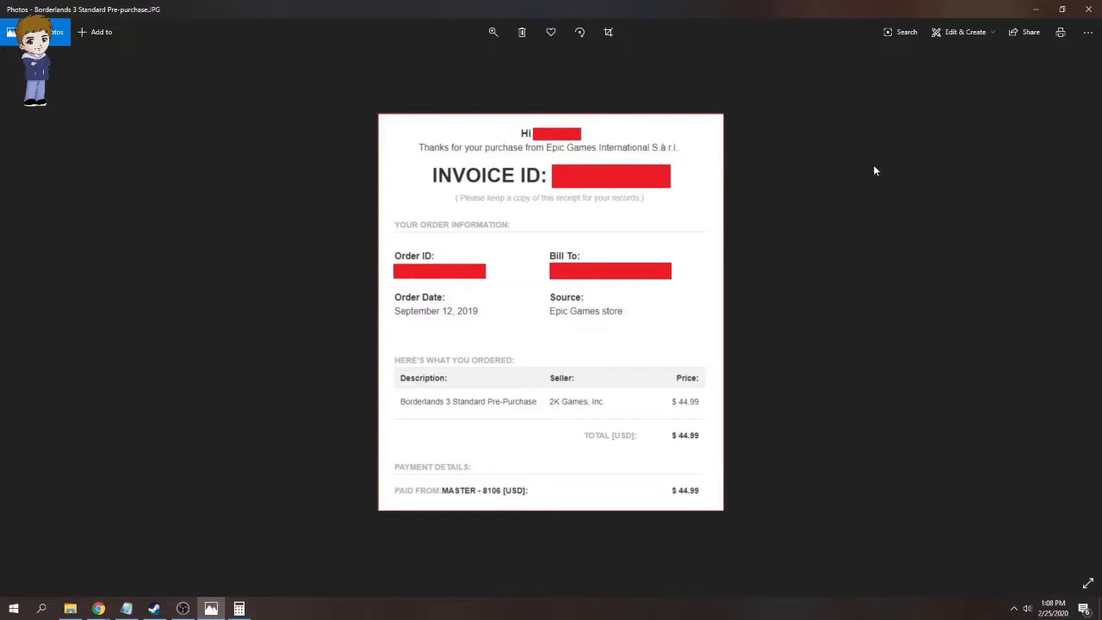
mouse_move(864, 351)
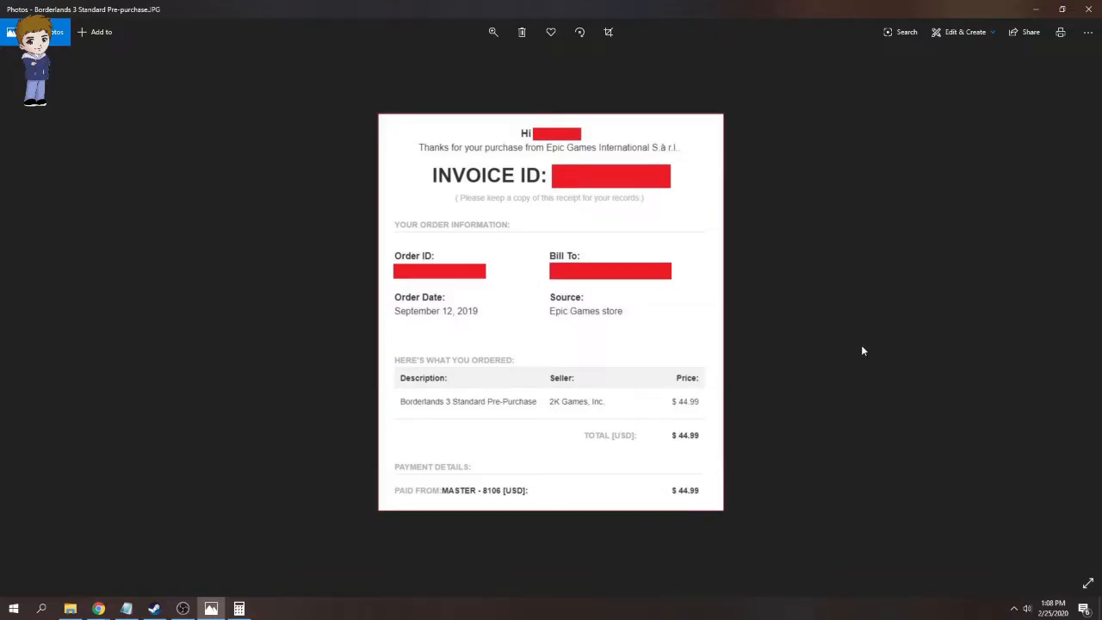
mouse_move(486, 530)
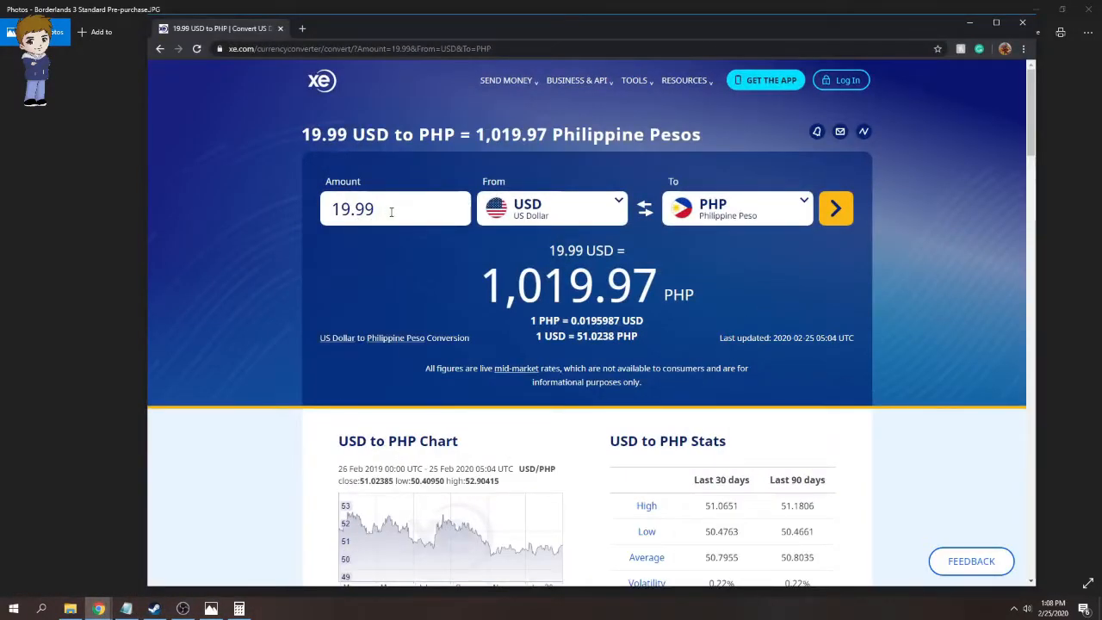
- Convert the $44.99 Borderlands 3 invoice to pesos in XE, giving 2,295.36 PHP
double_click(353, 208)
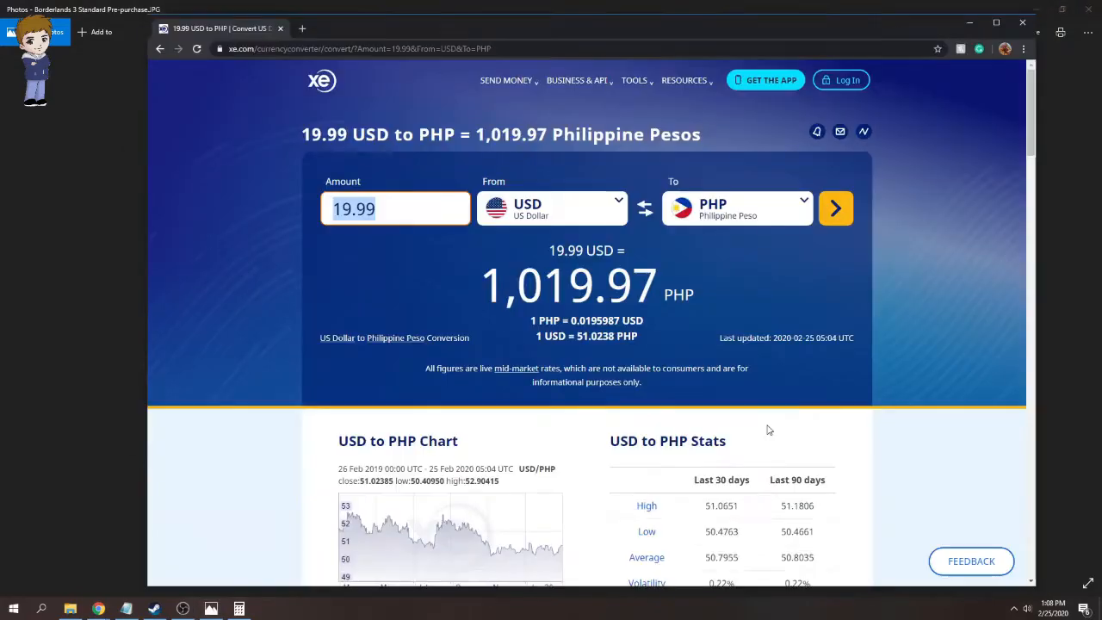
text(44.)
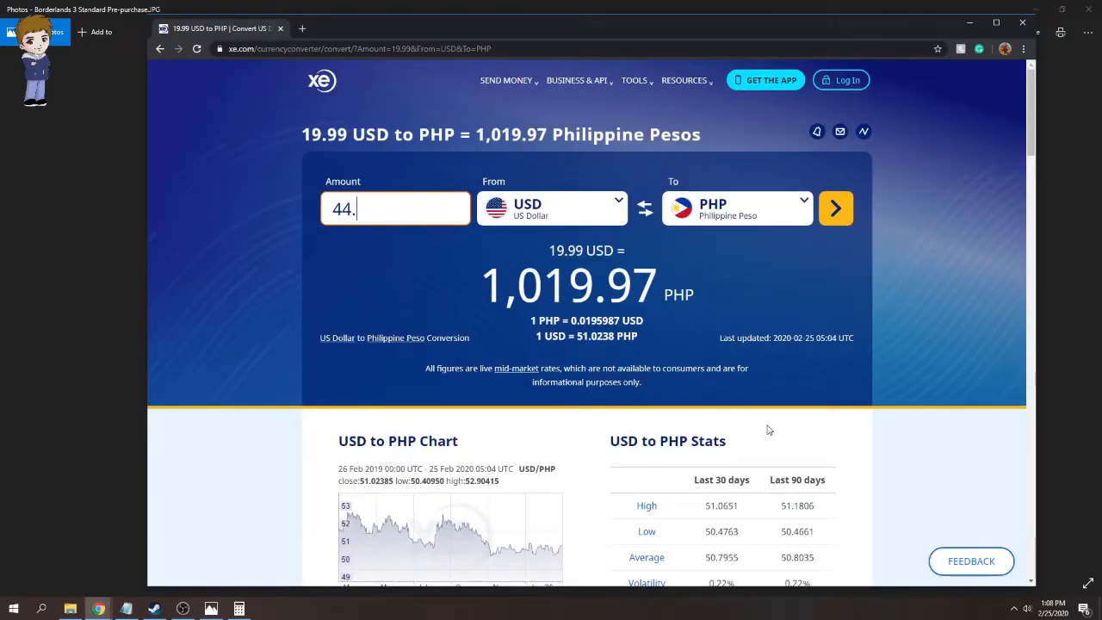
text(99)
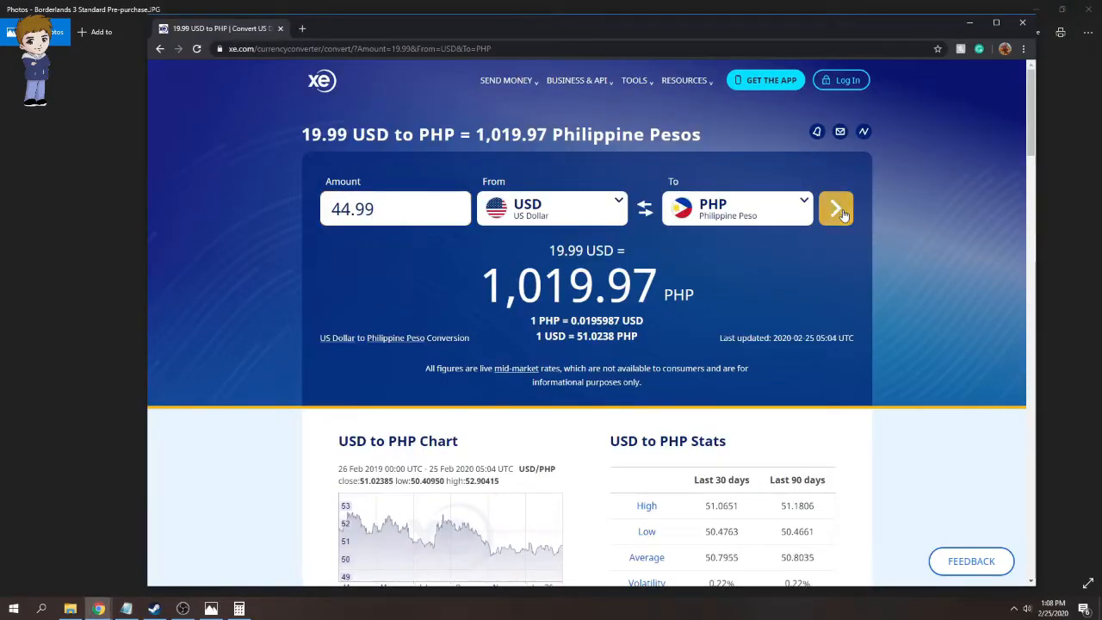
click(835, 209)
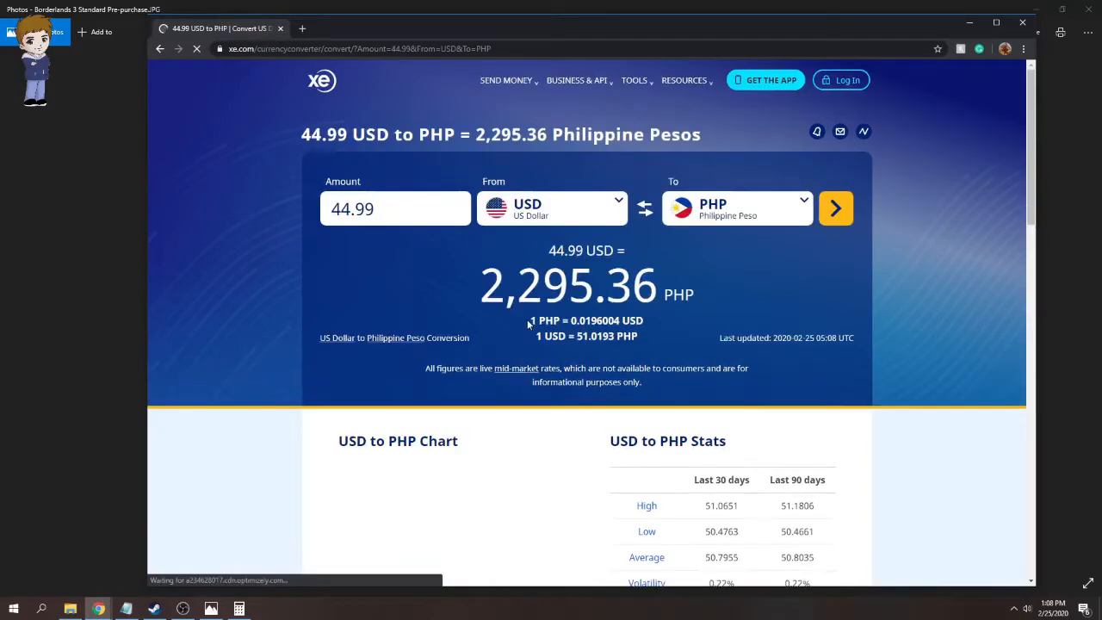
click(210, 609)
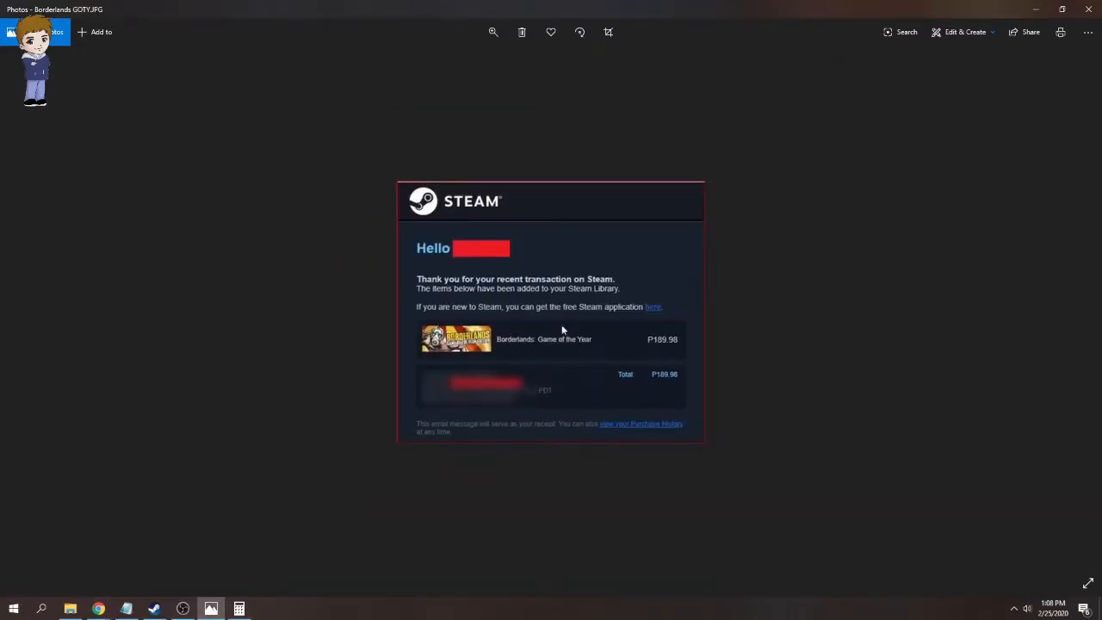
mouse_move(695, 360)
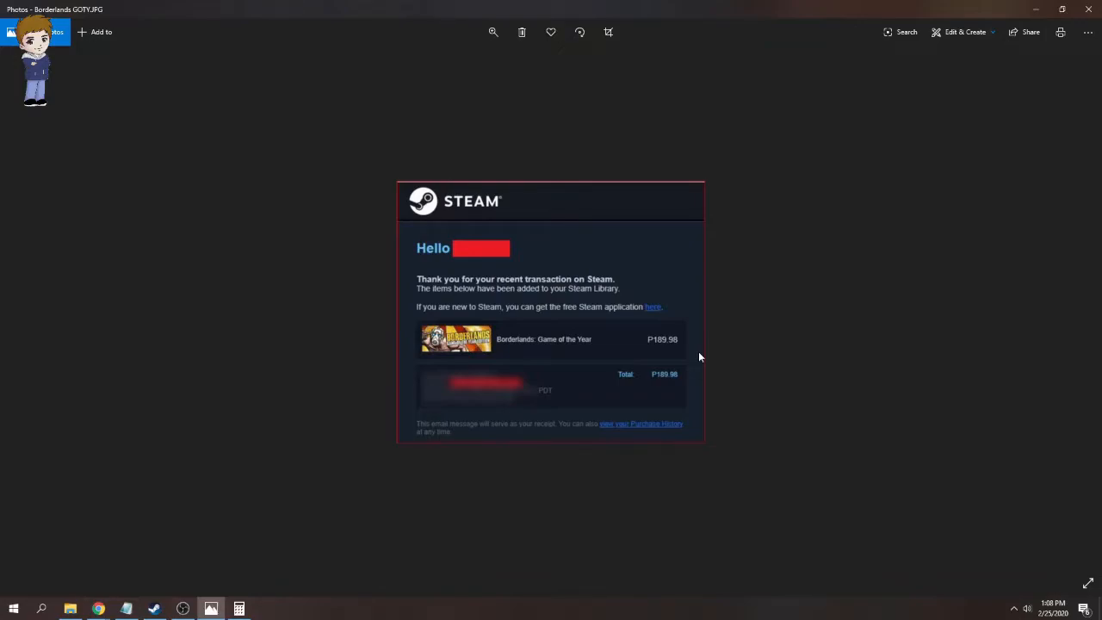
- Add the Borderlands 3 peso amount and Borderlands GOTY's 189.98, reaching 6,329.07, then start the next price
click(237, 609)
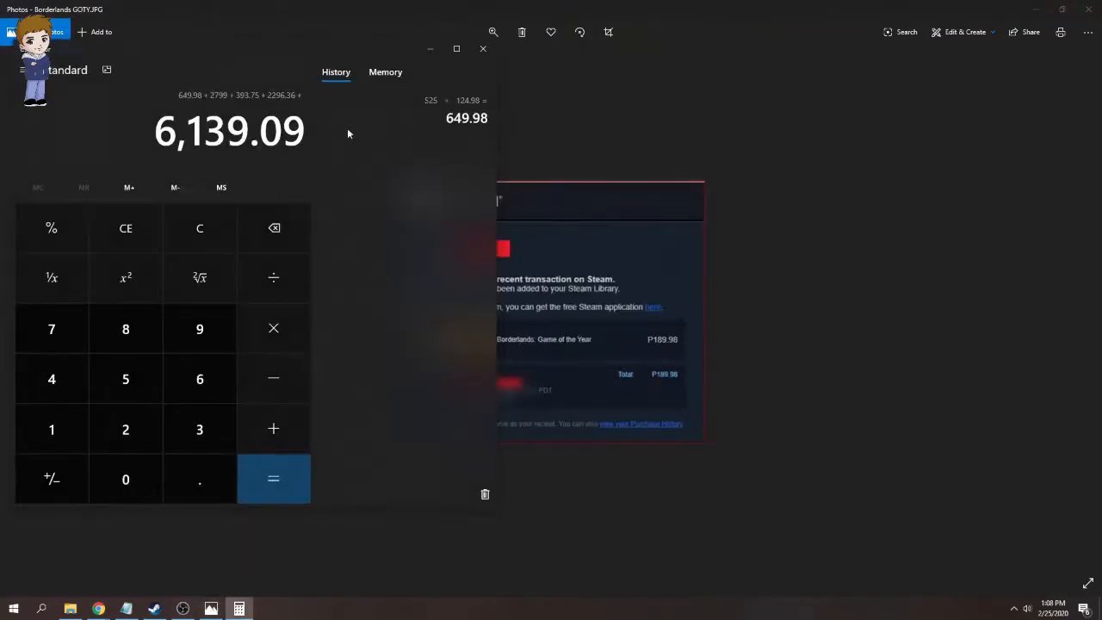
click(124, 327)
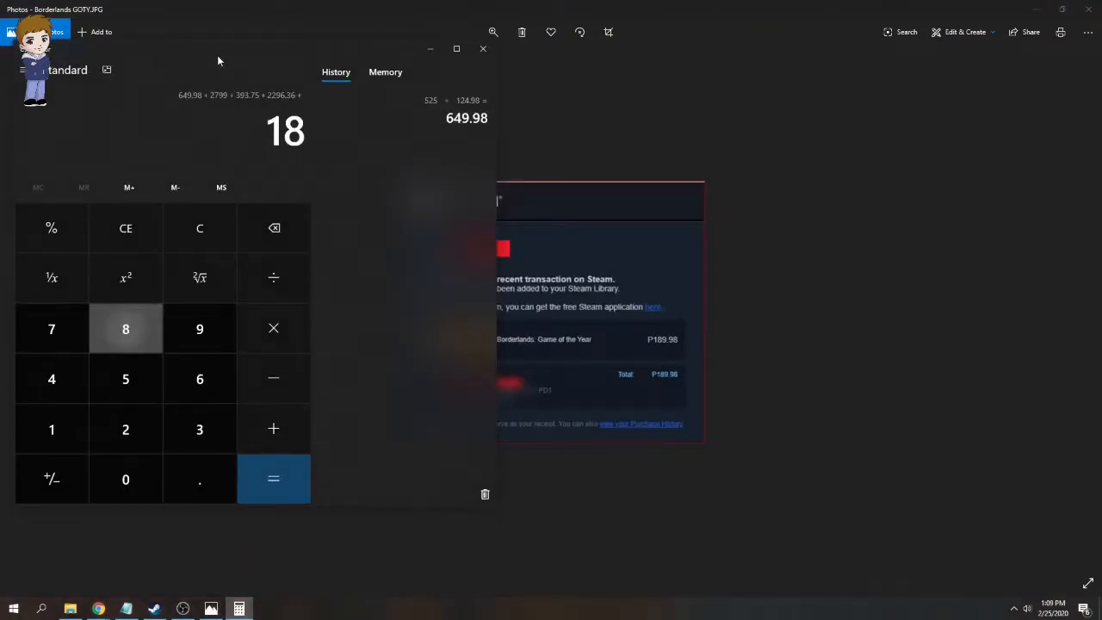
click(200, 327)
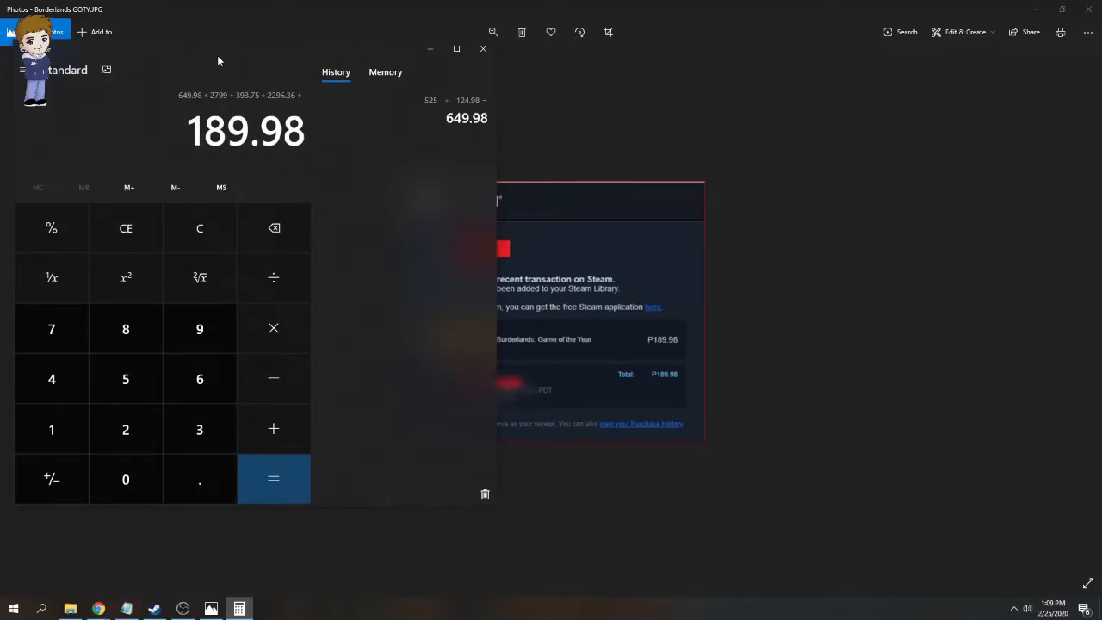
click(482, 49)
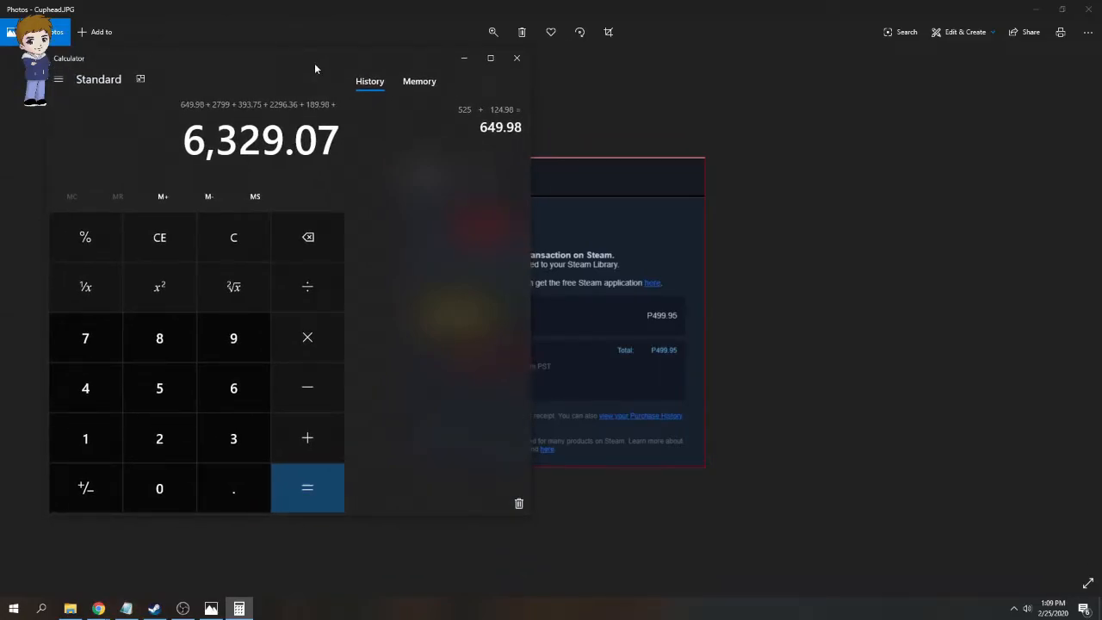
click(86, 387)
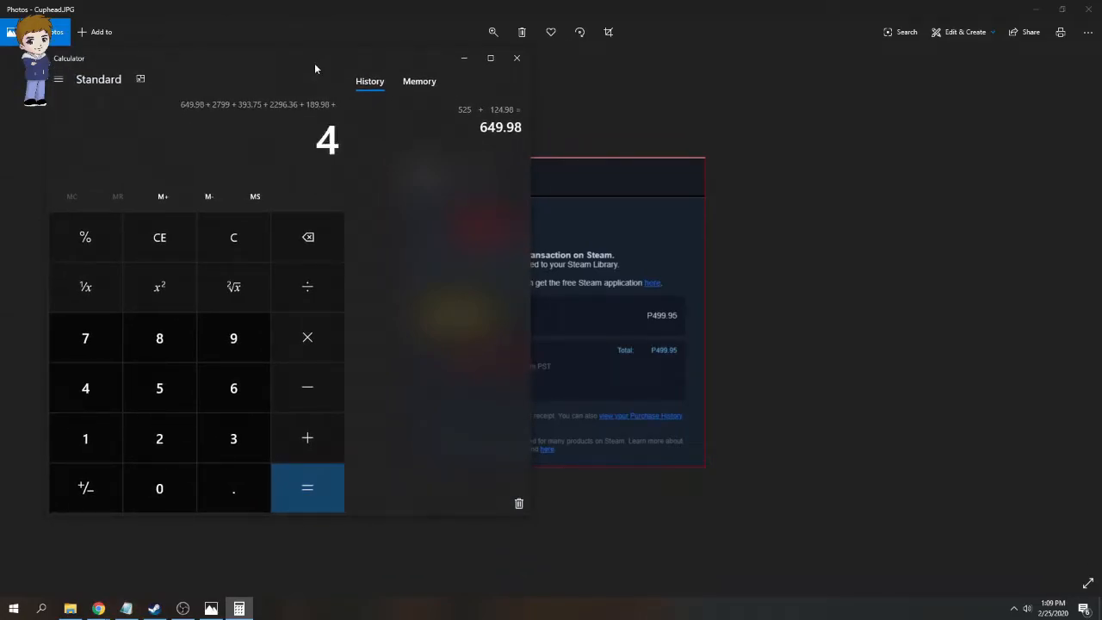
click(234, 489)
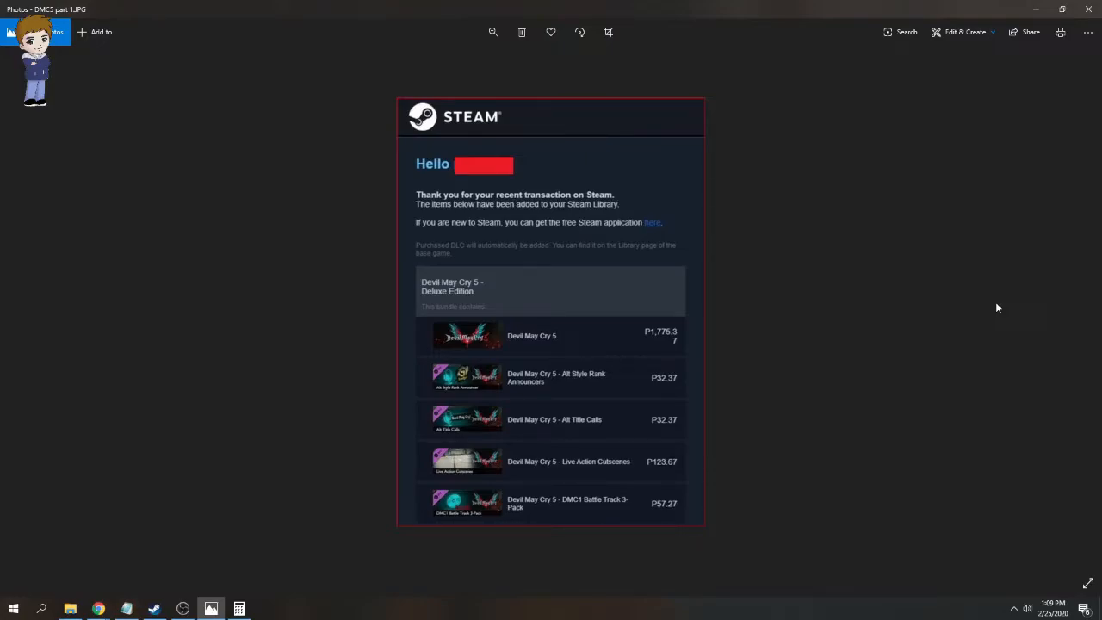
mouse_move(529, 262)
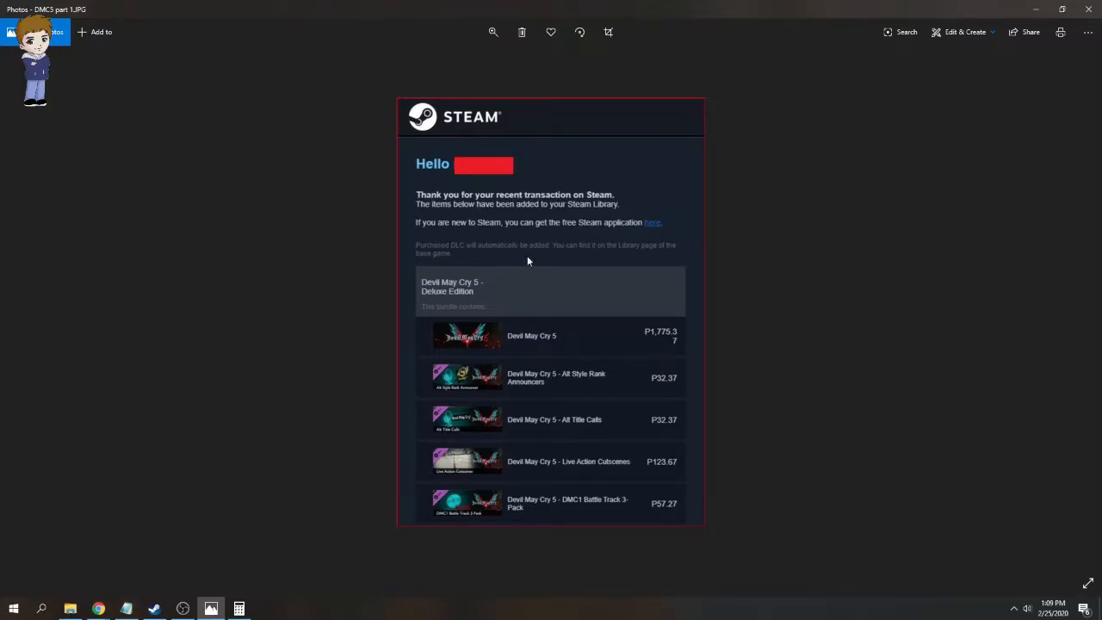
mouse_move(727, 314)
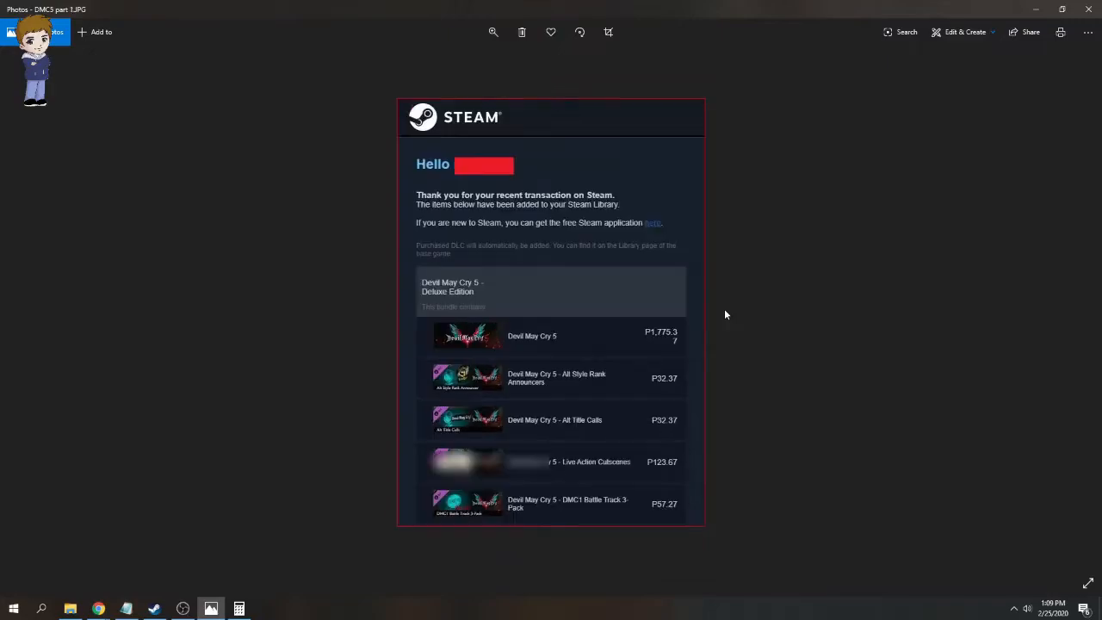
- Read both parts of the Devil May Cry 5 Deluxe receipt and enter its ₱2,529.81 total into Calculator
scroll(down, 3)
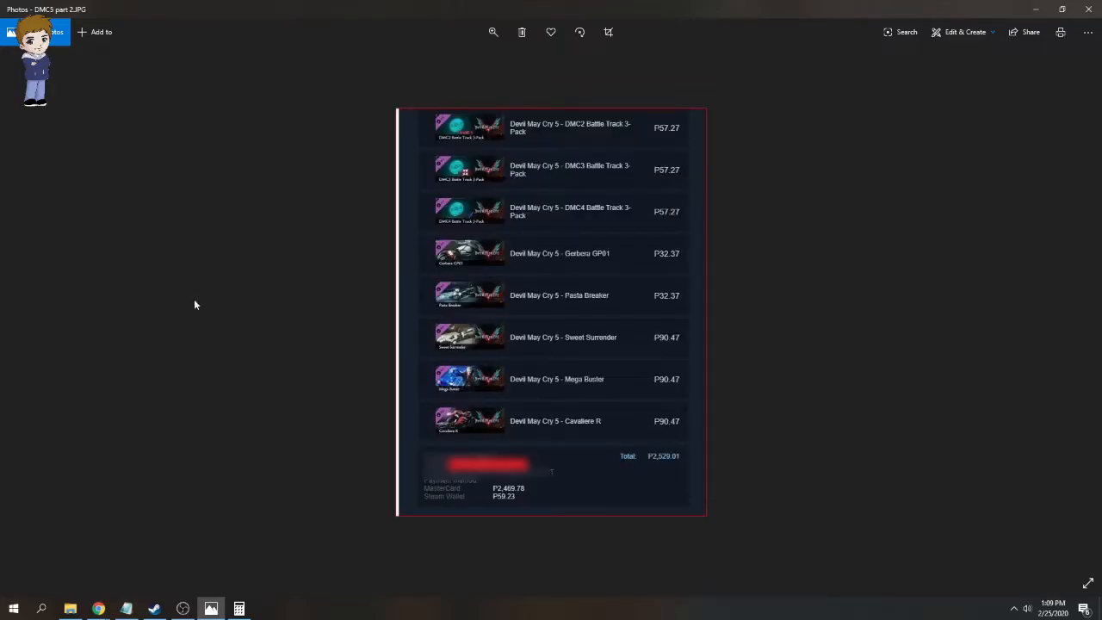
mouse_move(657, 465)
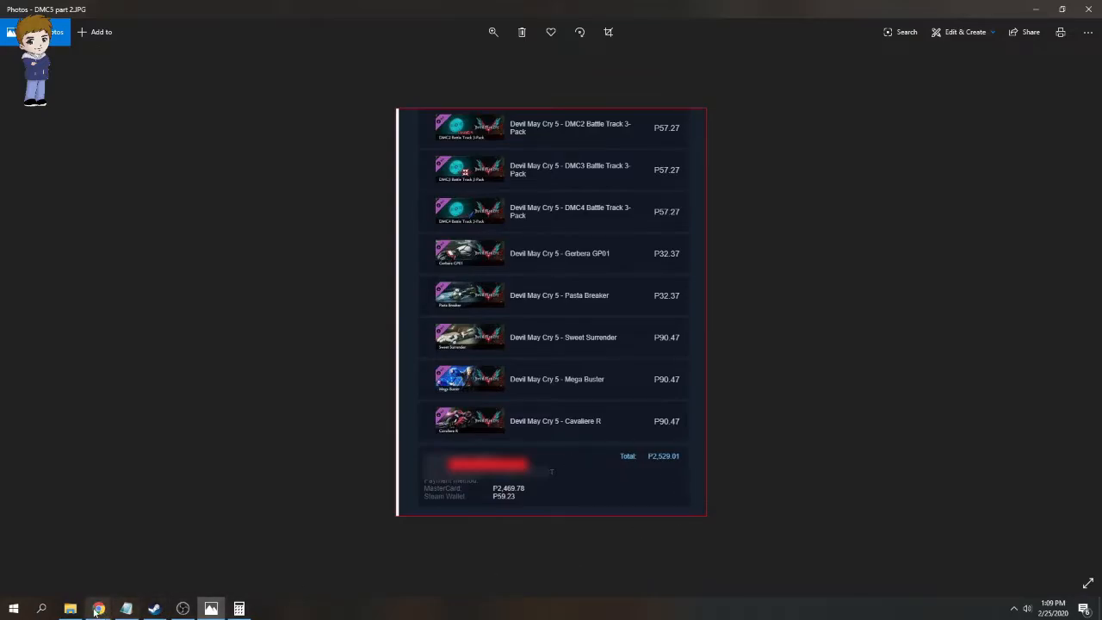
click(128, 610)
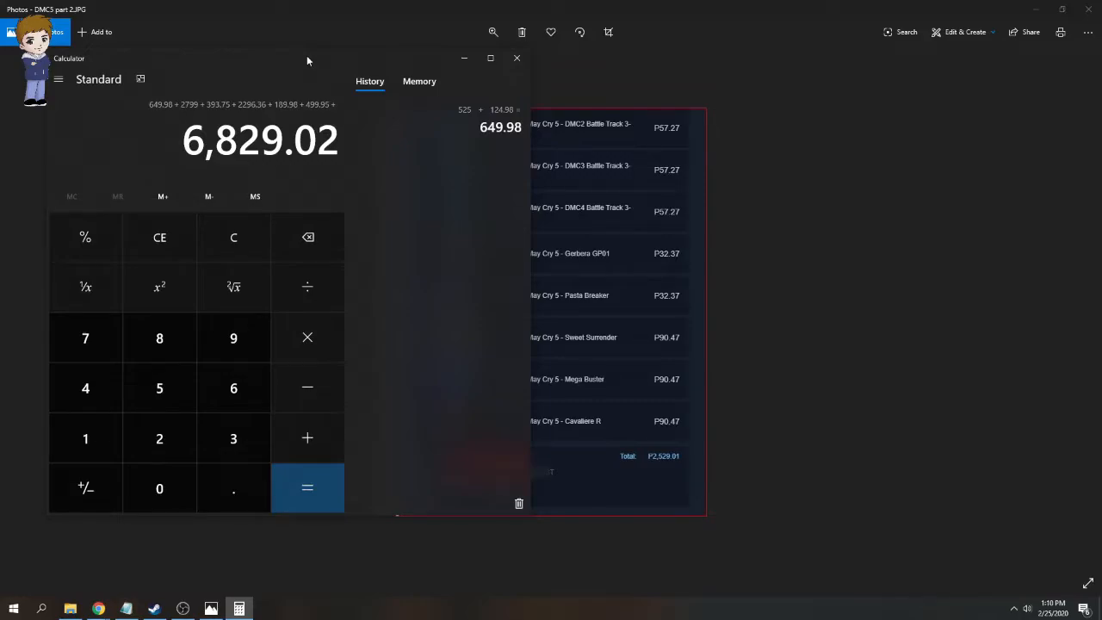
mouse_move(421, 307)
text(2)
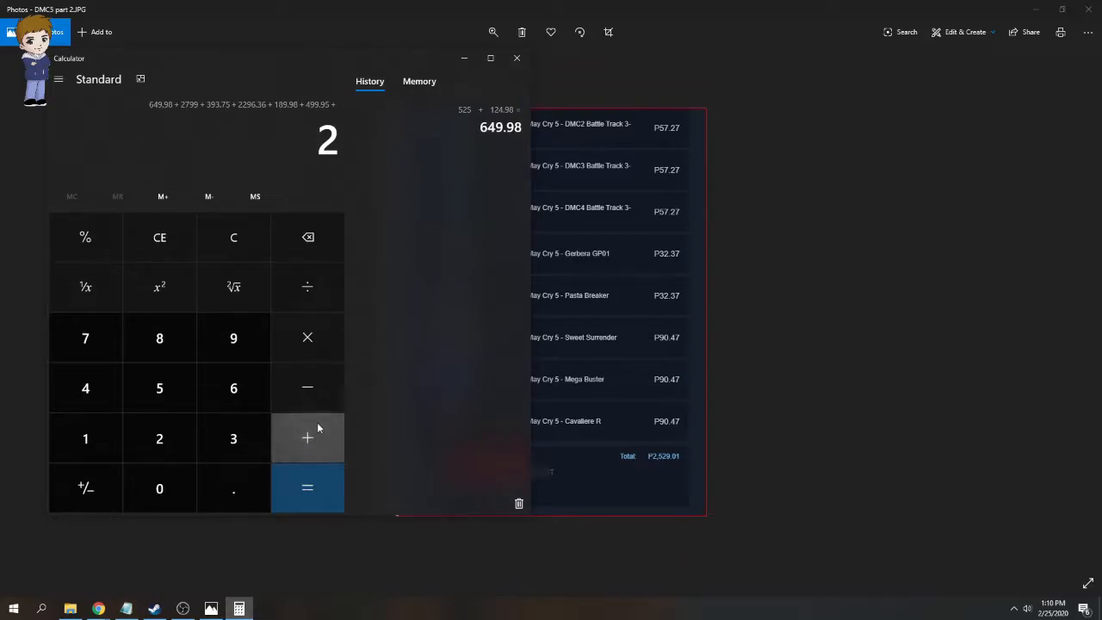
click(307, 489)
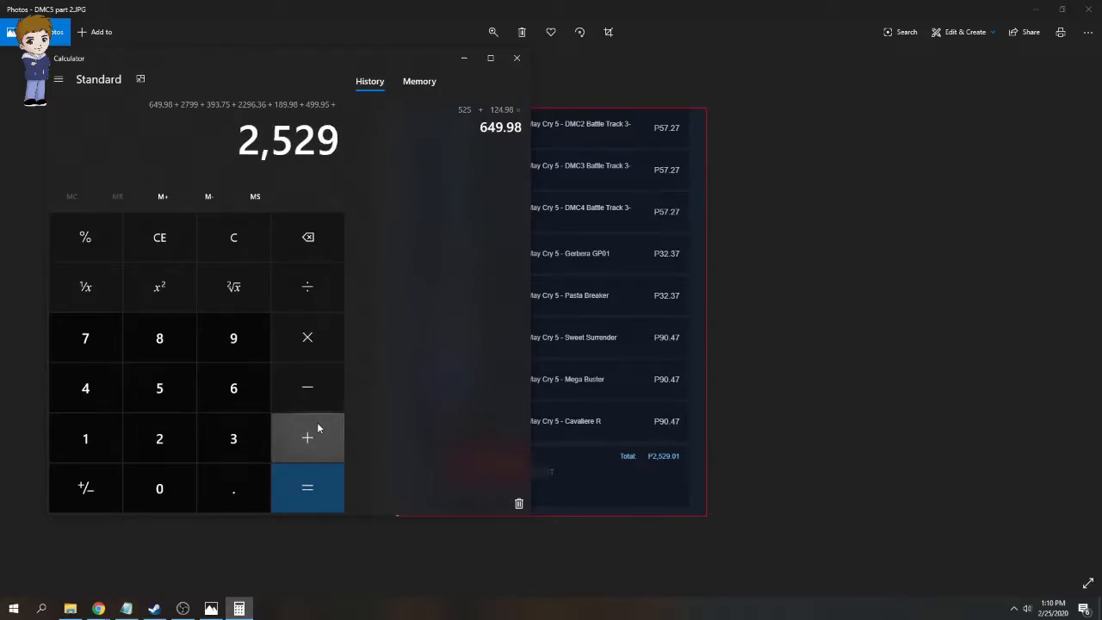
click(234, 489)
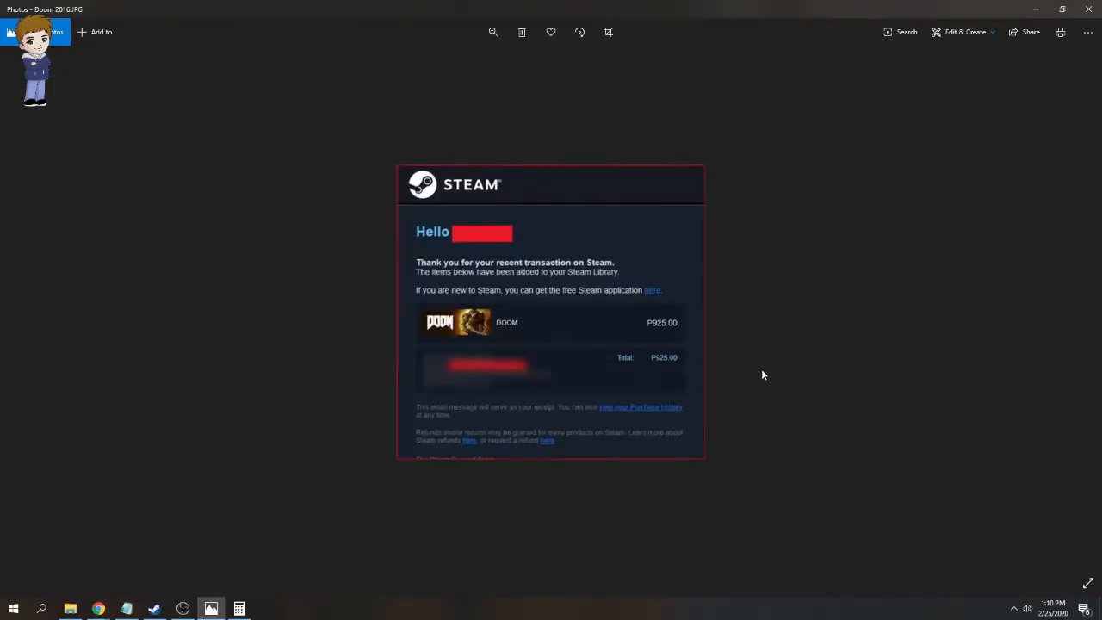
- Add DOOM's 925 and Dying Light's 999.99, bringing the games total to 10,283.03
click(238, 610)
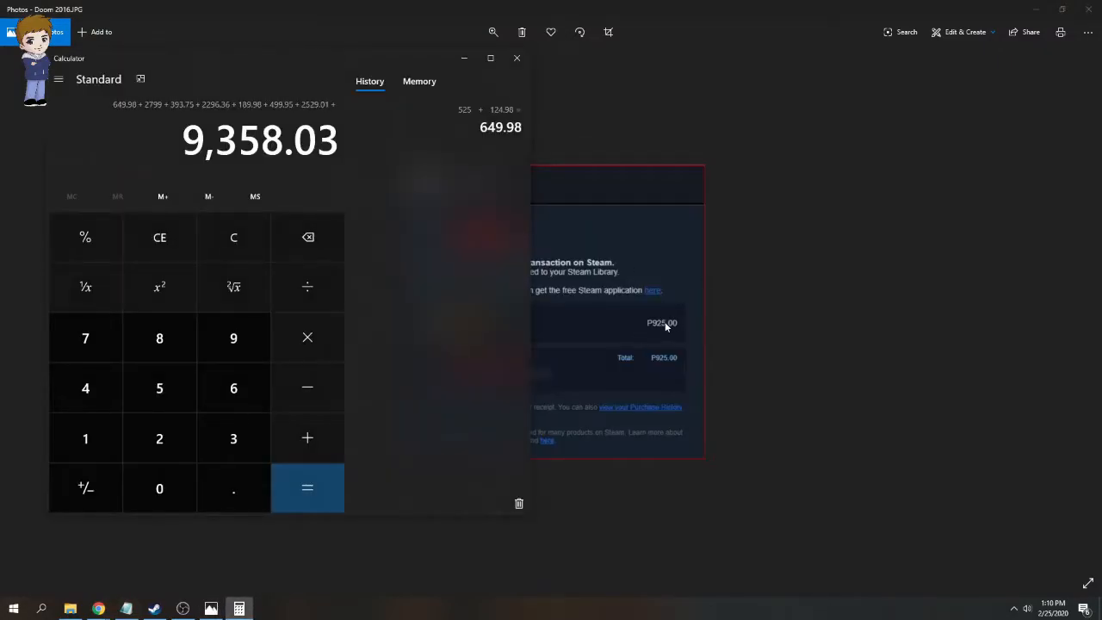
mouse_move(299, 74)
text( 925)
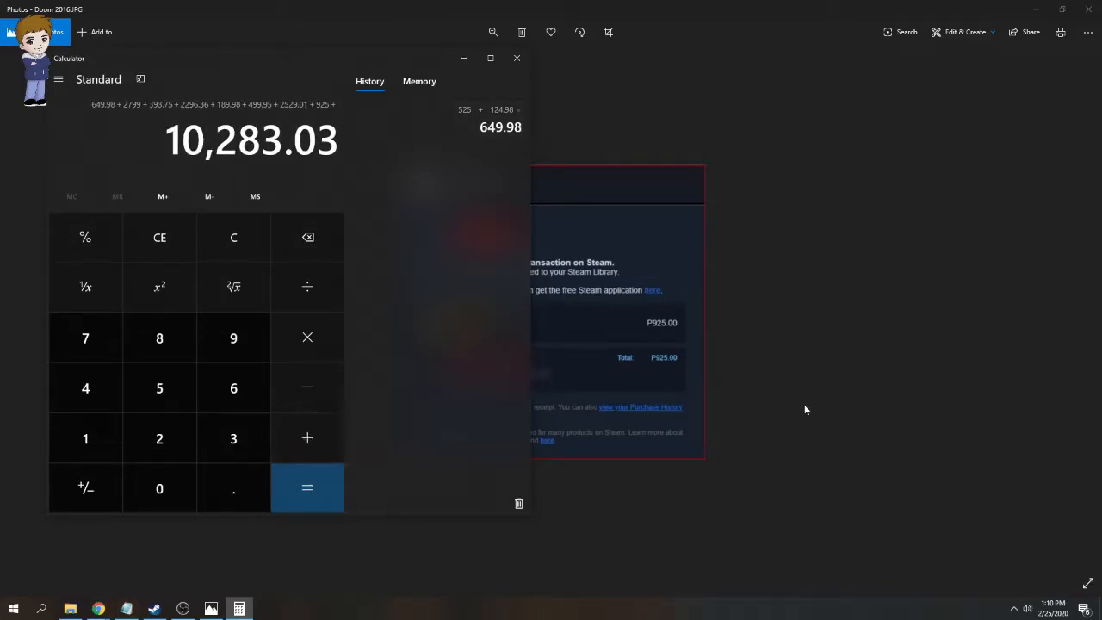
click(516, 59)
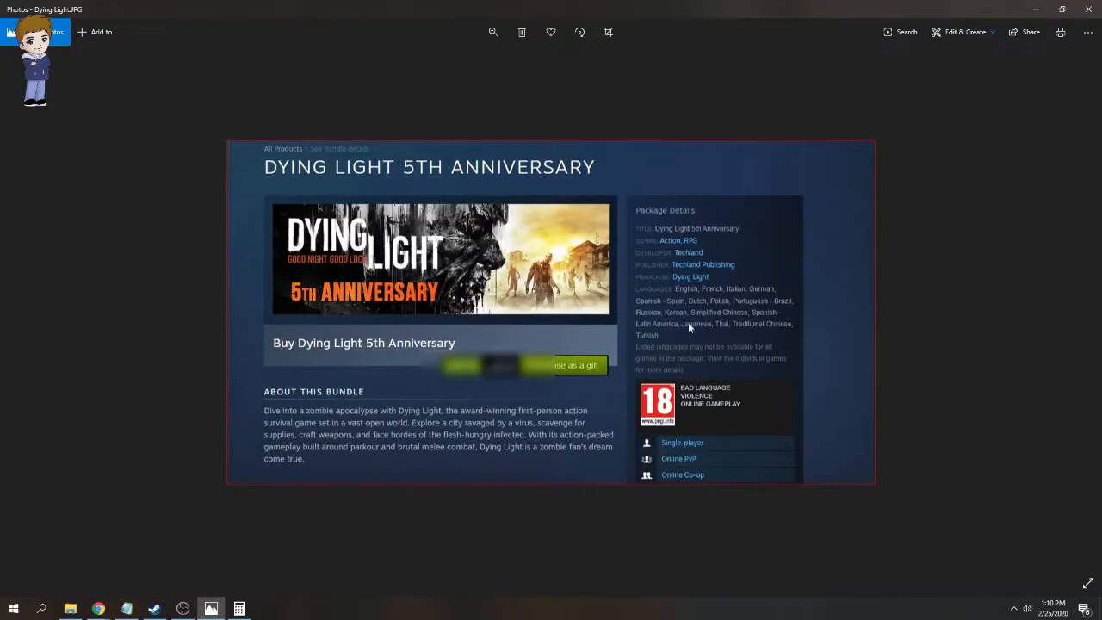
mouse_move(1001, 282)
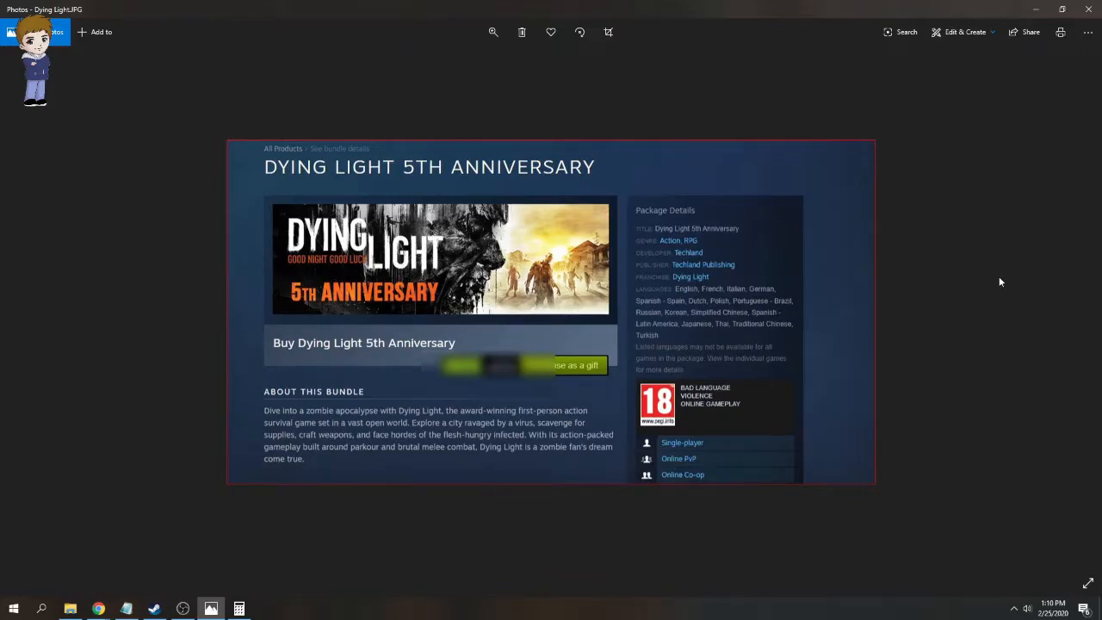
mouse_move(492, 389)
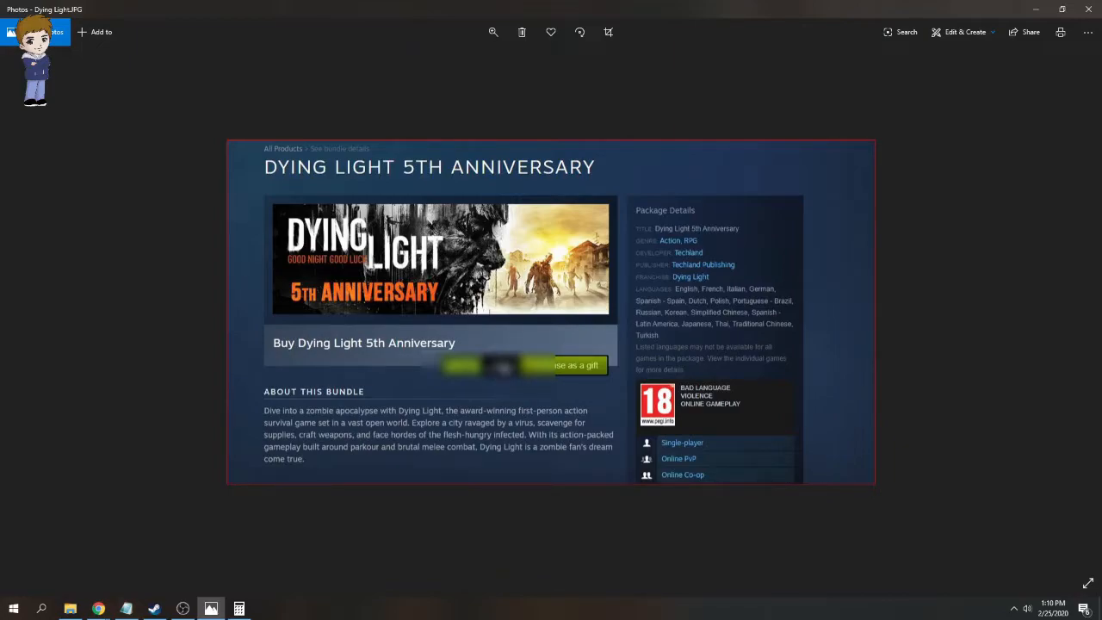
mouse_move(554, 407)
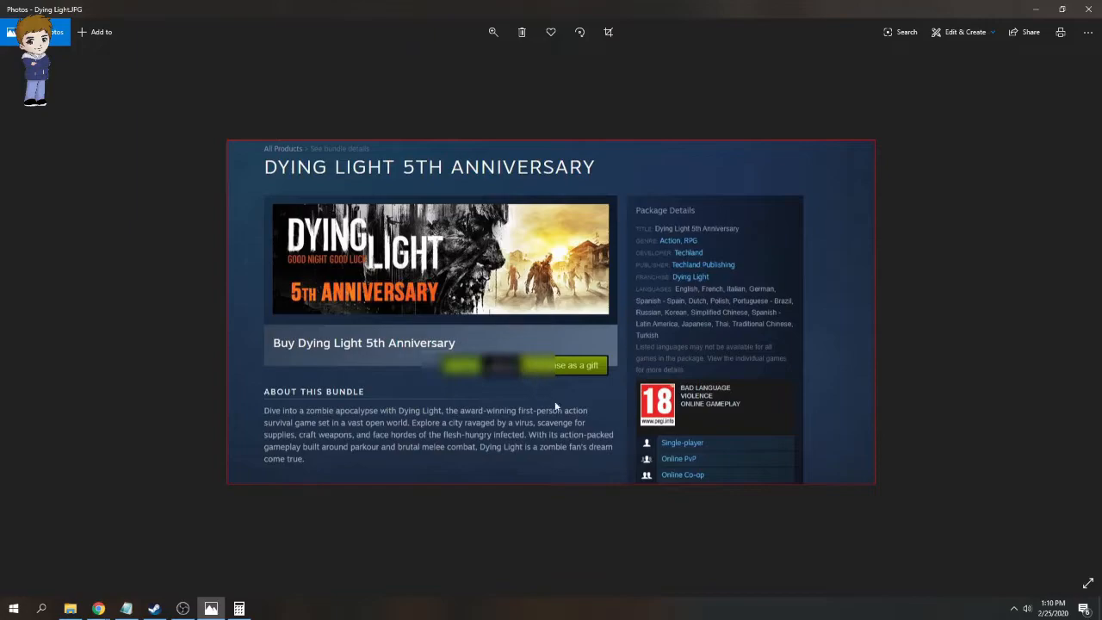
click(238, 609)
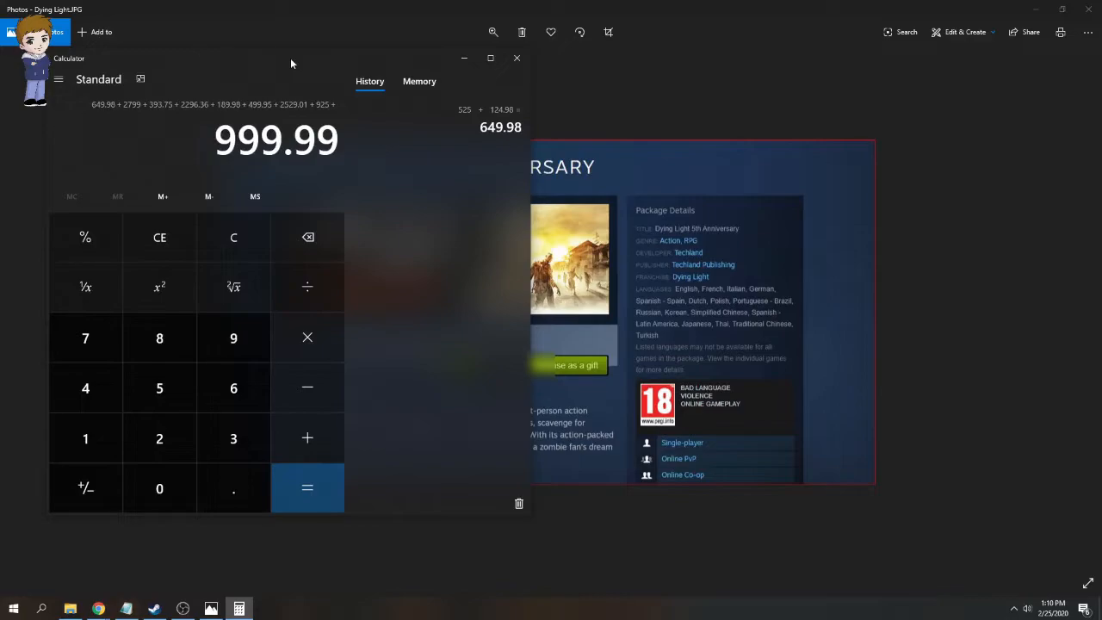
click(516, 59)
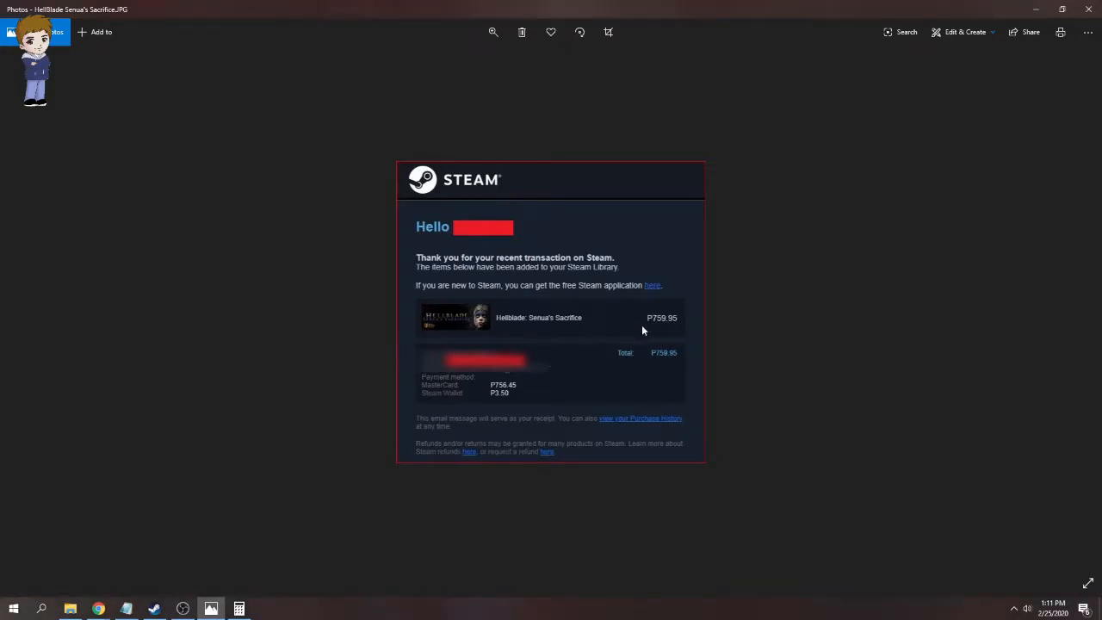
- Halve the accidentally doubled 22,566.04 back to 11,283.02, then enter HellBlade's 759.95 as the next addition
click(238, 607)
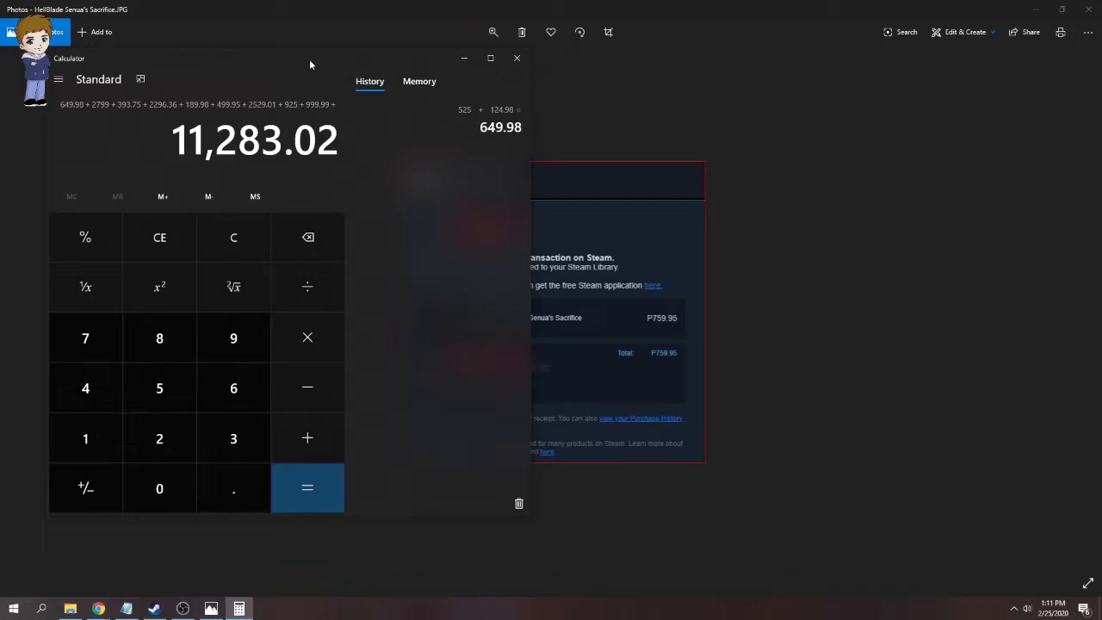
click(307, 489)
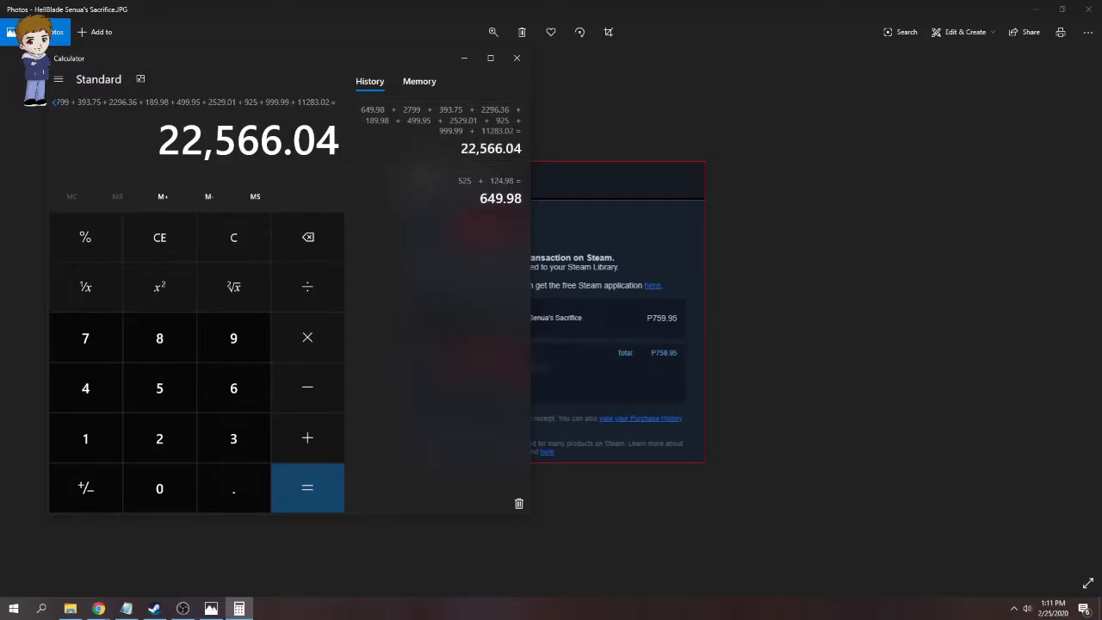
mouse_move(617, 162)
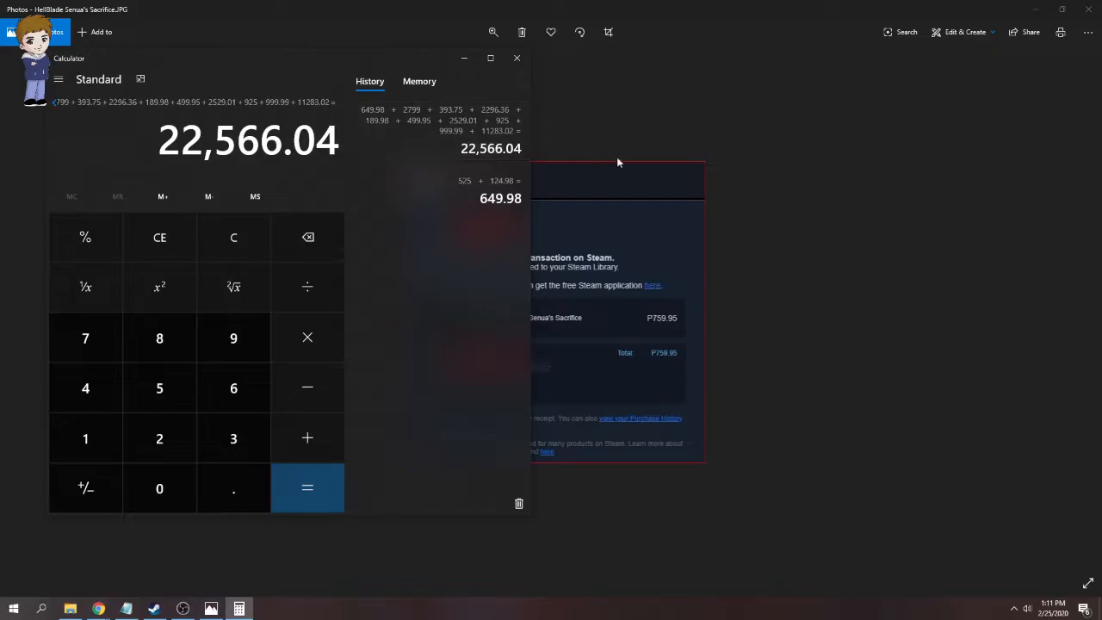
mouse_move(310, 65)
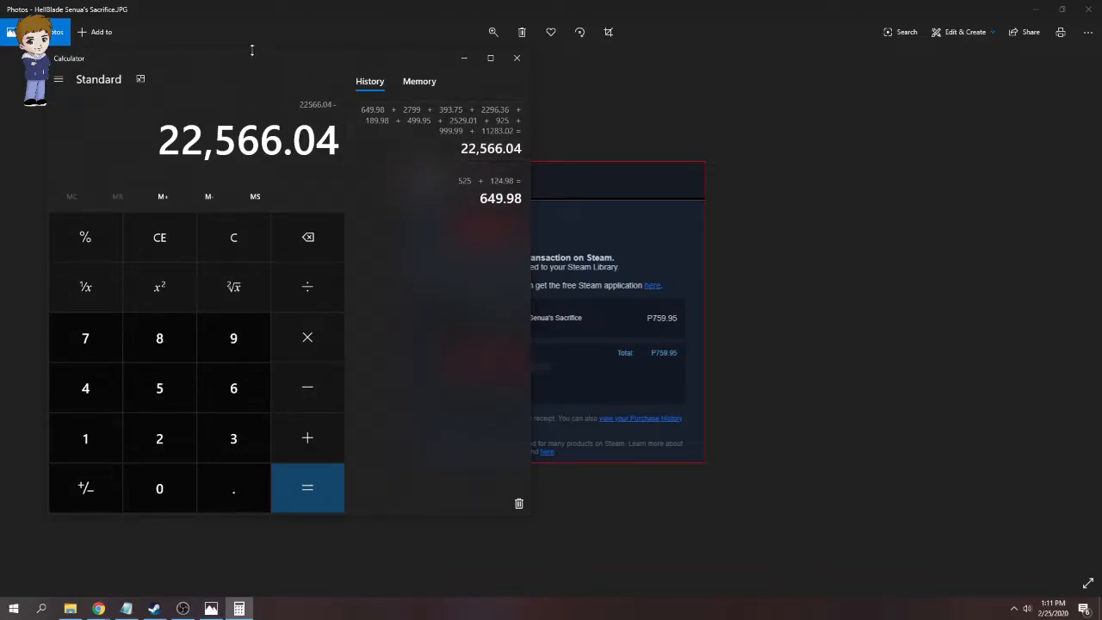
mouse_move(306, 387)
text(2)
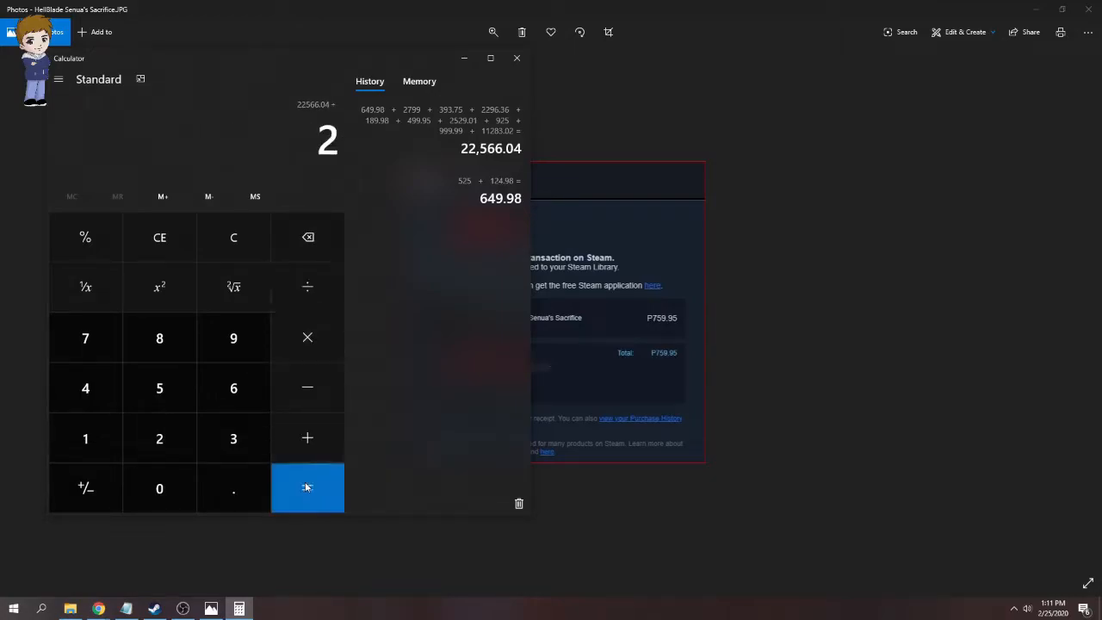
click(307, 487)
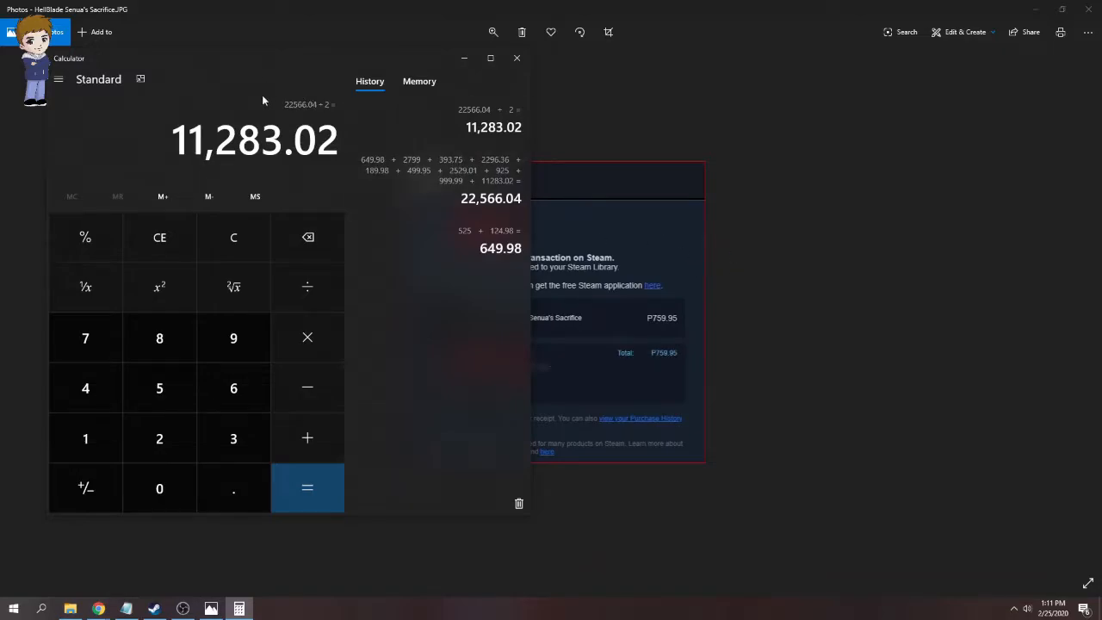
click(307, 439)
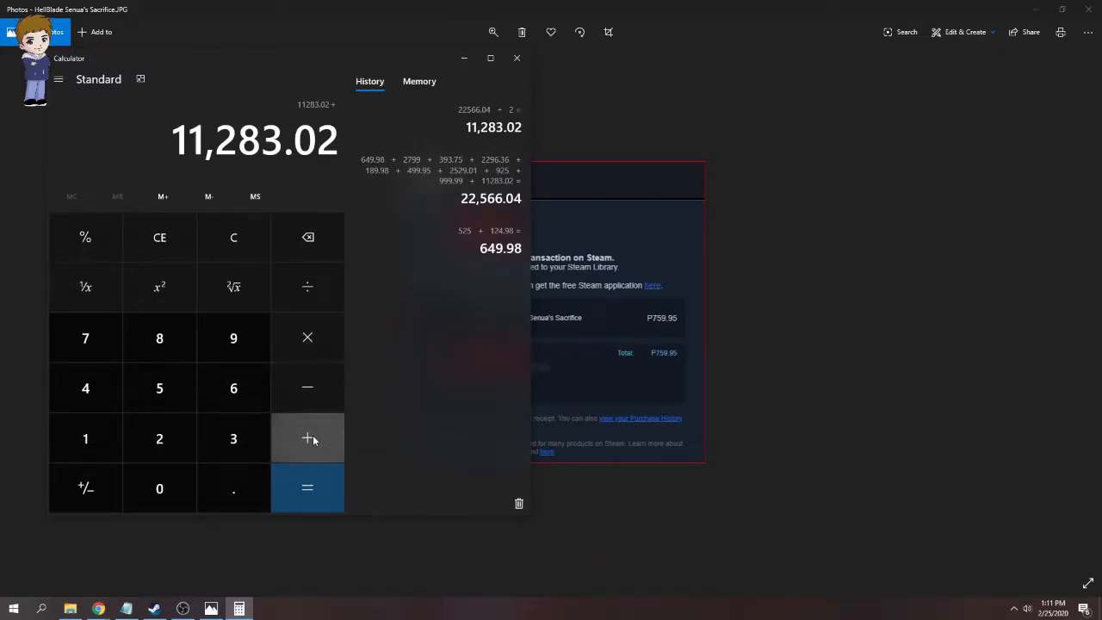
click(86, 337)
text(759.95)
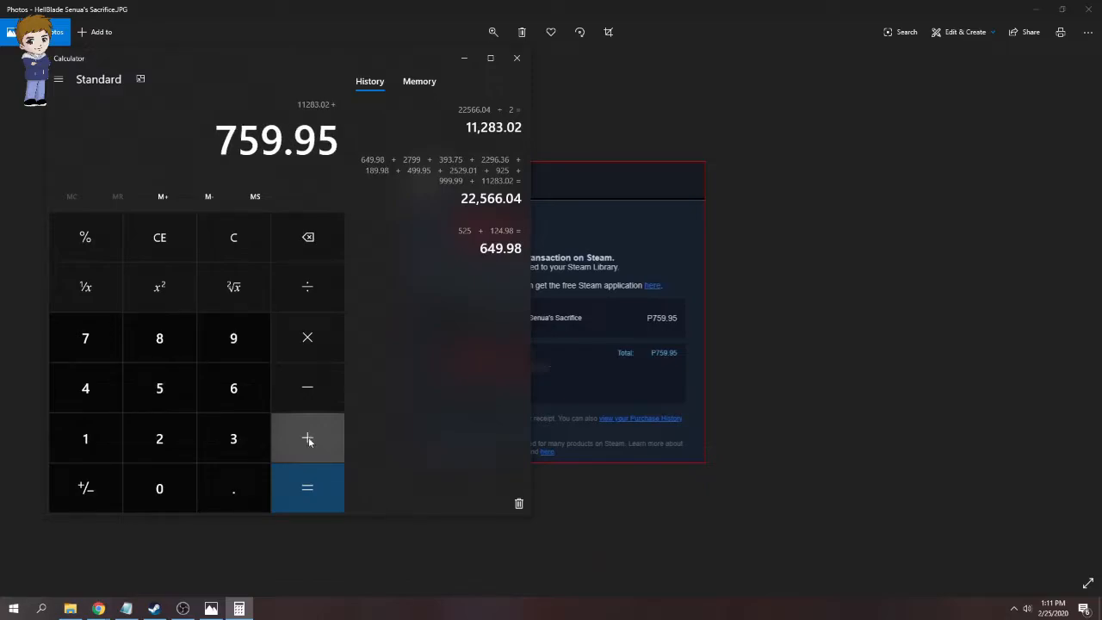
click(516, 58)
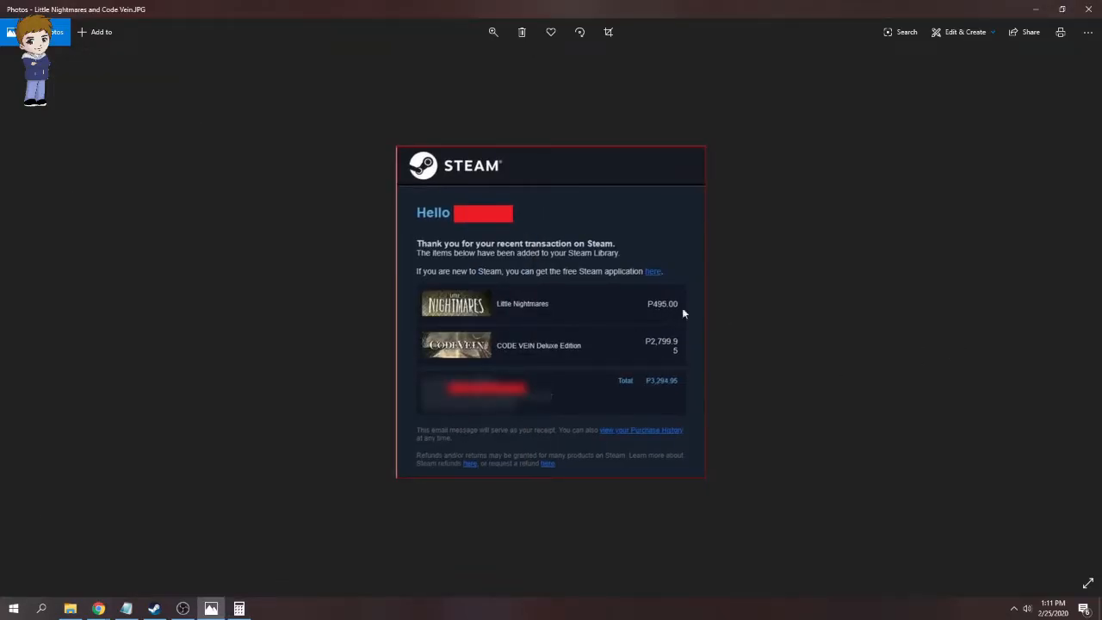
mouse_move(704, 360)
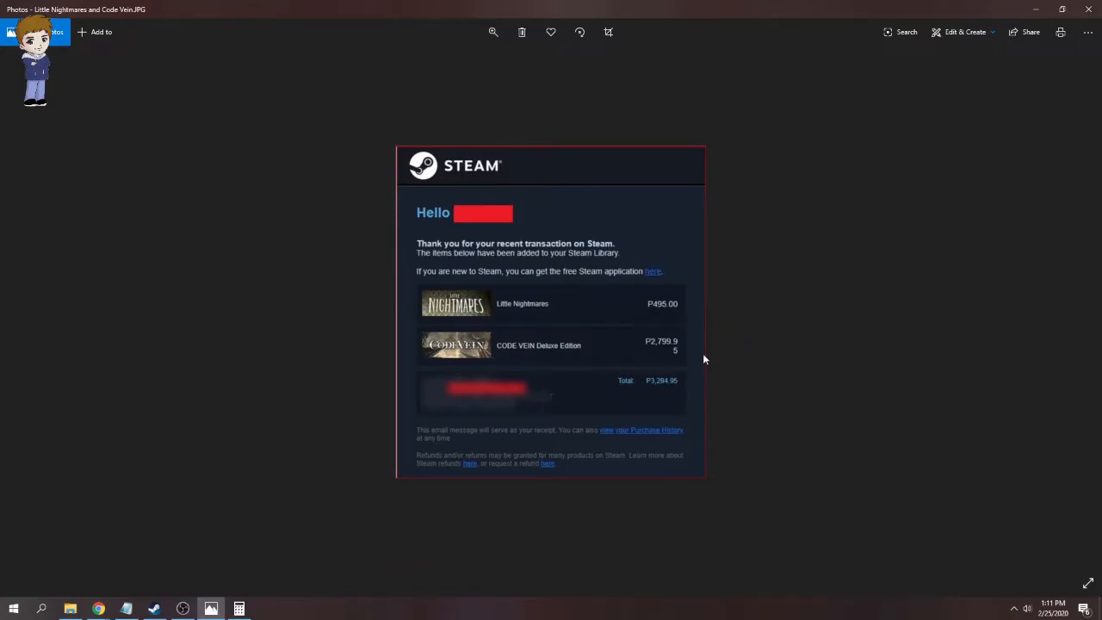
- Add Little Nightmares' 495 and Code Vein's 2,799.95 to the games total, then recheck the receipt
click(237, 610)
text(495)
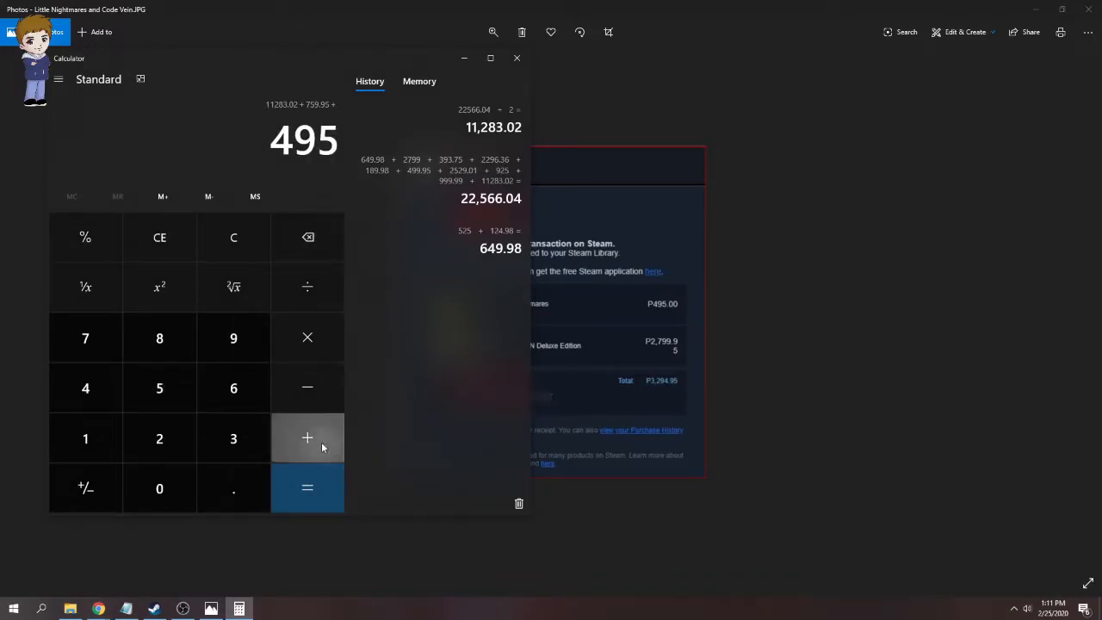
click(158, 439)
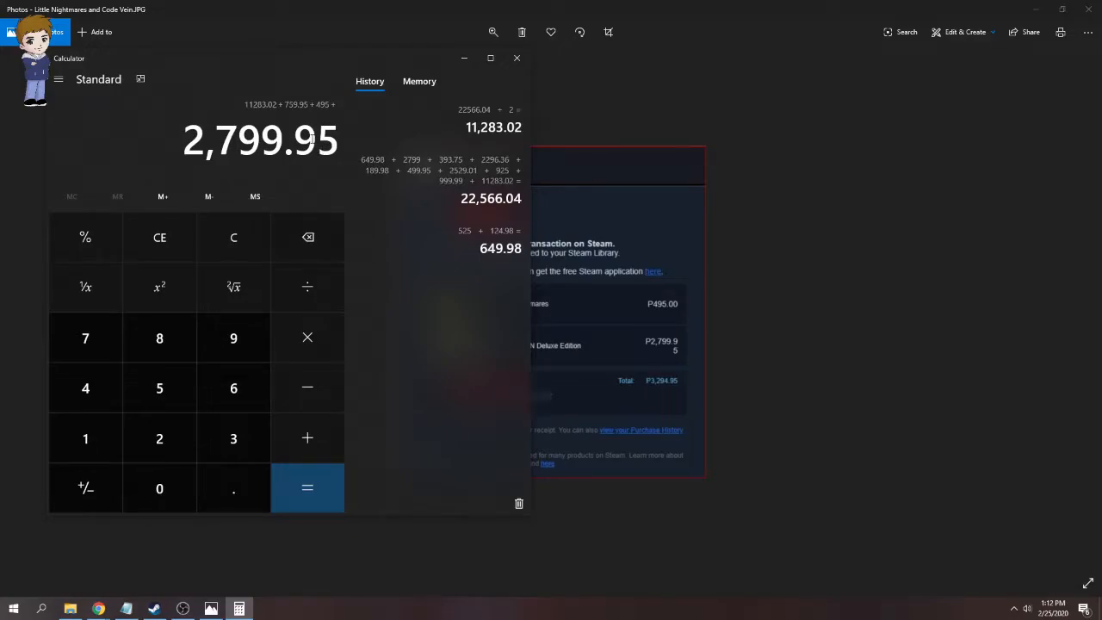
mouse_move(364, 319)
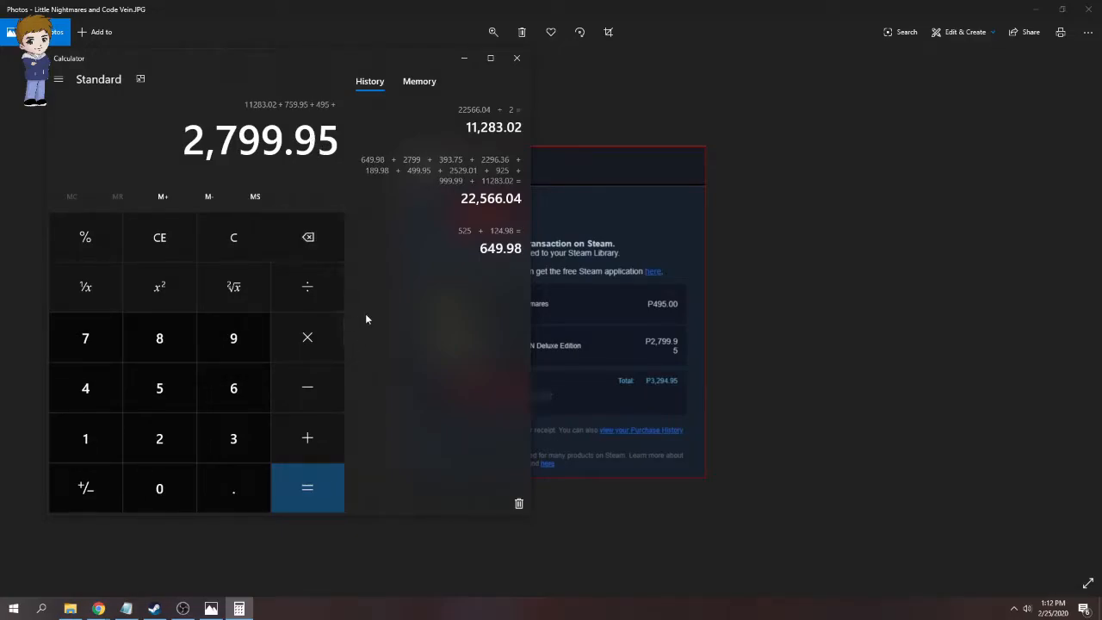
mouse_move(606, 399)
text(12)
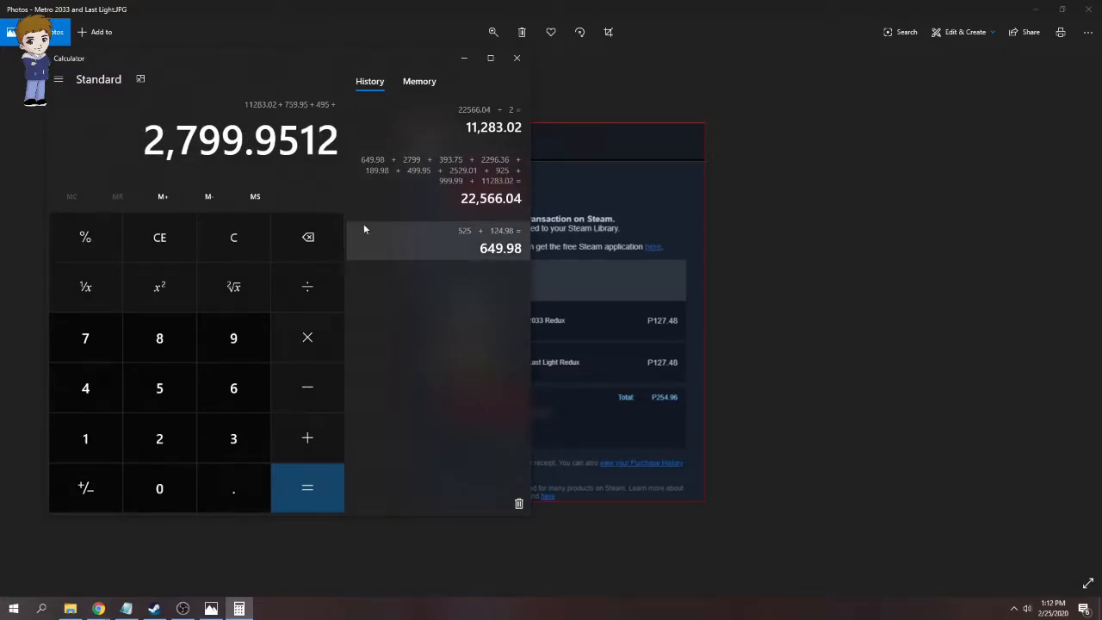
click(86, 389)
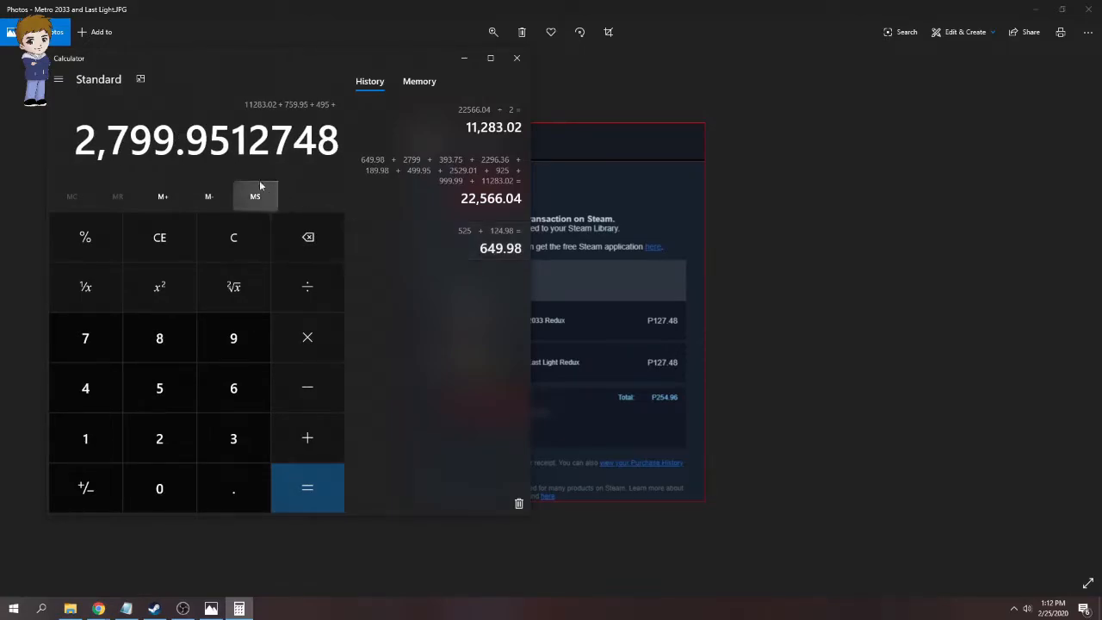
mouse_move(319, 174)
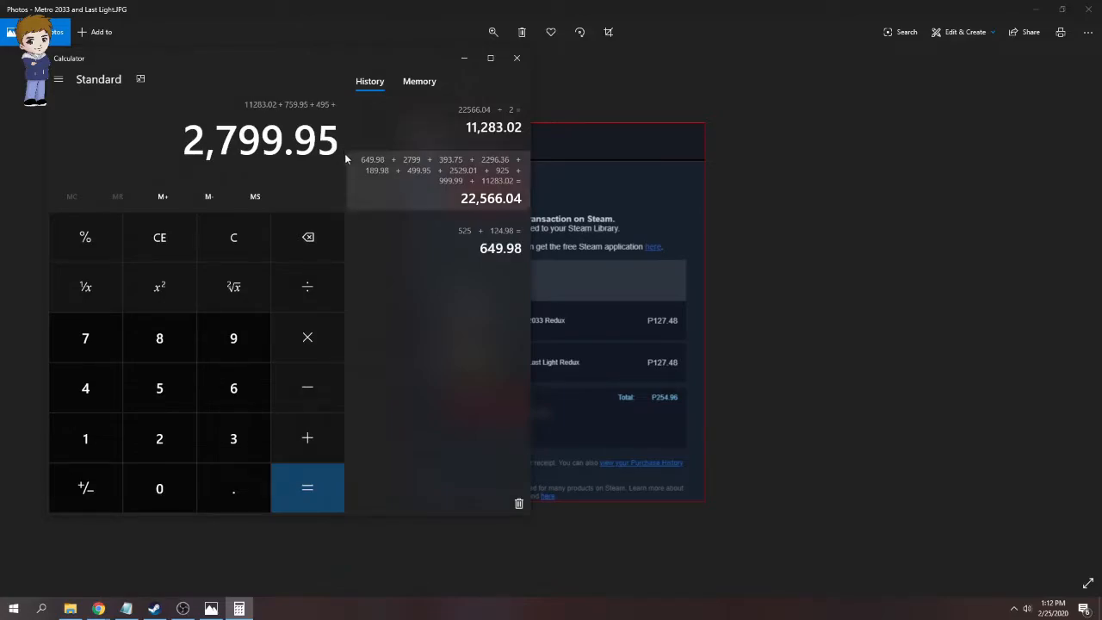
mouse_move(806, 255)
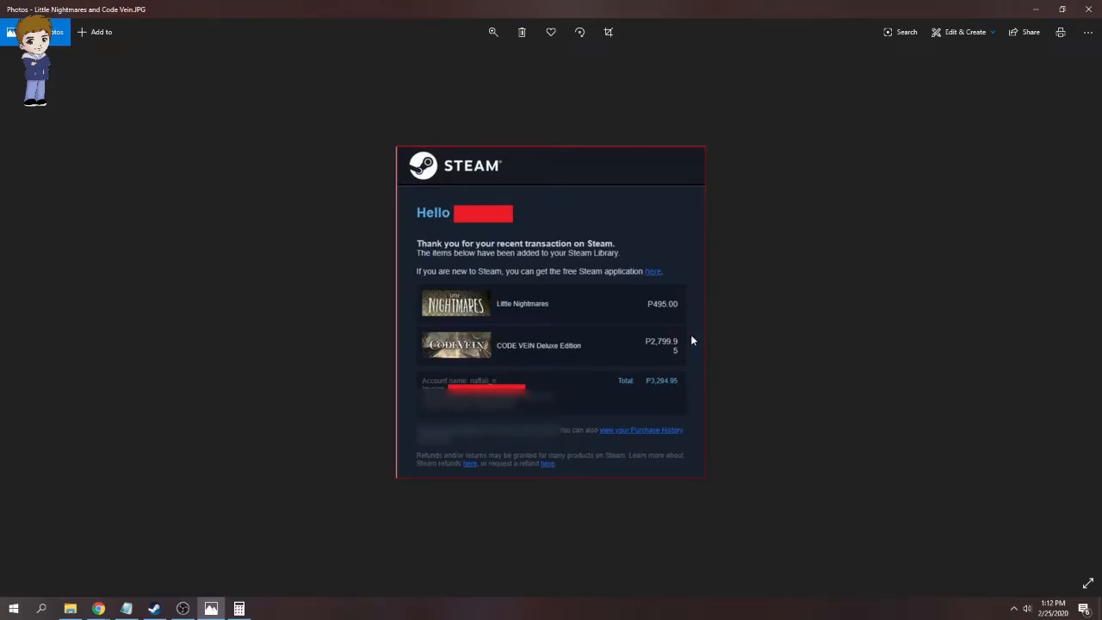
- Clear the botched entry and recall the 16,327.92 games total from History
click(237, 609)
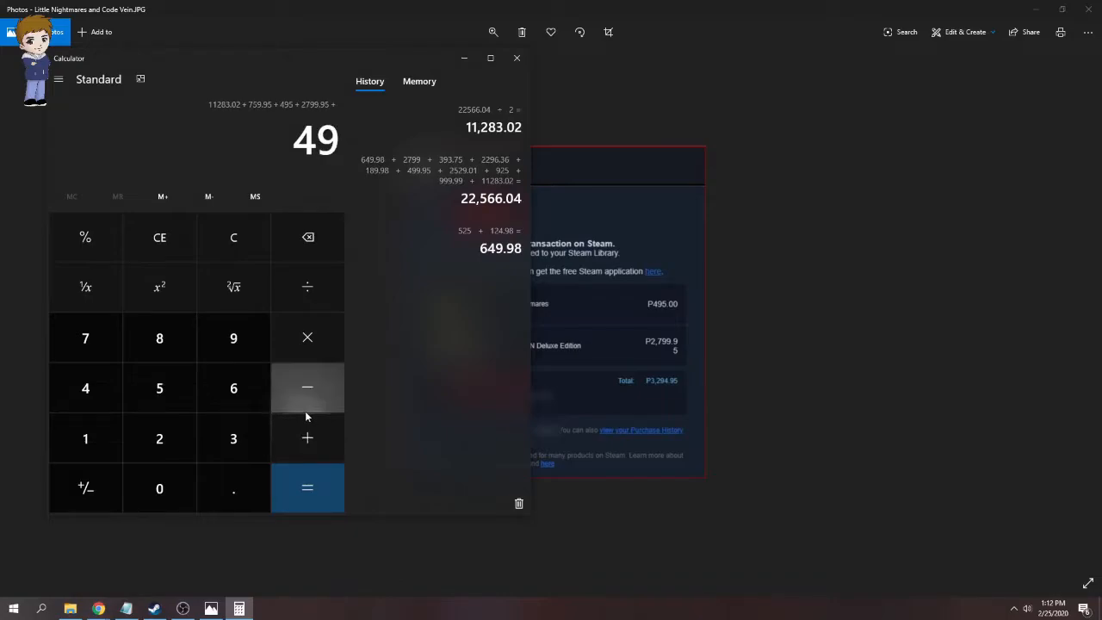
click(307, 488)
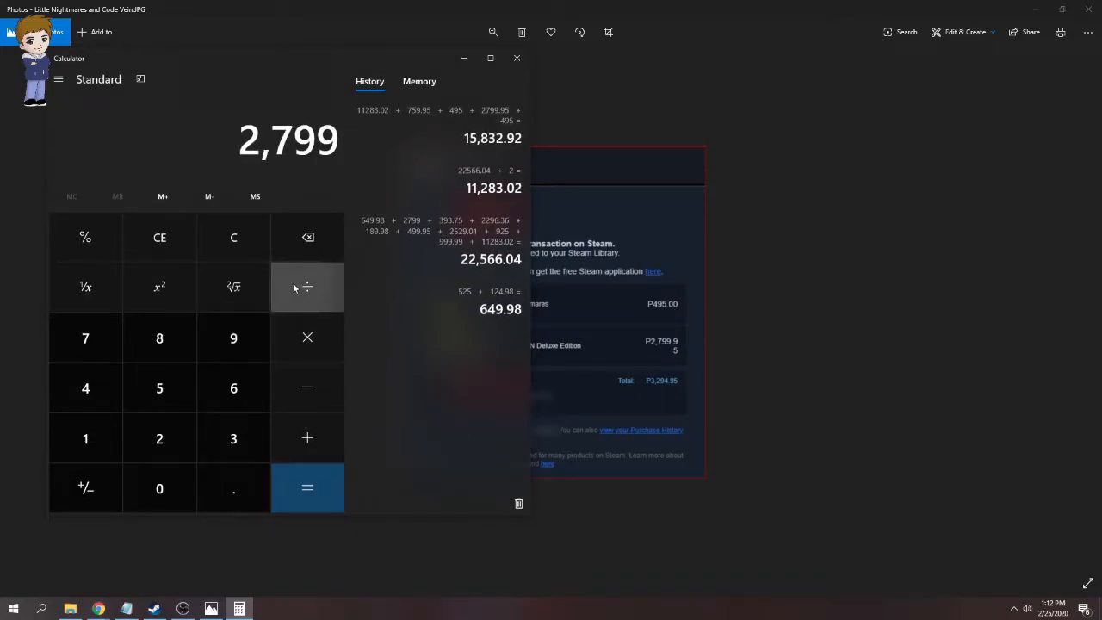
click(306, 489)
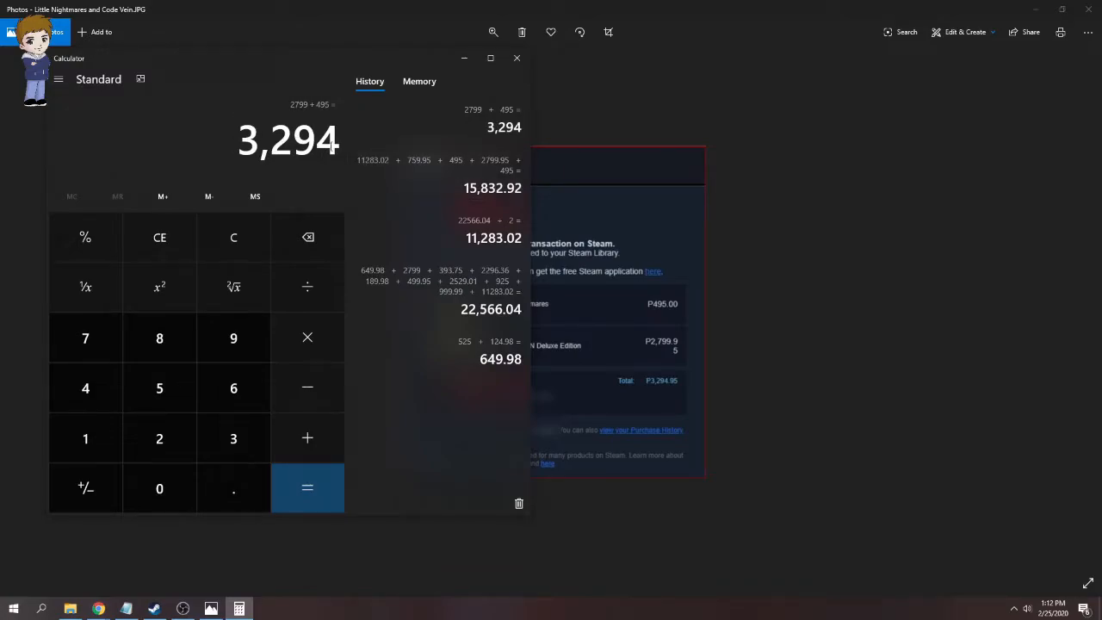
mouse_move(159, 238)
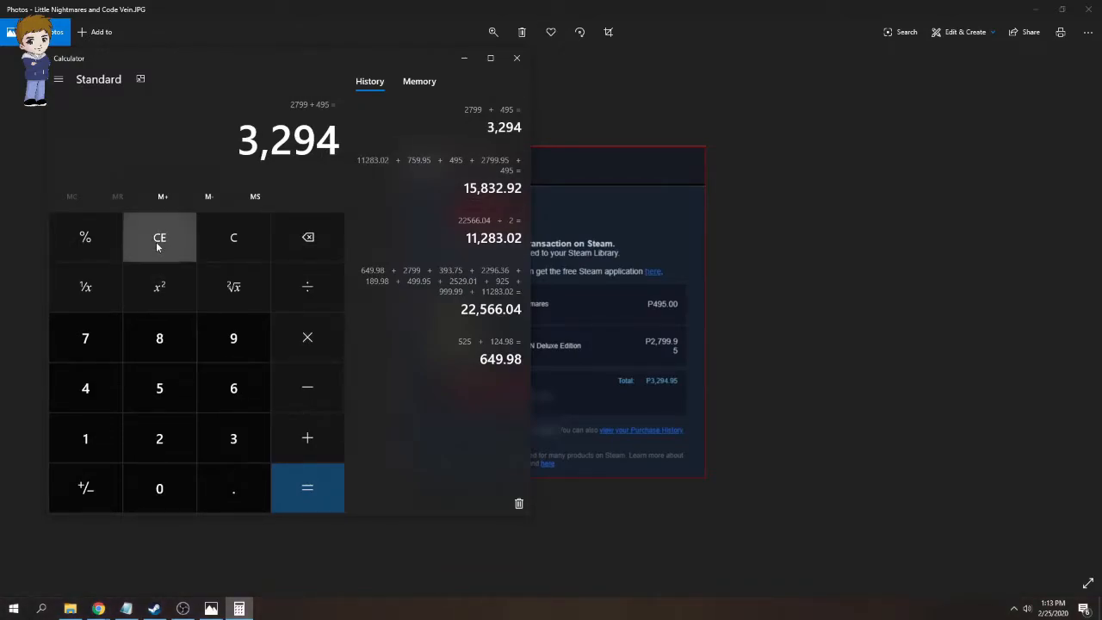
click(158, 238)
text(15)
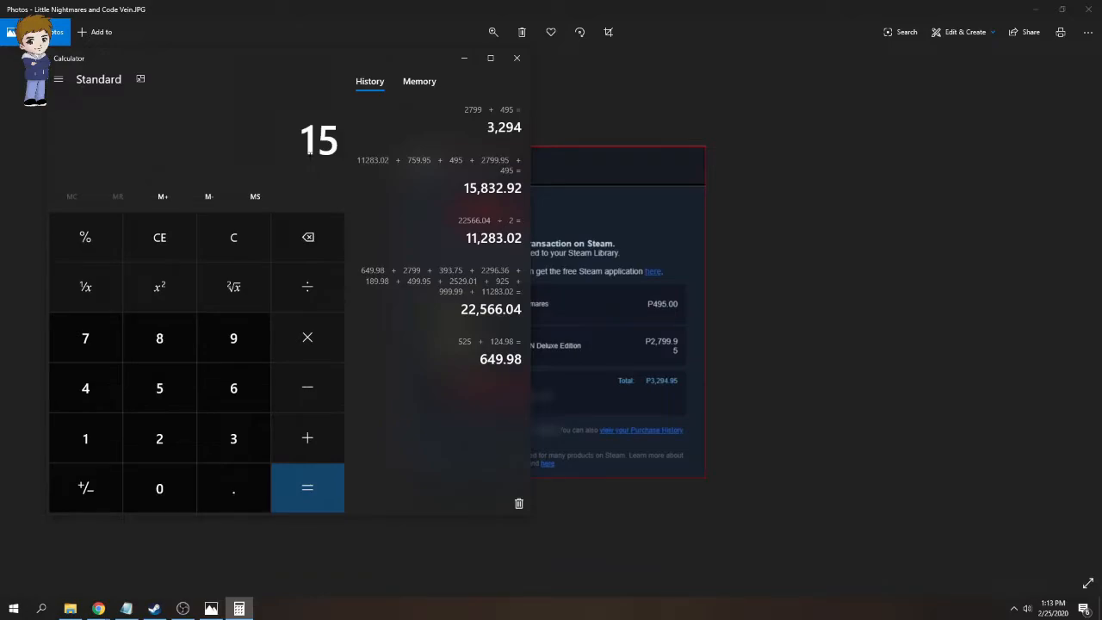
click(492, 187)
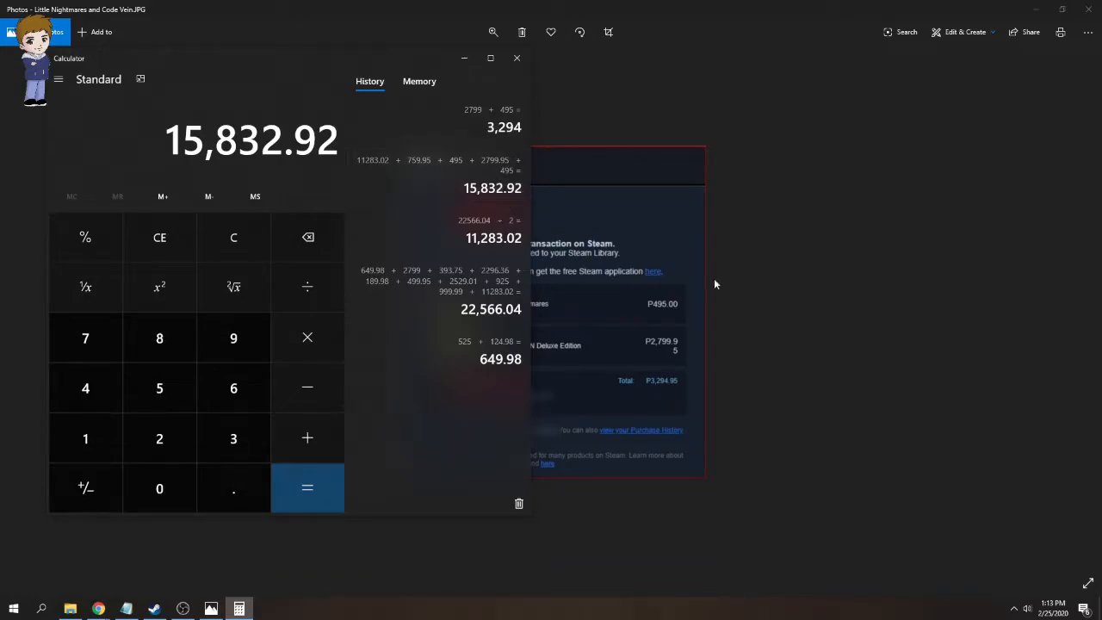
mouse_move(279, 96)
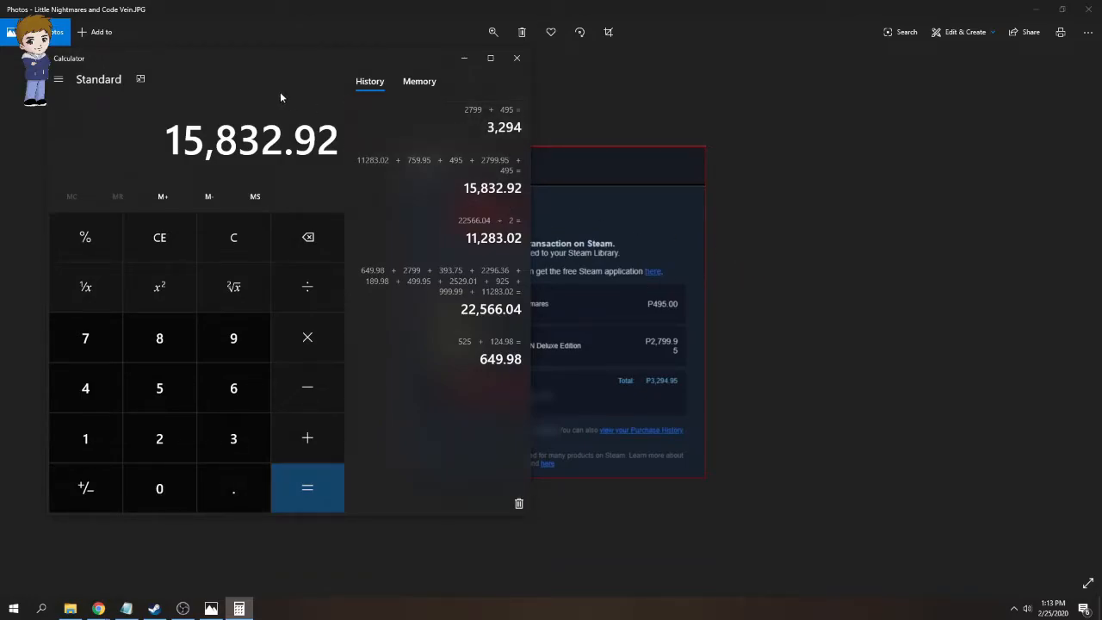
- Add 495 and begin adding 2,799.95, then return to the Metro Redux receipt photo
click(307, 437)
text(495)
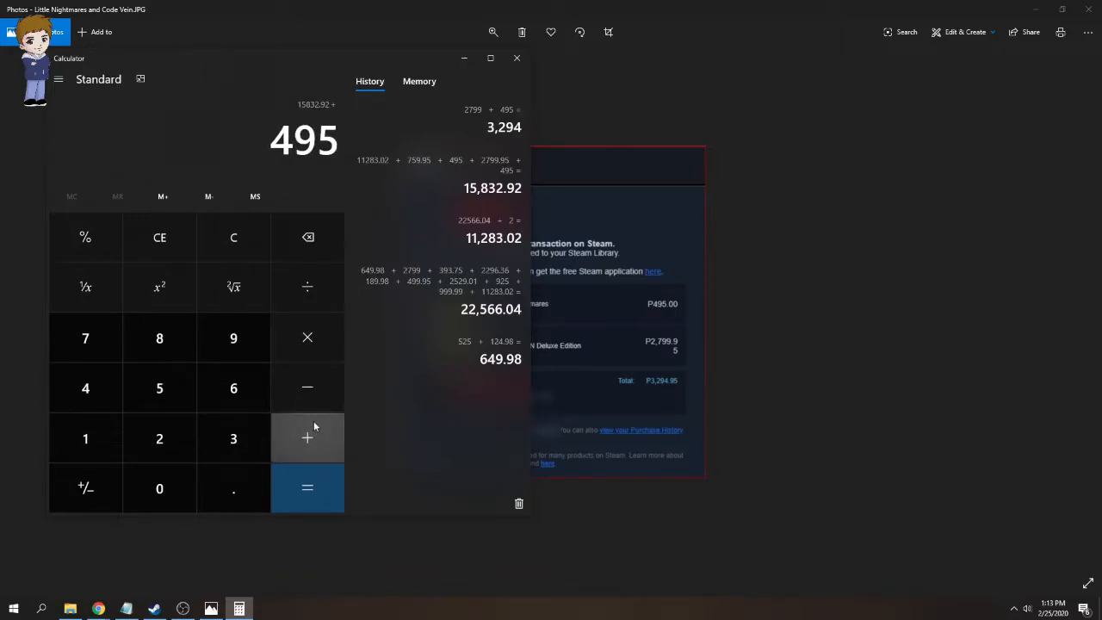
click(307, 489)
text(16)
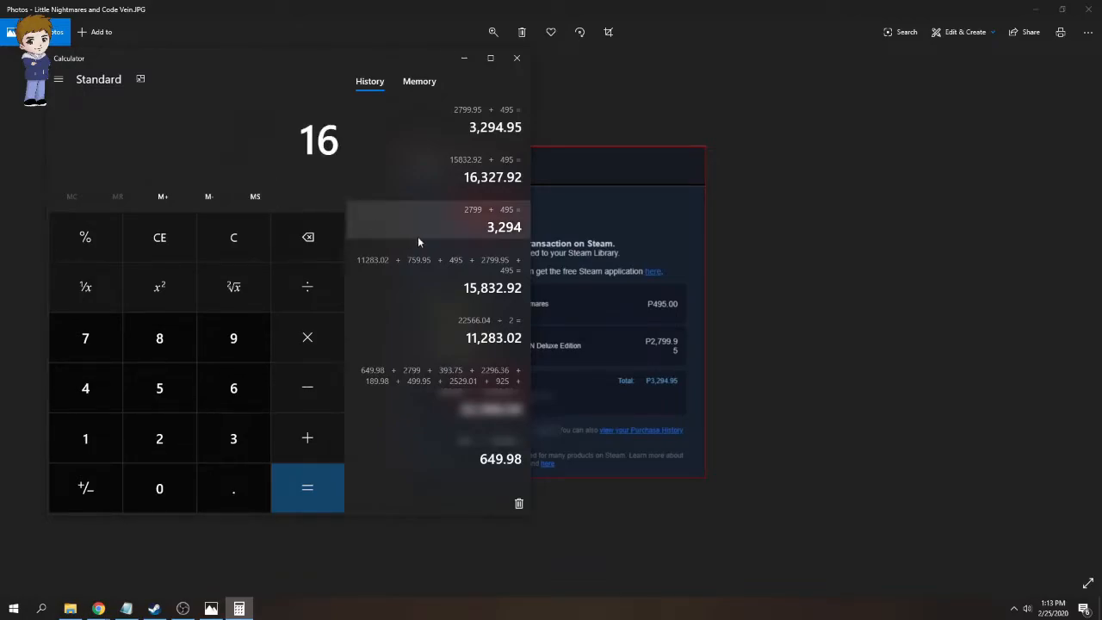
click(493, 168)
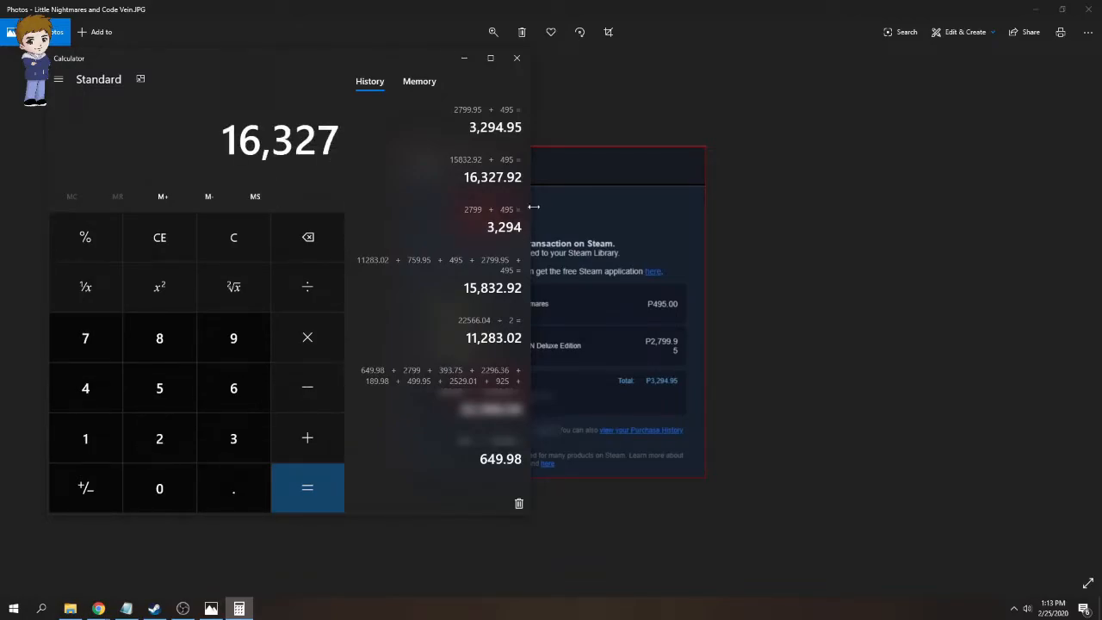
click(492, 168)
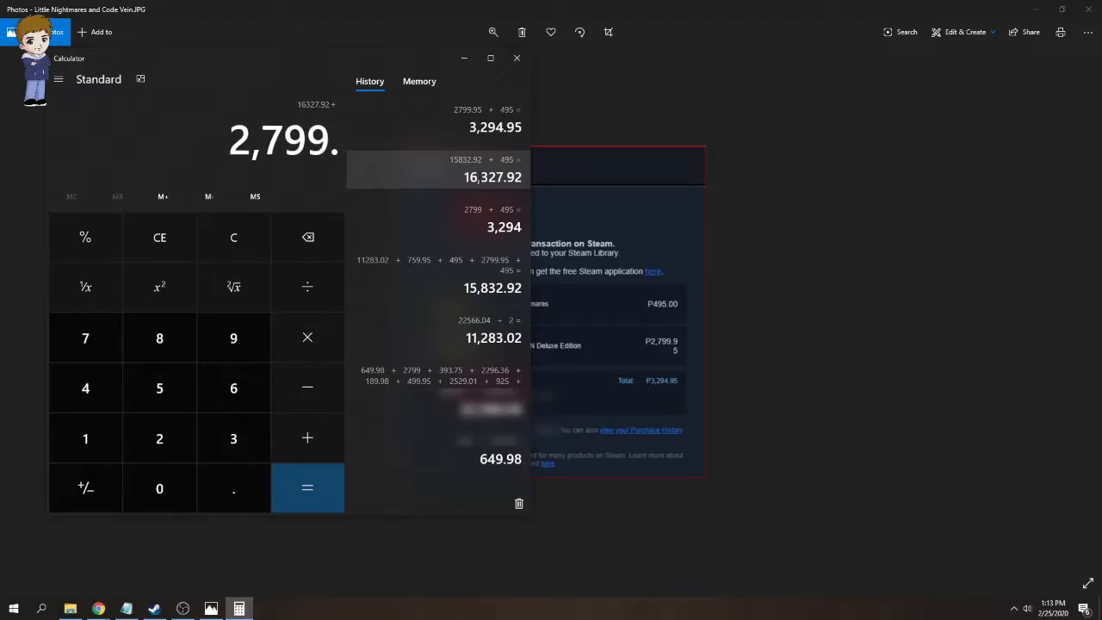
click(307, 487)
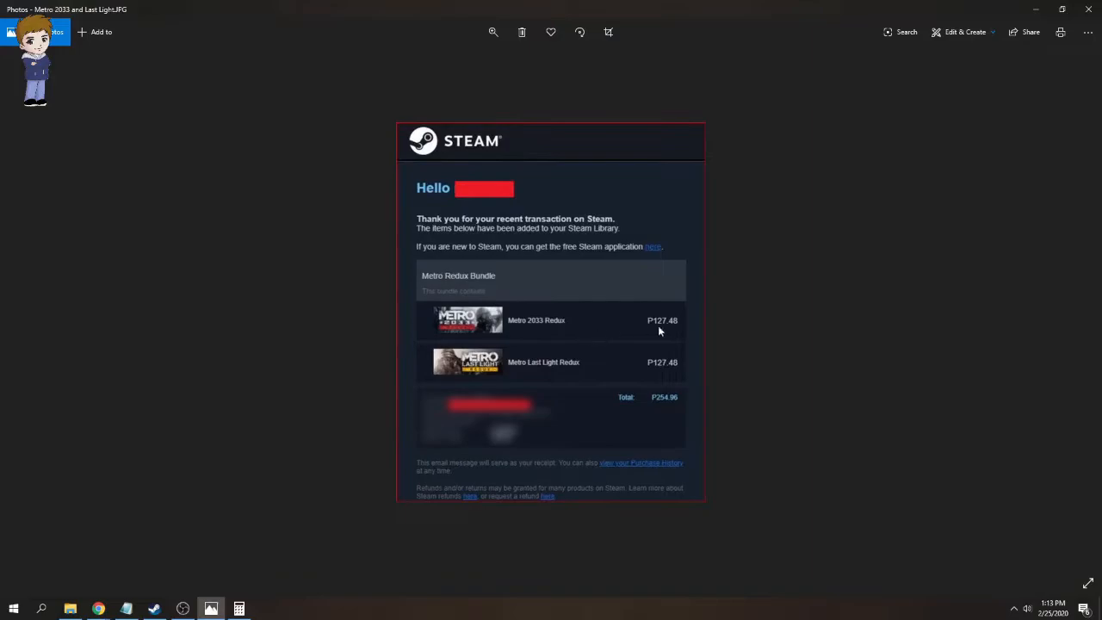
mouse_move(768, 356)
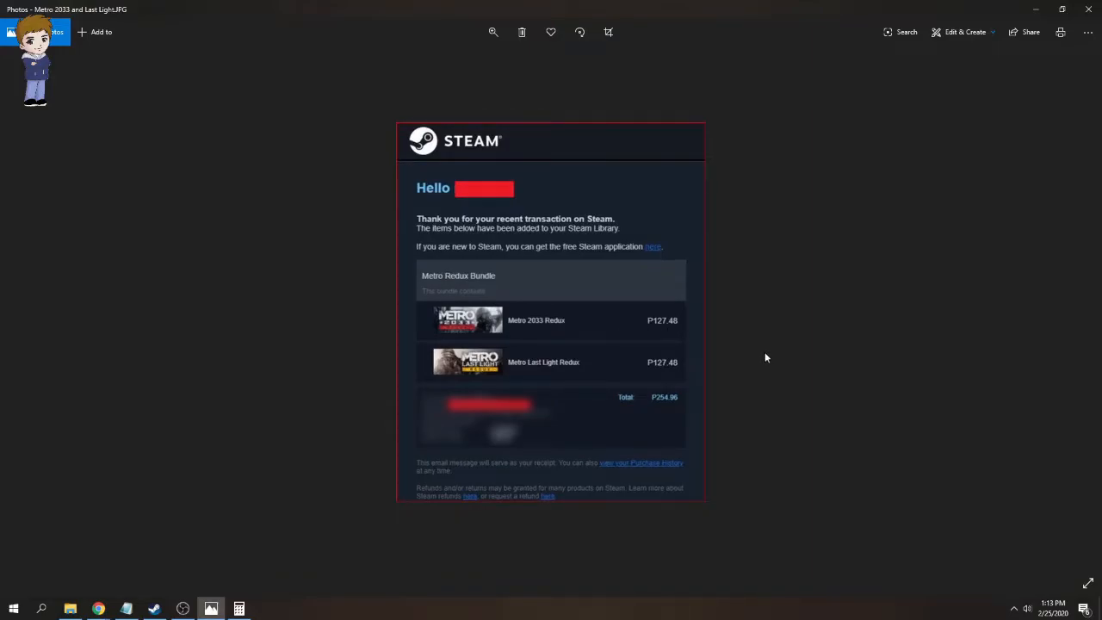
- Add Metro 2033 Redux's 127.48 to reach 19,255.35, then hide the calculator to see the receipt
click(237, 609)
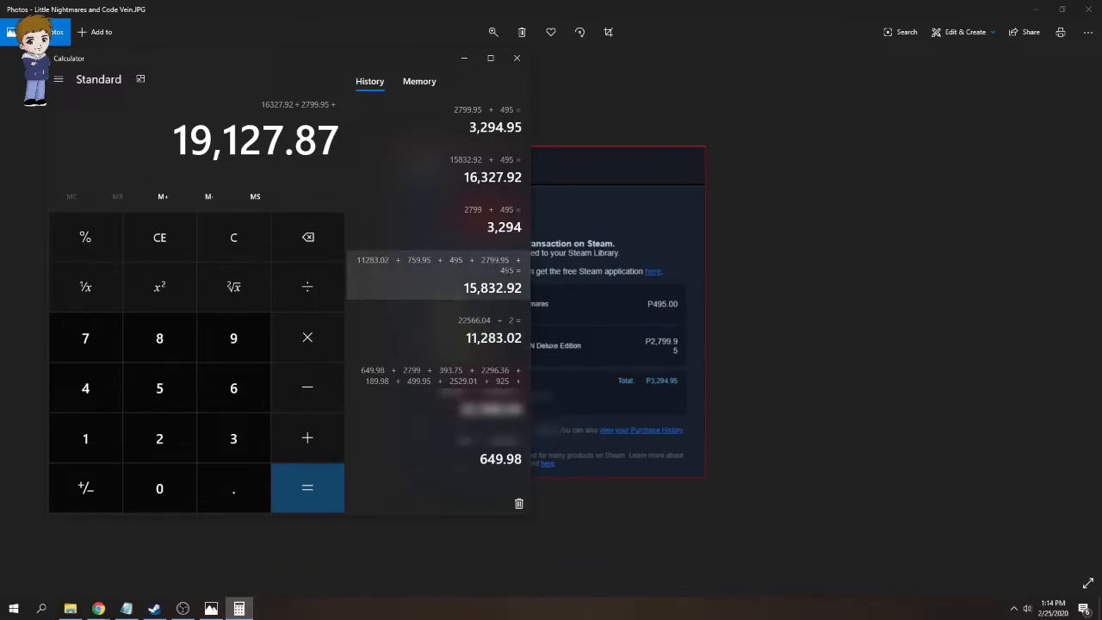
mouse_move(258, 62)
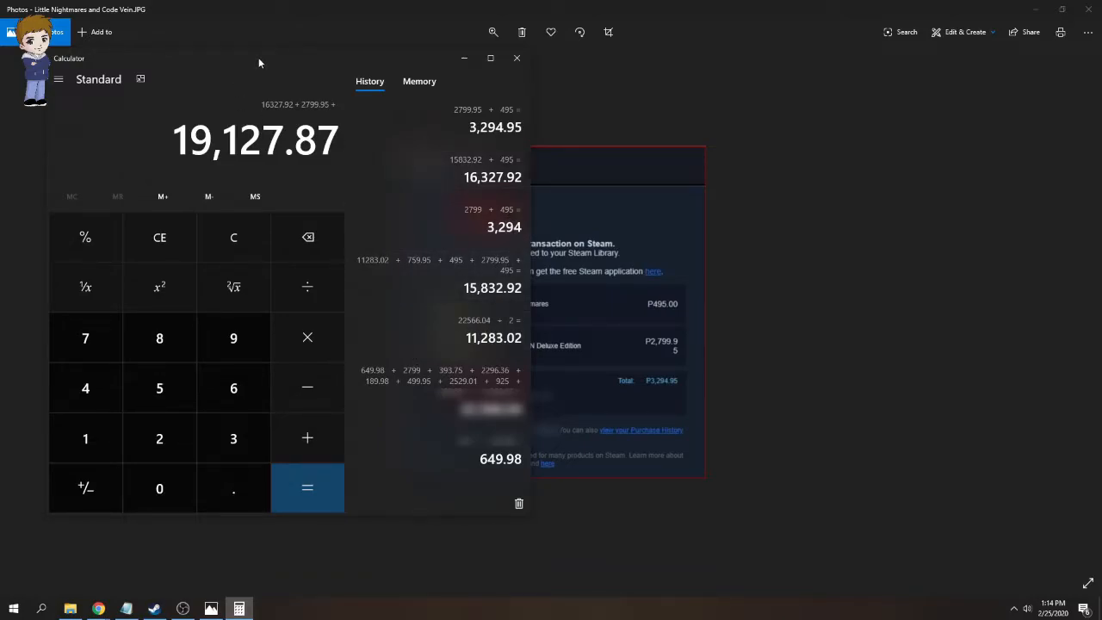
mouse_move(787, 272)
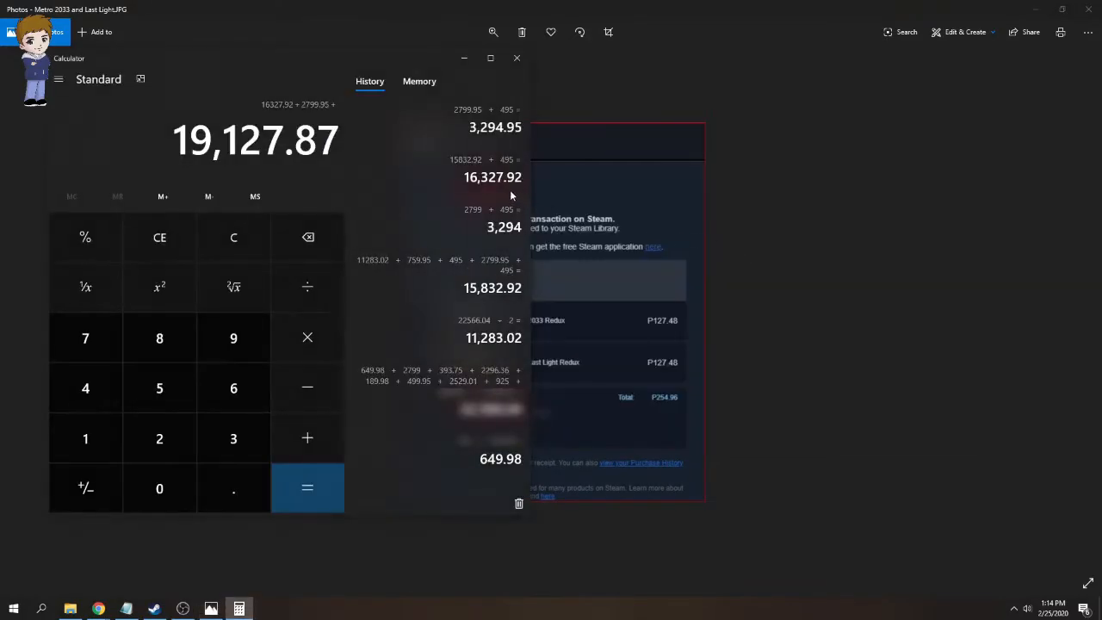
mouse_move(720, 241)
text(127.48)
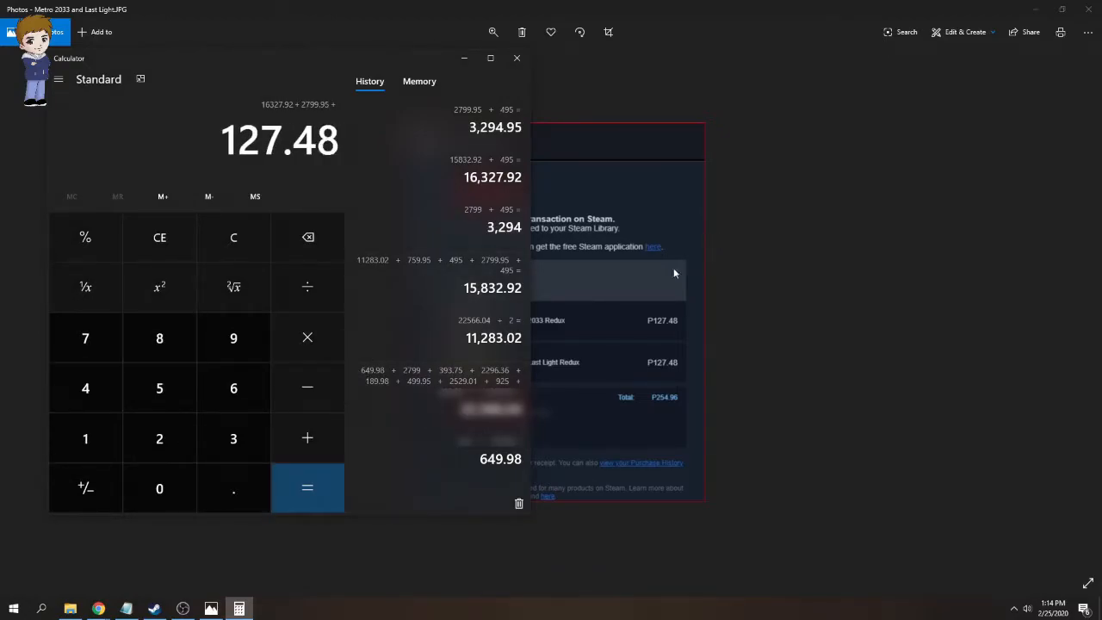
click(307, 489)
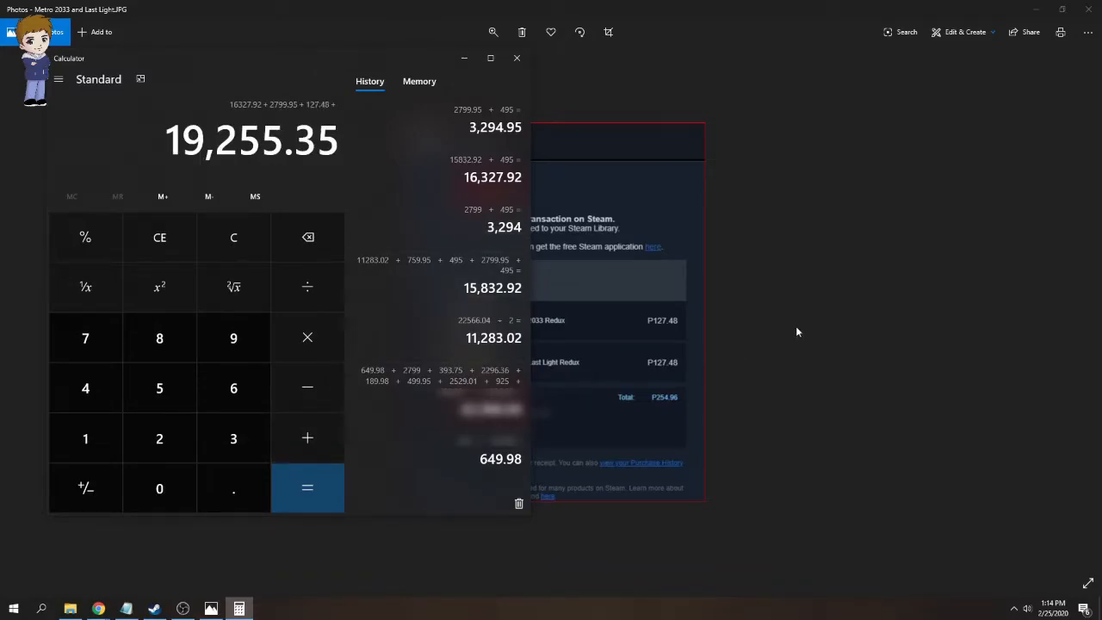
mouse_move(774, 317)
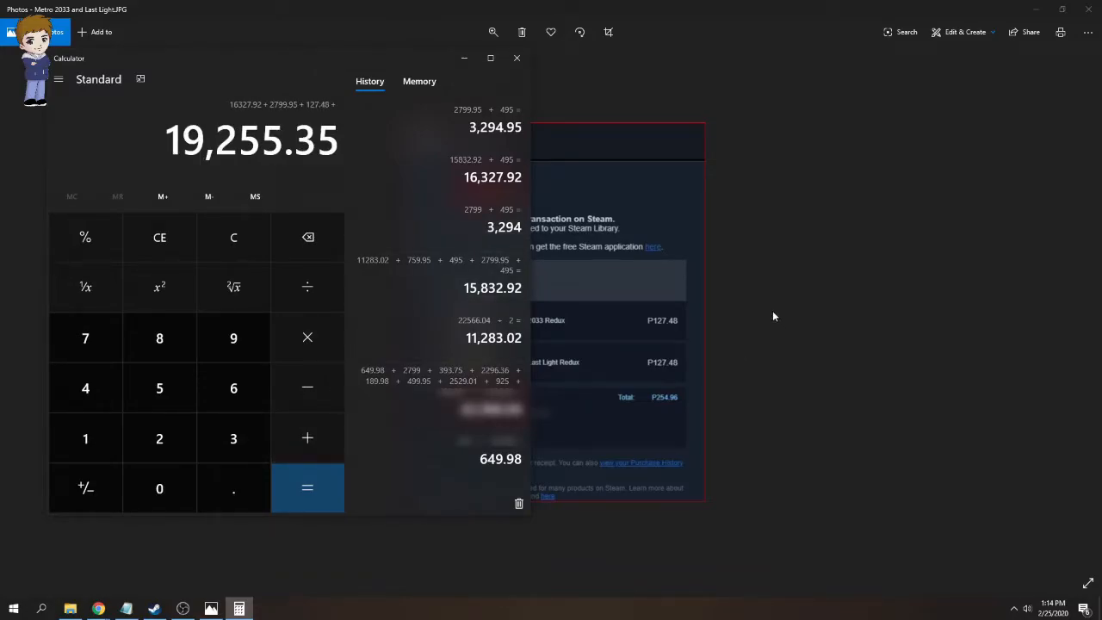
mouse_move(644, 310)
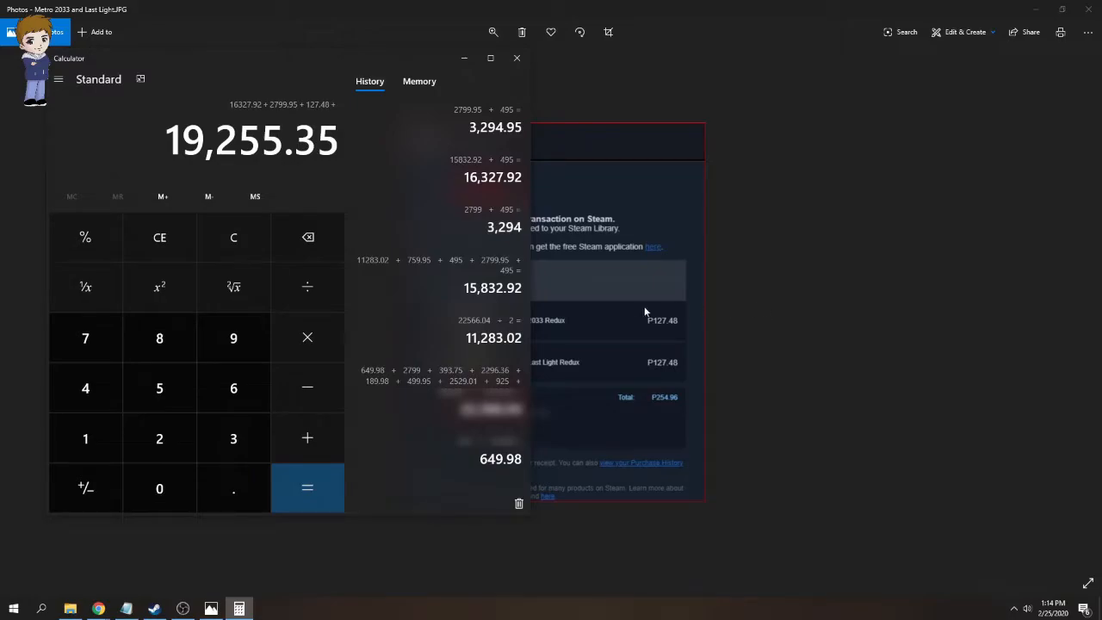
click(516, 58)
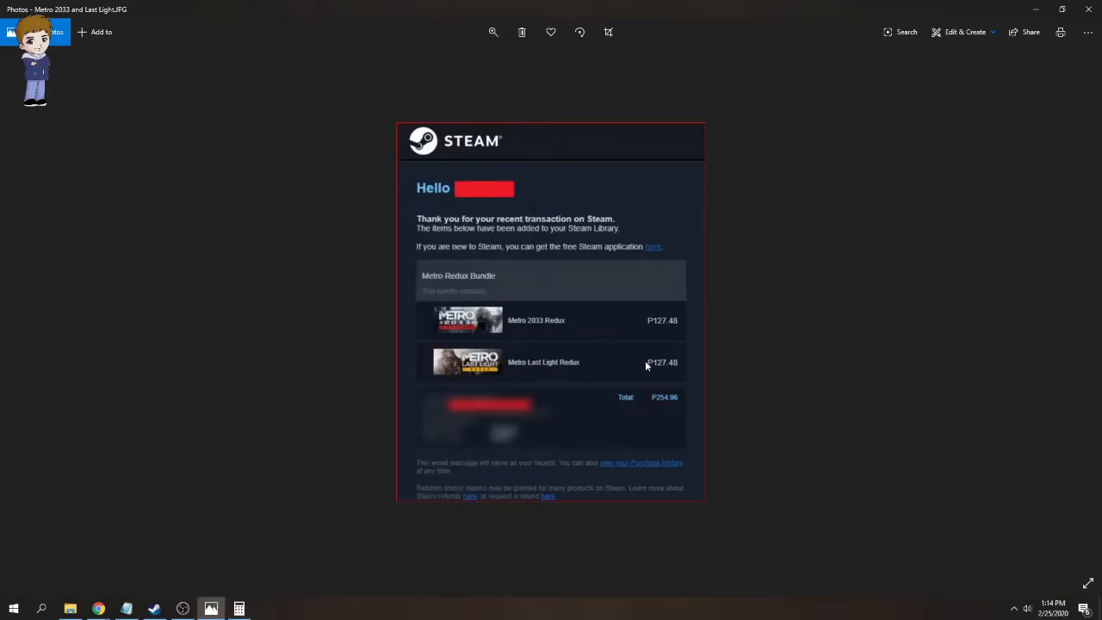
mouse_move(637, 370)
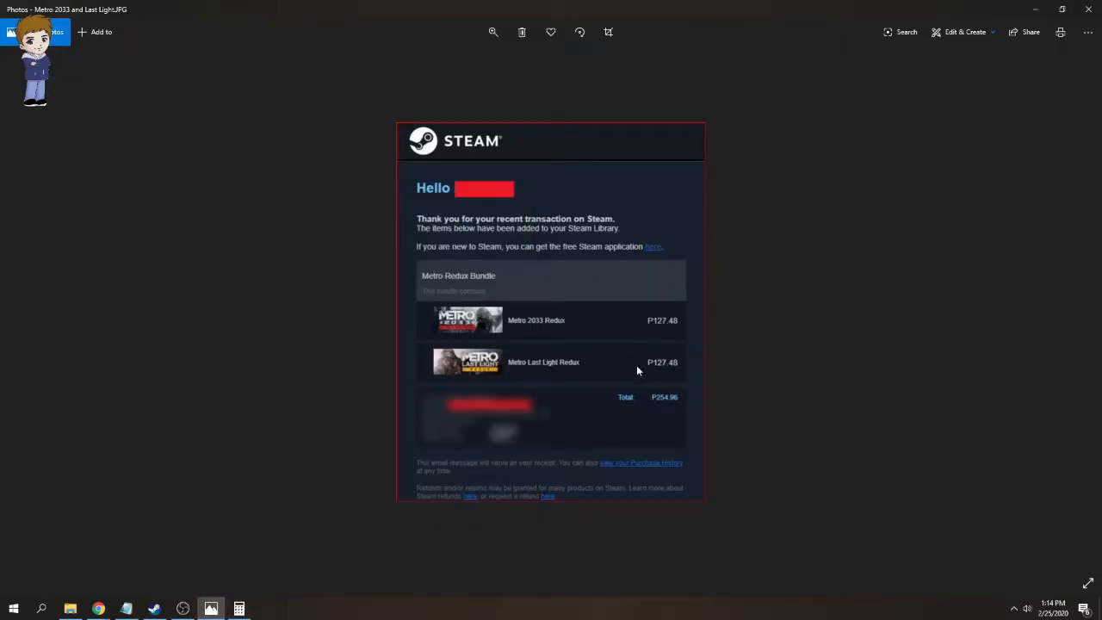
- Move to the Metro Exodus Gold Edition invoice priced at $54.99
click(238, 609)
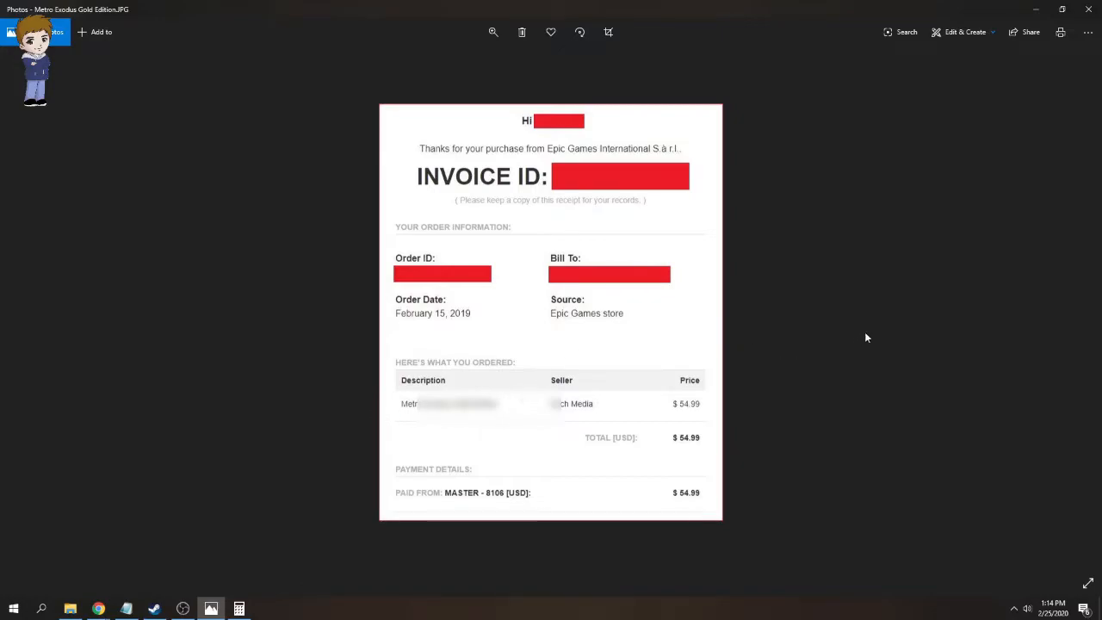
mouse_move(878, 343)
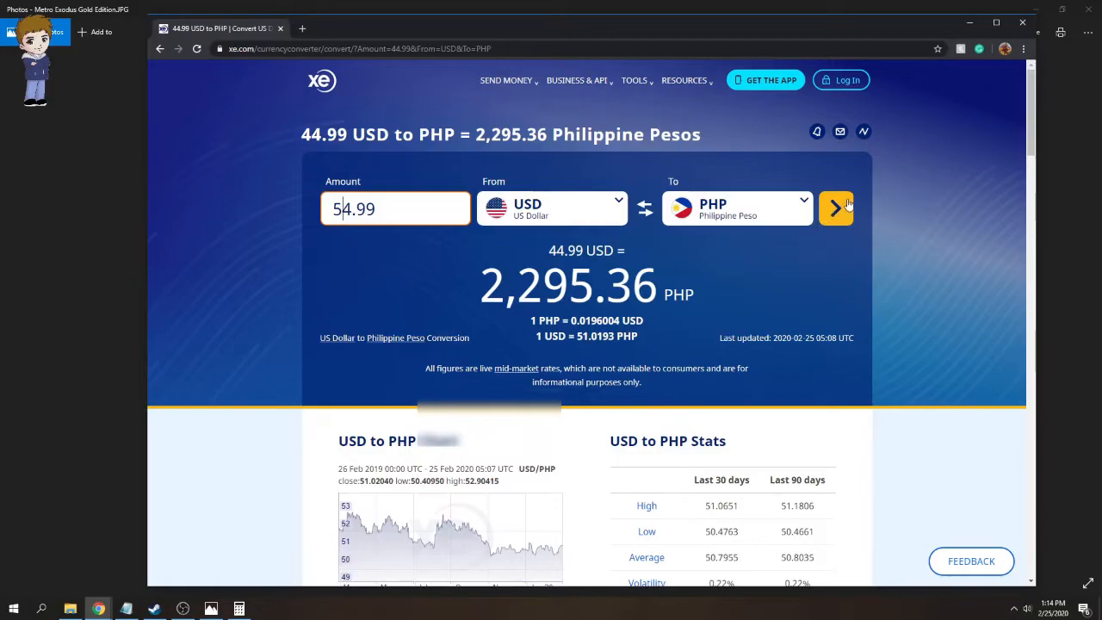
- Convert 54.99 USD to 2,804.90 pesos in XE and add it to the games total
click(835, 208)
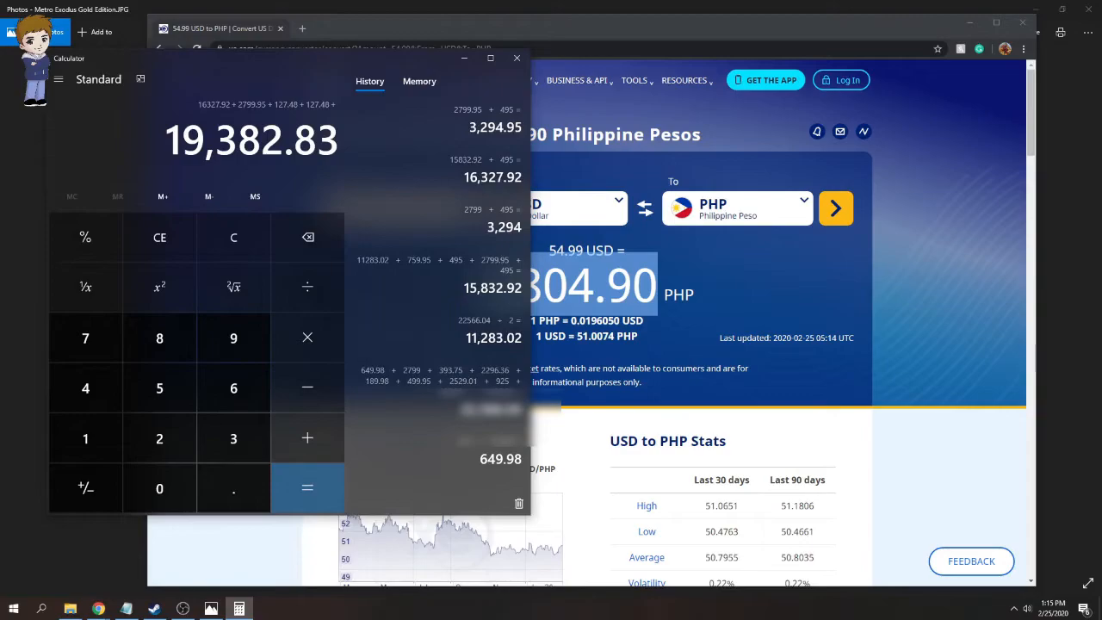
mouse_move(746, 170)
text(2)
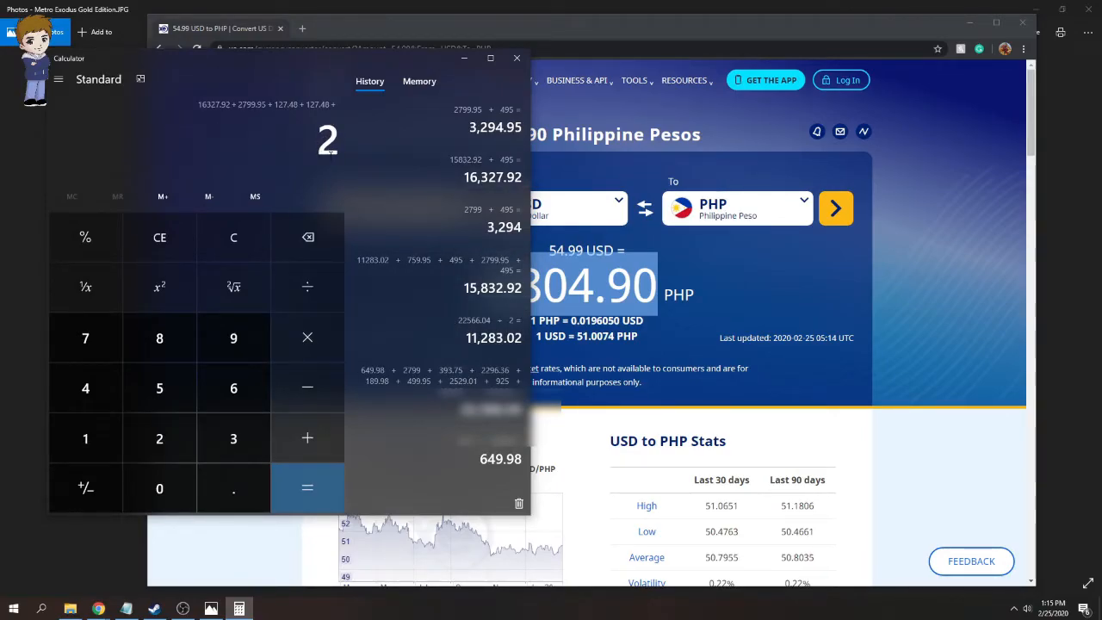
click(306, 489)
text(,804.)
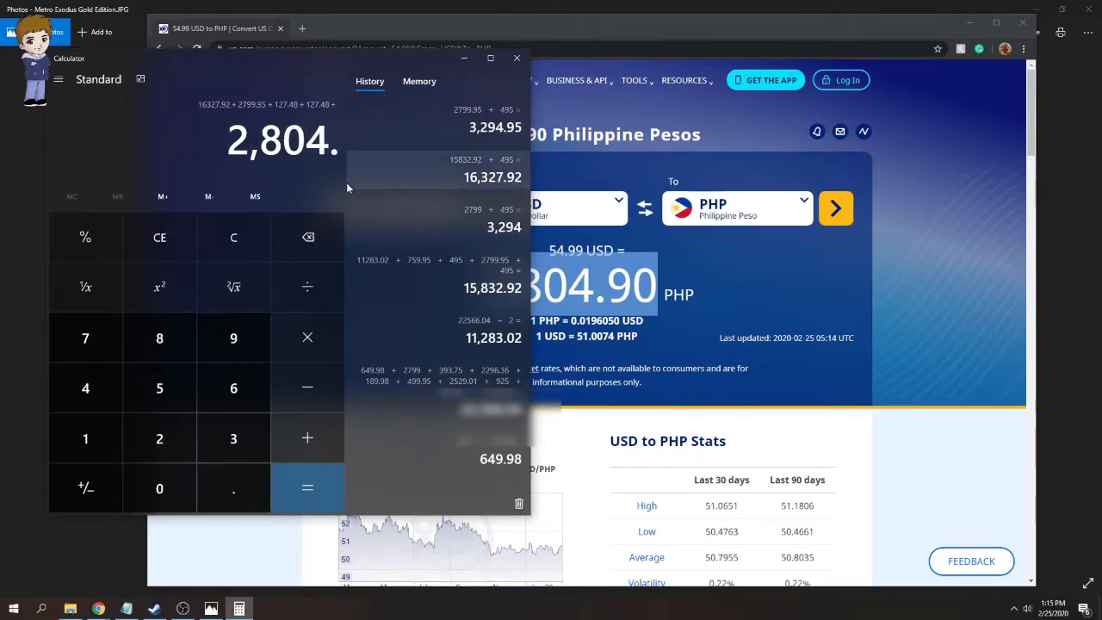
click(307, 489)
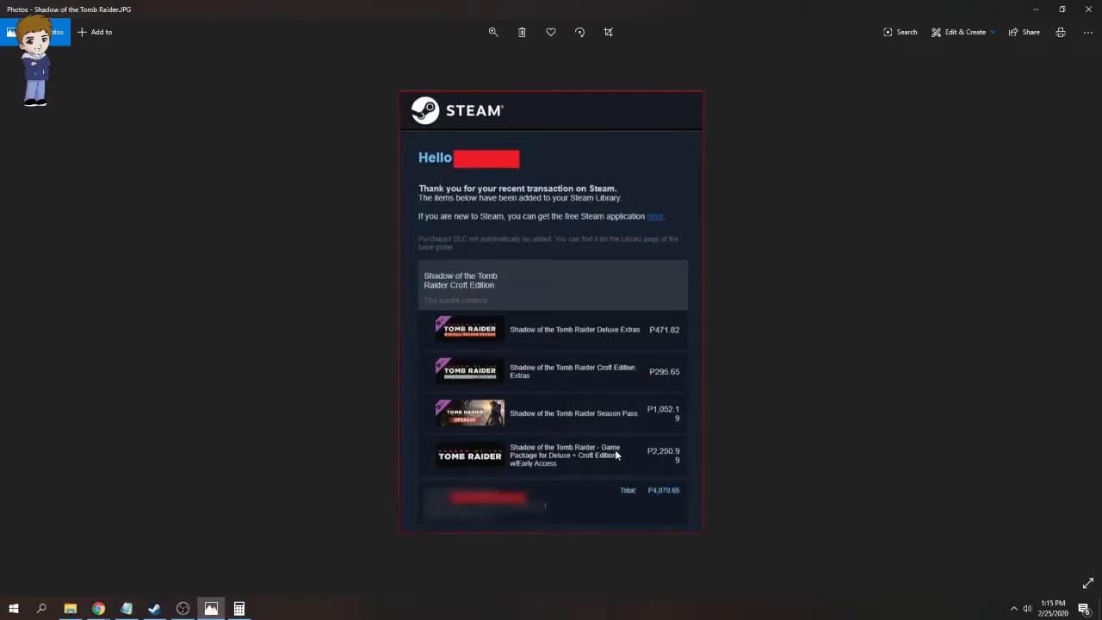
mouse_move(692, 322)
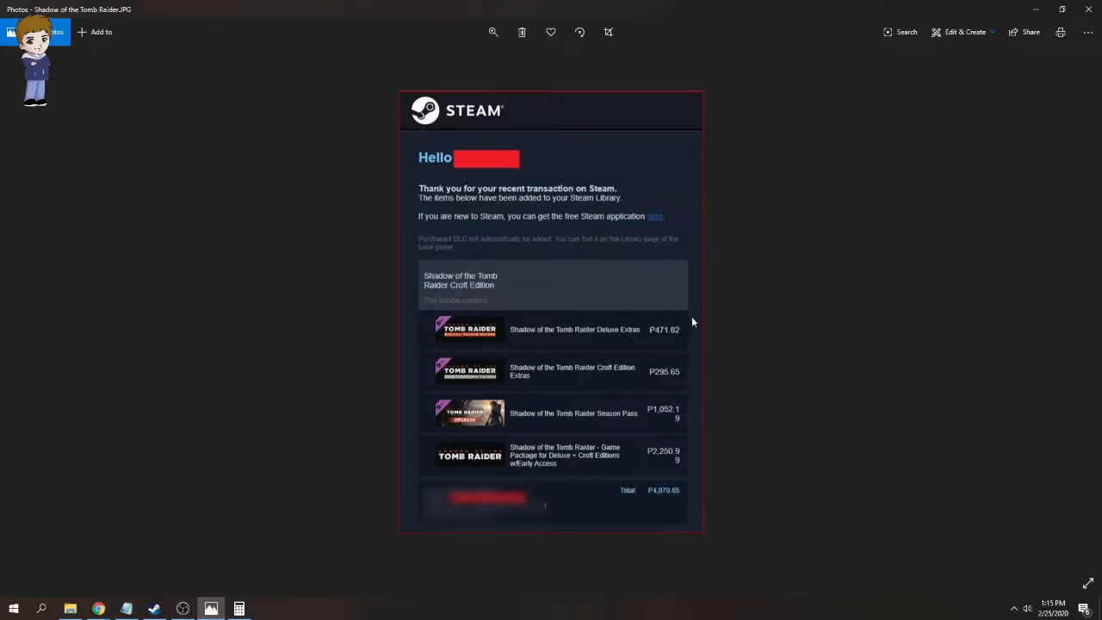
mouse_move(696, 340)
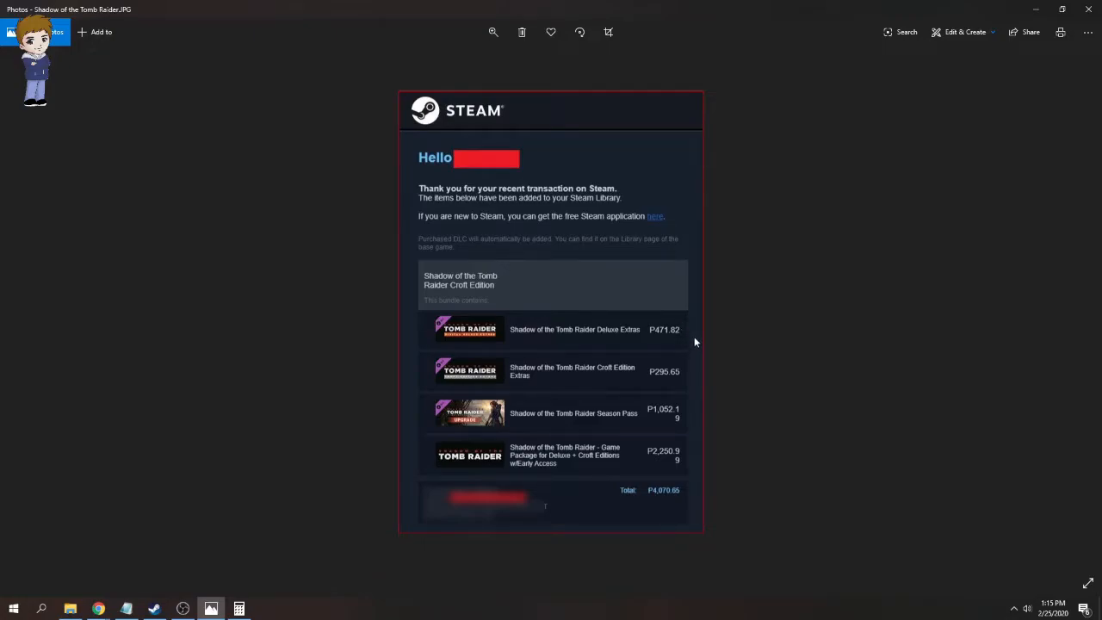
mouse_move(682, 510)
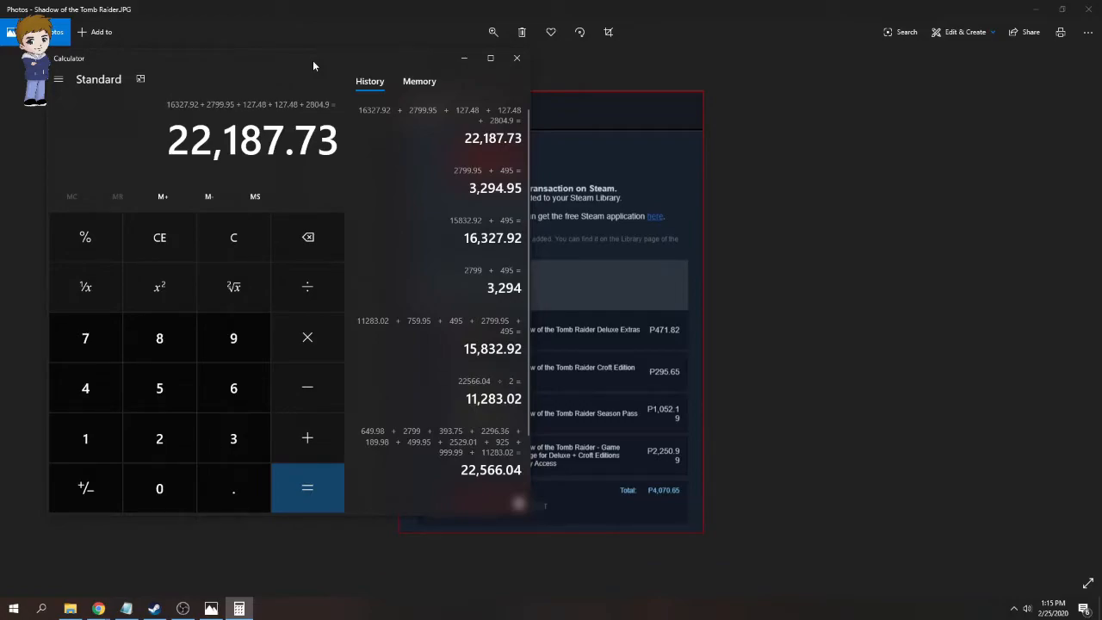
mouse_move(284, 72)
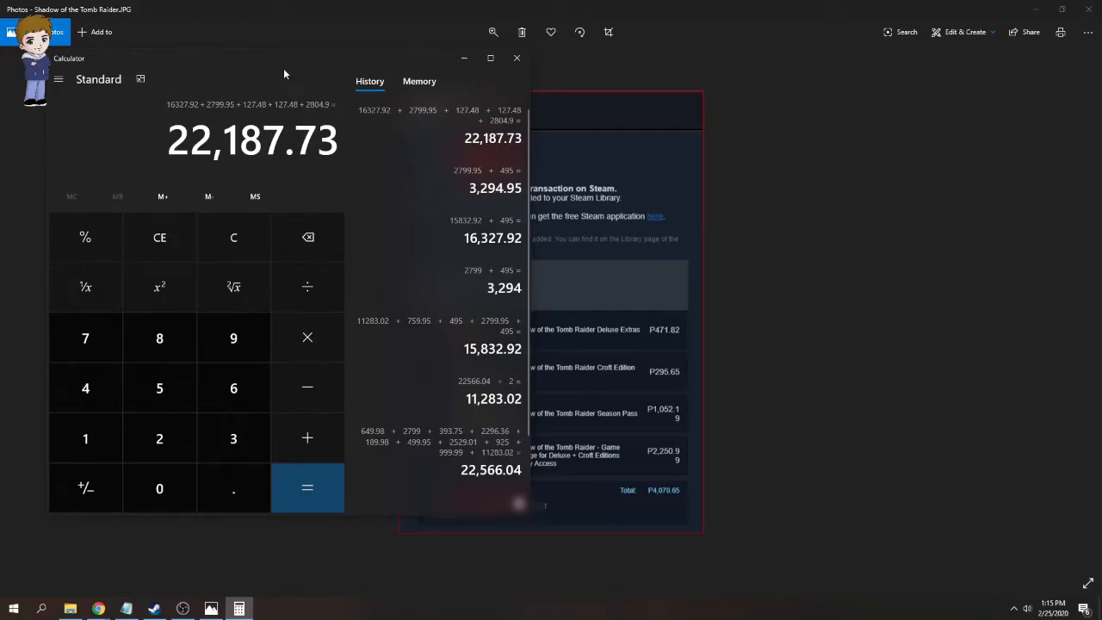
- Add Shadow of the Tomb Raider's 4,070.65 pesos to the 22,187.73 games total
click(306, 439)
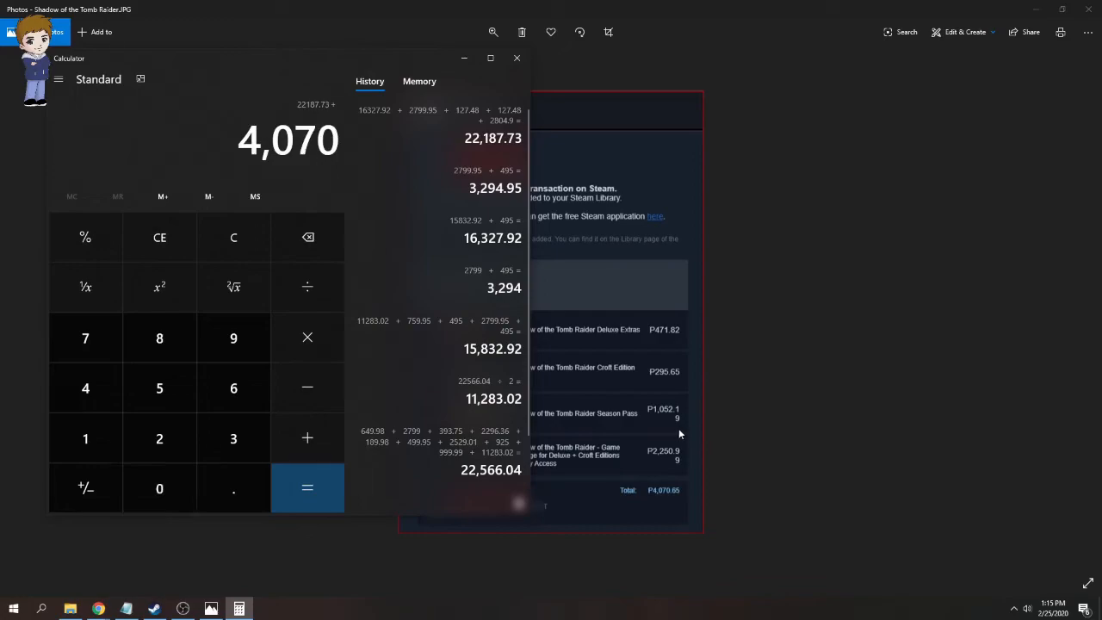
click(306, 488)
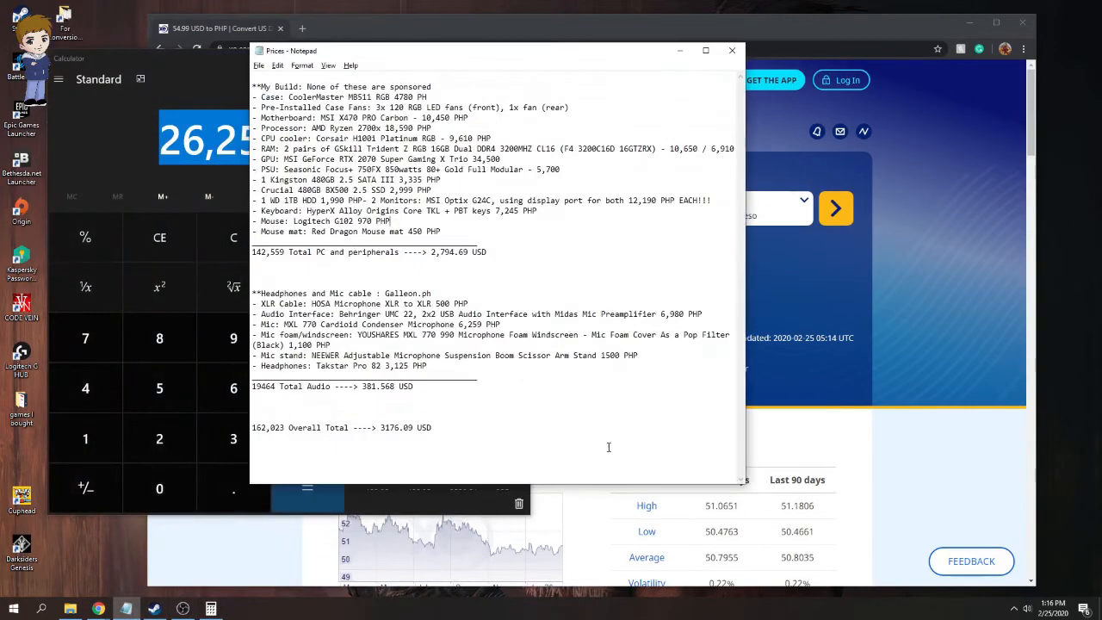
- Convert the 26,258.38 games total from PHP to USD and record 514.8245 in Notepad
key(enter)
text(26,258.38 total amount for games)
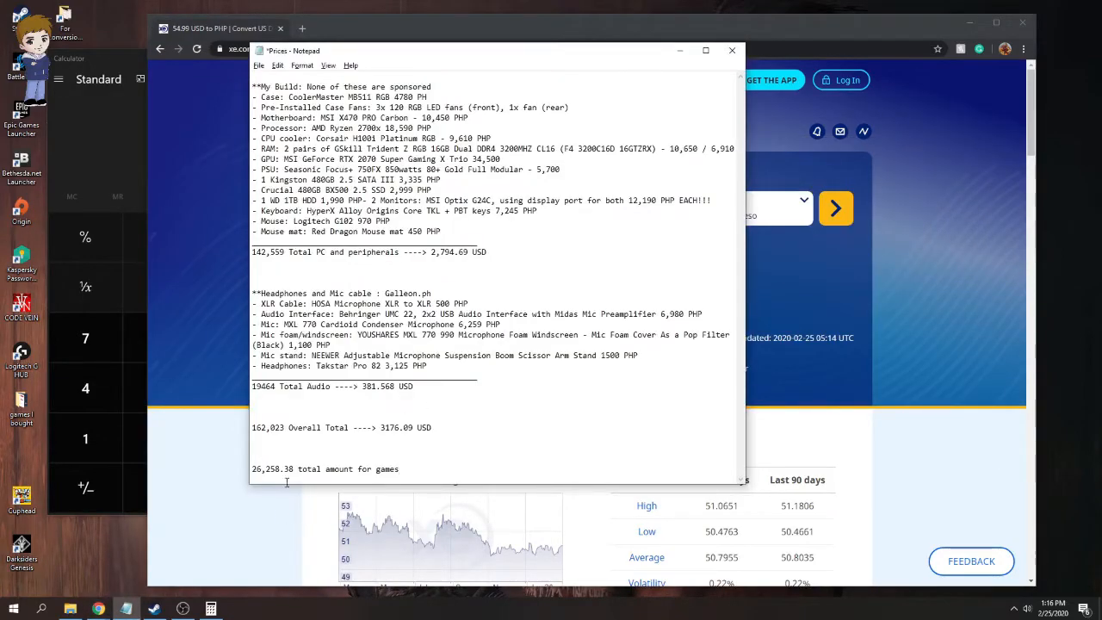
double_click(272, 468)
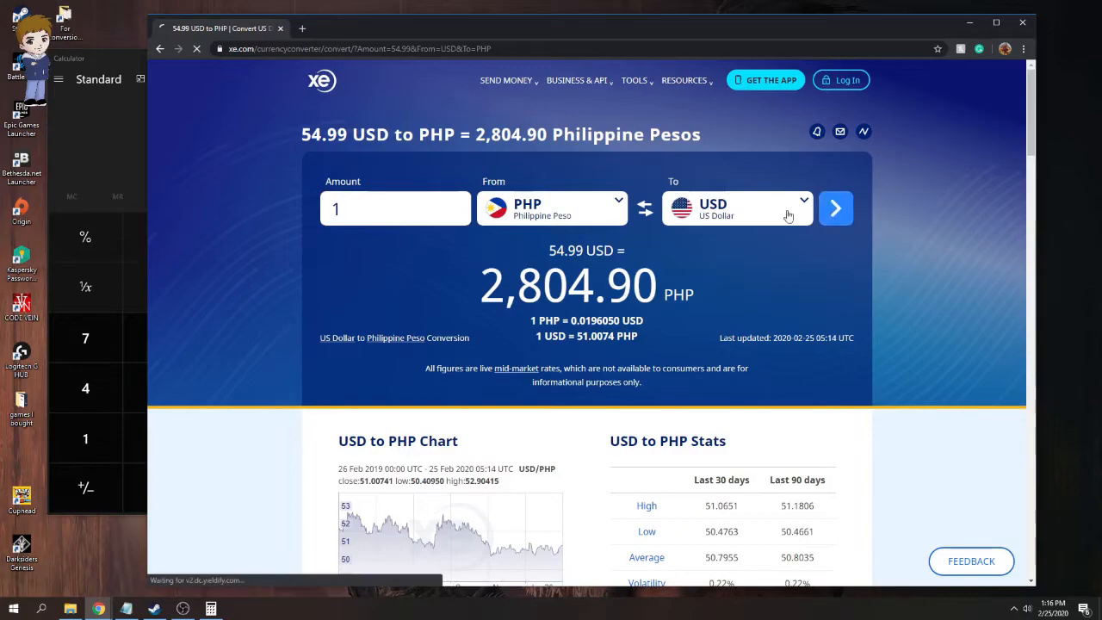
click(643, 224)
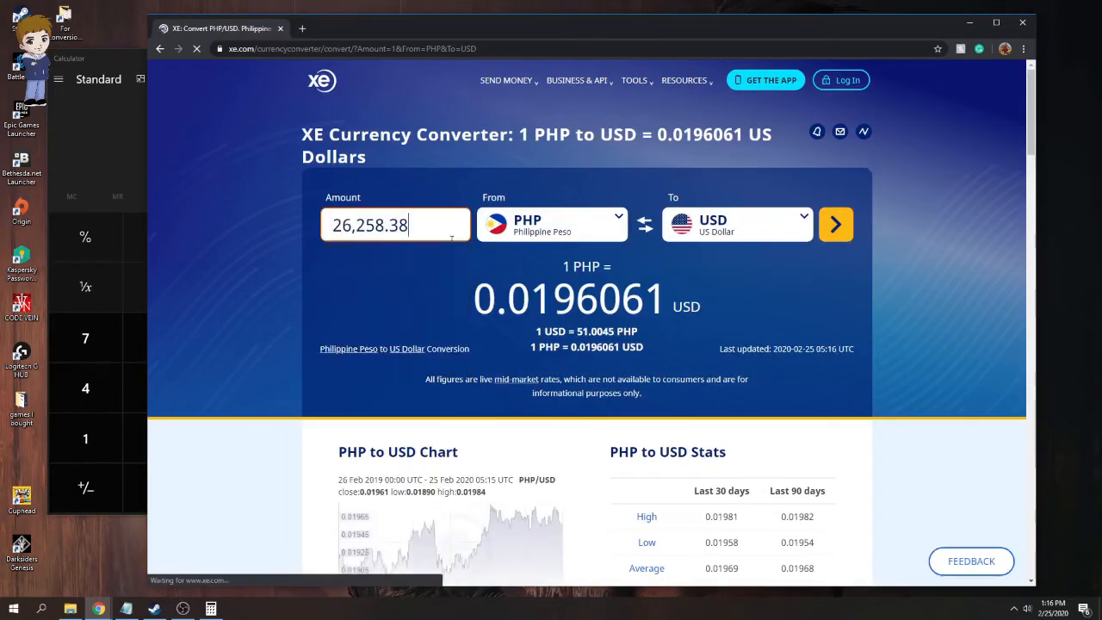
click(833, 224)
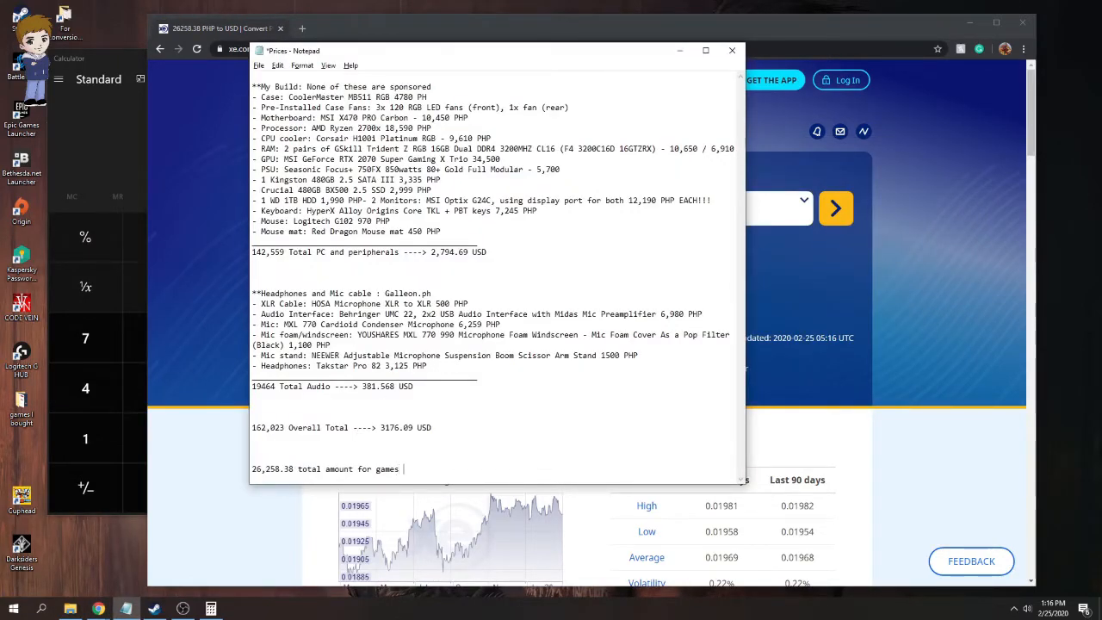
text(514.8245)
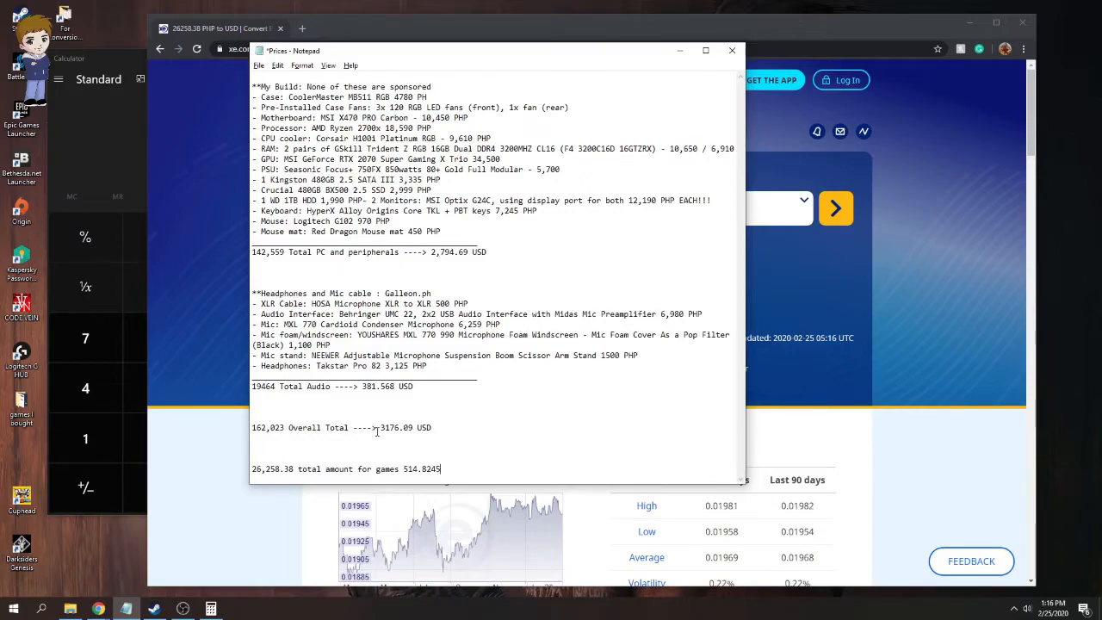
- Sum 162,023 and 26,258.38 to get the combined 188,281.38 pesos
double_click(363, 427)
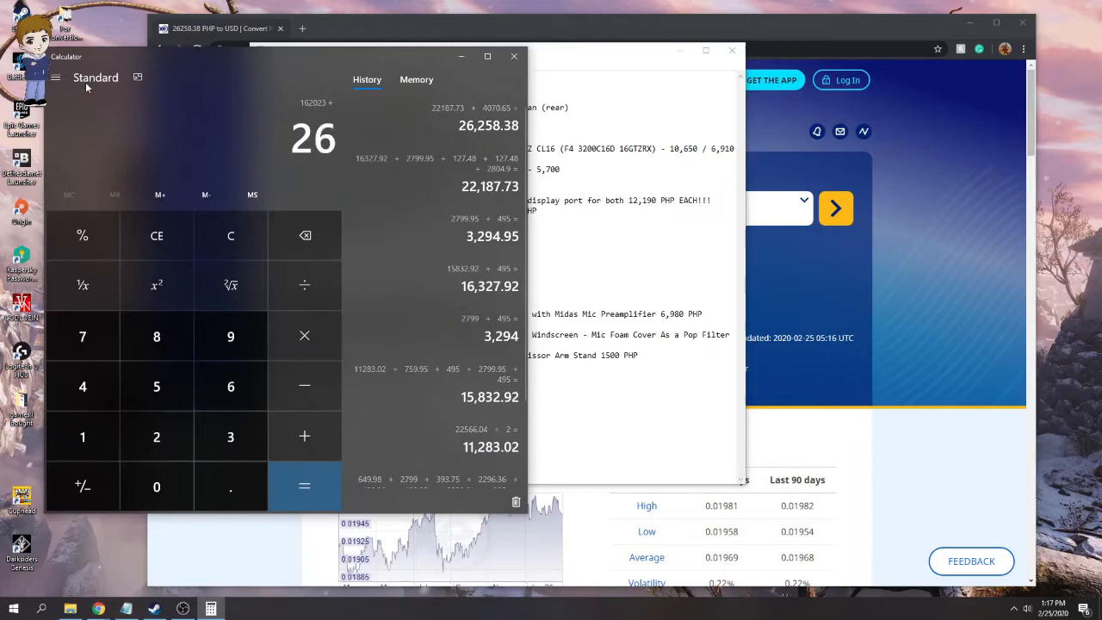
click(155, 437)
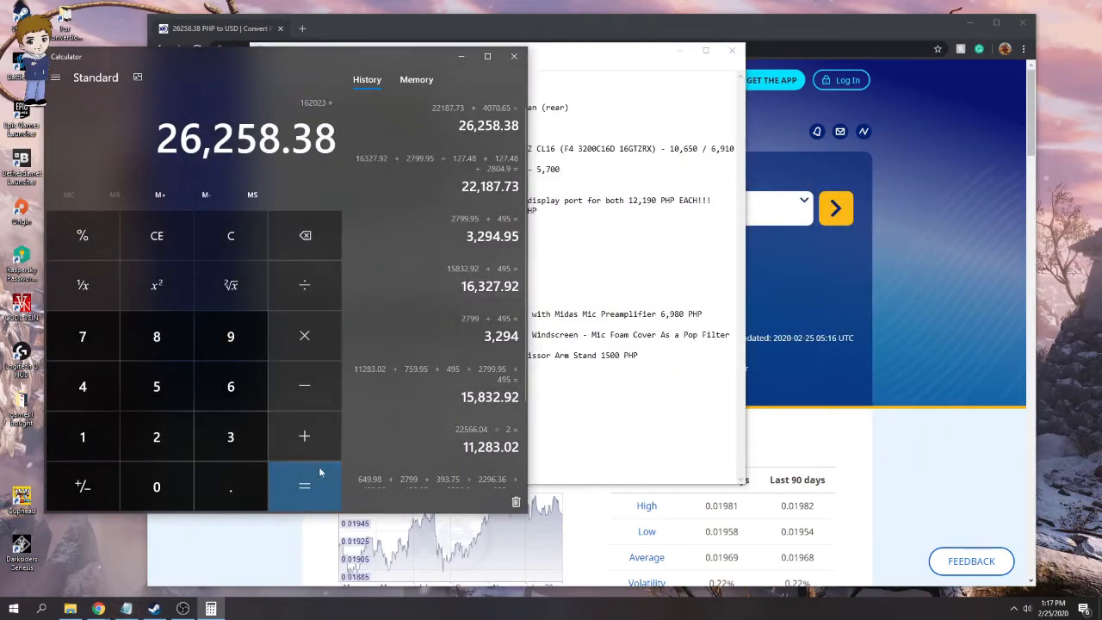
click(303, 485)
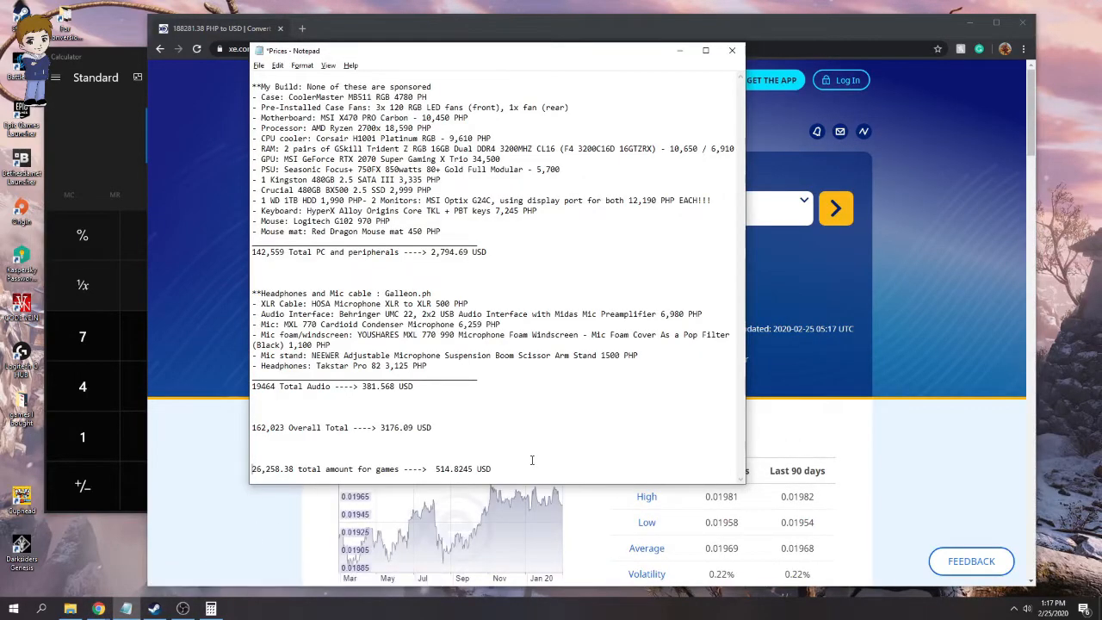
- Write the closing line: 188,281.38 total channel expenses for 2 years ----> 3,691.4343
text(188,281.38)
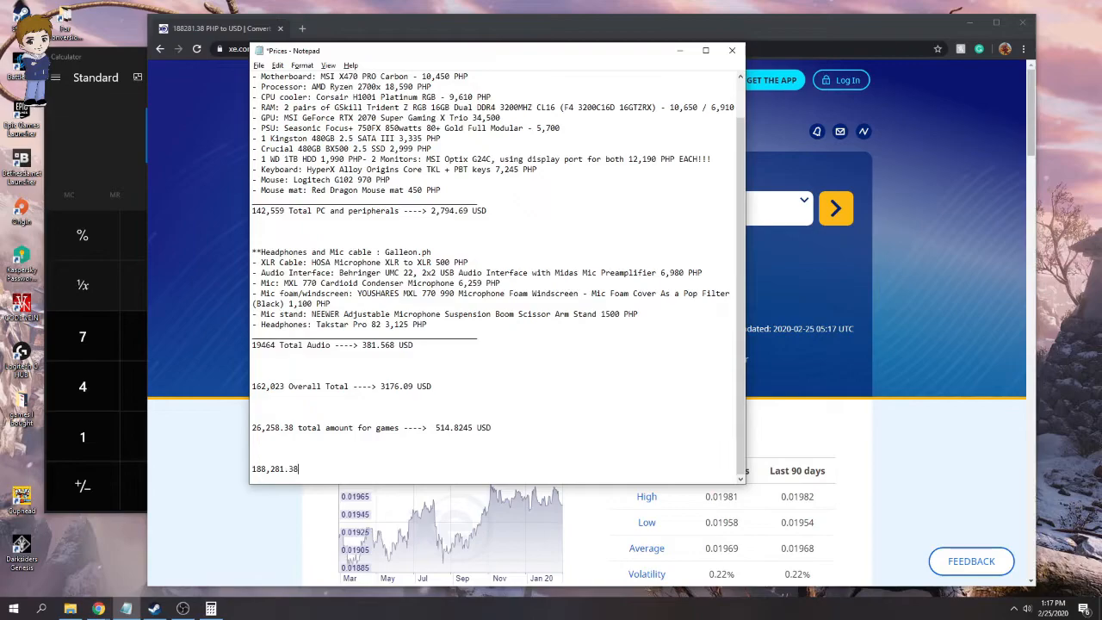
text(total channel expenses for 2)
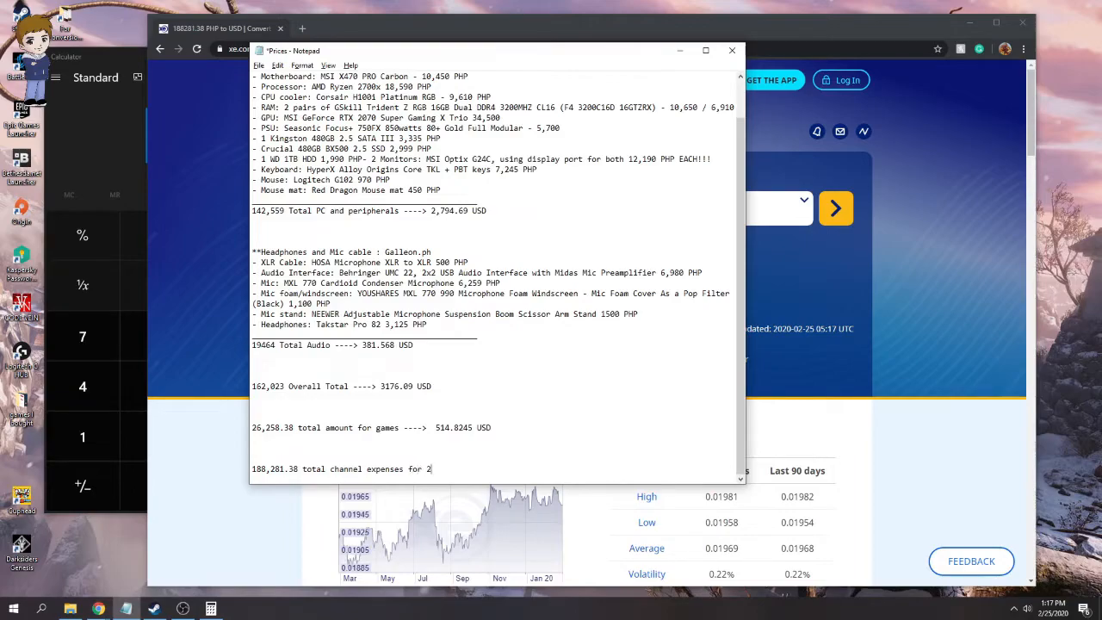
text(yeears)
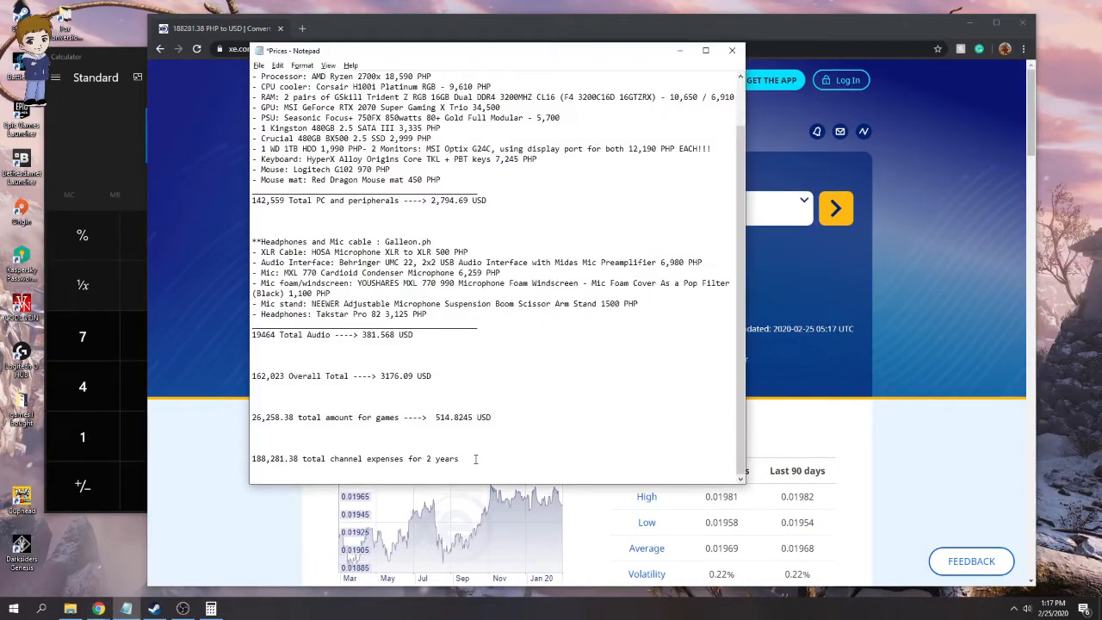
text(3,691.4343)
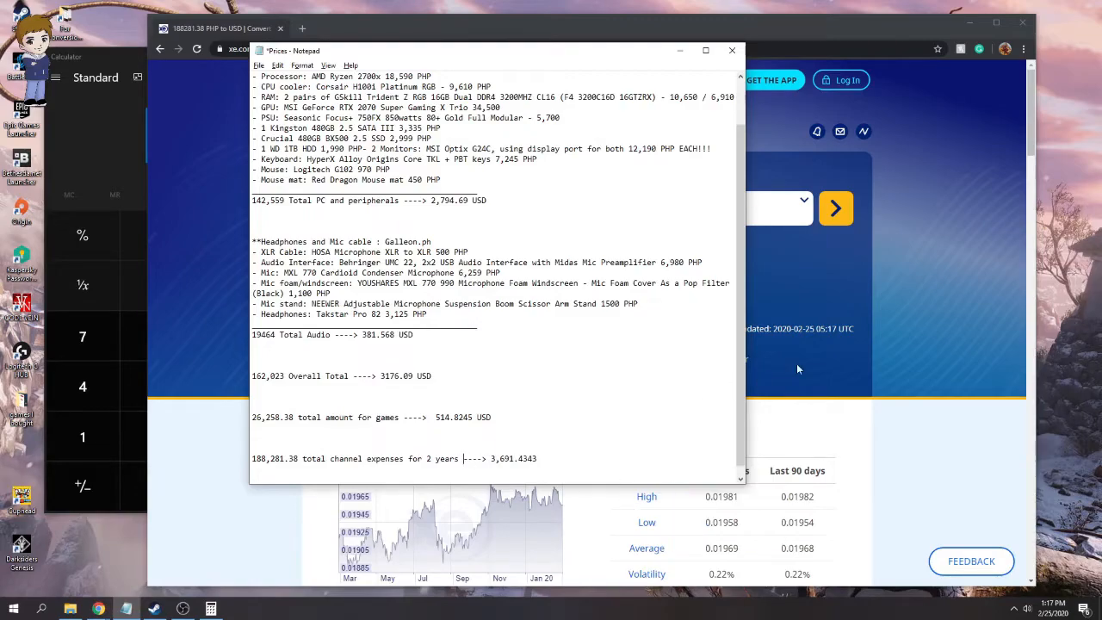
mouse_move(242, 588)
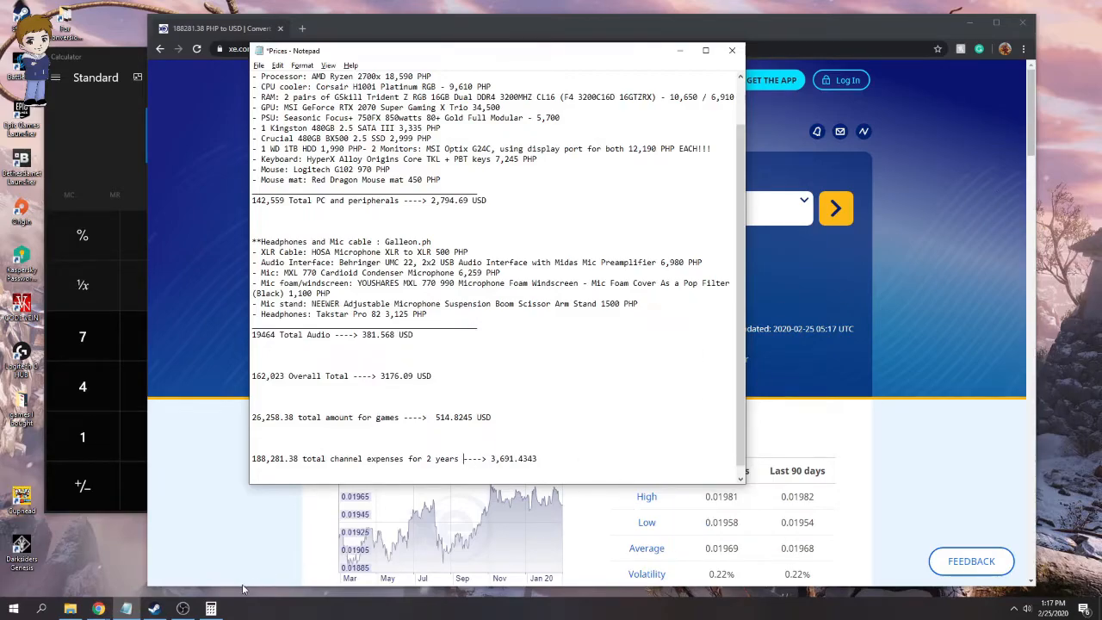
mouse_move(943, 441)
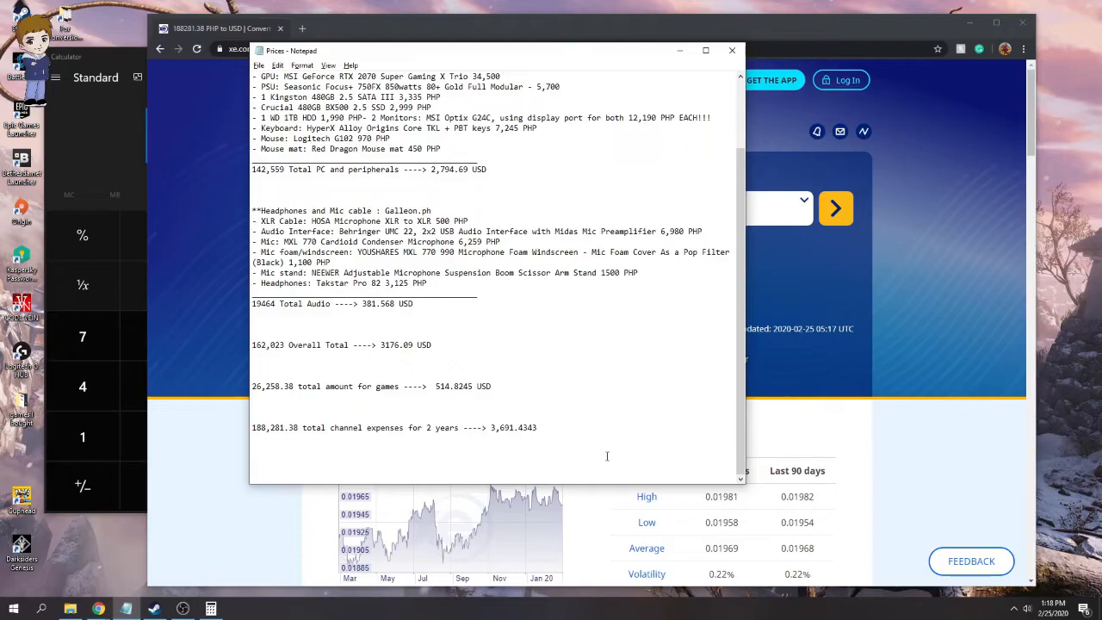
mouse_move(601, 457)
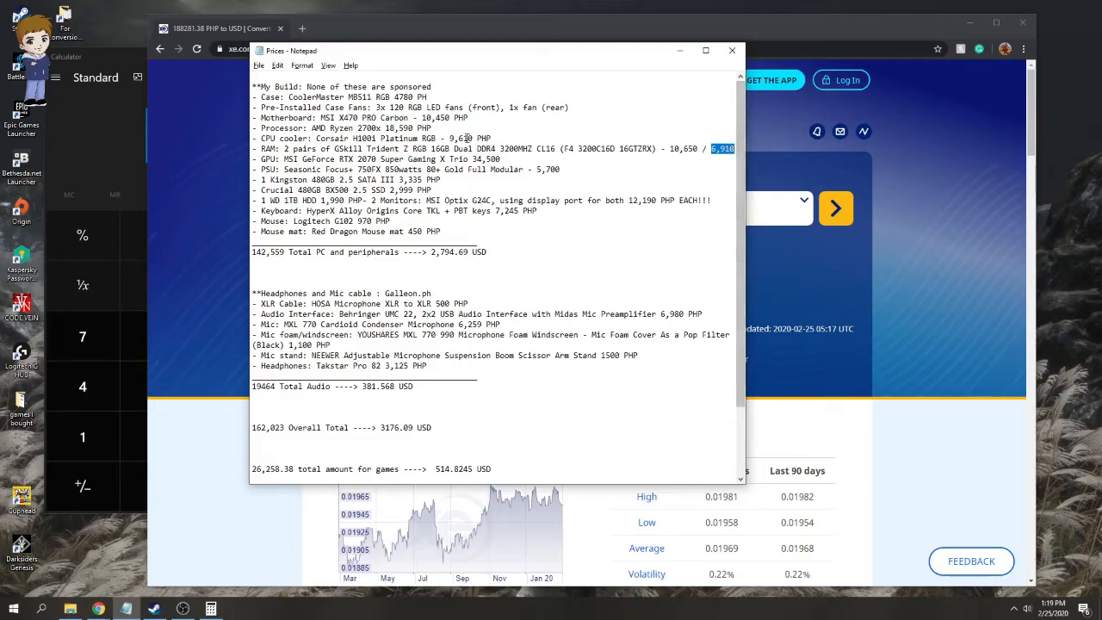
click(507, 138)
text(188,281.38 total channel expenses for 2 years ----> 3,691.4343)
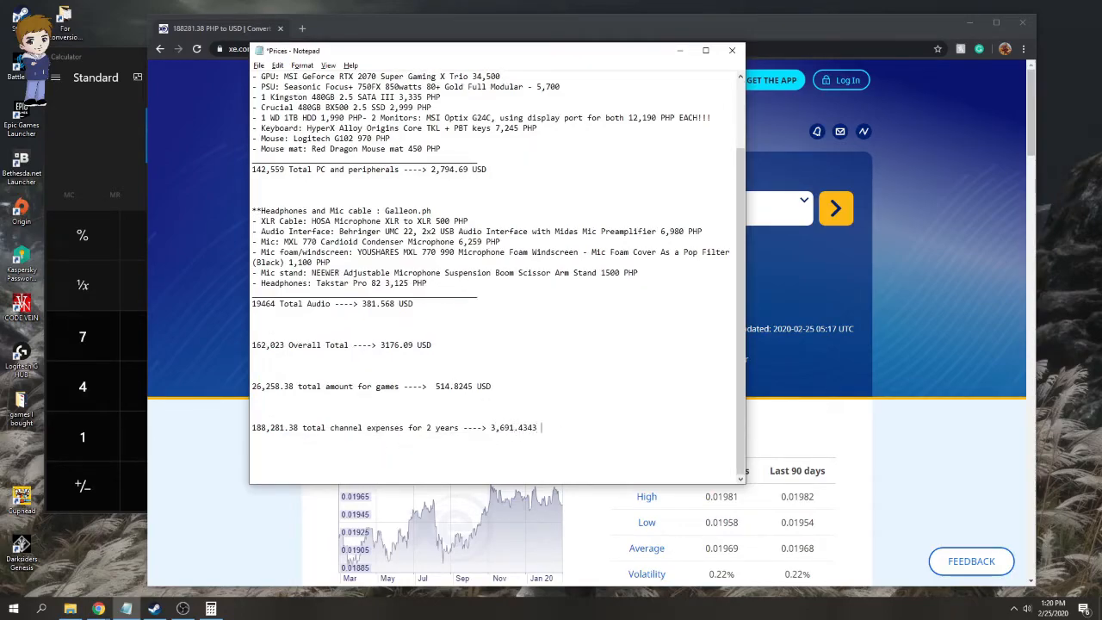
- Mark 3,691.4343 as USD on the closing line and save the file
text(USD)
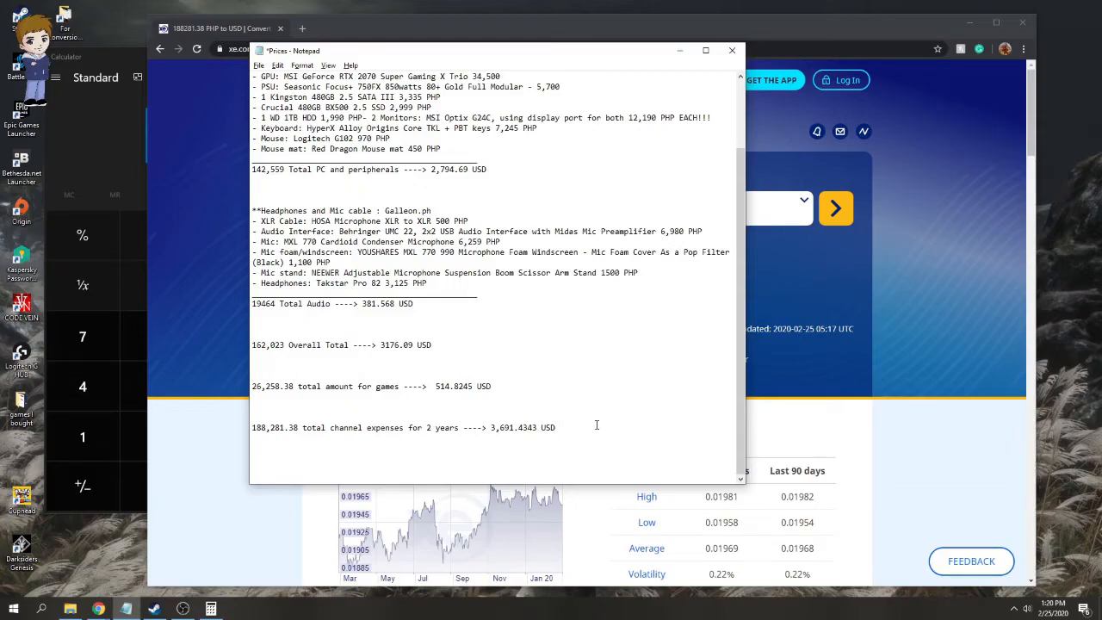
key(ctrl+s)
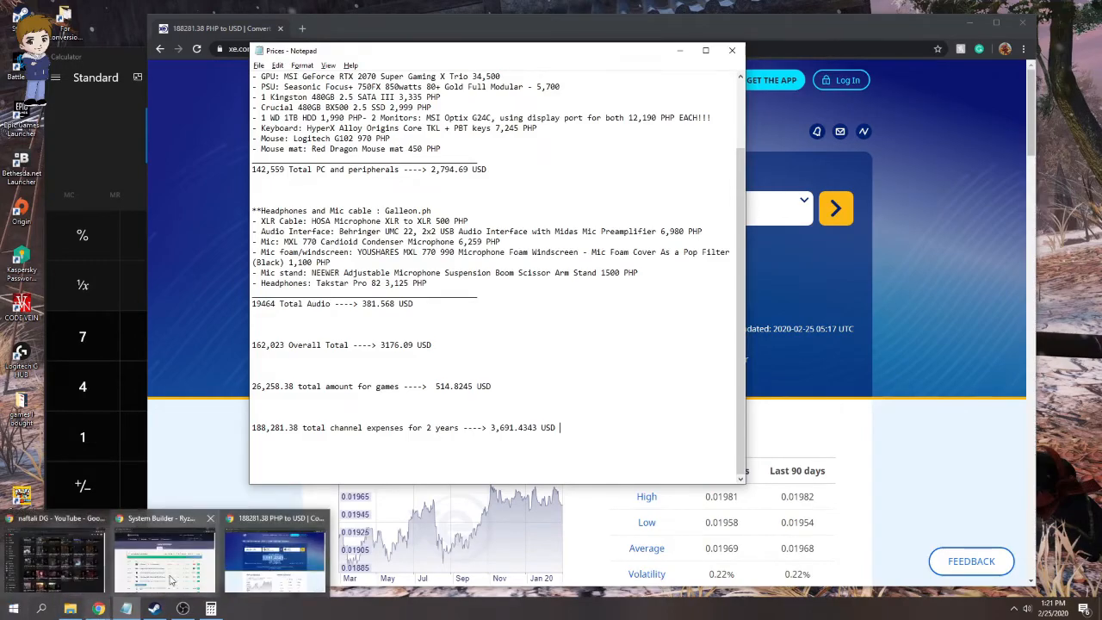
- Switch to the Ryzen 7 2700X System Builder list and scroll to its $2,277.51 total
click(163, 559)
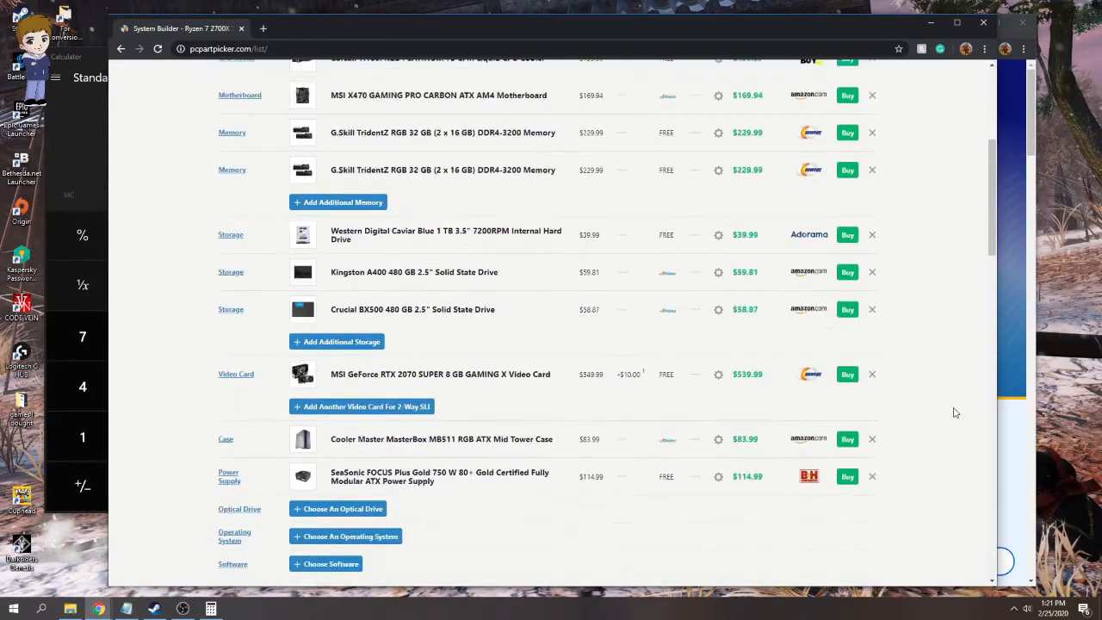
scroll(down, 3)
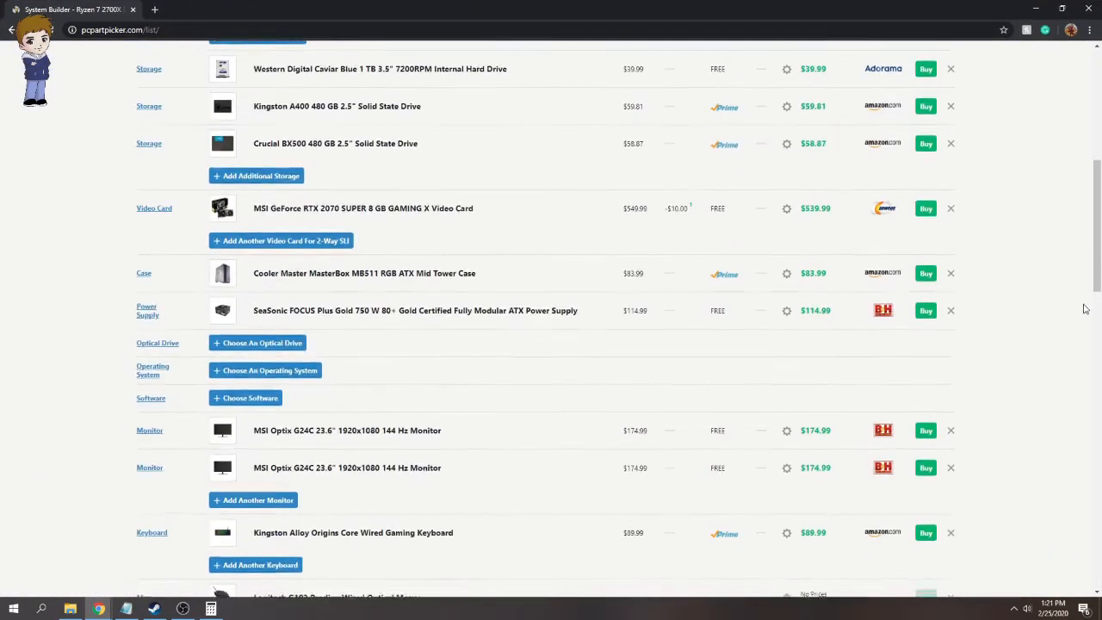
scroll(down, 3)
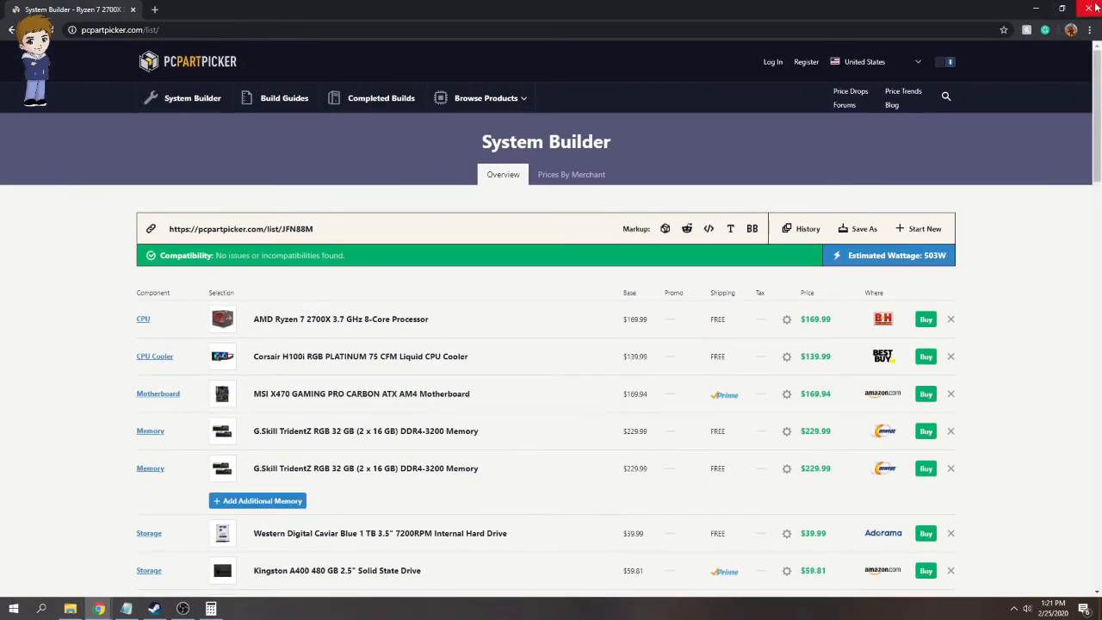
scroll(down, 3)
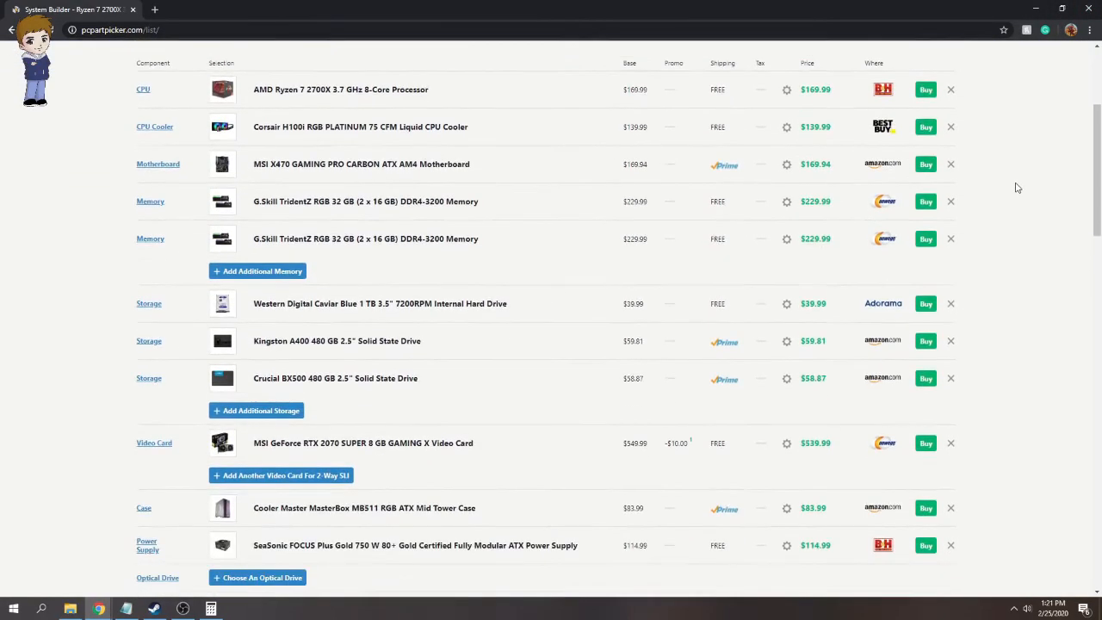
scroll(down, 3)
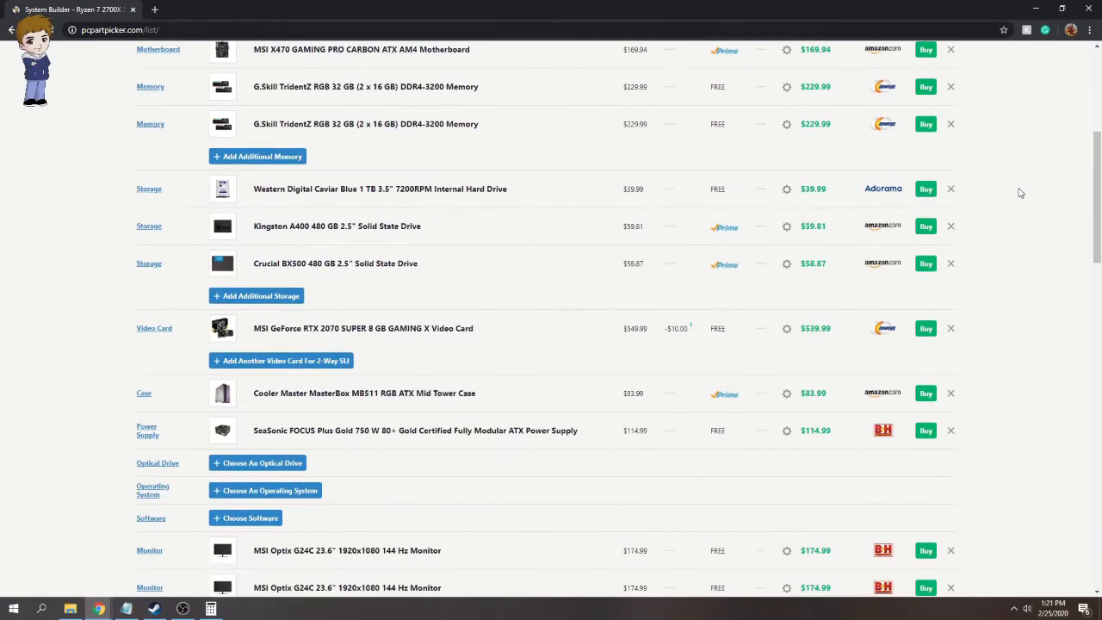
scroll(down, 3)
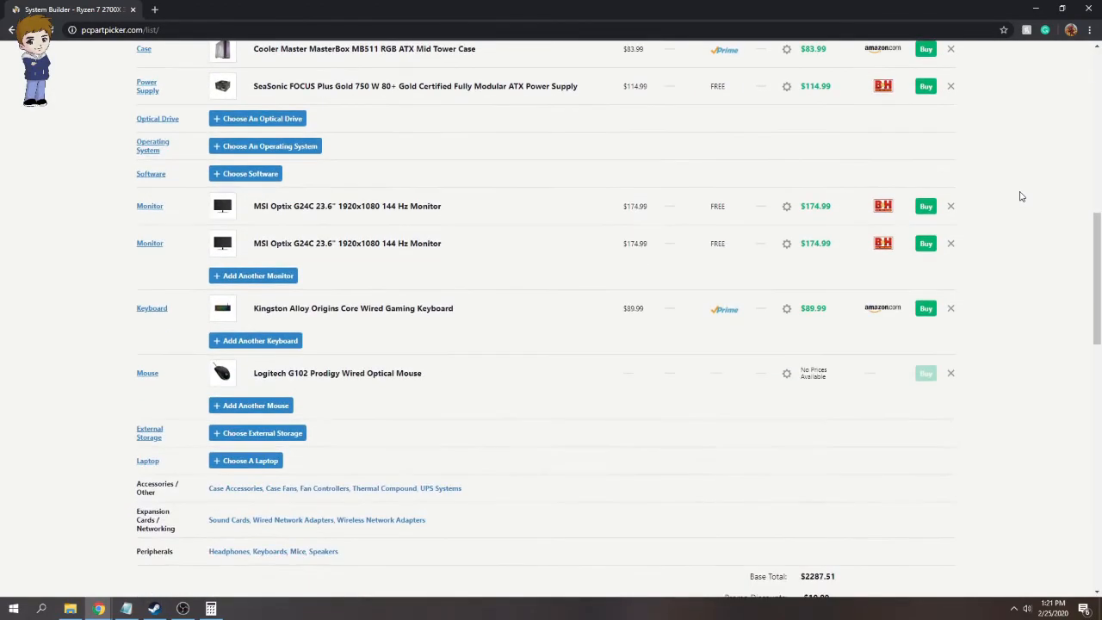
scroll(down, 3)
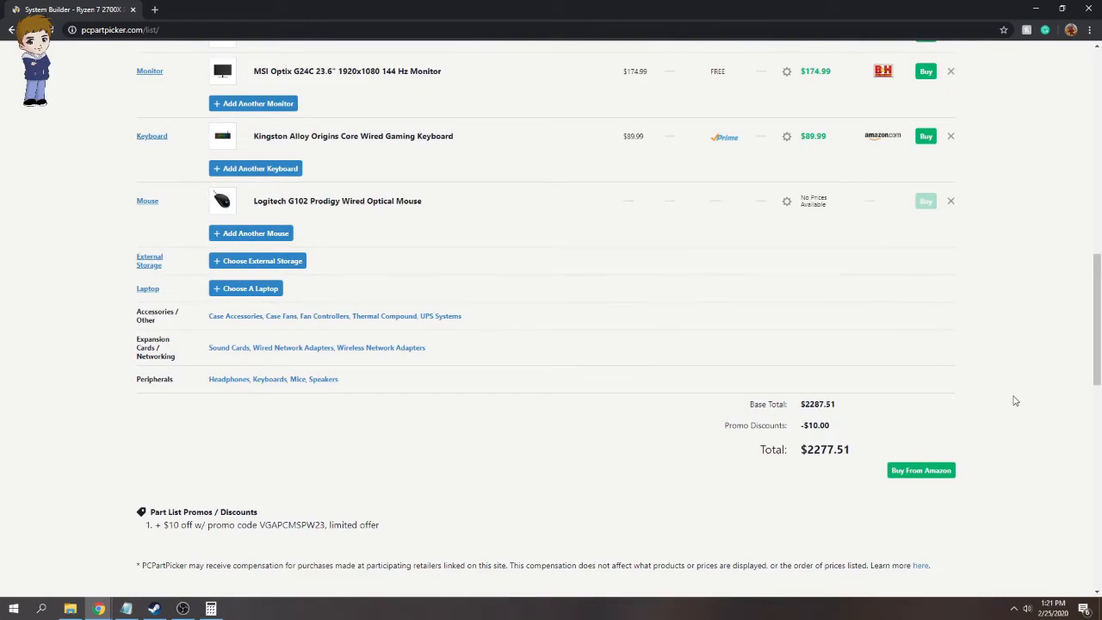
mouse_move(1022, 124)
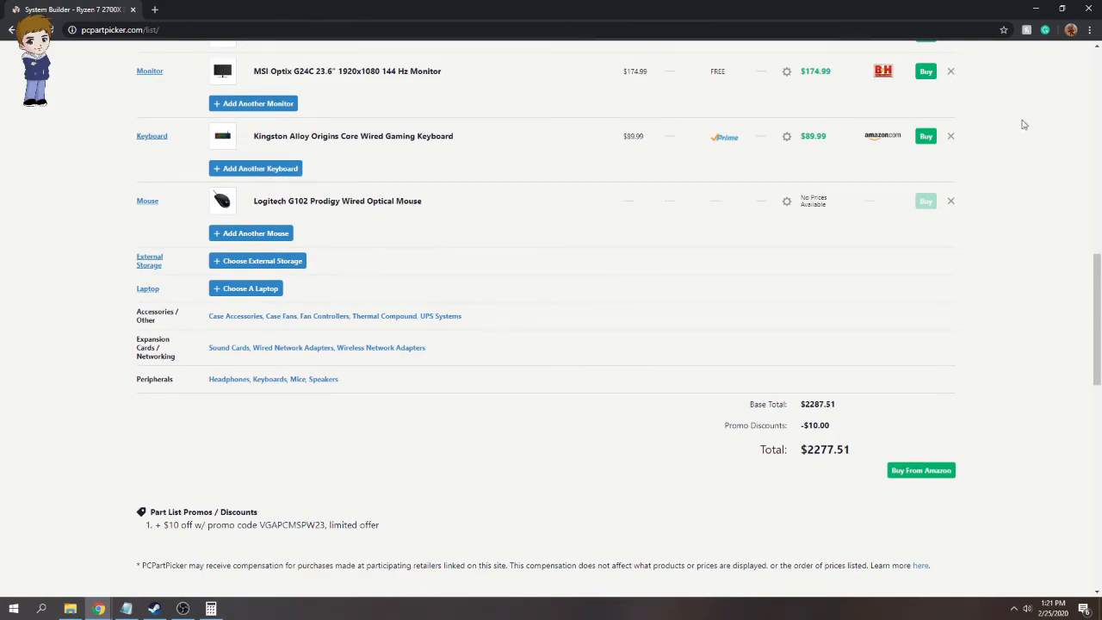
mouse_move(1086, 8)
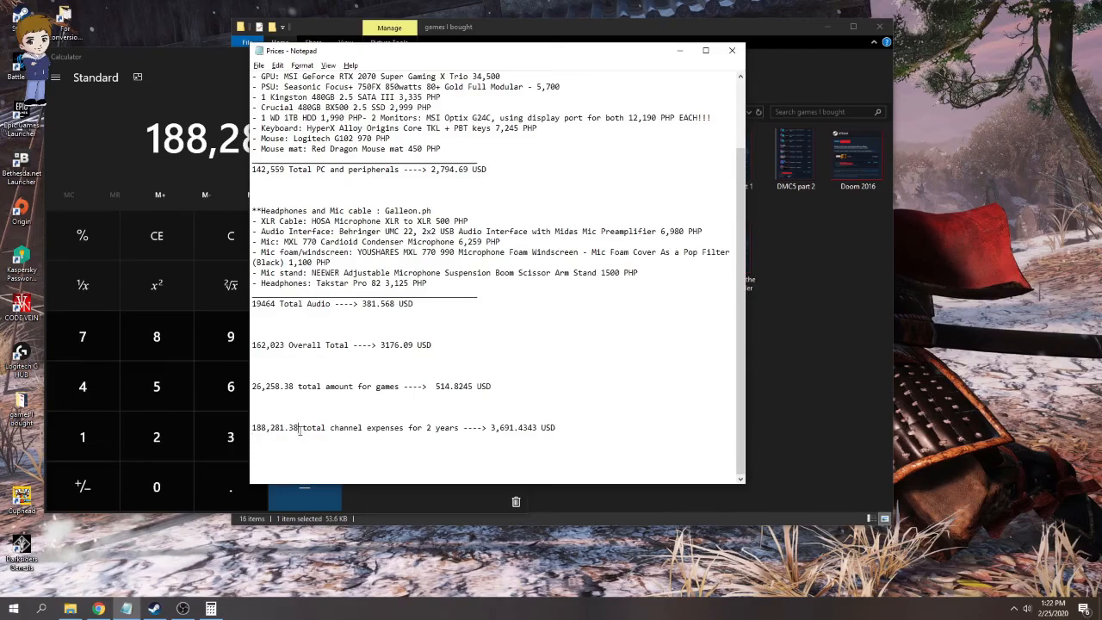
- Highlight the 188,281.38 PHP two-year expenses figure, then clear the selection
double_click(275, 427)
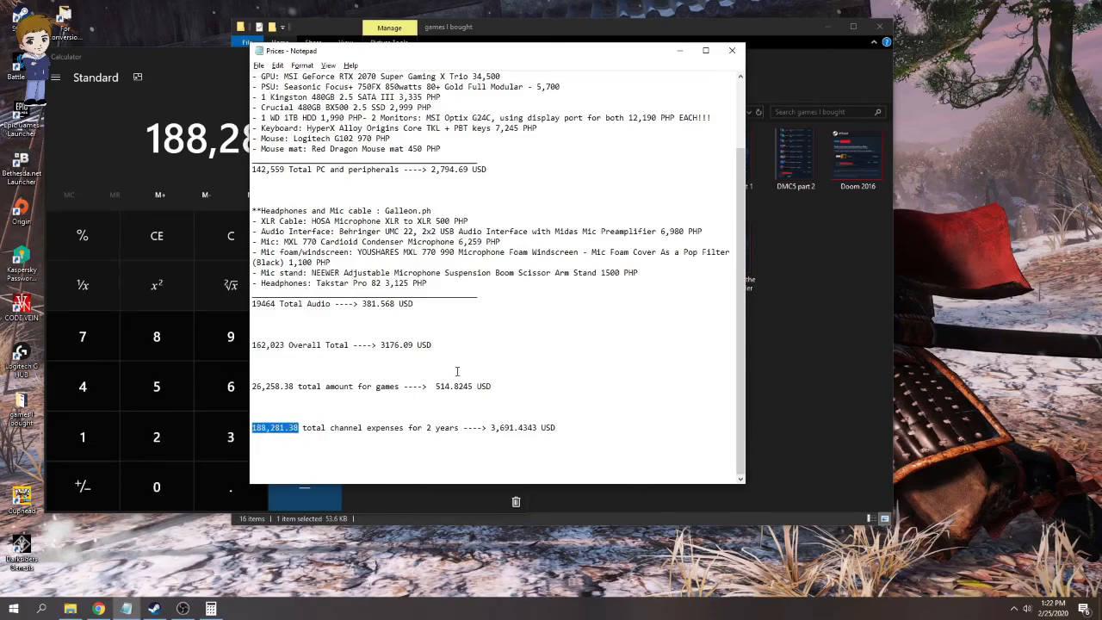
click(547, 376)
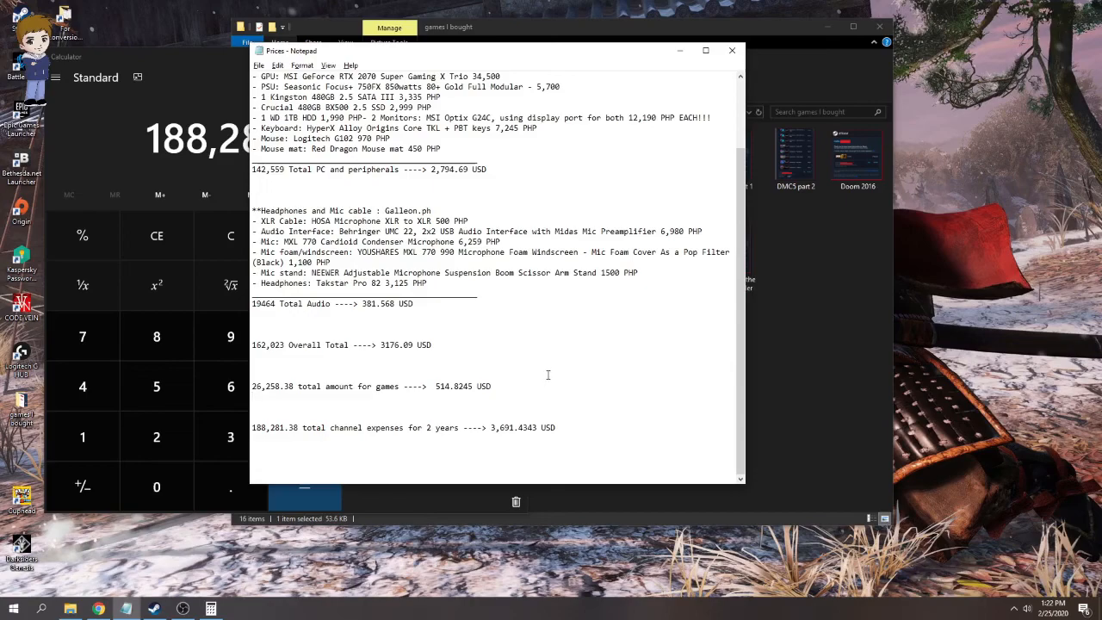
mouse_move(317, 314)
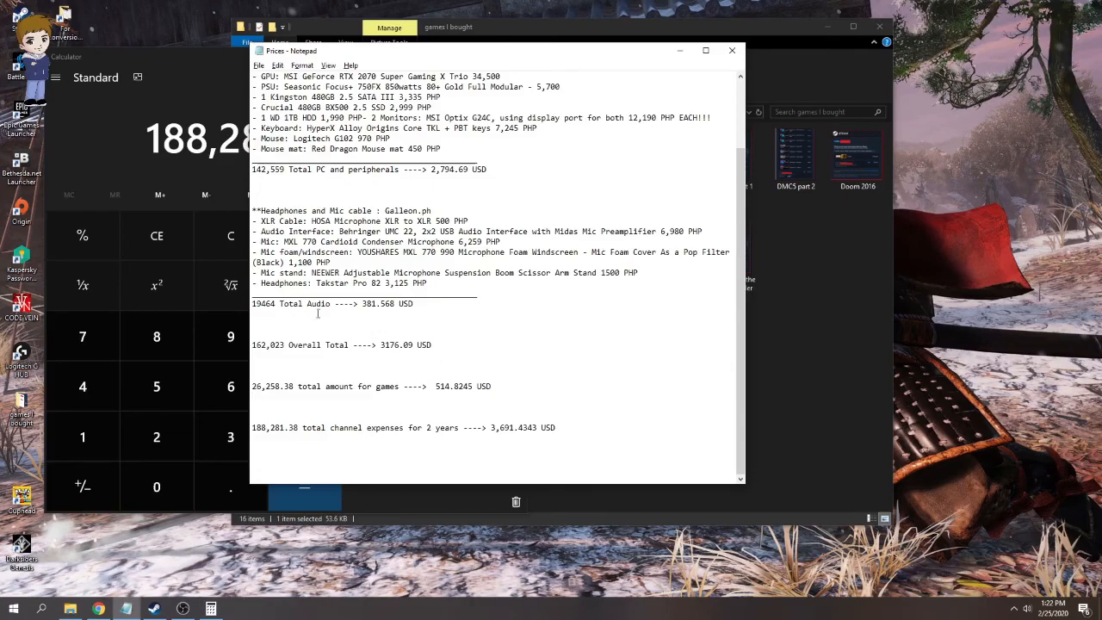